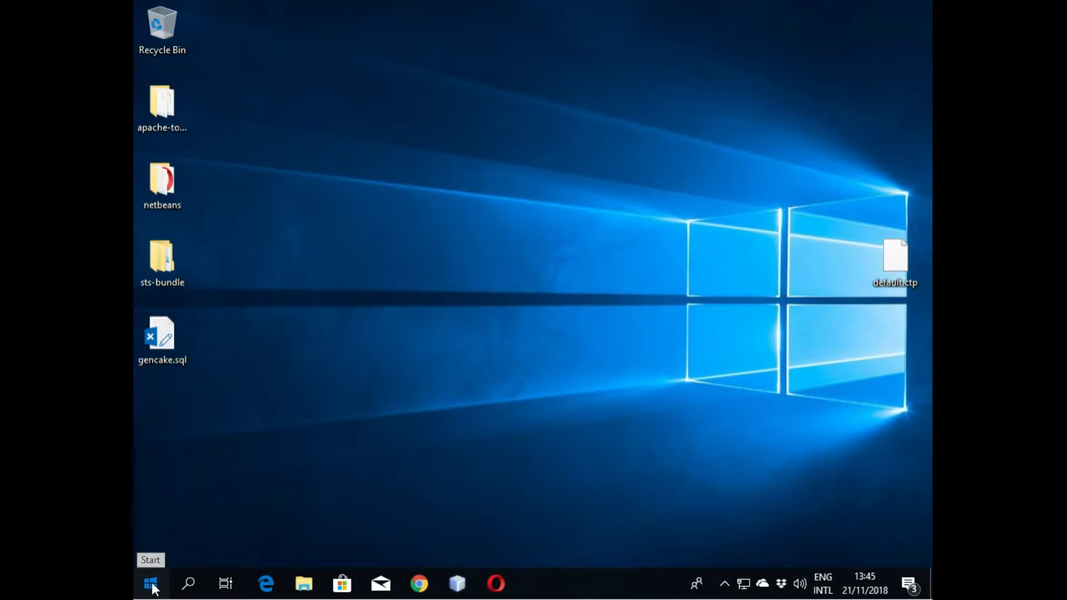
Step: Open Command Prompt via a cmd search and run php -v, which reports PHP 5.6.36
{"action": "type", "text": "cm"}
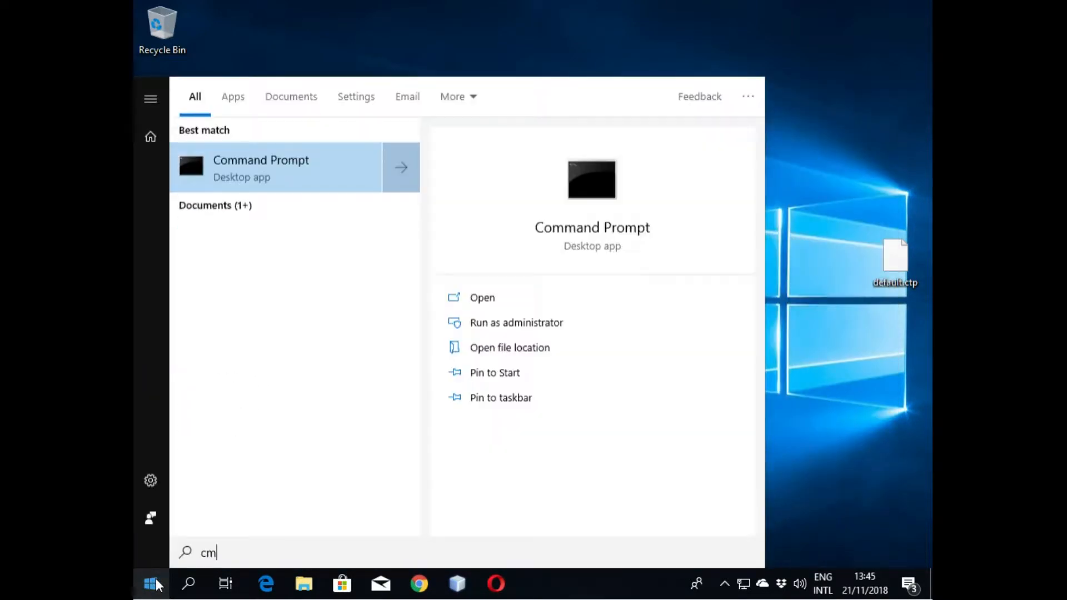
{"action": "left_click", "coordinate": [260, 167]}
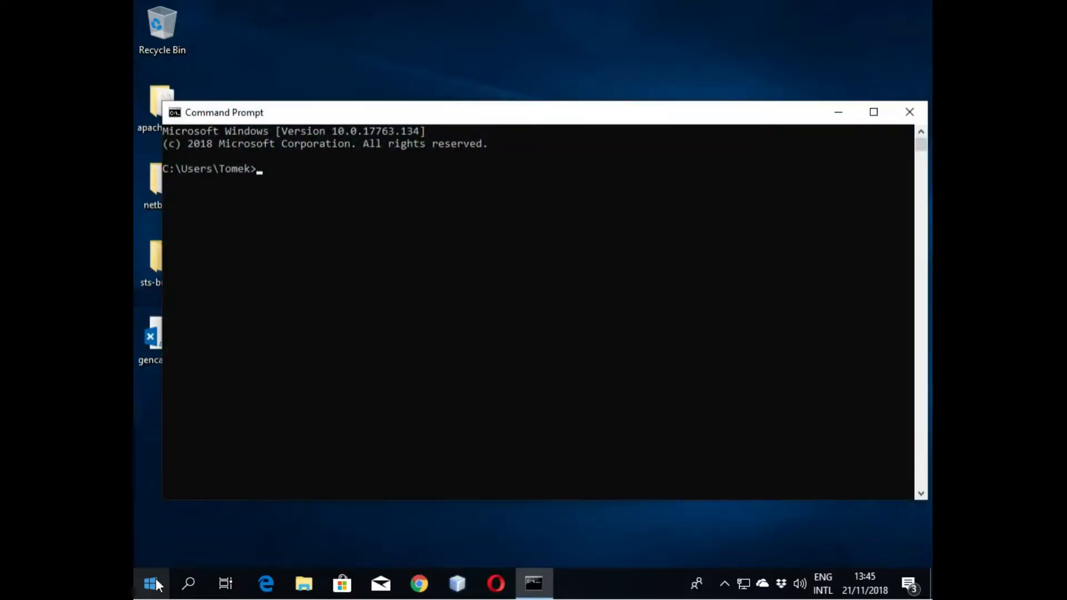
{"action": "type", "text": "php -v"}
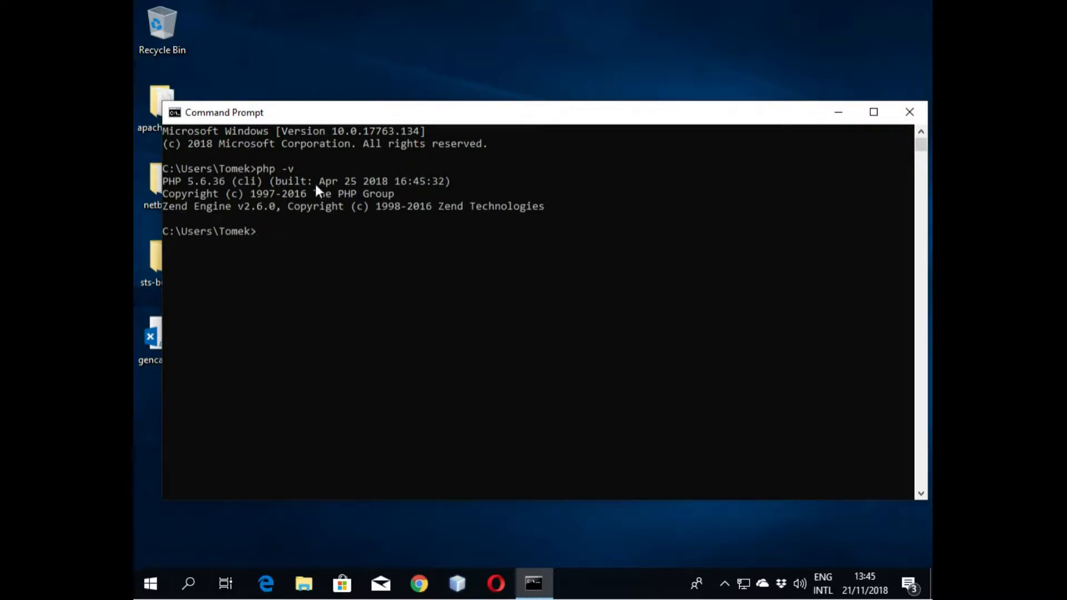
{"action": "mouse_move", "coordinate": [374, 330]}
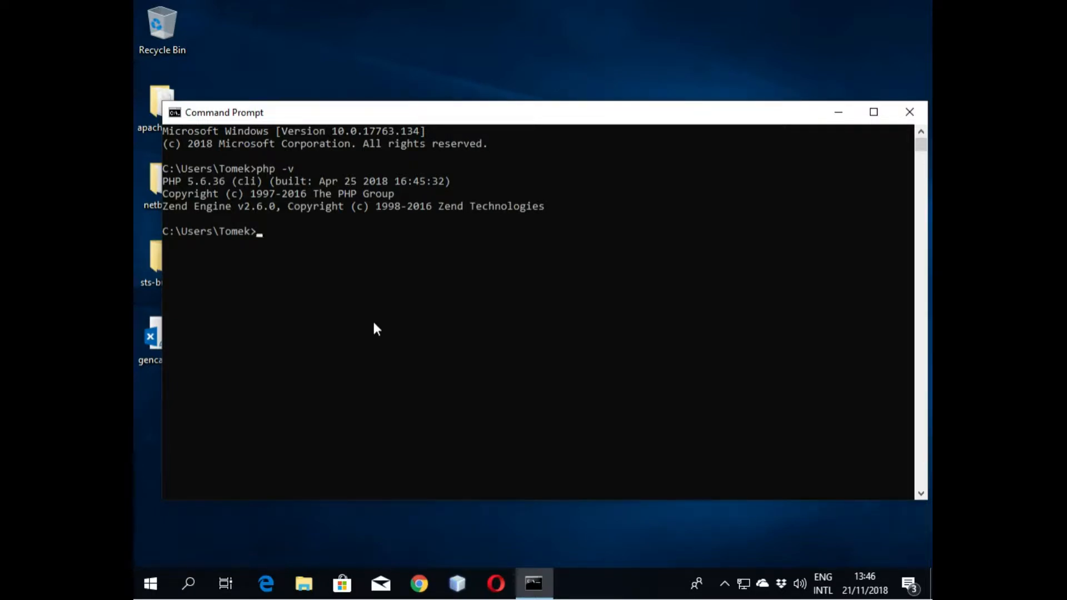
{"action": "mouse_move", "coordinate": [920, 186]}
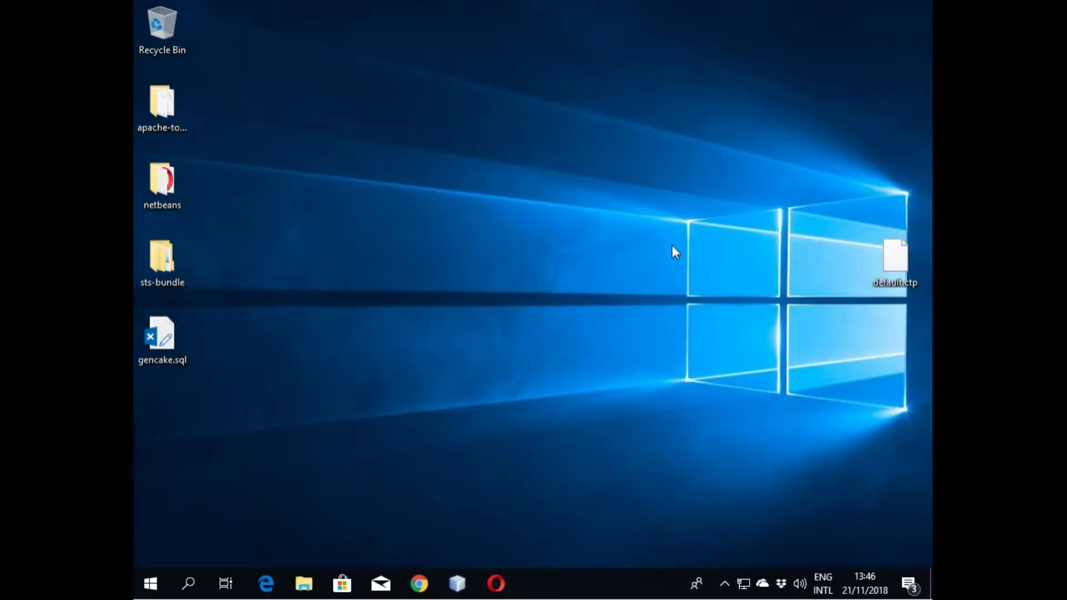
{"action": "mouse_move", "coordinate": [265, 583]}
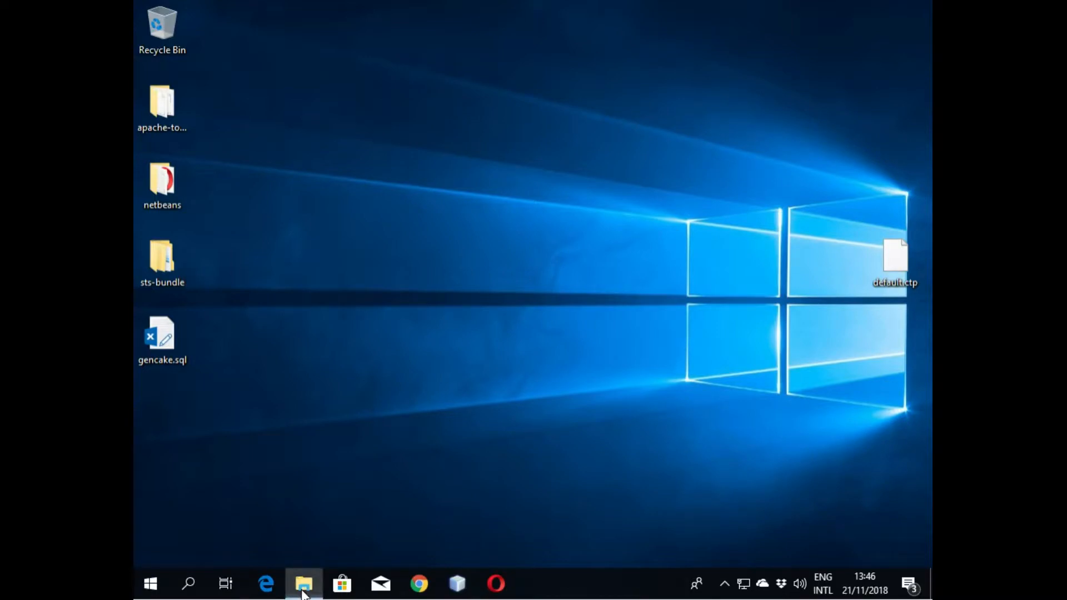
Step: Launch xampp-control.exe from the C:\xampp folder in File Explorer
{"action": "left_click", "coordinate": [303, 583]}
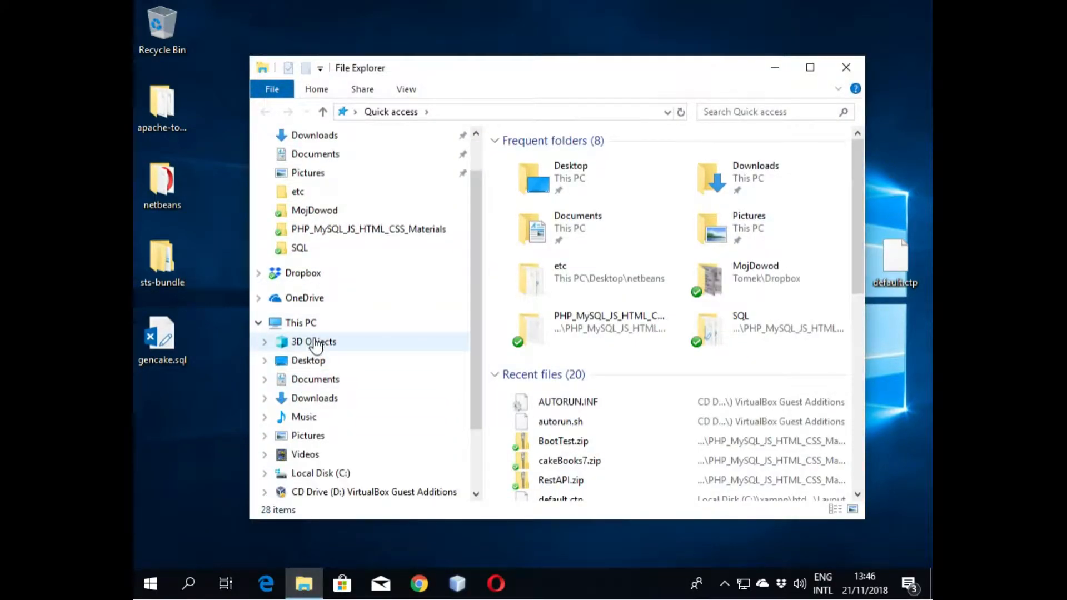
{"action": "left_click", "coordinate": [301, 322]}
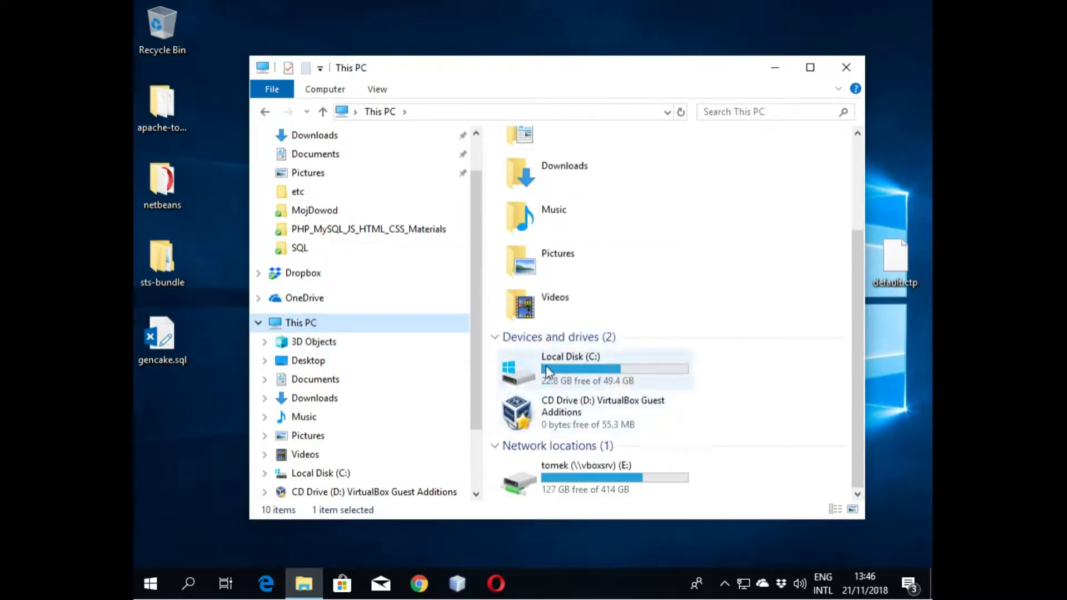
{"action": "double_click", "coordinate": [571, 357]}
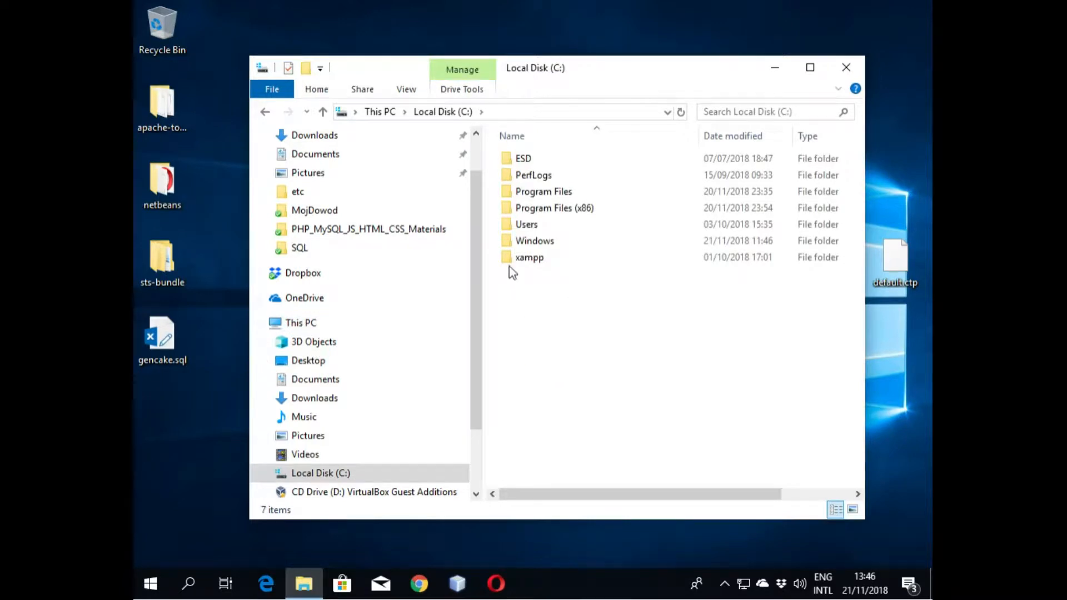
{"action": "left_click", "coordinate": [529, 258]}
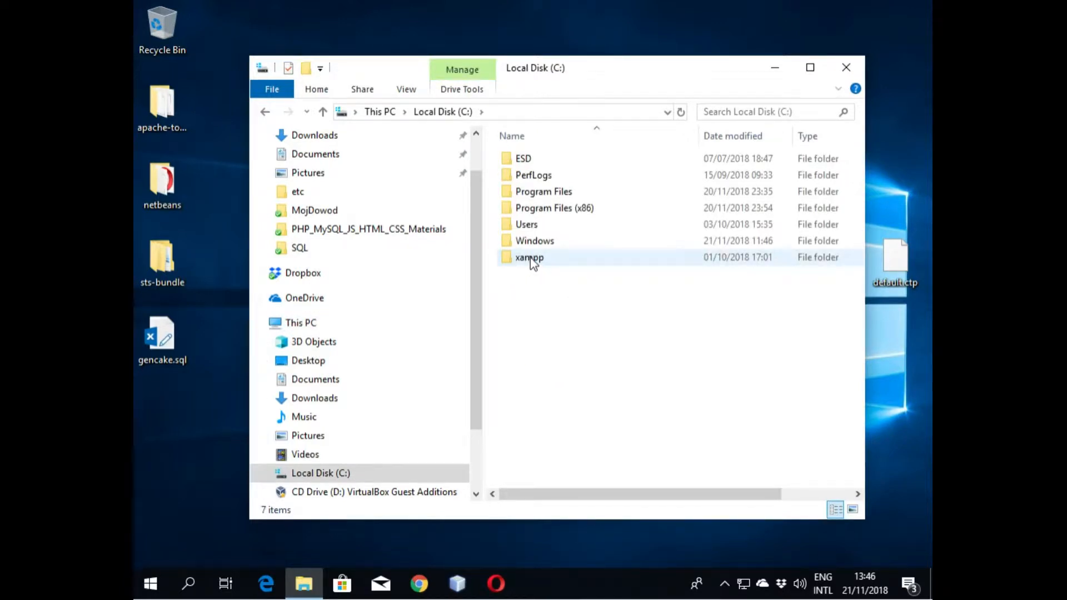
{"action": "double_click", "coordinate": [530, 257]}
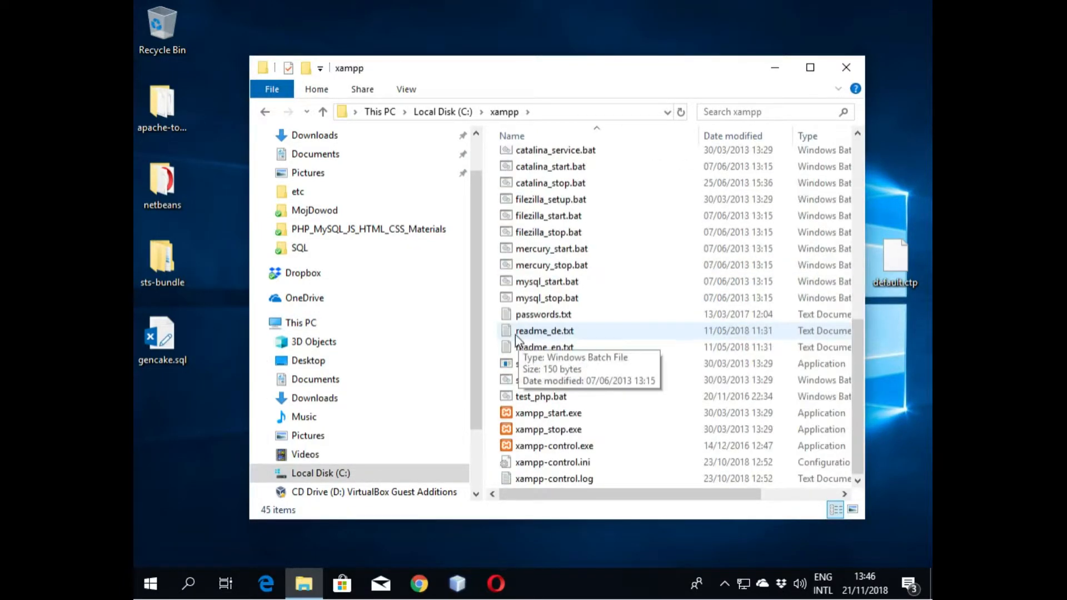
{"action": "double_click", "coordinate": [554, 445]}
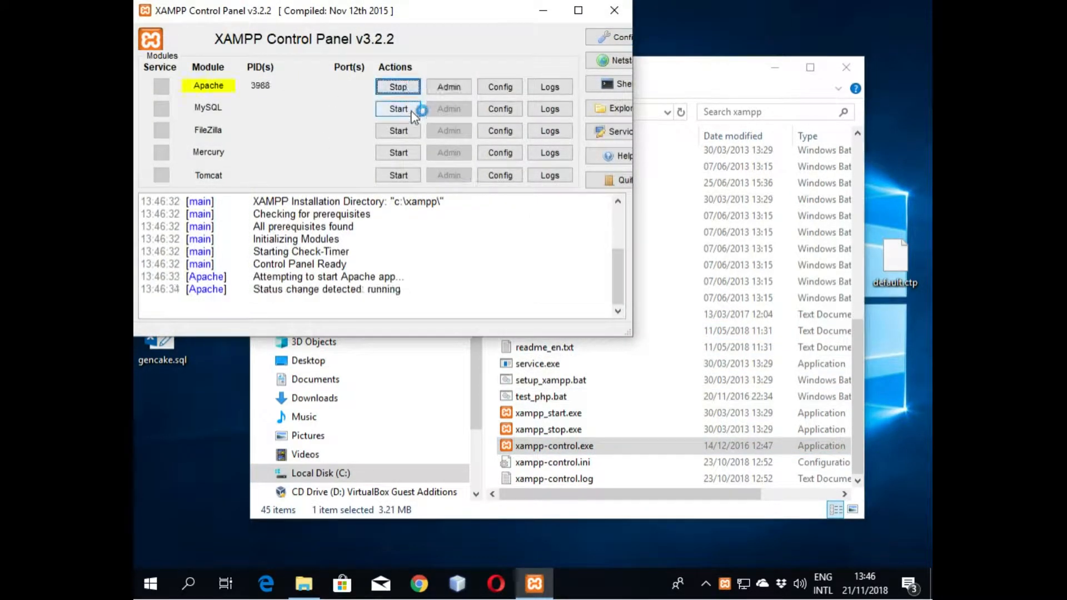
Step: Start MySQL alongside Apache, then close the XAMPP Control Panel
{"action": "left_click", "coordinate": [398, 108]}
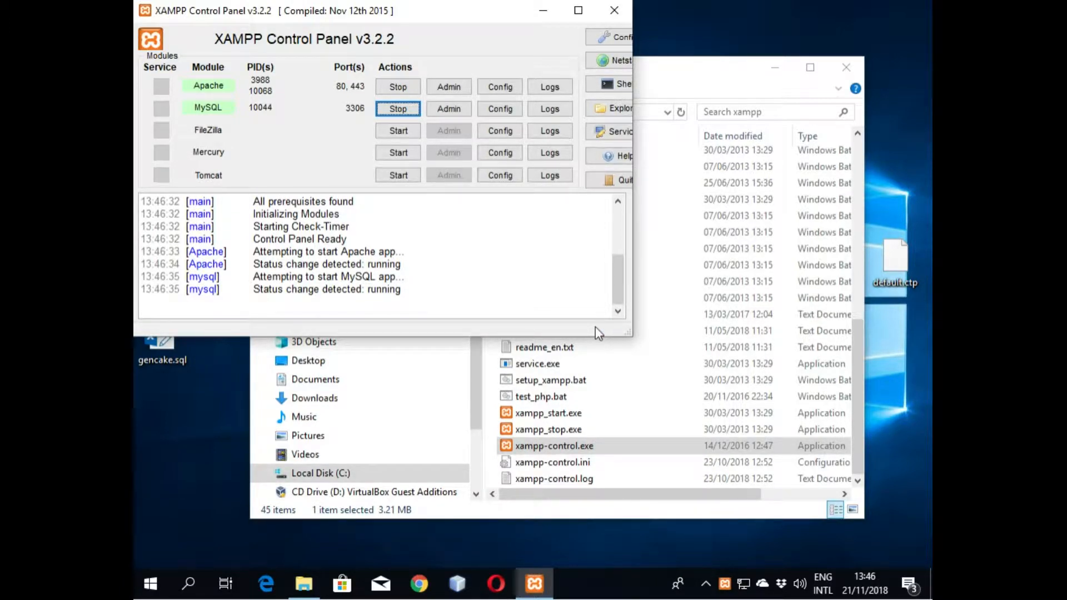
{"action": "mouse_move", "coordinate": [567, 243]}
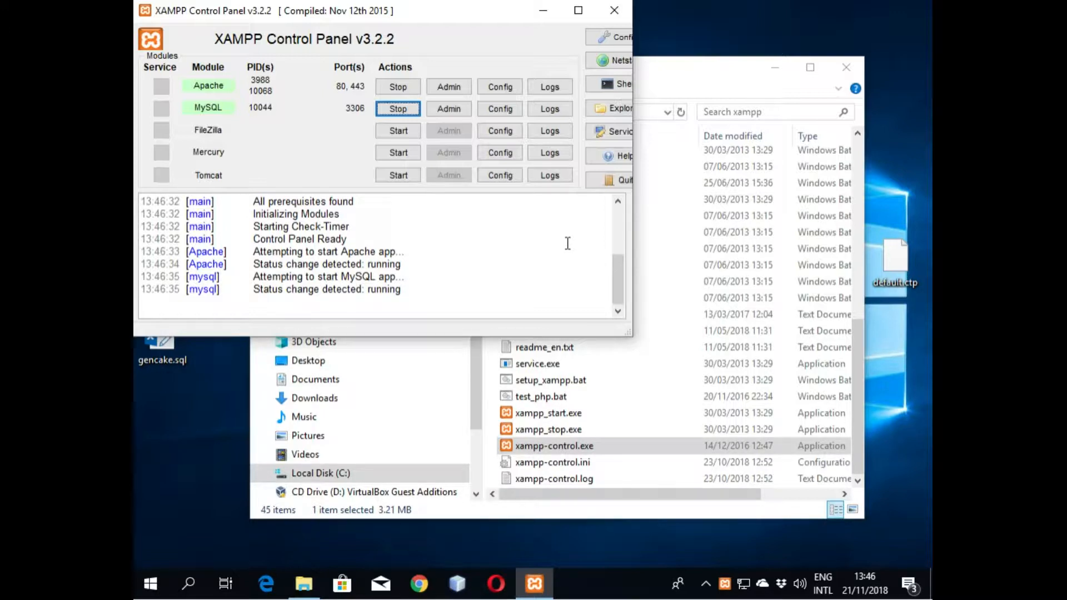
{"action": "mouse_move", "coordinate": [613, 10]}
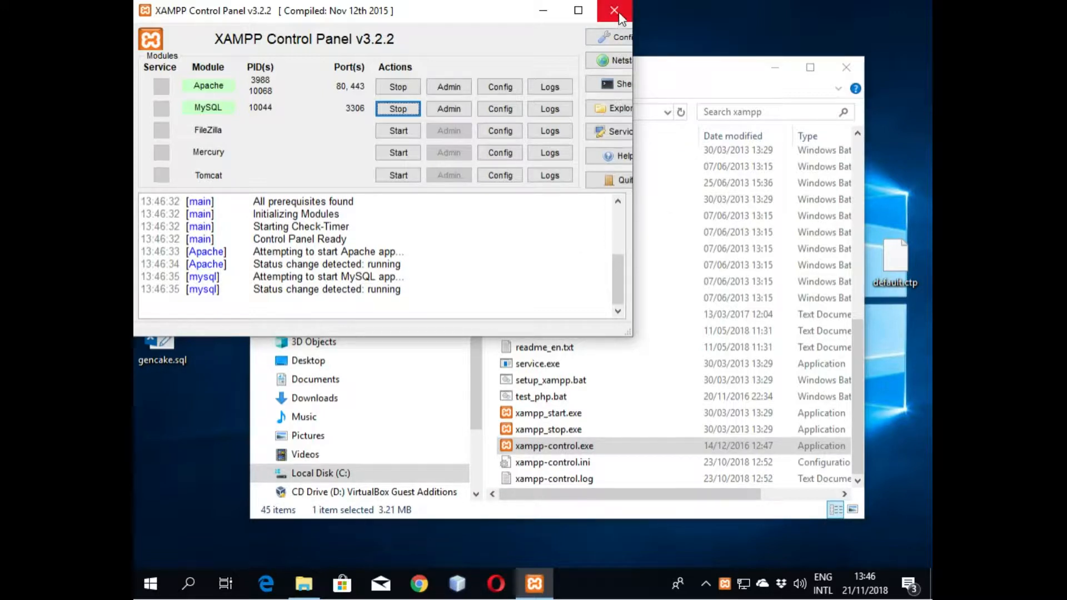
{"action": "left_click", "coordinate": [613, 10]}
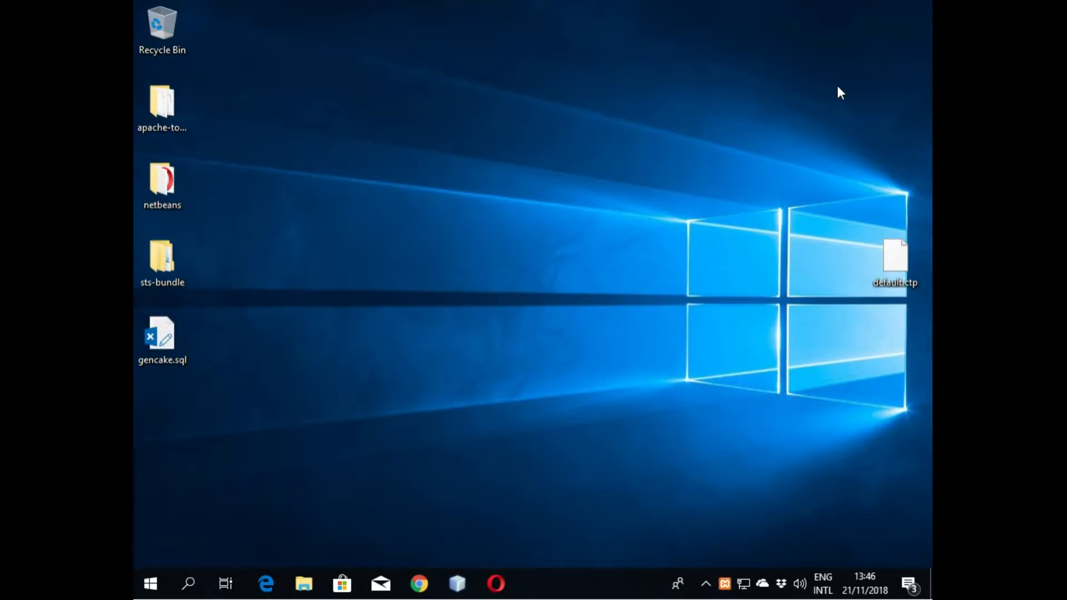
{"action": "mouse_move", "coordinate": [665, 399]}
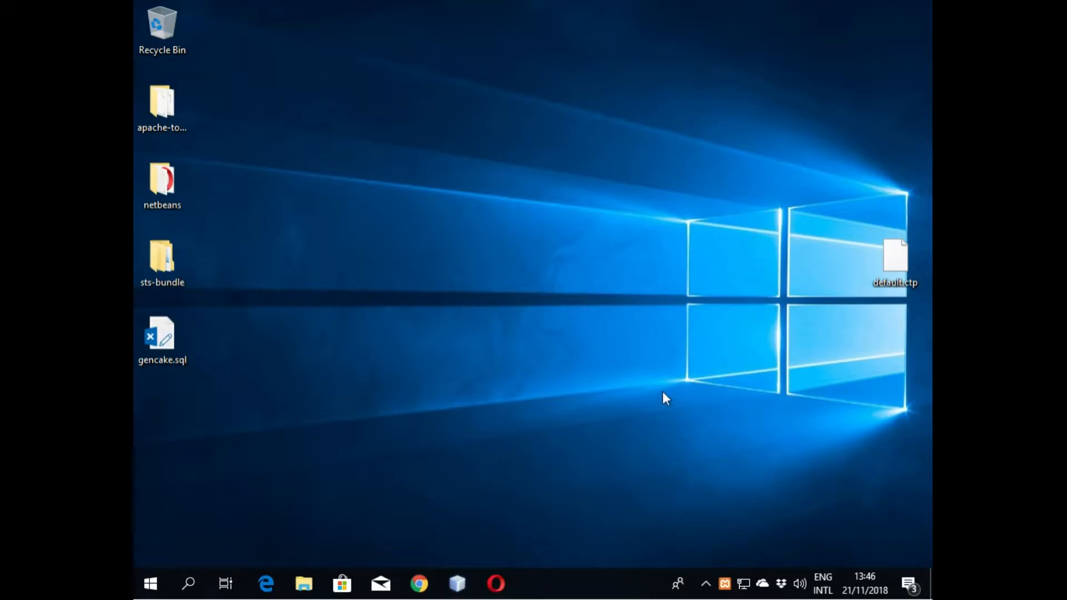
{"action": "mouse_move", "coordinate": [549, 476]}
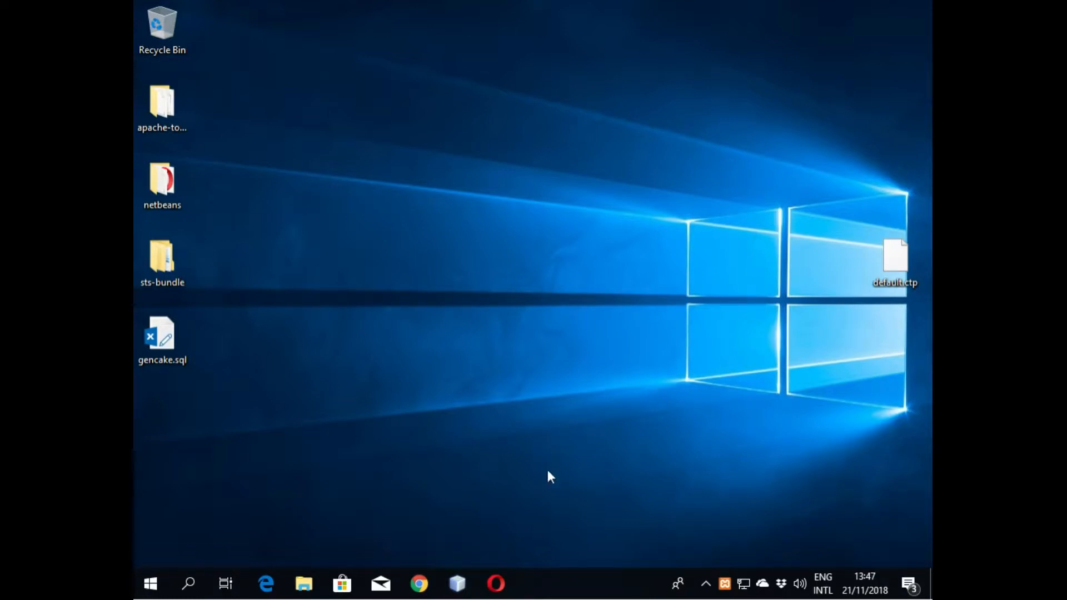
Step: Open localhost in Opera and go to phpMyAdmin from the XAMPP dashboard
{"action": "left_click", "coordinate": [495, 583]}
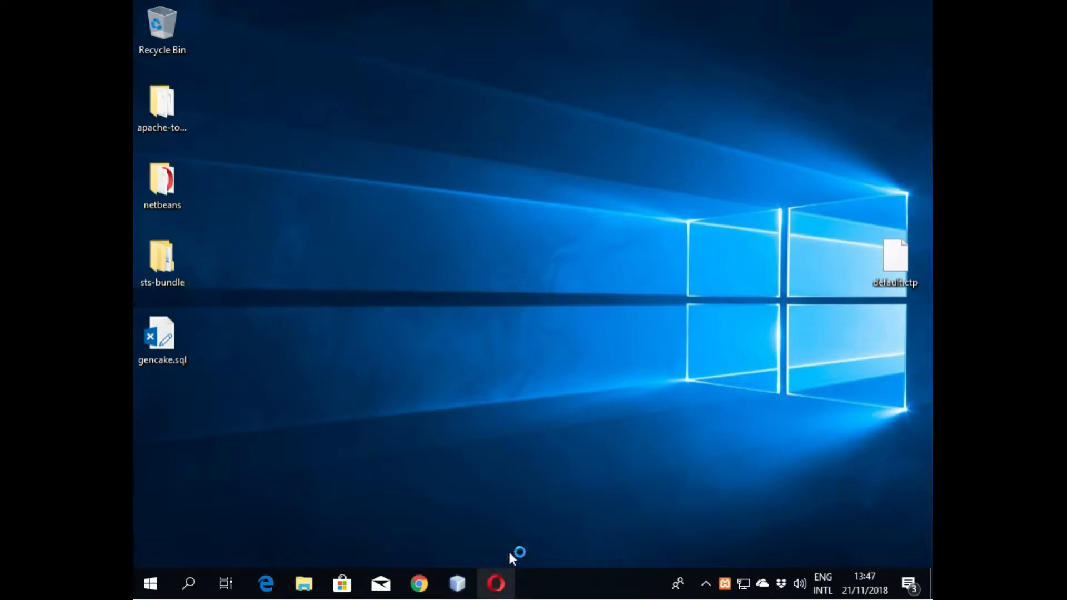
{"action": "left_click", "coordinate": [495, 583]}
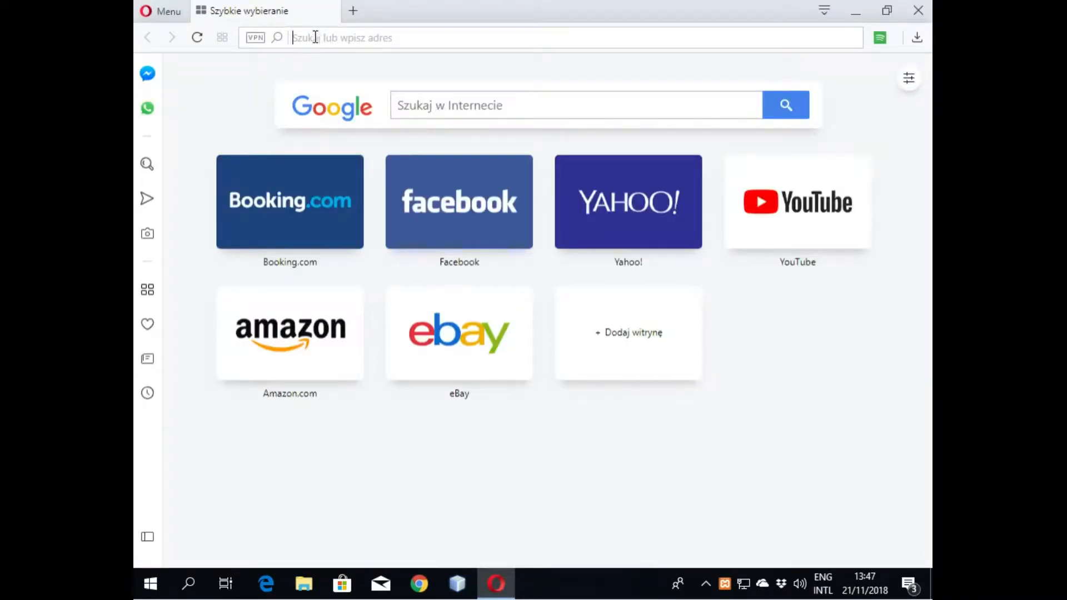
{"action": "type", "text": "localhost/cake/books"}
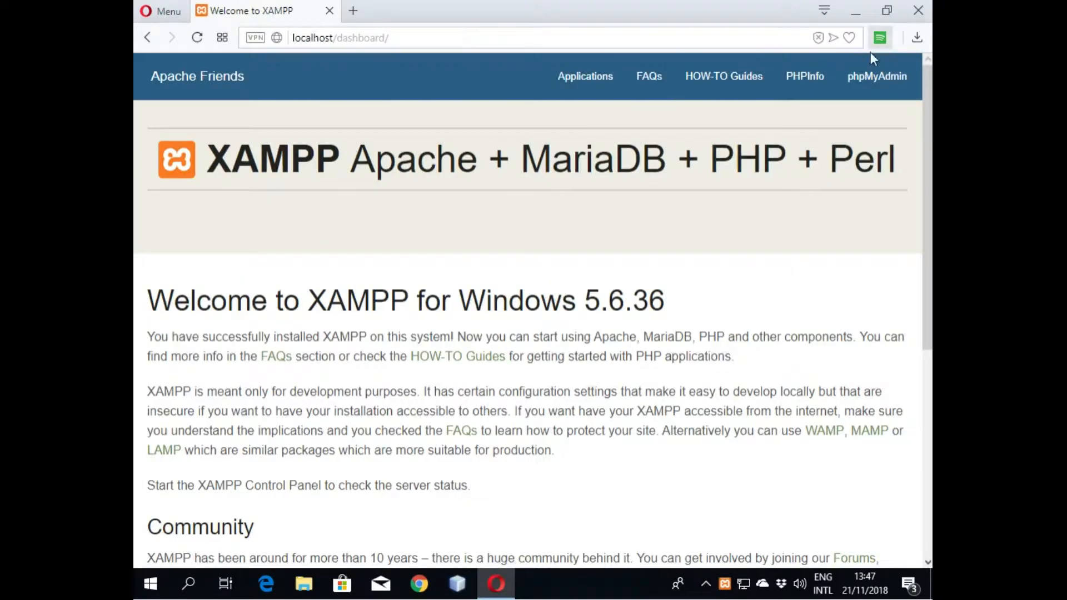
{"action": "left_click", "coordinate": [876, 76]}
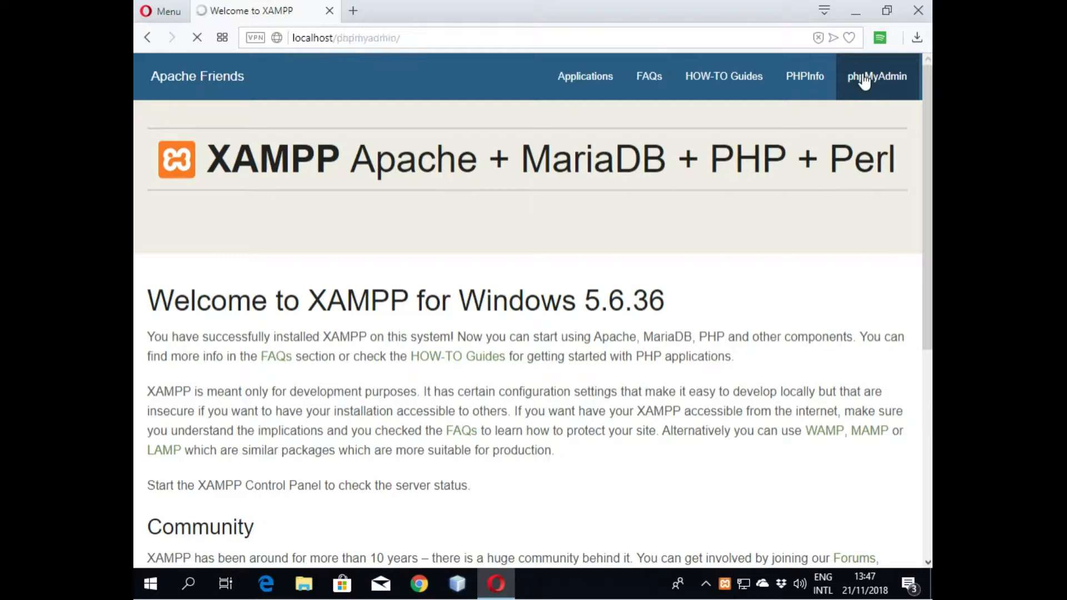
{"action": "left_click", "coordinate": [876, 76]}
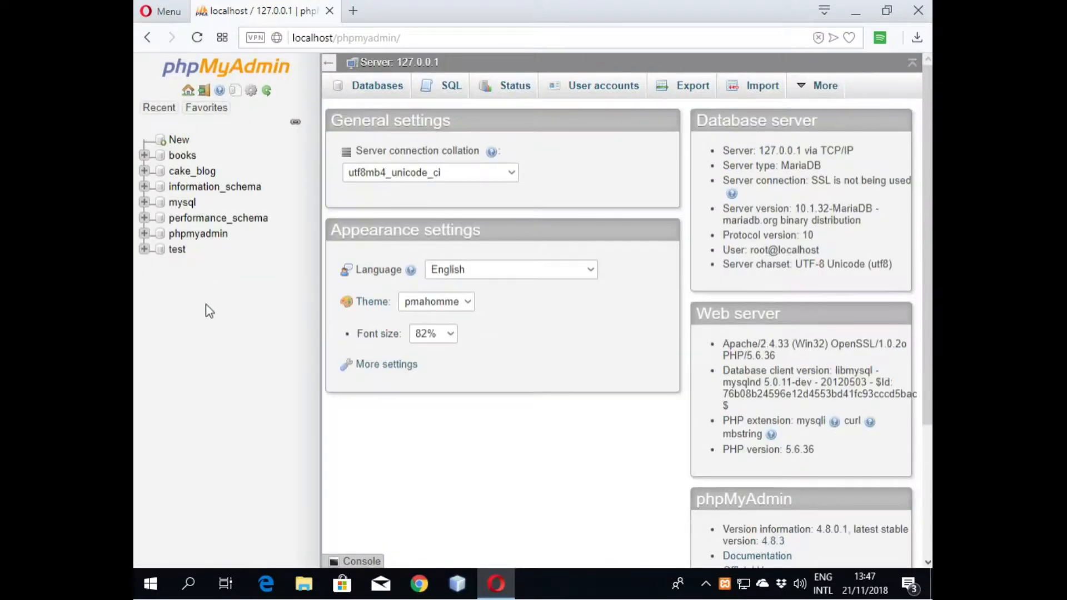
{"action": "mouse_move", "coordinate": [395, 109]}
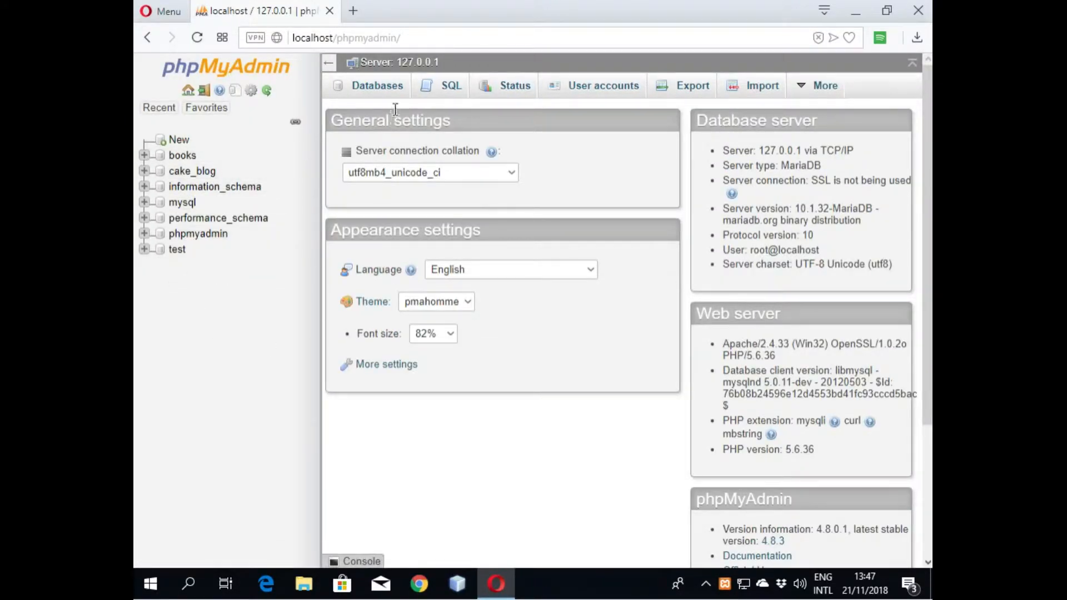
Step: Create a database named gencake with a utf8mb4 collation
{"action": "left_click", "coordinate": [376, 85]}
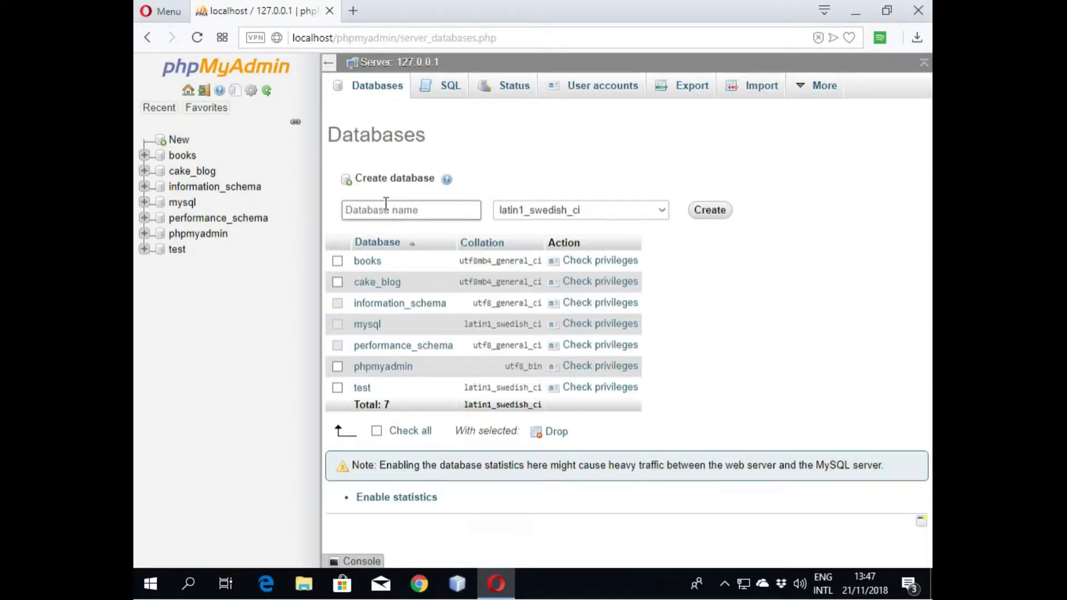
{"action": "left_click", "coordinate": [411, 210]}
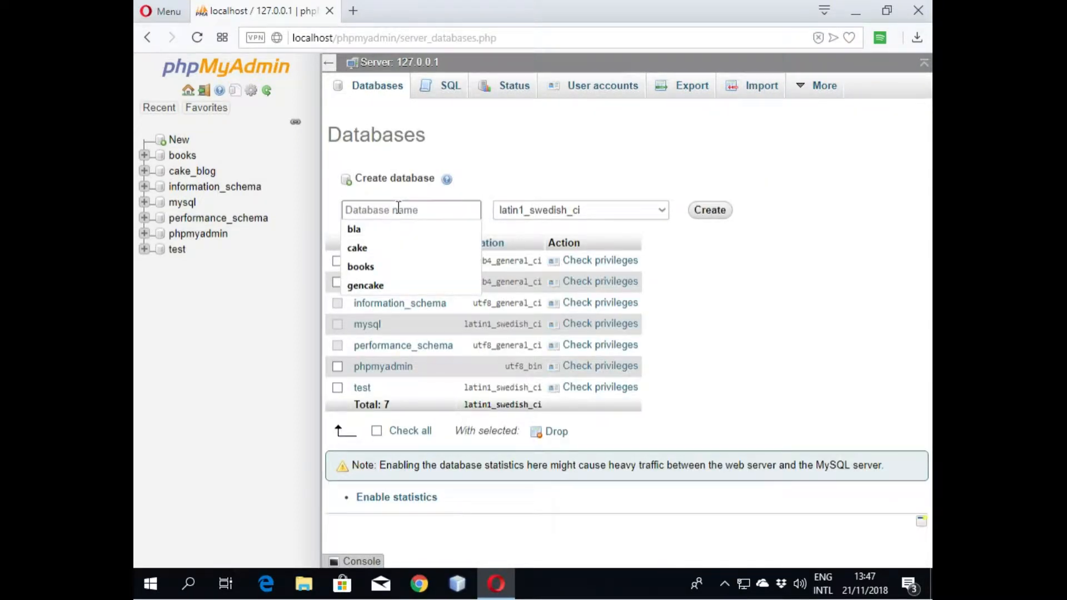
{"action": "type", "text": "gencake"}
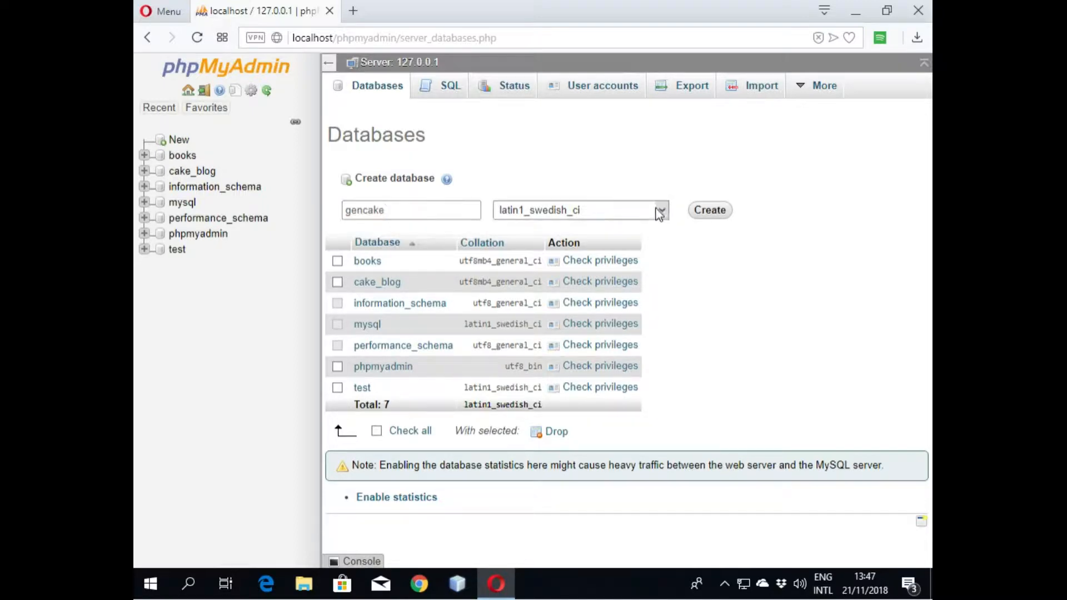
{"action": "left_click", "coordinate": [658, 210]}
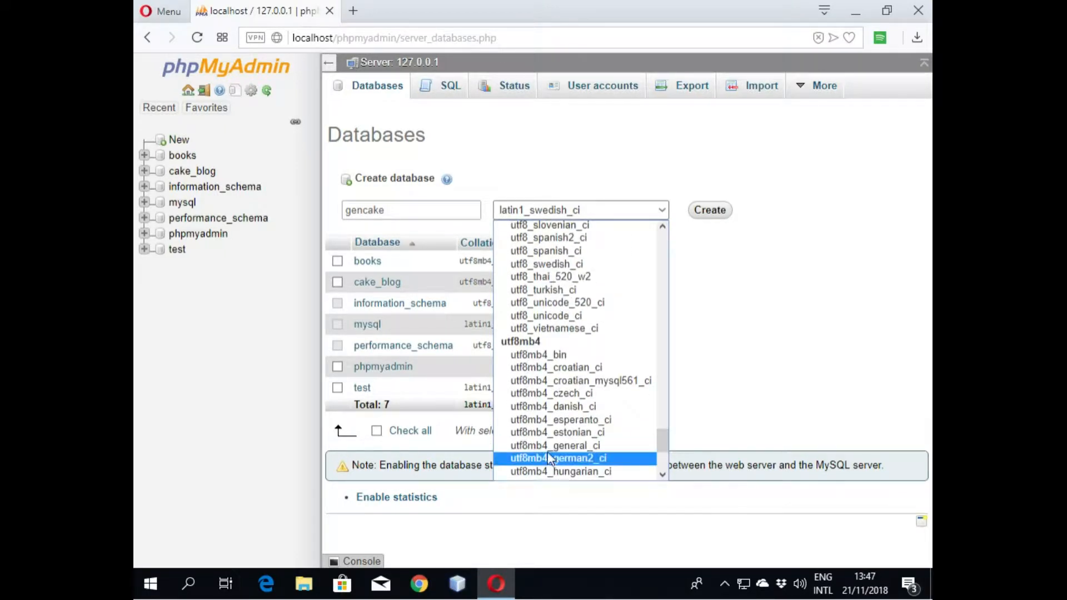
{"action": "left_click", "coordinate": [556, 445]}
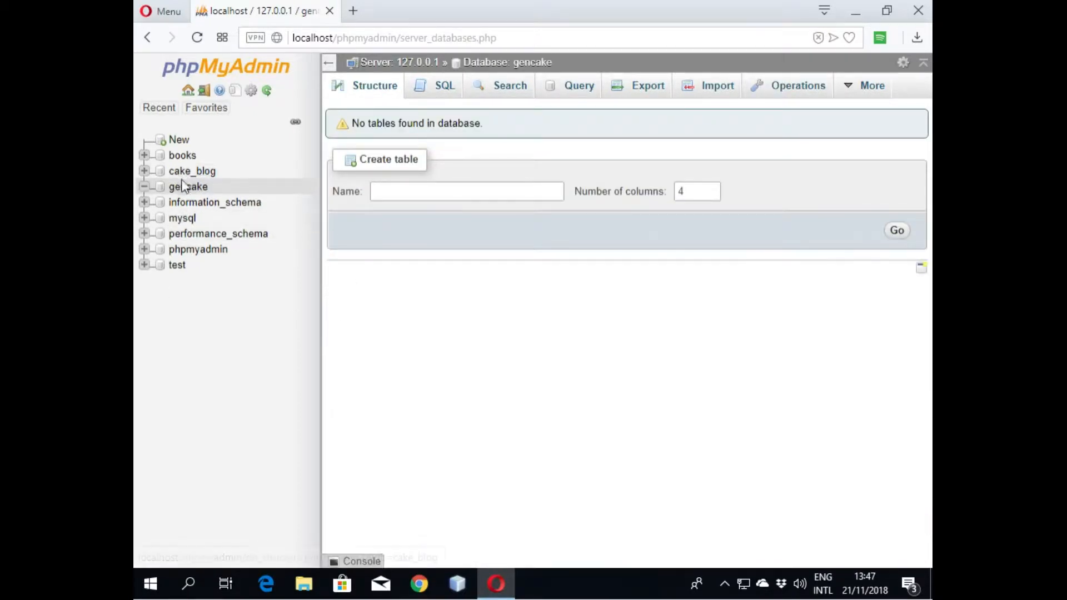
Step: Import gencake.sql from the Desktop into the gencake database
{"action": "left_click", "coordinate": [188, 186]}
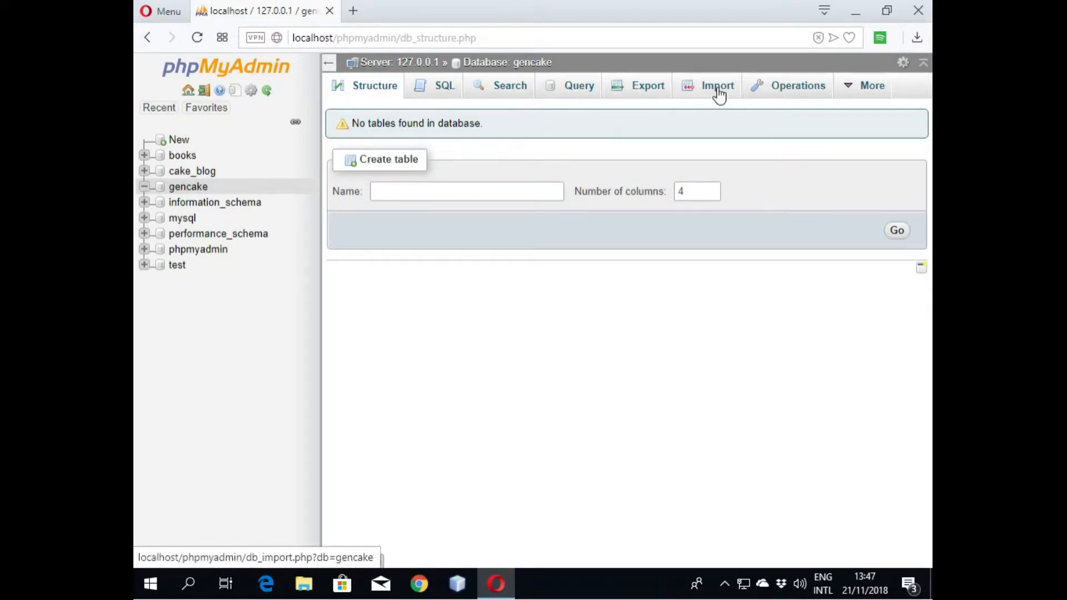
{"action": "left_click", "coordinate": [716, 85]}
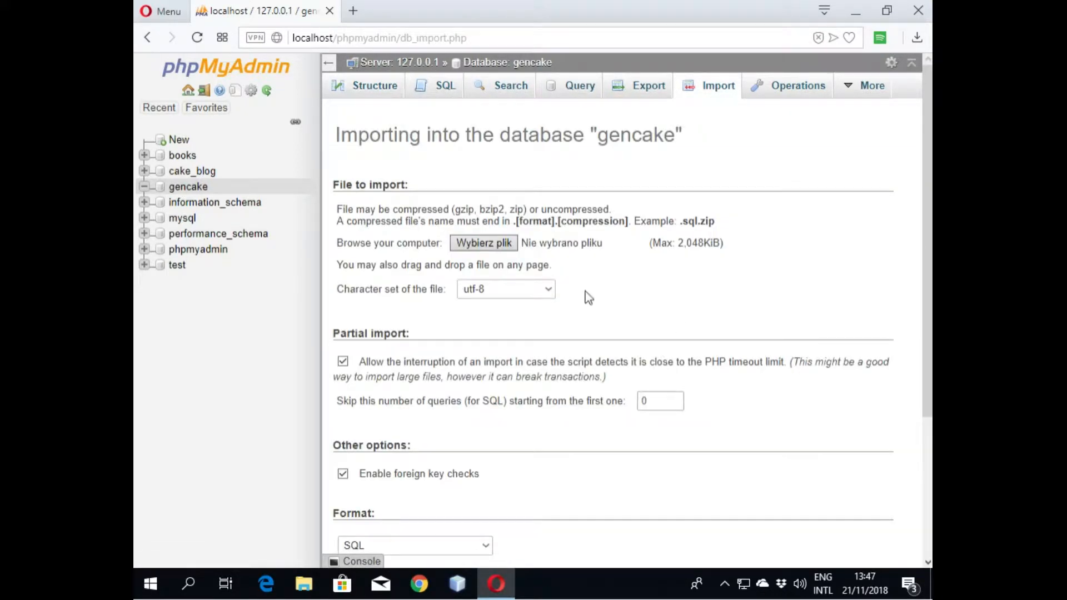
{"action": "left_click", "coordinate": [483, 243]}
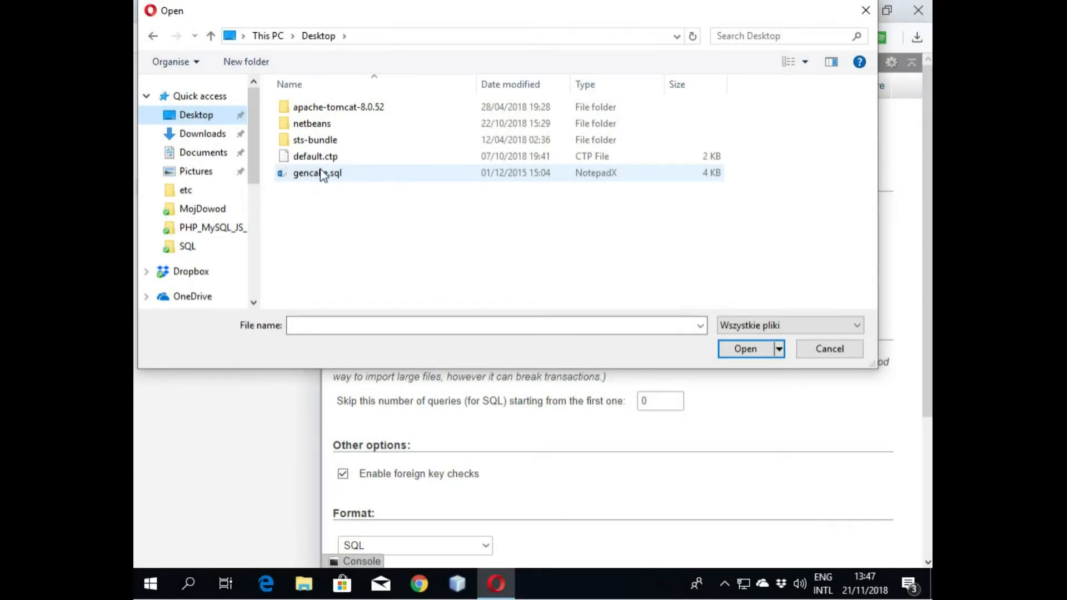
{"action": "left_click", "coordinate": [317, 172]}
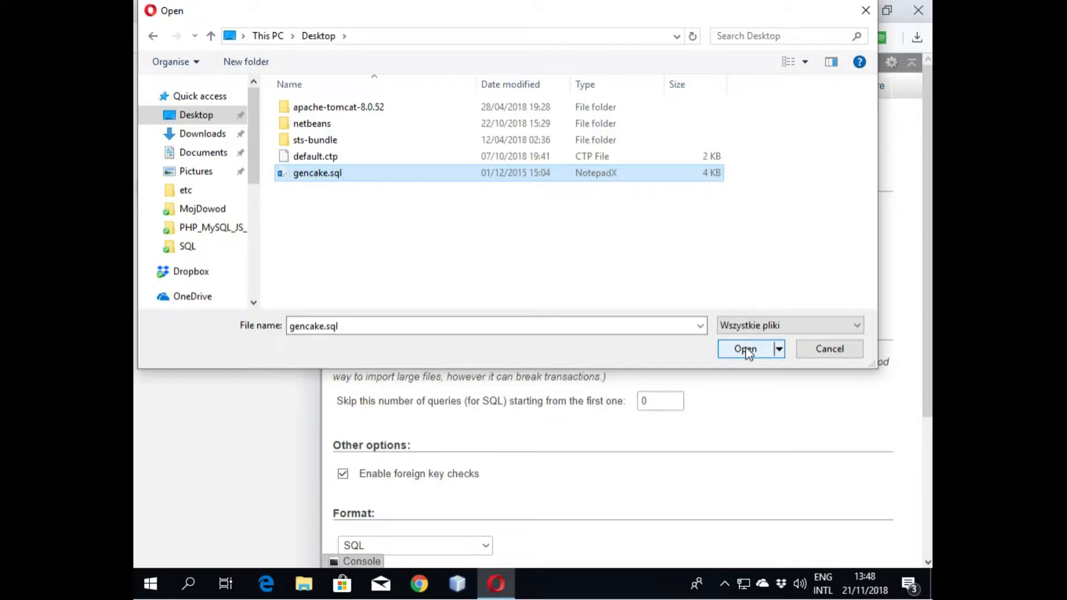
{"action": "left_click", "coordinate": [745, 349]}
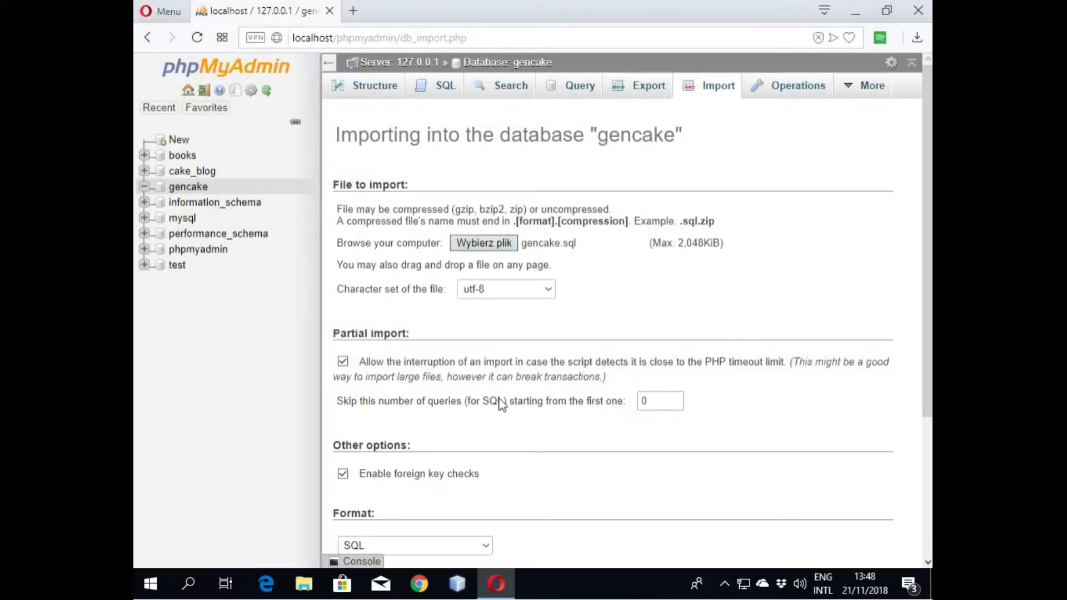
{"action": "scroll", "scroll_direction": "down", "scroll_amount": 3}
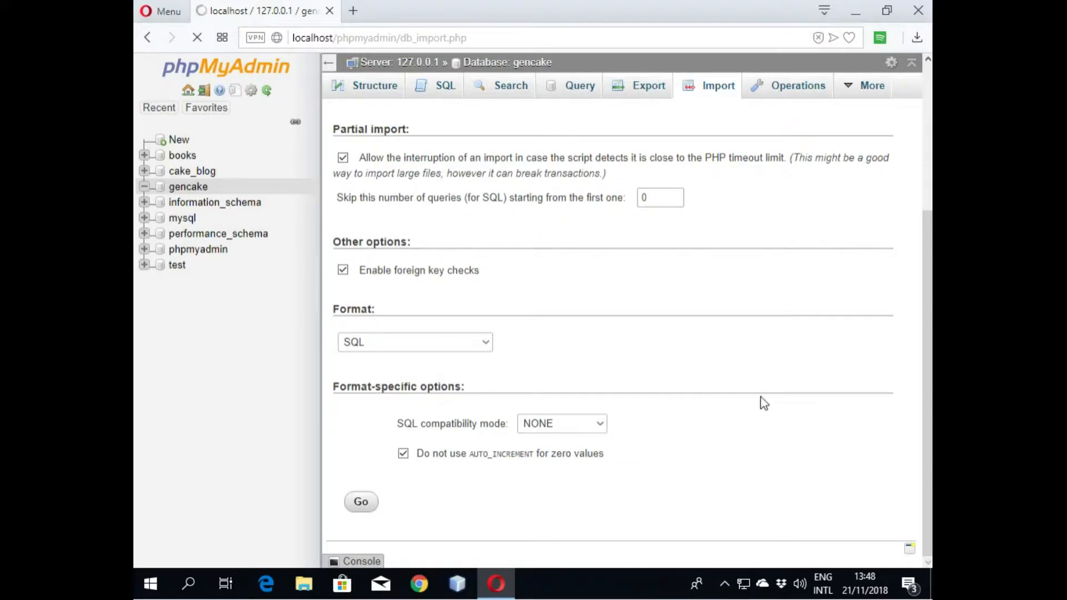
{"action": "left_click", "coordinate": [360, 501]}
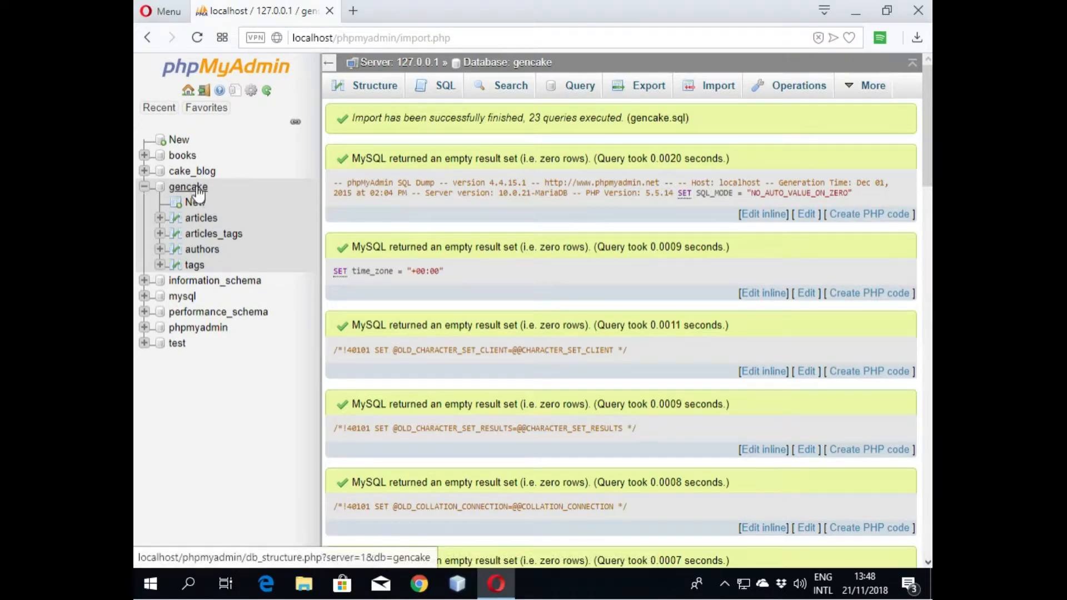
Step: Browse the articles table and view its column structure
{"action": "left_click", "coordinate": [188, 186]}
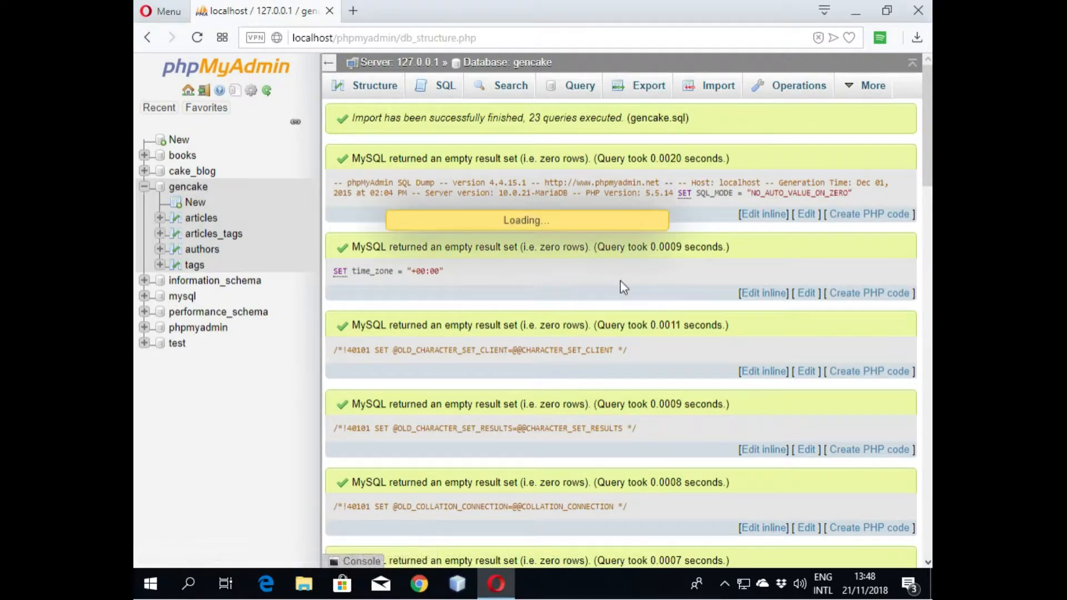
{"action": "left_click", "coordinate": [373, 85]}
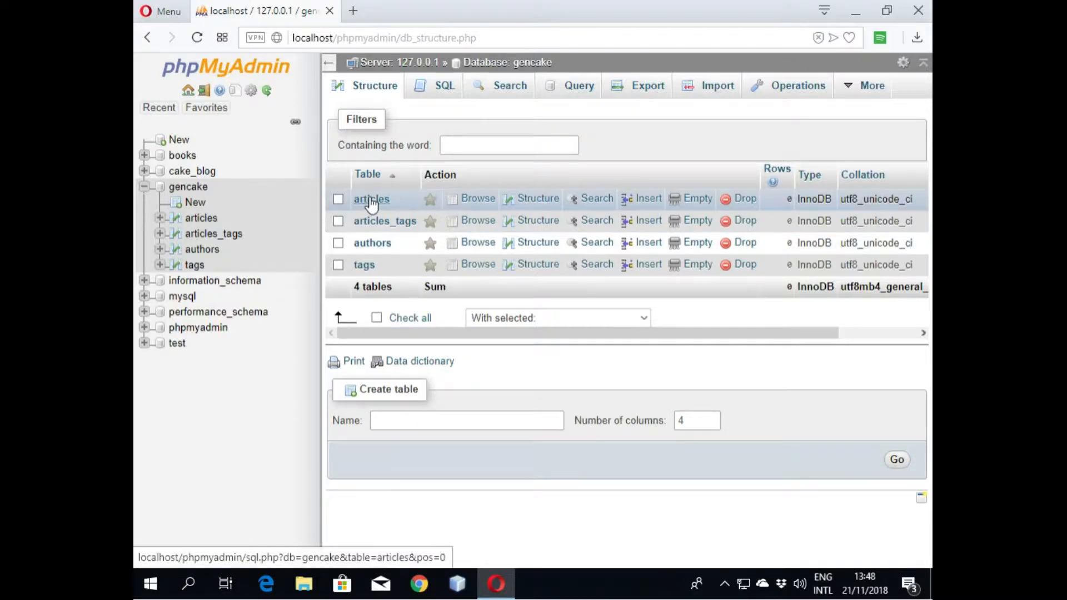
{"action": "left_click", "coordinate": [370, 199]}
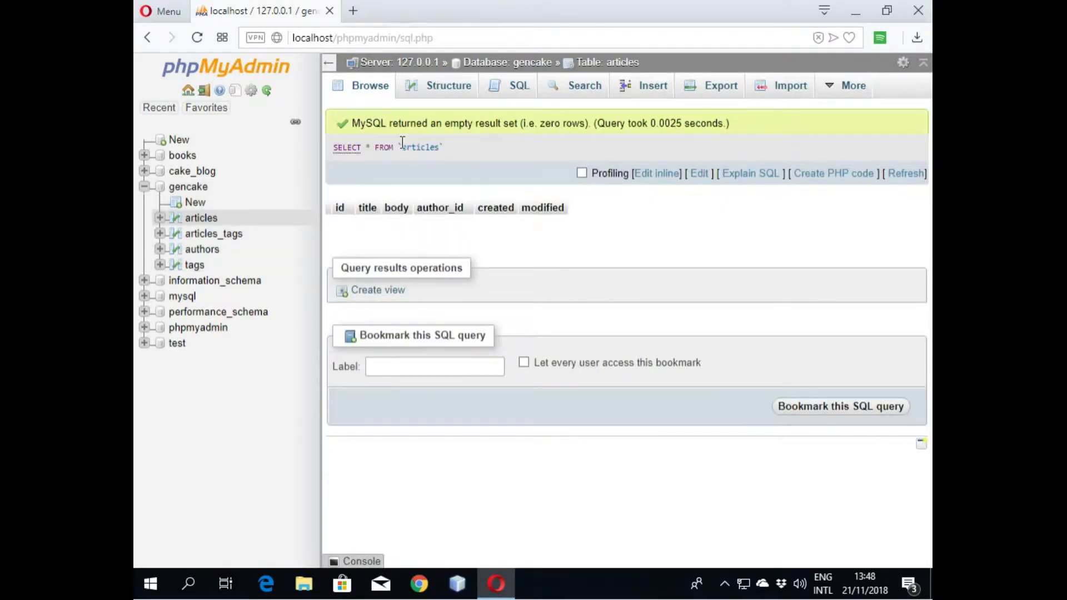
{"action": "left_click", "coordinate": [448, 85]}
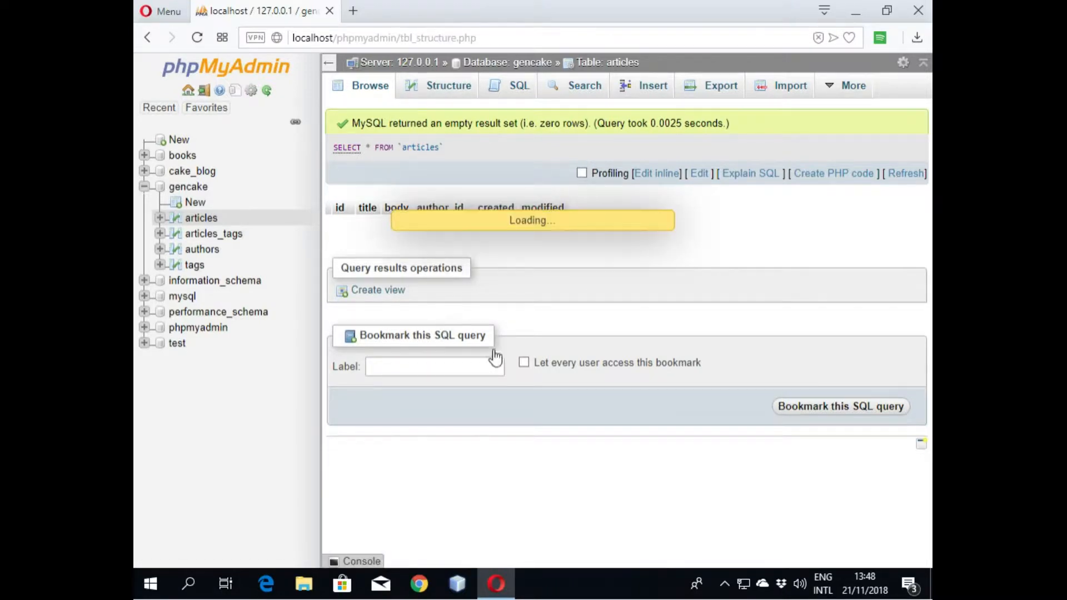
{"action": "left_click", "coordinate": [448, 85]}
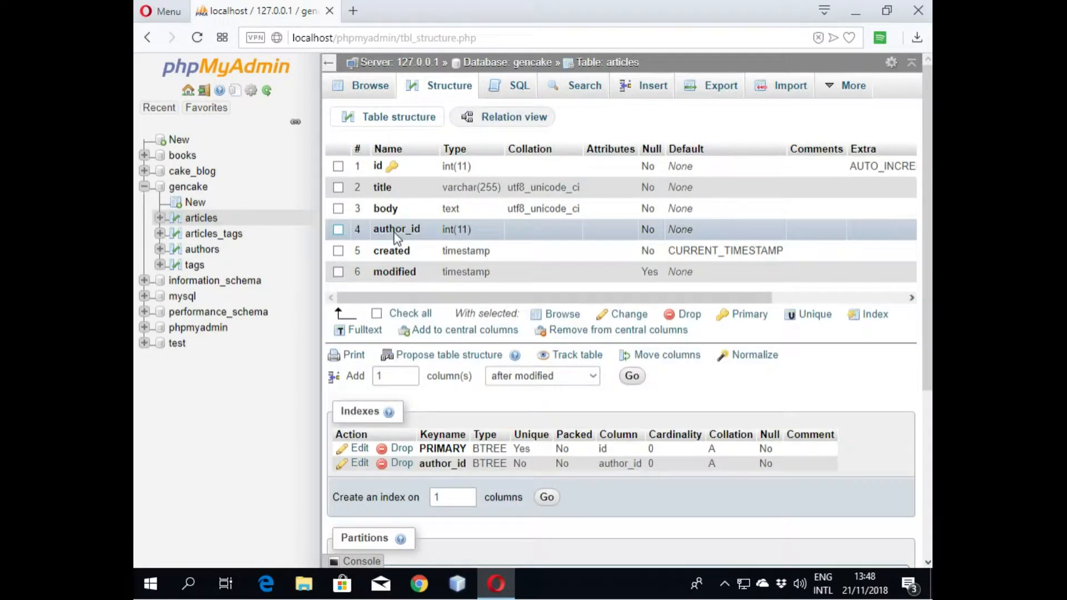
{"action": "mouse_move", "coordinate": [425, 233]}
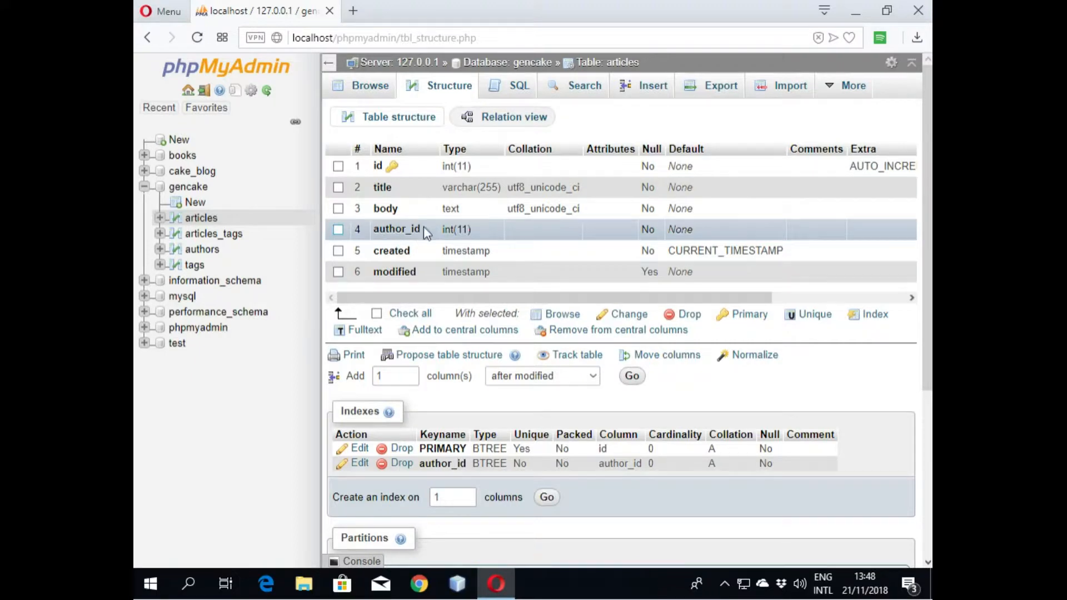
{"action": "mouse_move", "coordinate": [465, 271]}
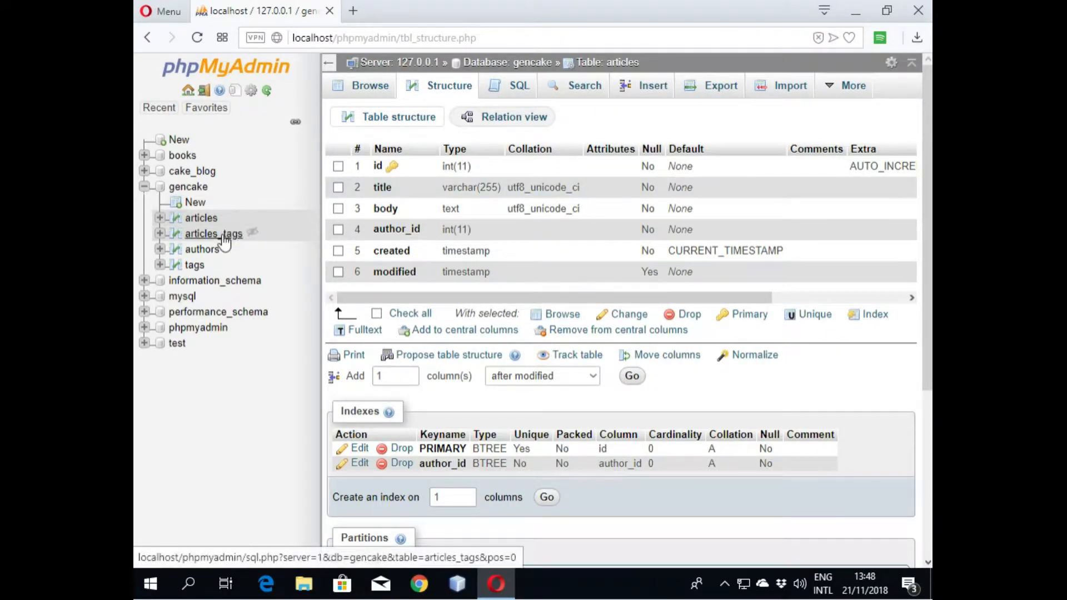
Step: Browse the empty authors, tags and articles_tags tables, then view articles_tags structure
{"action": "left_click", "coordinate": [201, 249]}
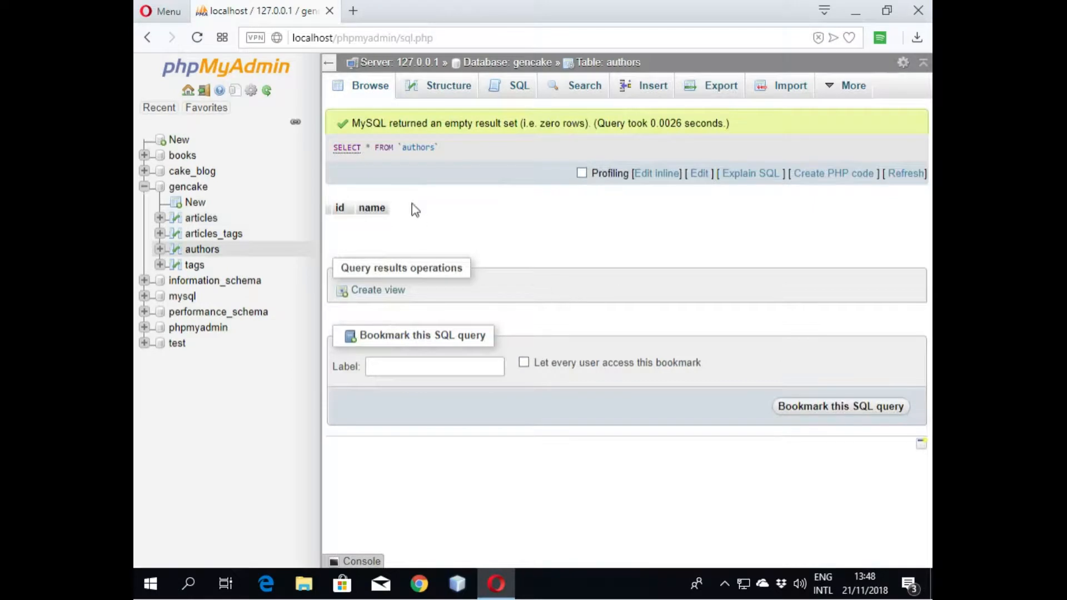
{"action": "left_click", "coordinate": [448, 85]}
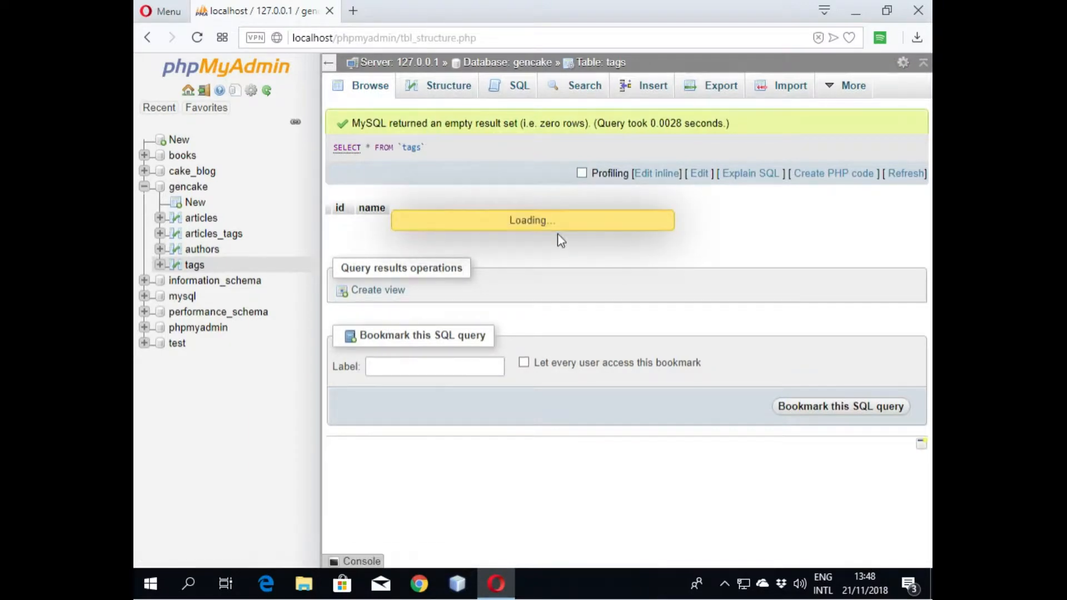
{"action": "left_click", "coordinate": [448, 85]}
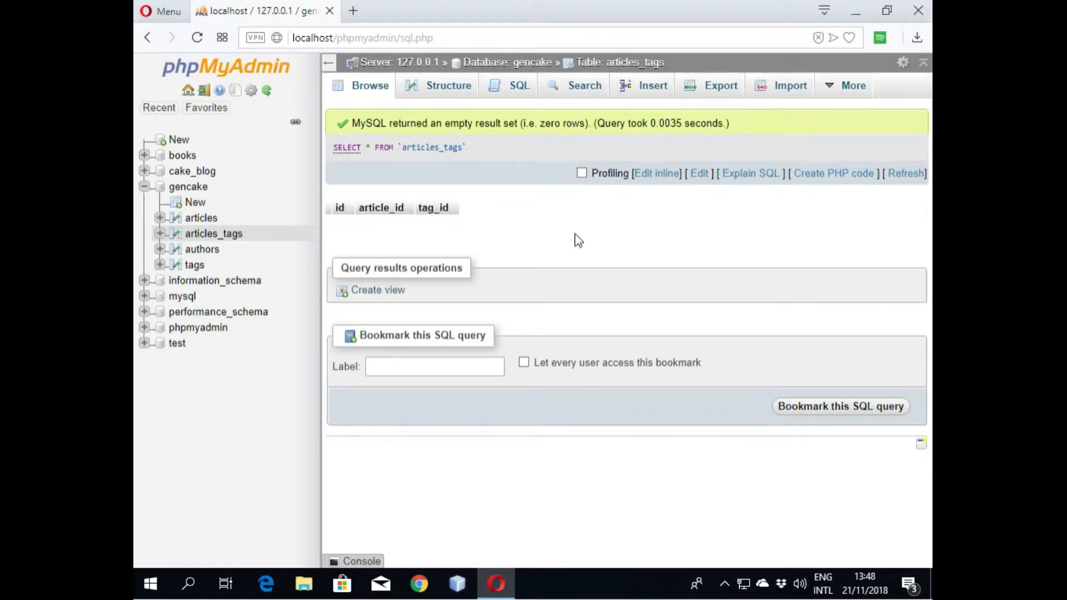
{"action": "mouse_move", "coordinate": [448, 85]}
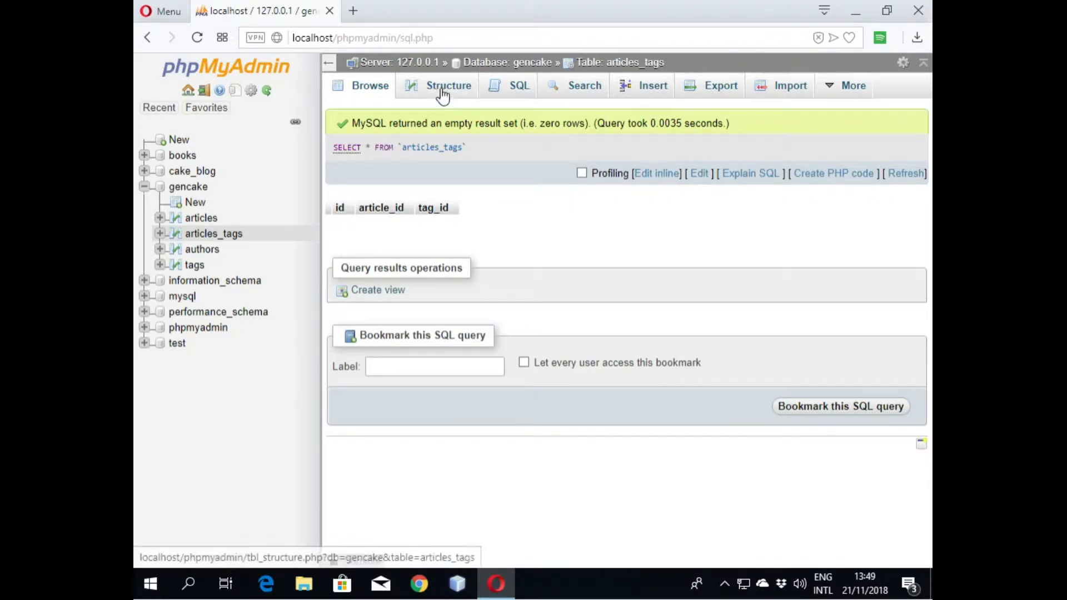
{"action": "left_click", "coordinate": [448, 85]}
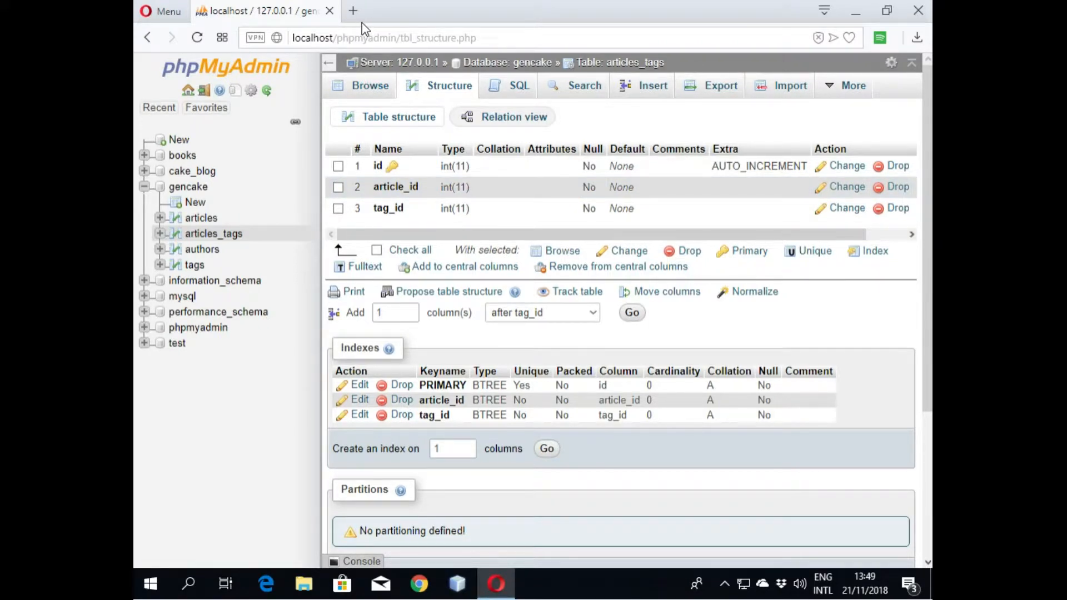
{"action": "mouse_move", "coordinate": [352, 11]}
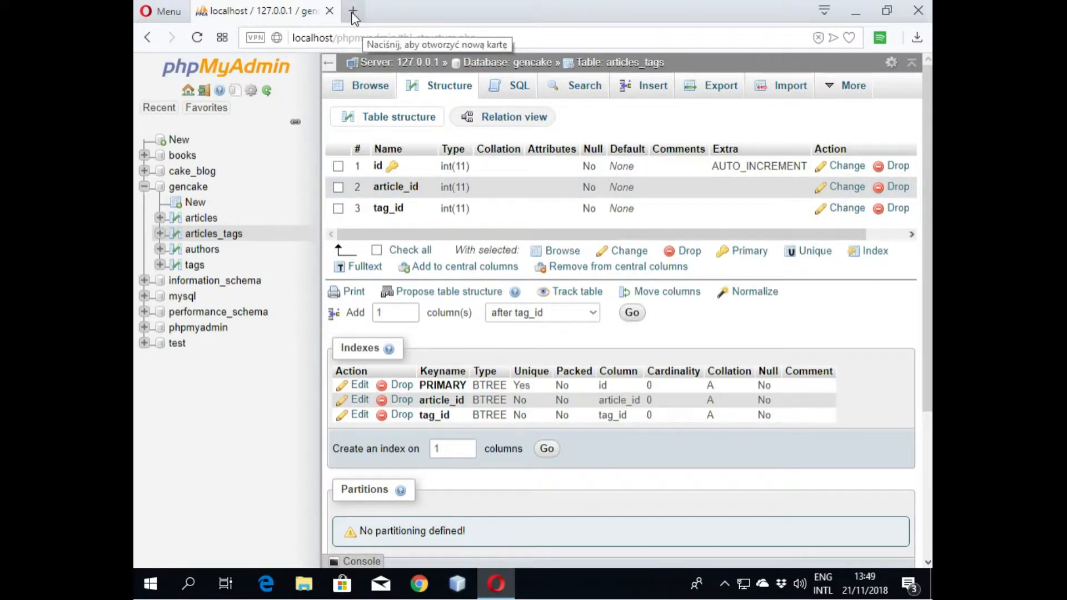
Step: In a new tab, open the CakePHP installation guide from cakephp.org
{"action": "left_click", "coordinate": [352, 11]}
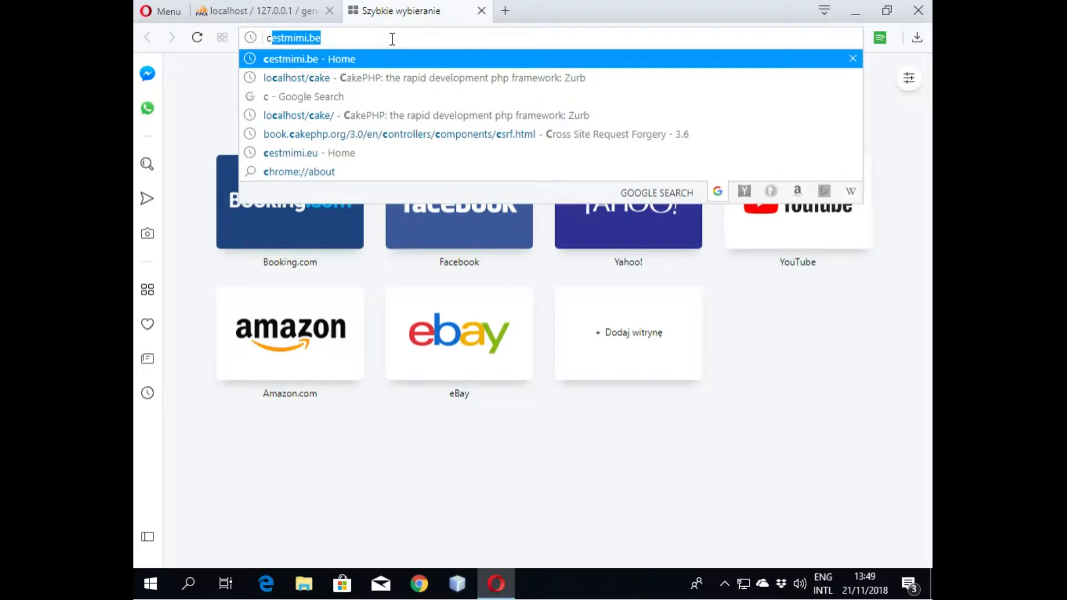
{"action": "type", "text": "cakephp.org"}
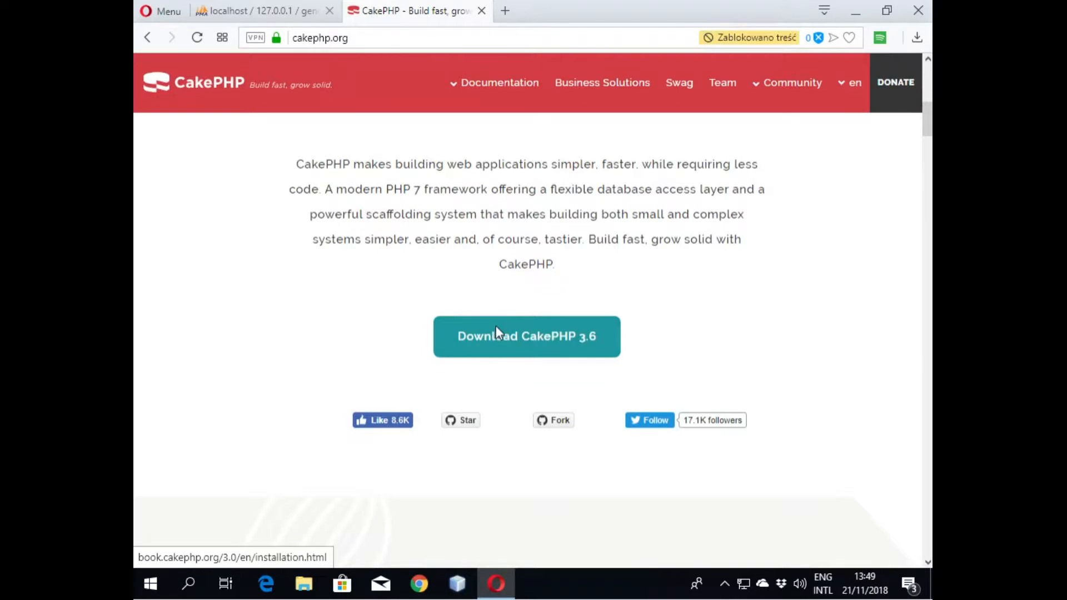
{"action": "left_click", "coordinate": [526, 335]}
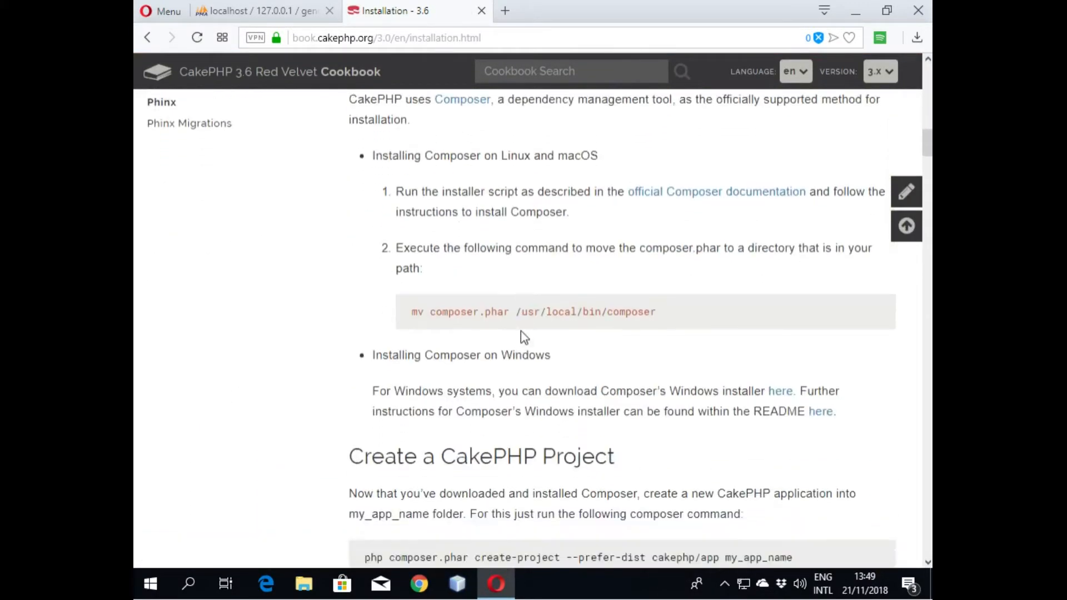
{"action": "scroll", "scroll_direction": "down", "scroll_amount": 3}
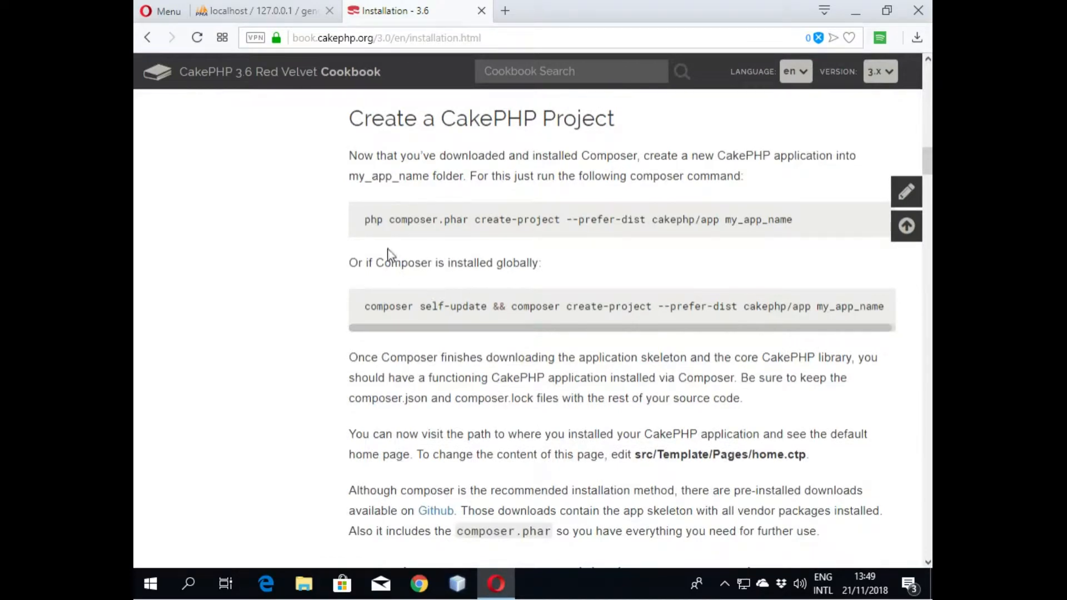
Step: Select the composer create-project command and bring up its copy menu
{"action": "left_click_drag", "start_coordinate": [365, 219], "coordinate": [707, 219]}
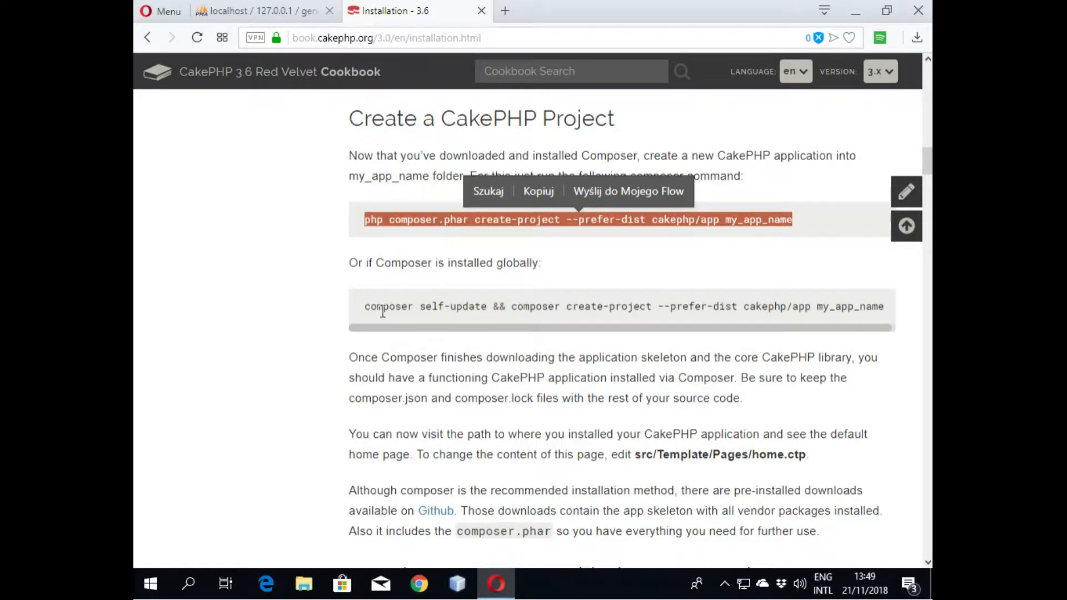
{"action": "left_click", "coordinate": [424, 306]}
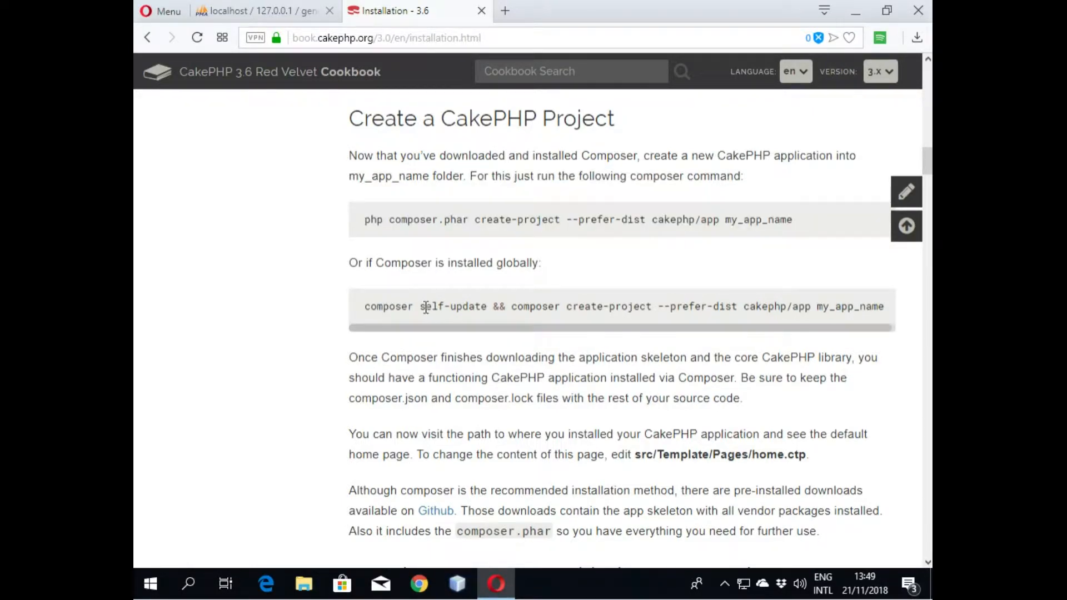
{"action": "left_click_drag", "start_coordinate": [509, 306], "coordinate": [882, 306]}
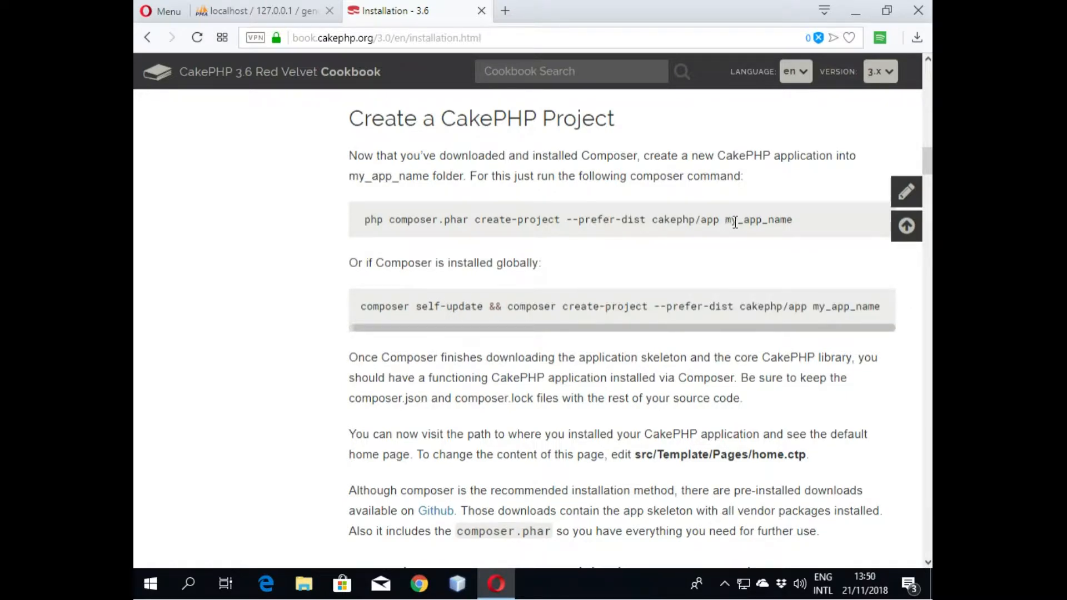
{"action": "double_click", "coordinate": [757, 219]}
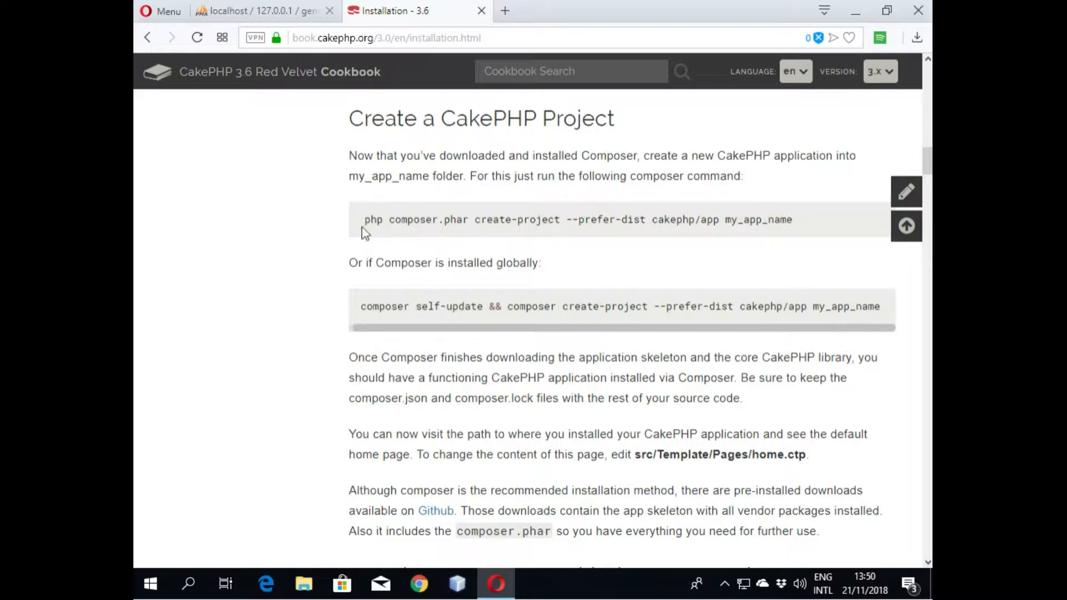
{"action": "left_click_drag", "start_coordinate": [366, 219], "coordinate": [724, 219]}
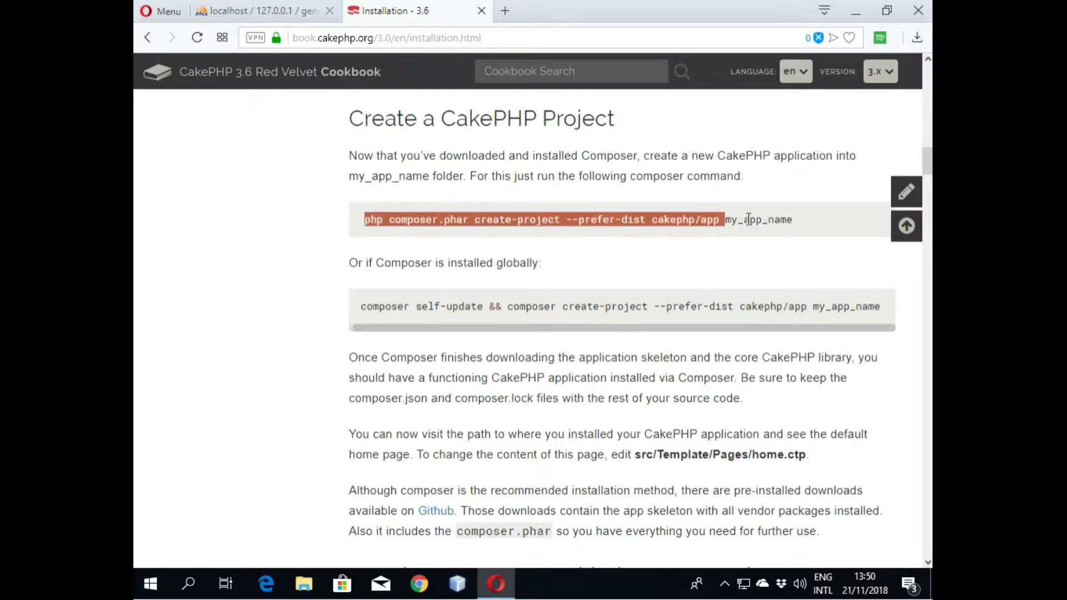
{"action": "right_click", "coordinate": [745, 219]}
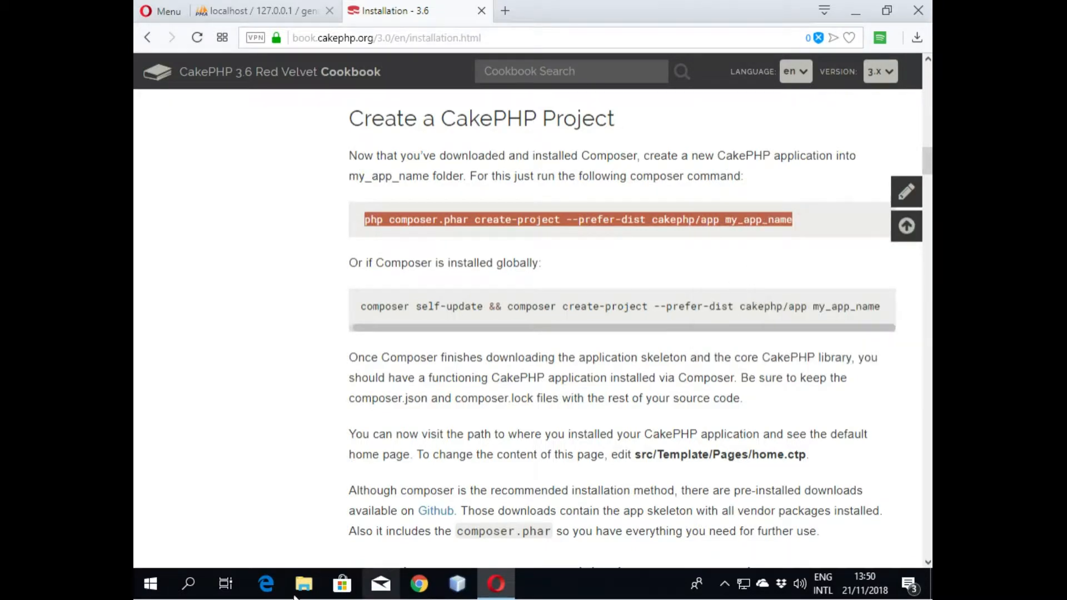
Step: Browse File Explorer to C:\xampp\htdocs, where composer.phar is listed
{"action": "left_click", "coordinate": [303, 584]}
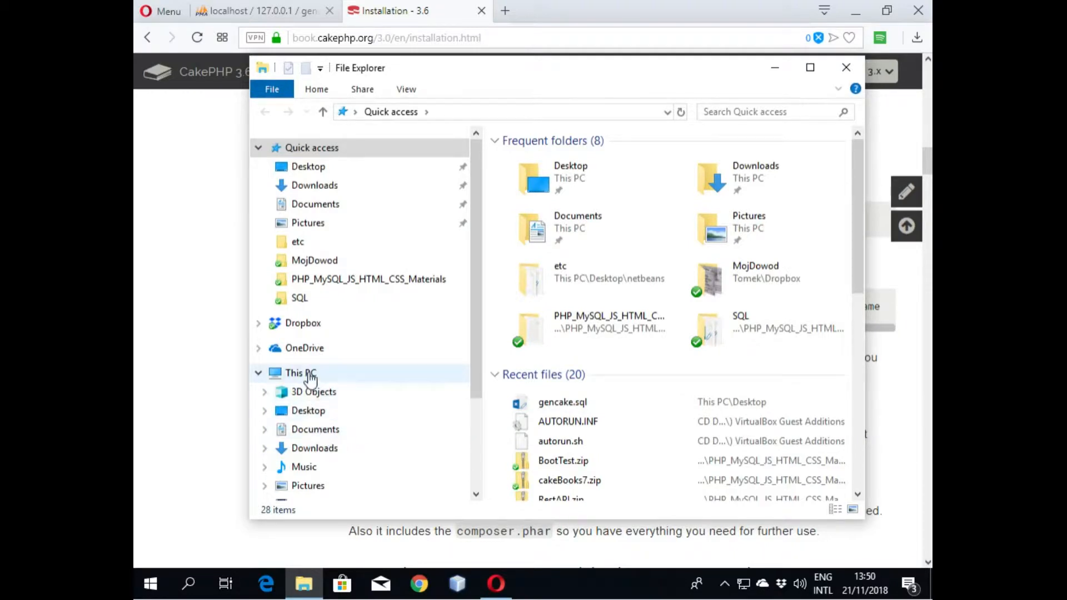
{"action": "left_click", "coordinate": [300, 372]}
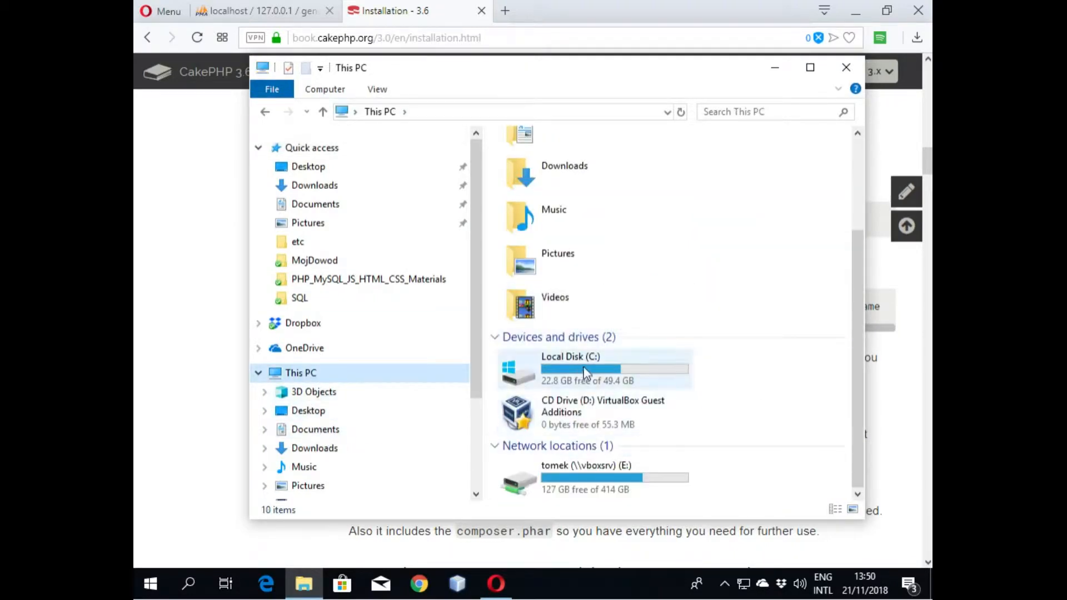
{"action": "double_click", "coordinate": [571, 357]}
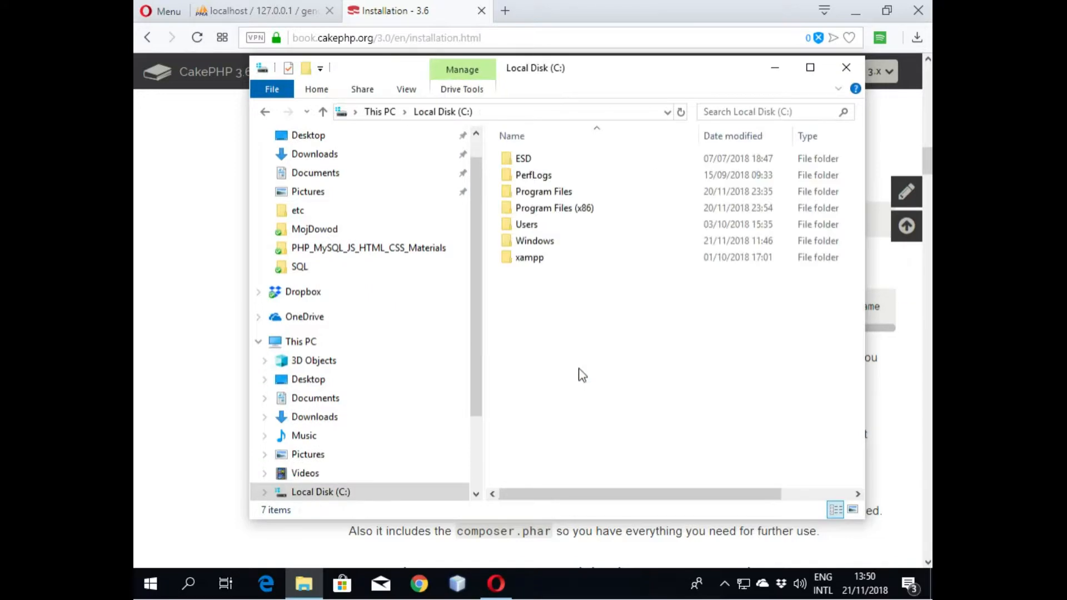
{"action": "double_click", "coordinate": [530, 258]}
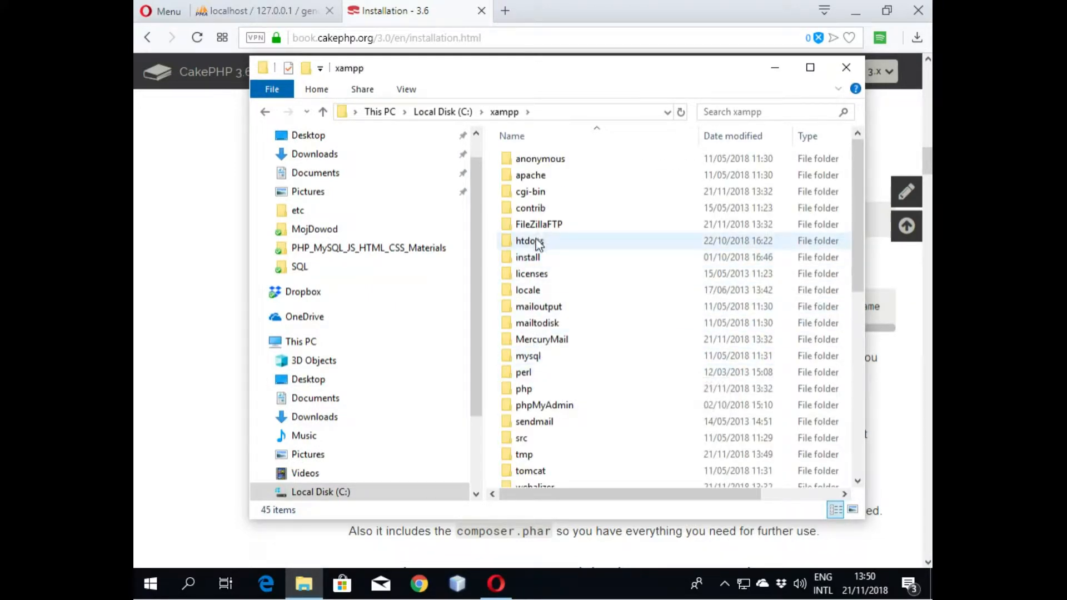
{"action": "double_click", "coordinate": [529, 240]}
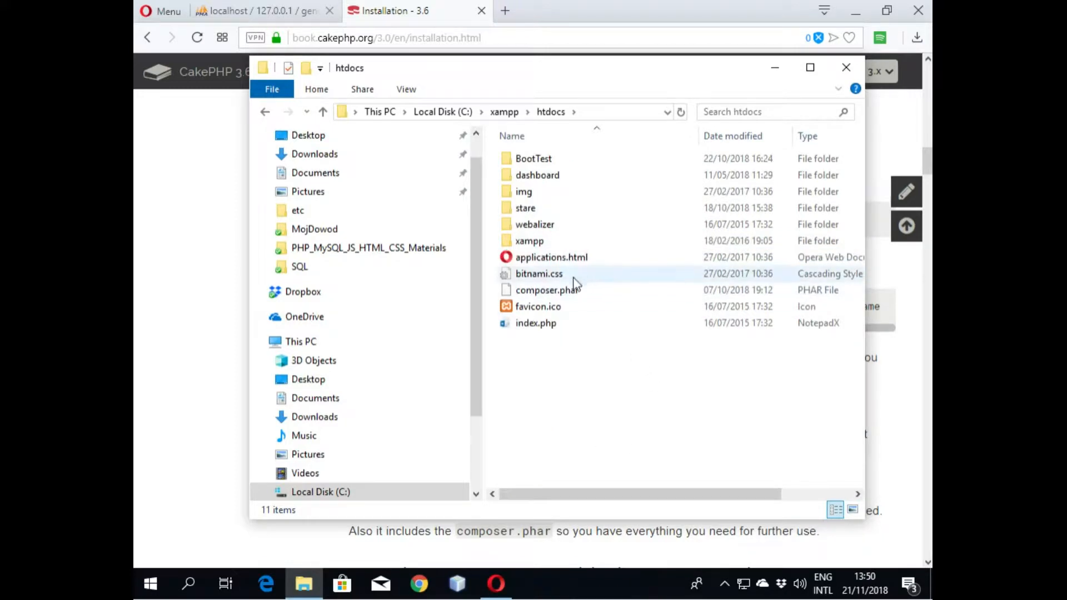
{"action": "mouse_move", "coordinate": [564, 296]}
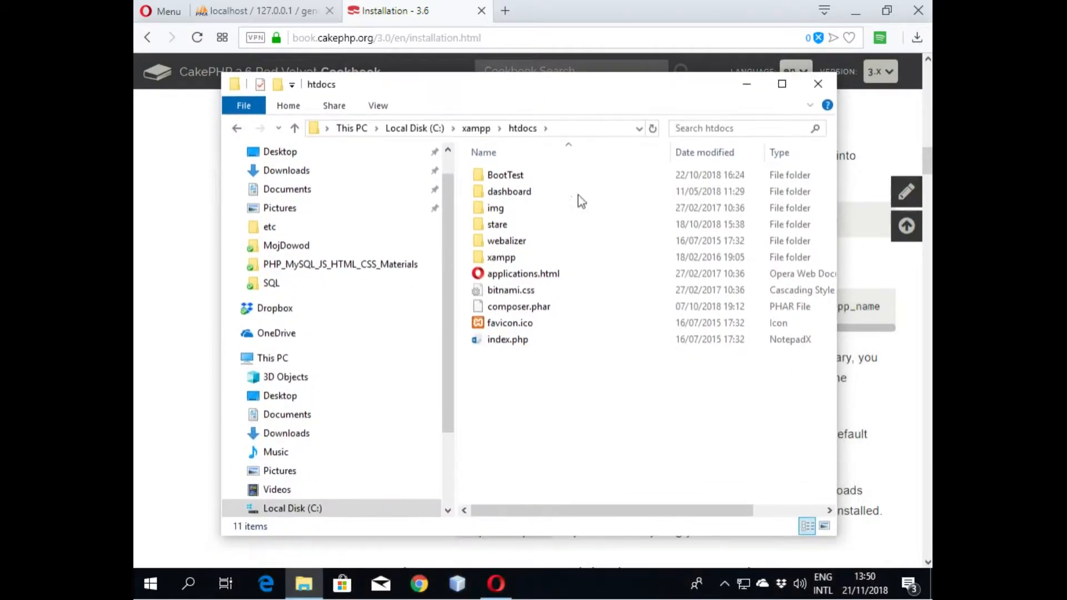
{"action": "left_click", "coordinate": [506, 175]}
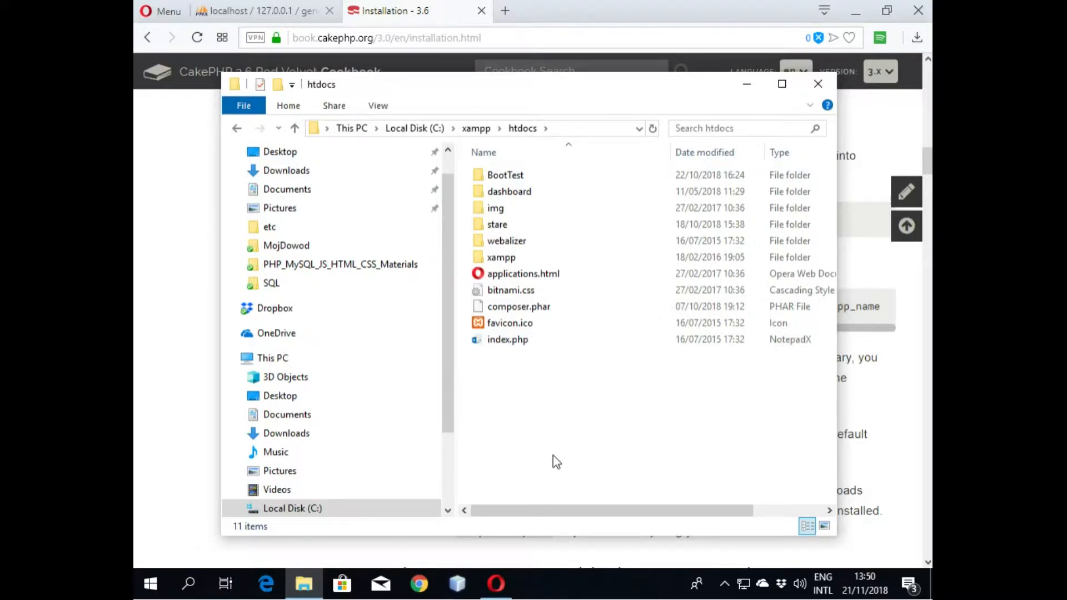
{"action": "mouse_move", "coordinate": [549, 436]}
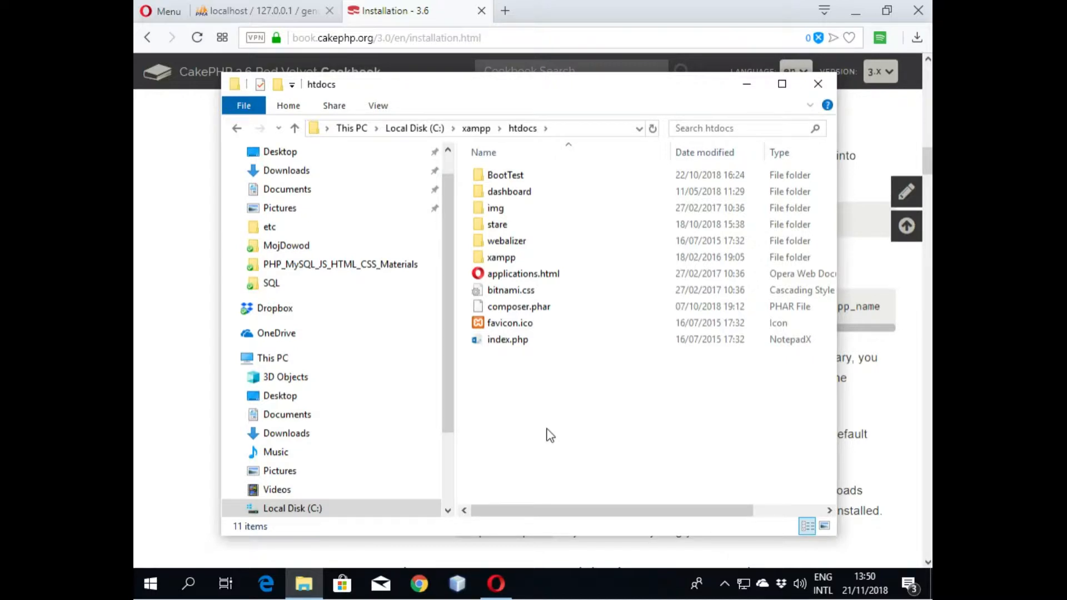
{"action": "mouse_move", "coordinate": [542, 457]}
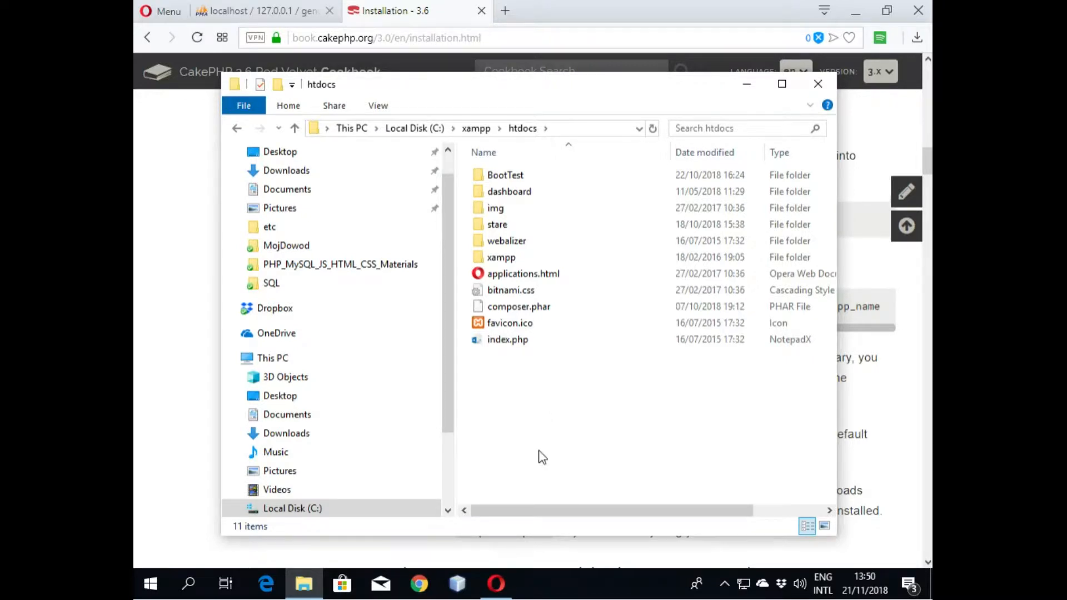
{"action": "right_click", "coordinate": [541, 456]}
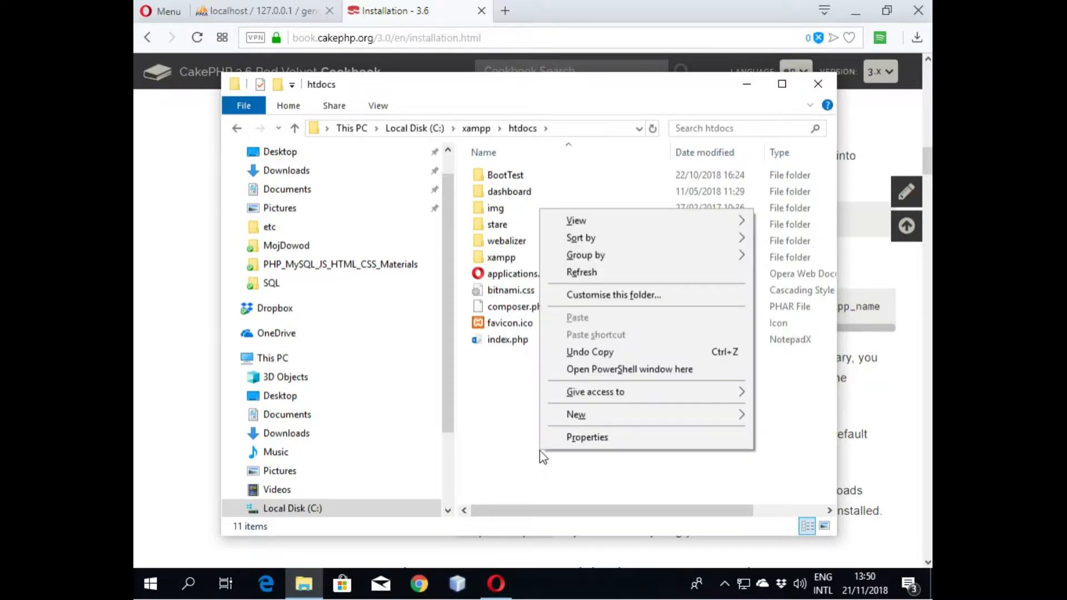
{"action": "mouse_move", "coordinate": [606, 375]}
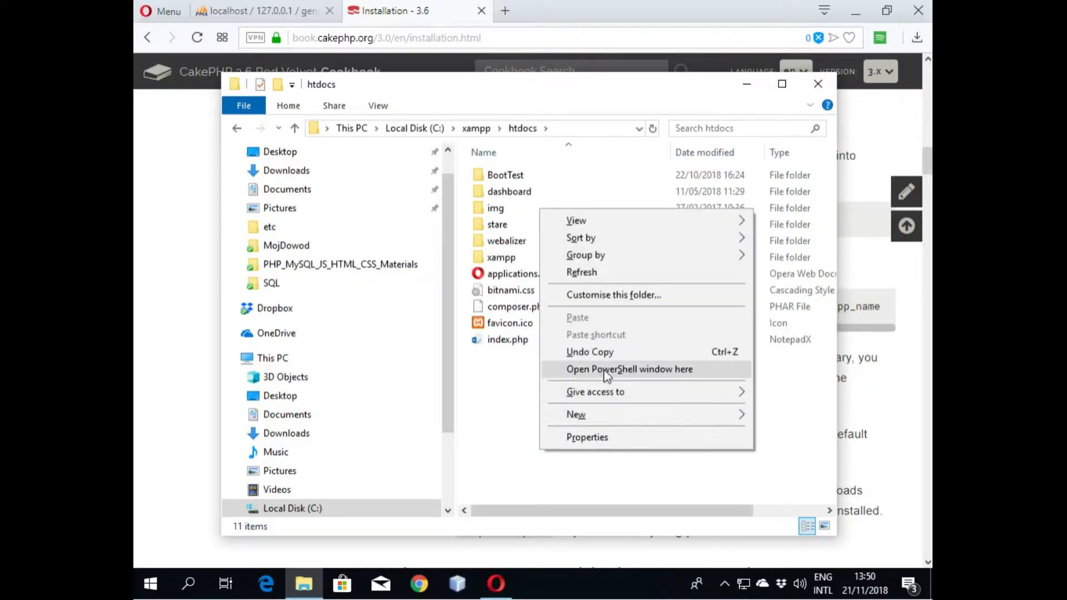
{"action": "mouse_move", "coordinate": [617, 374]}
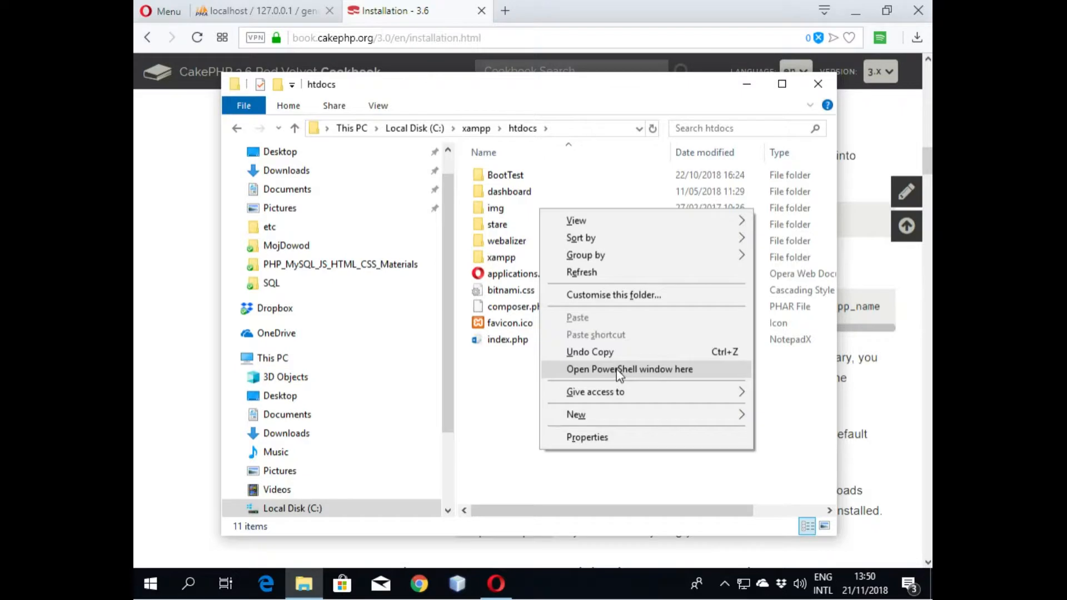
{"action": "left_click", "coordinate": [628, 369]}
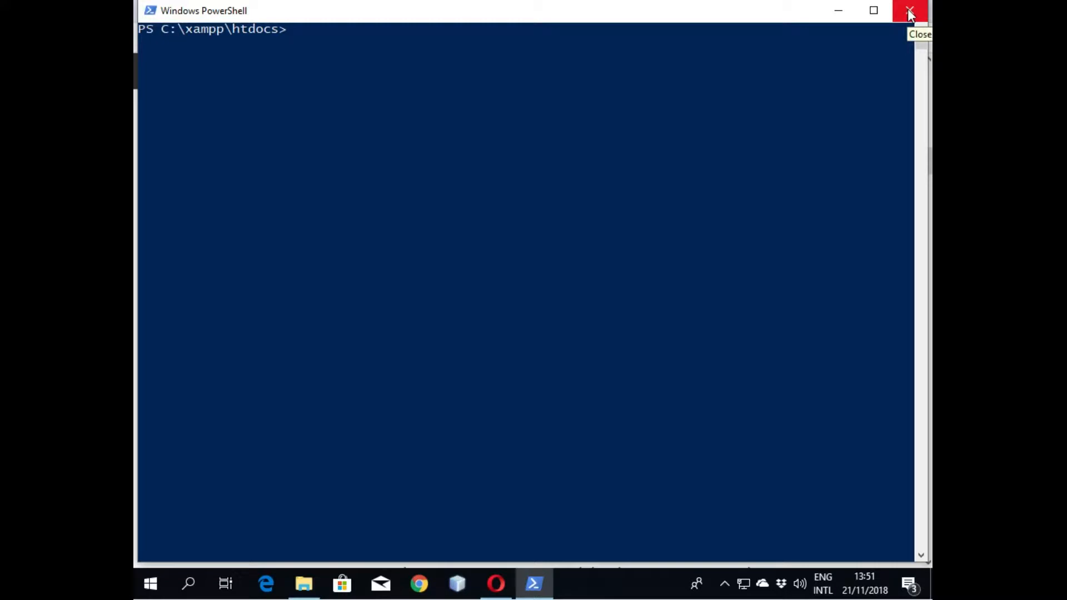
{"action": "left_click", "coordinate": [910, 11]}
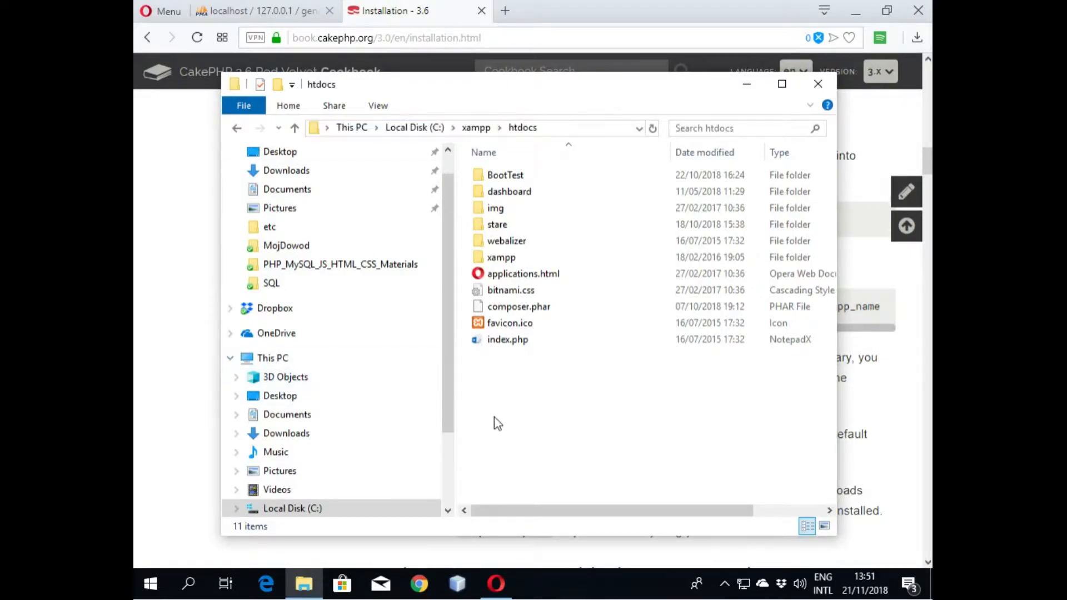
{"action": "mouse_move", "coordinate": [150, 584]}
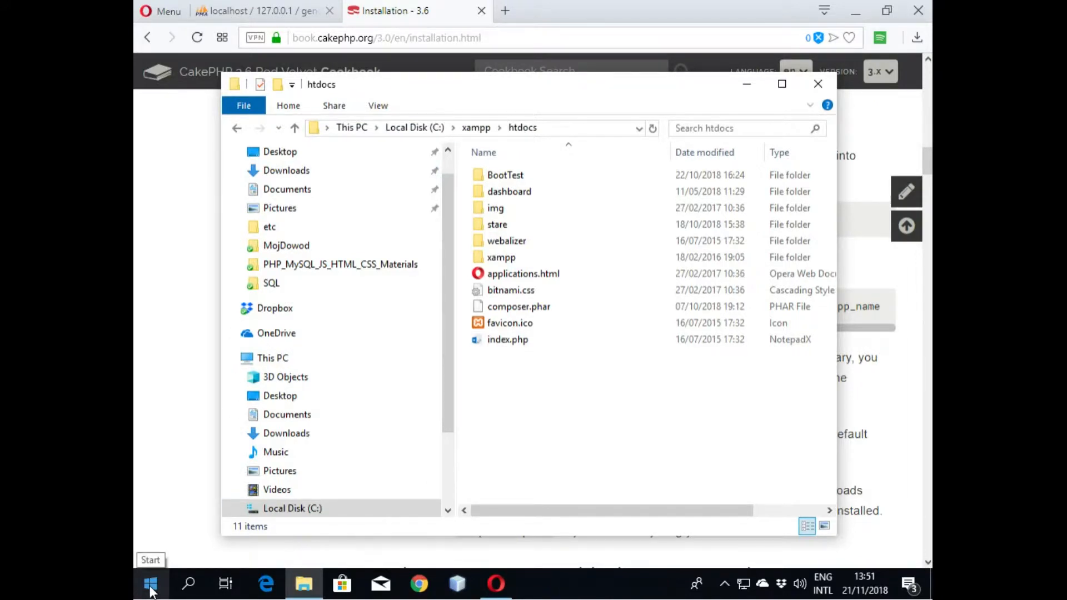
Step: Open Command Prompt from Start and change directory to C:\xampp\htdocs
{"action": "left_click", "coordinate": [151, 584]}
{"action": "type", "text": "c"}
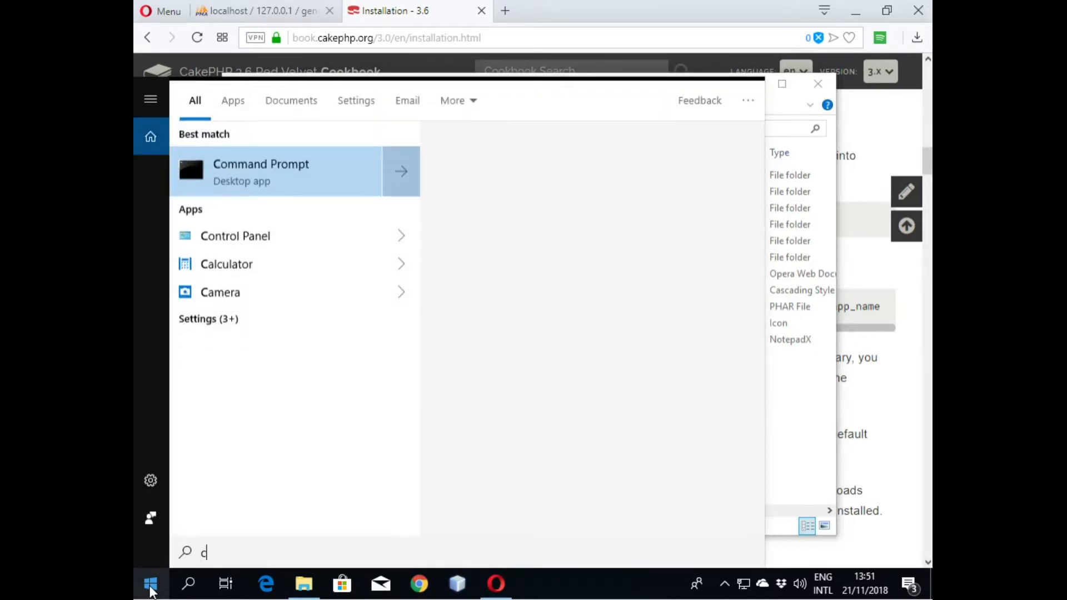
{"action": "type", "text": "md"}
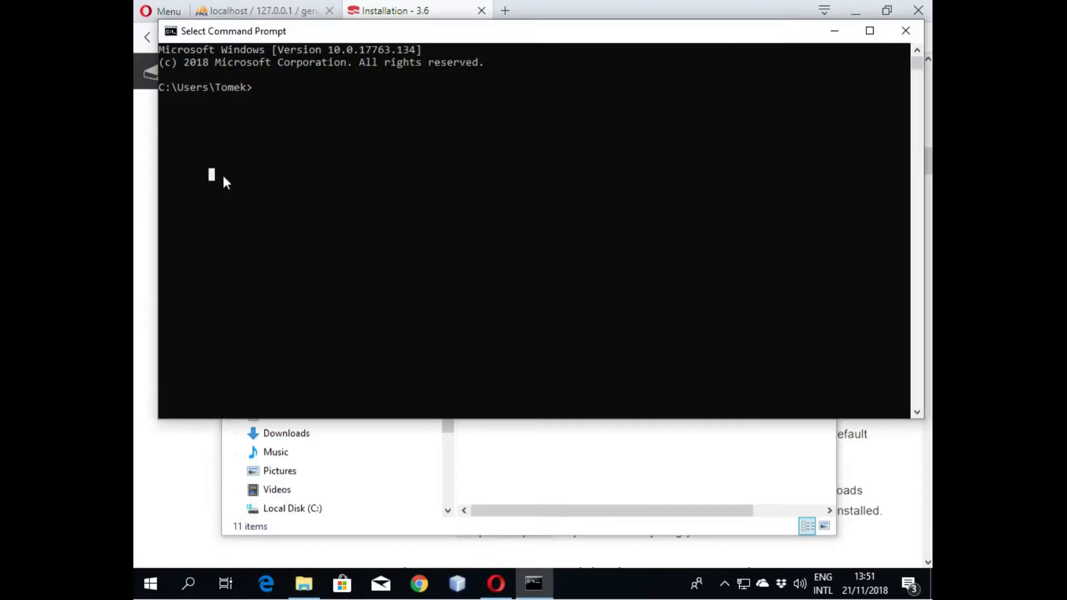
{"action": "type", "text": "cd C:\\xampp\\htdocs"}
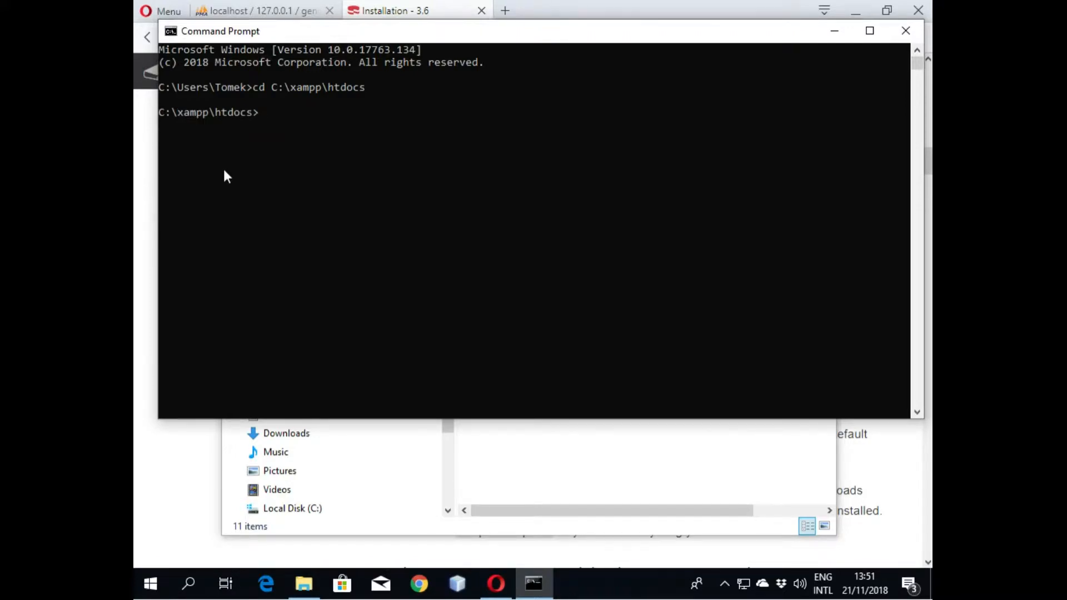
{"action": "mouse_move", "coordinate": [429, 33]}
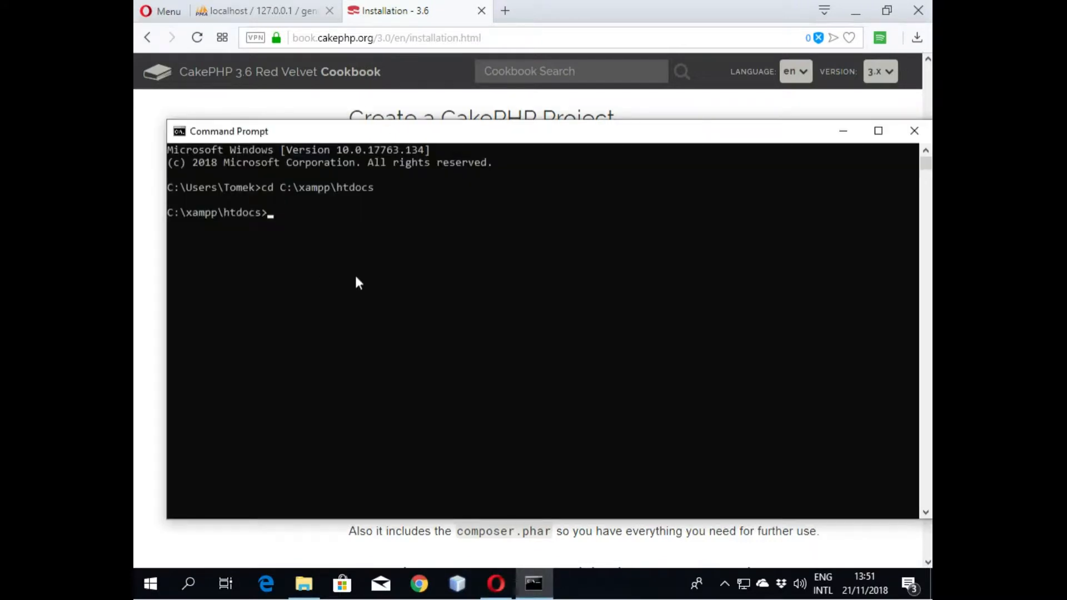
Step: Run php composer.phar create-project --prefer-dist cakephp/app with project name gencake
{"action": "type", "text": "php composer.phar create-project --prefer-dist cakephp/app my_app_name"}
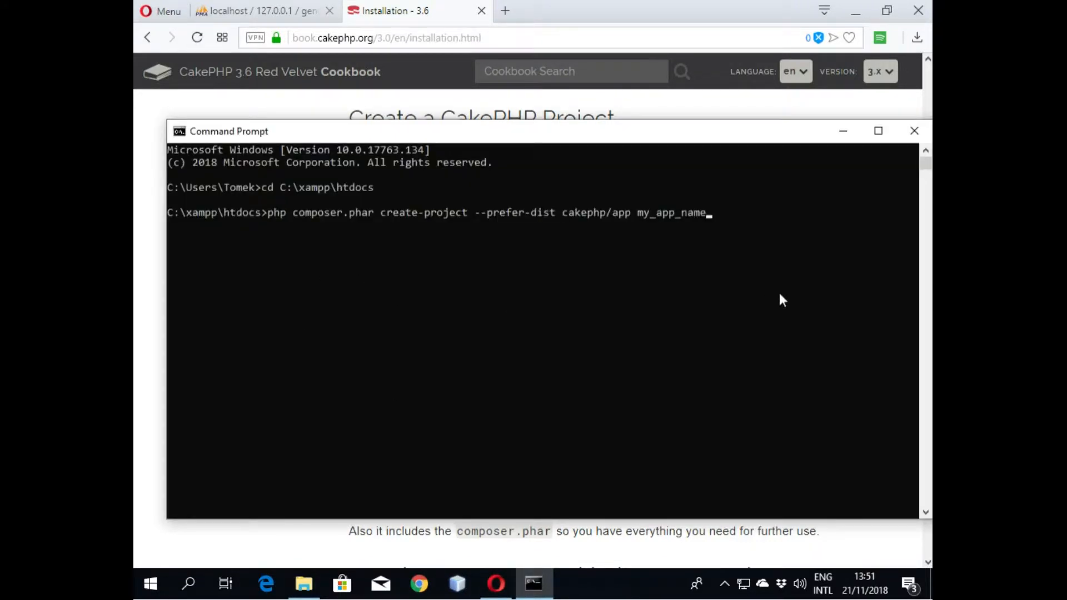
{"action": "key", "text": "BackSpace"}
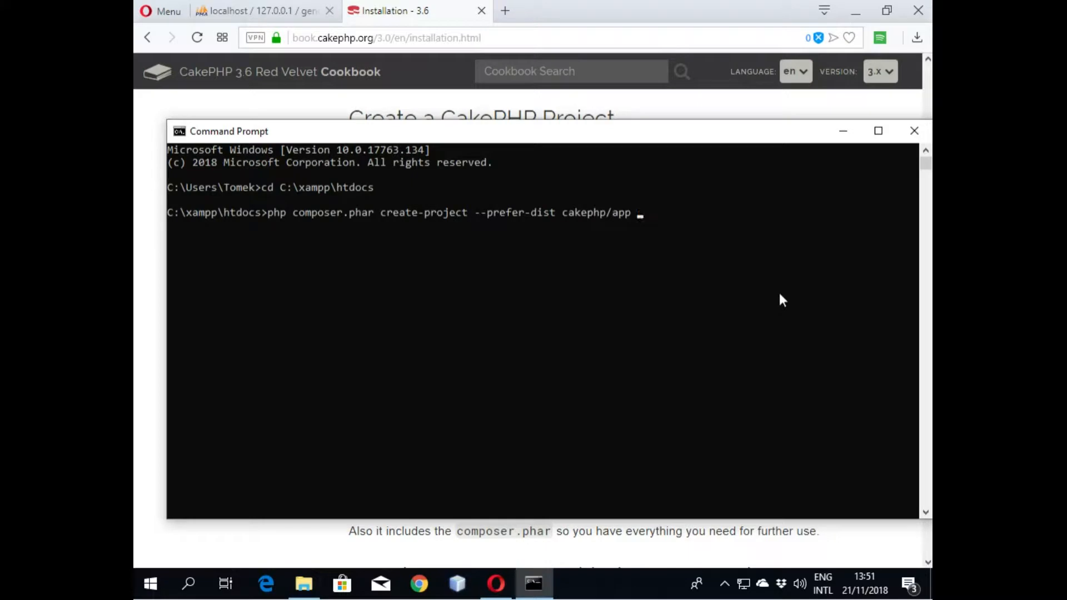
{"action": "type", "text": "ge"}
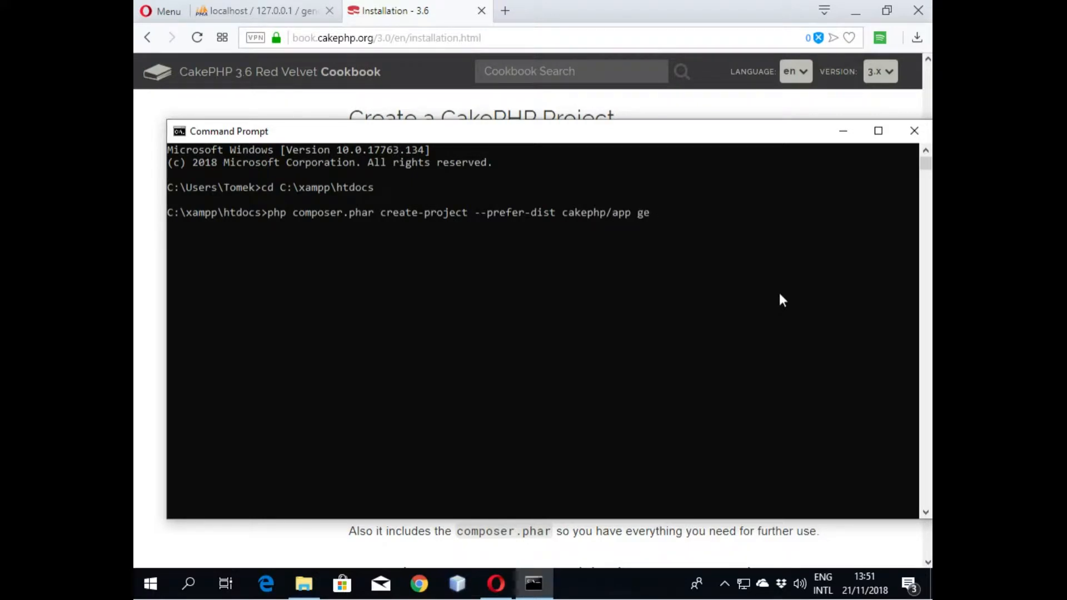
{"action": "type", "text": "nca"}
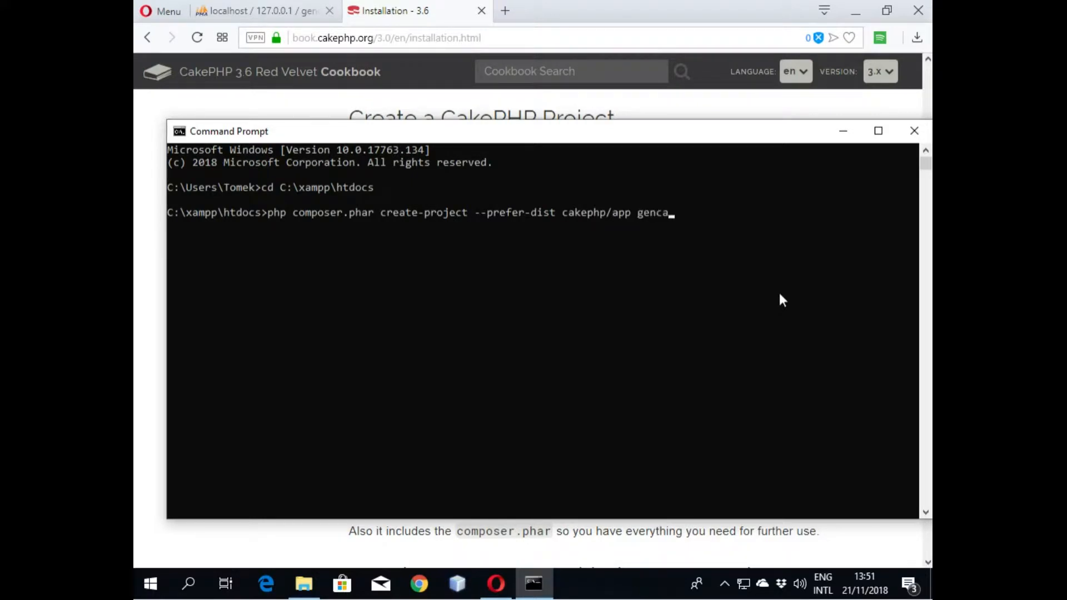
{"action": "type", "text": "ke"}
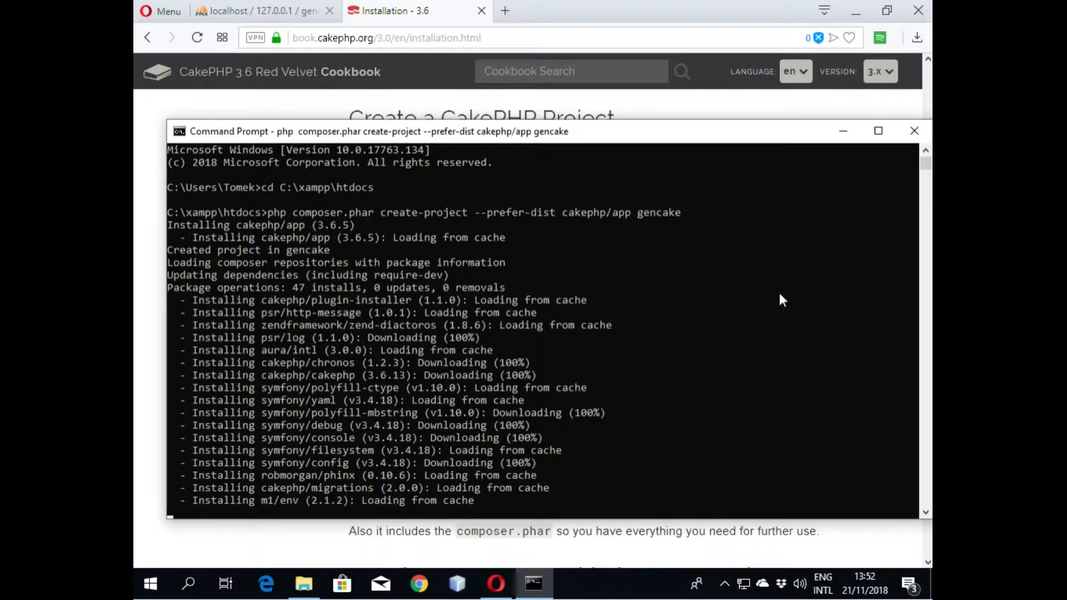
Step: Scroll through Composer's output until gencake installs and the security salt is updated
{"action": "scroll", "scroll_direction": "down", "scroll_amount": 3}
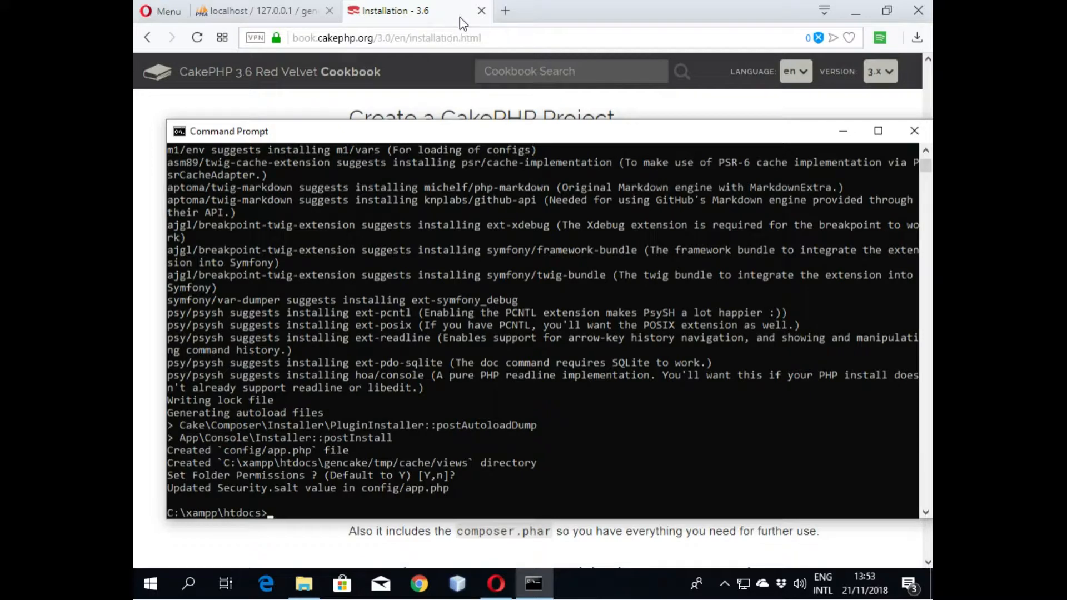
Step: Load localhost/gencake in a new Opera tab and scroll through its environment checks
{"action": "left_click", "coordinate": [505, 10]}
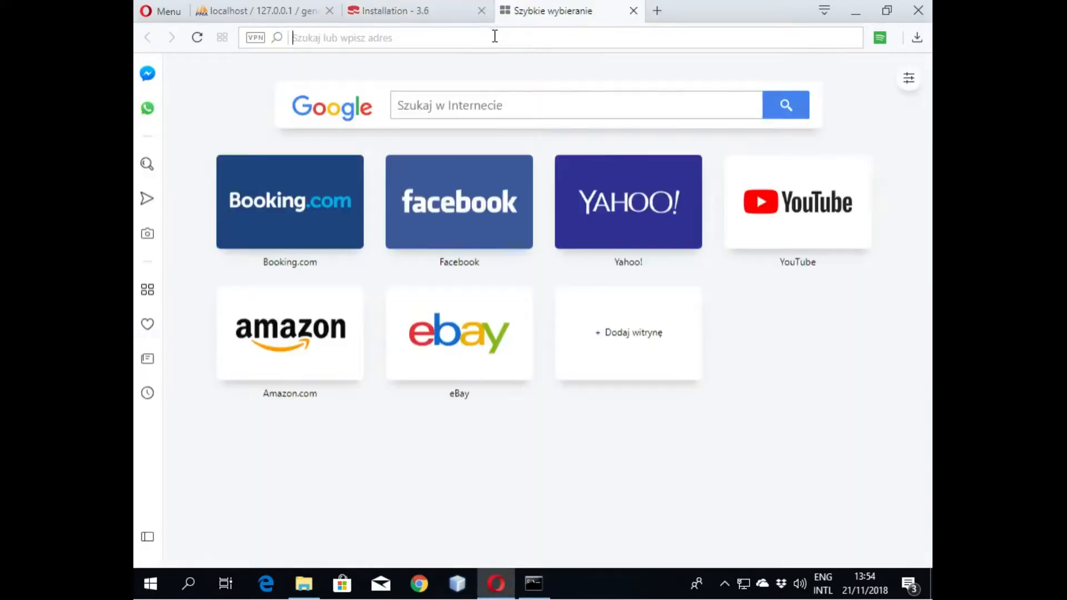
{"action": "type", "text": "localhost/cake/books"}
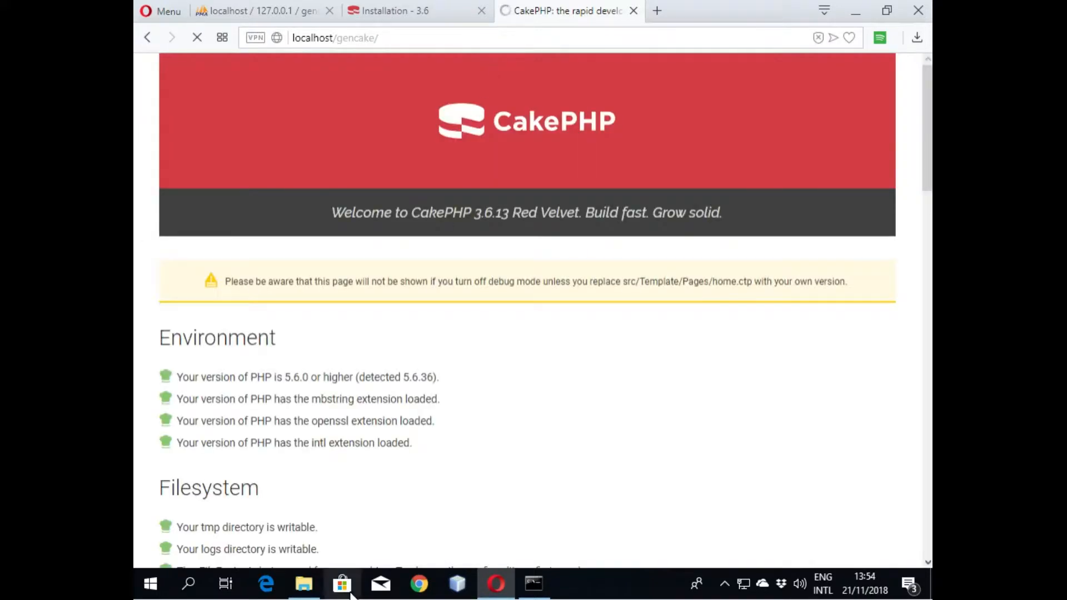
{"action": "scroll", "scroll_direction": "down", "scroll_amount": 3}
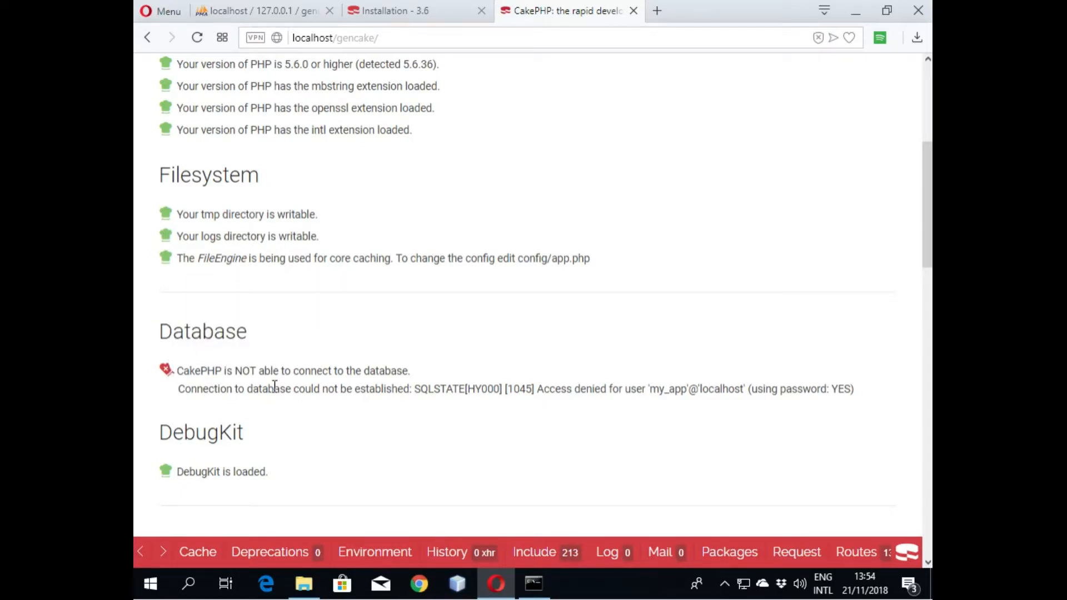
{"action": "scroll", "scroll_direction": "up", "scroll_amount": 3}
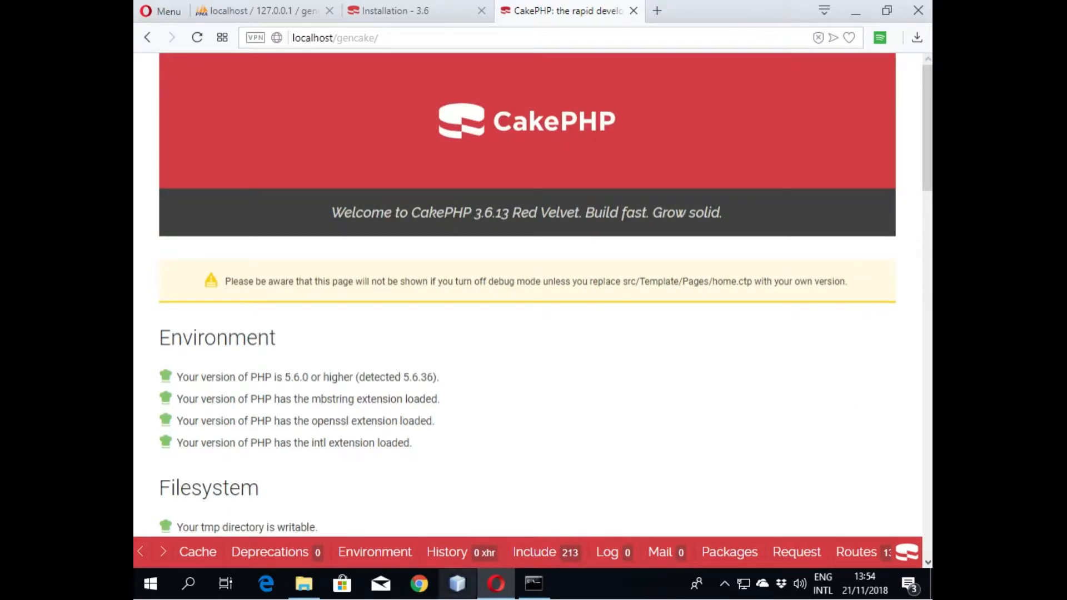
Step: Browse gencake > config to app.php and dismiss its context menu
{"action": "left_click", "coordinate": [304, 583]}
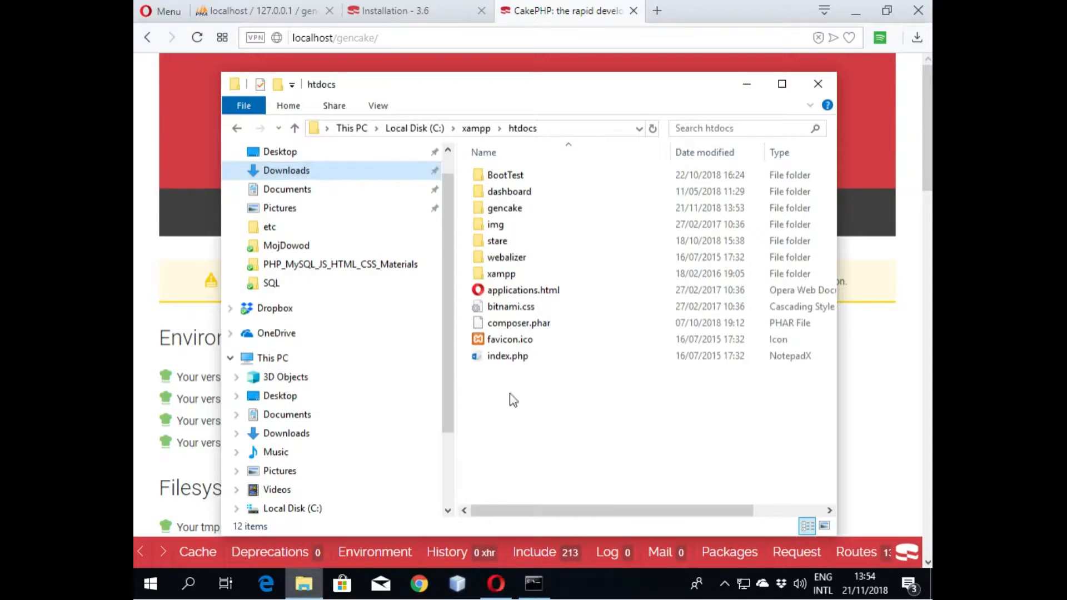
{"action": "double_click", "coordinate": [504, 207]}
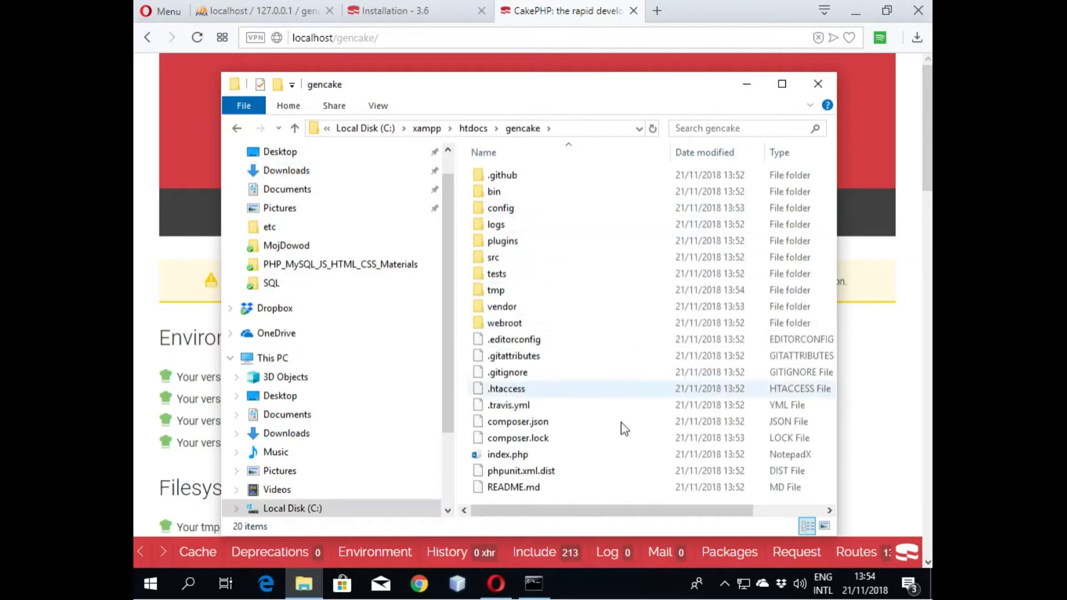
{"action": "left_click", "coordinate": [500, 208]}
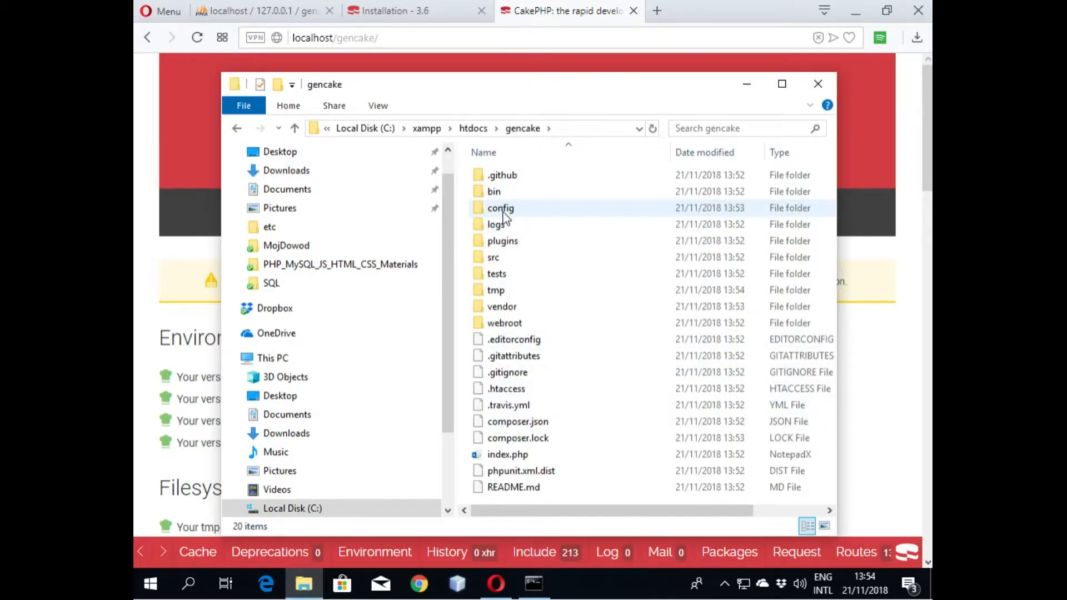
{"action": "double_click", "coordinate": [500, 207]}
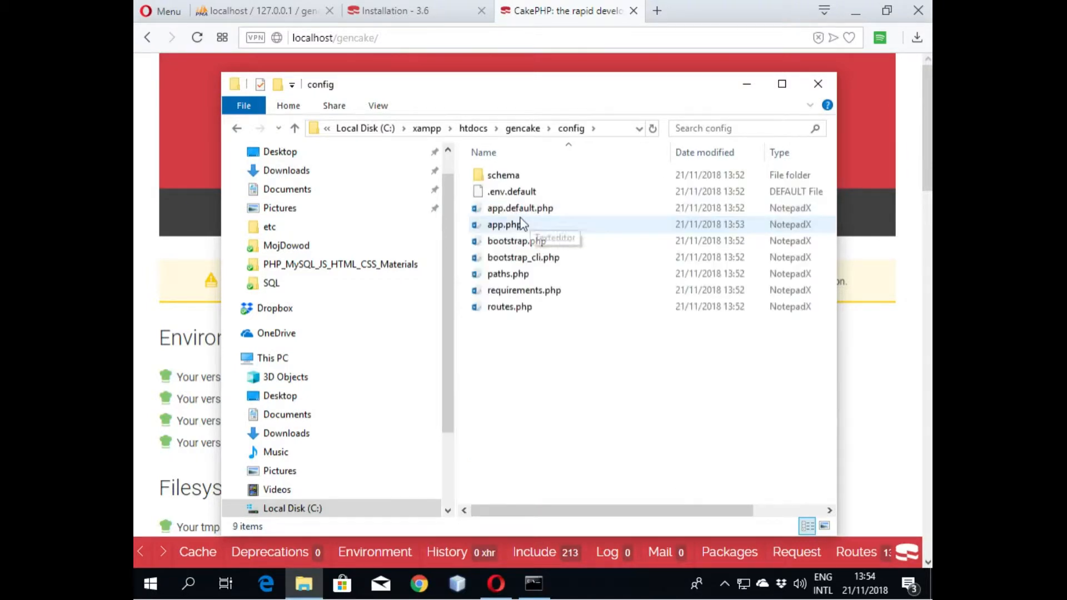
{"action": "left_click", "coordinate": [504, 225]}
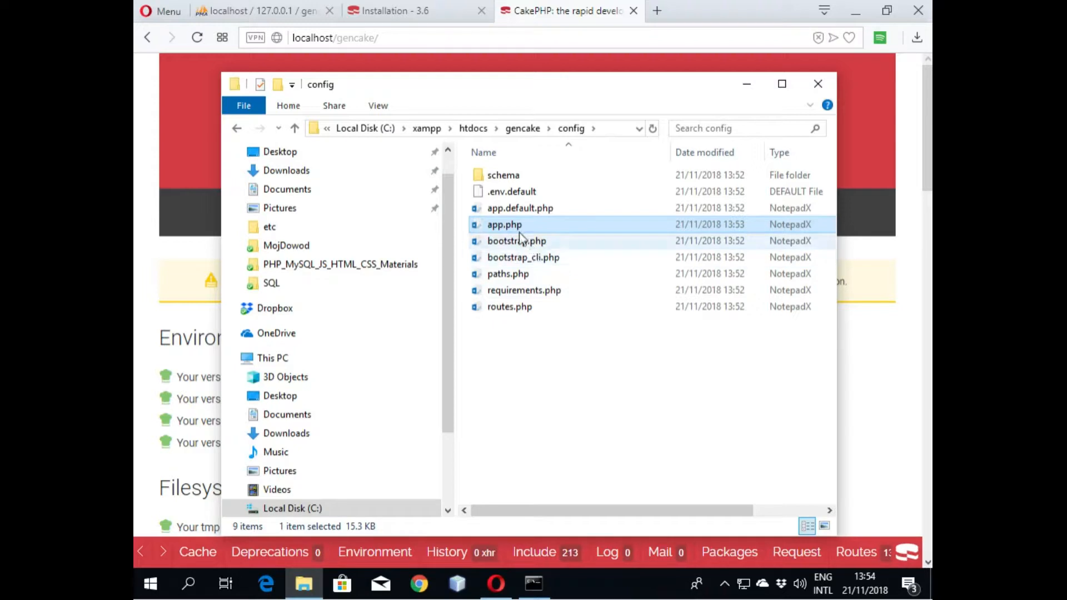
{"action": "right_click", "coordinate": [504, 224]}
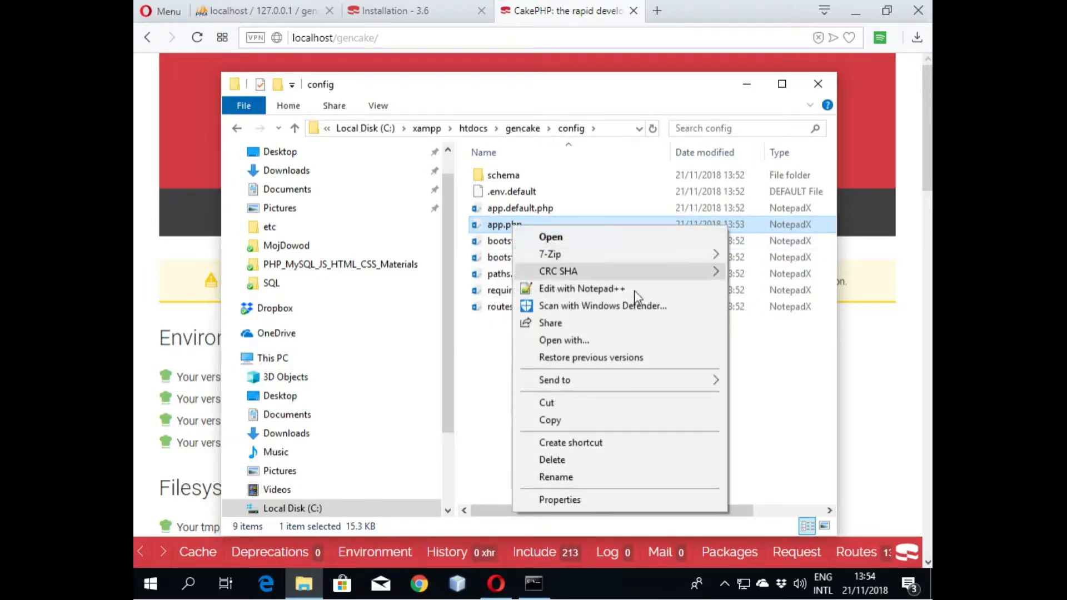
{"action": "mouse_move", "coordinate": [551, 376]}
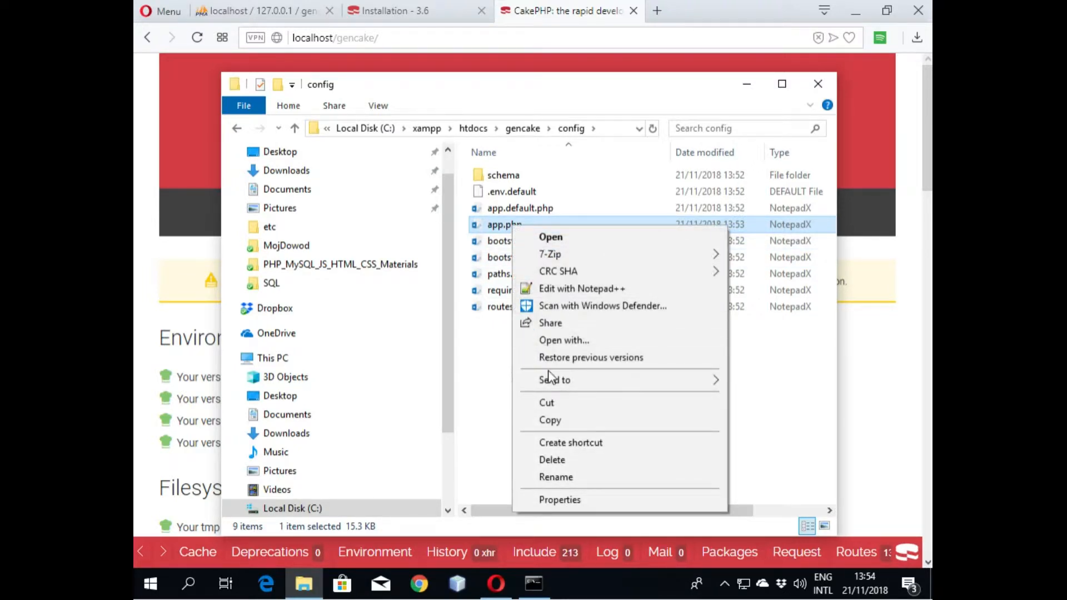
{"action": "mouse_move", "coordinate": [527, 403]}
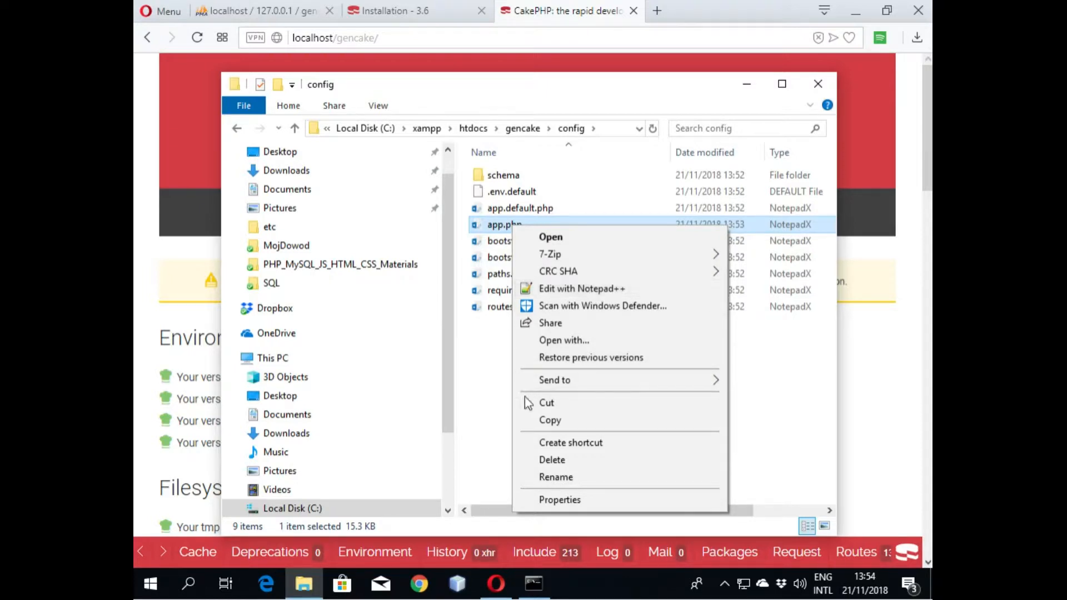
{"action": "left_click", "coordinate": [497, 421]}
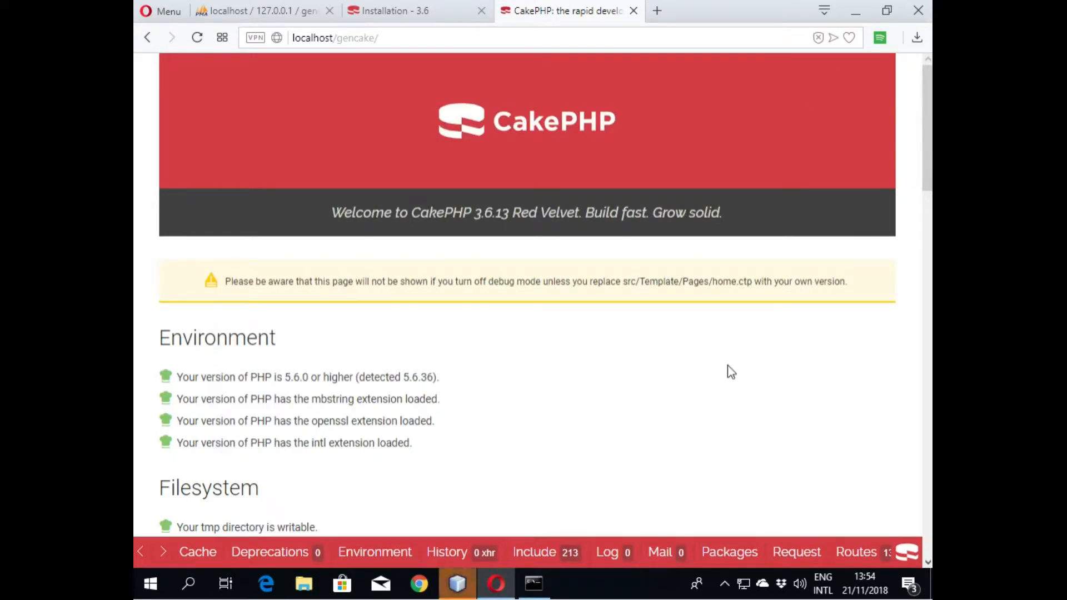
{"action": "mouse_move", "coordinate": [676, 397]}
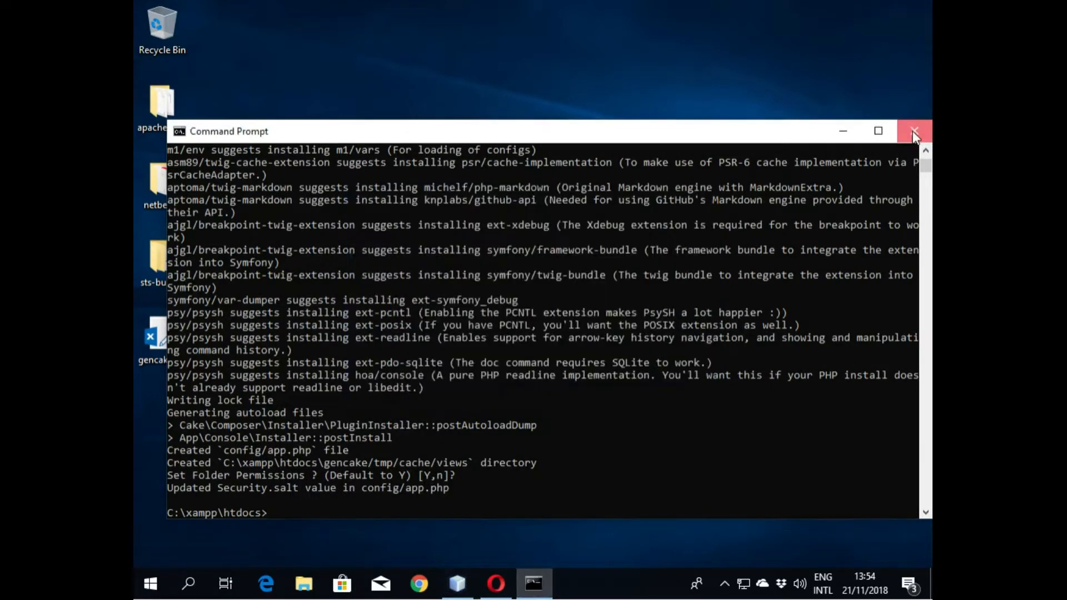
Step: Close Command Prompt and show the File menu in the empty NetBeans IDE
{"action": "left_click", "coordinate": [915, 131]}
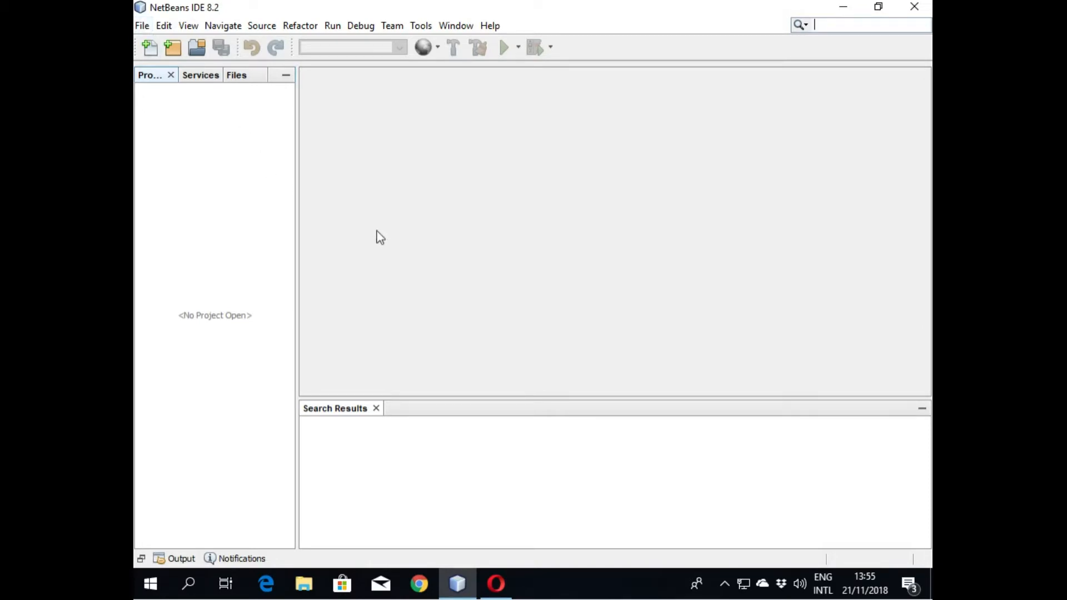
{"action": "mouse_move", "coordinate": [293, 161]}
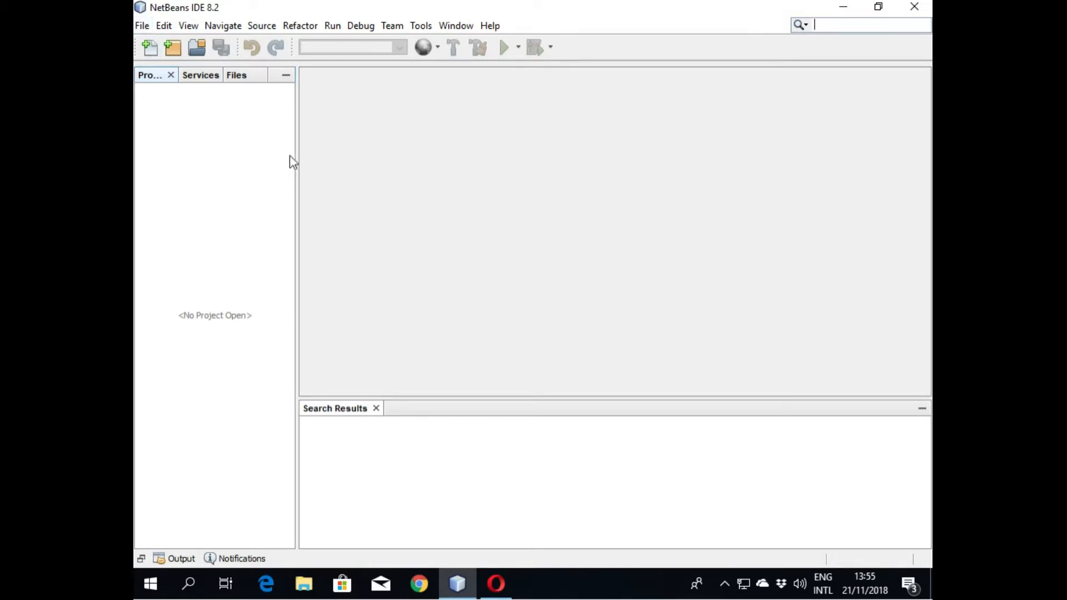
{"action": "left_click", "coordinate": [142, 25]}
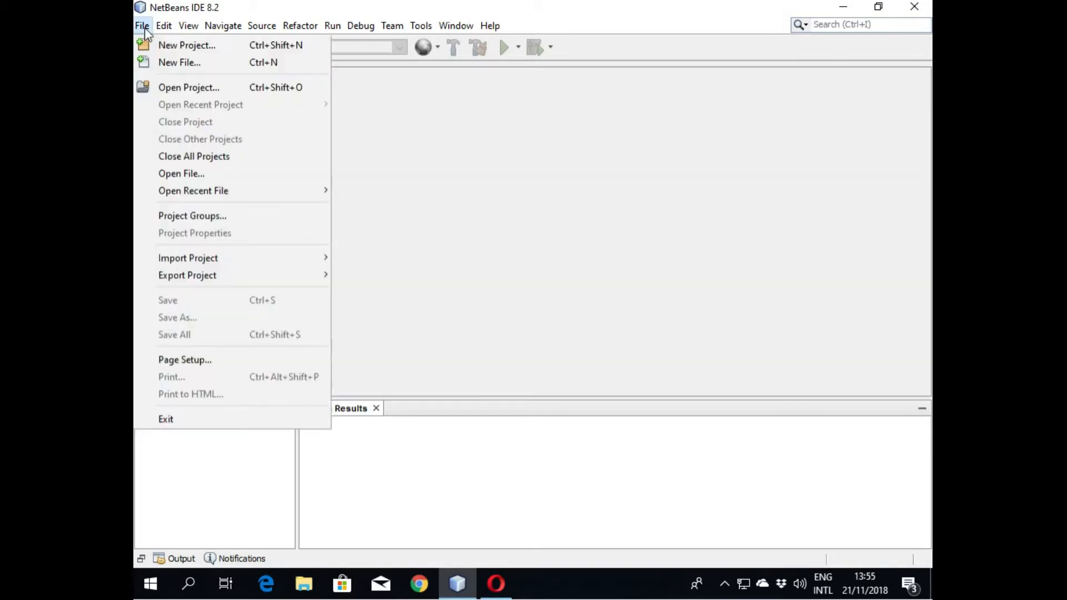
{"action": "mouse_move", "coordinate": [211, 87]}
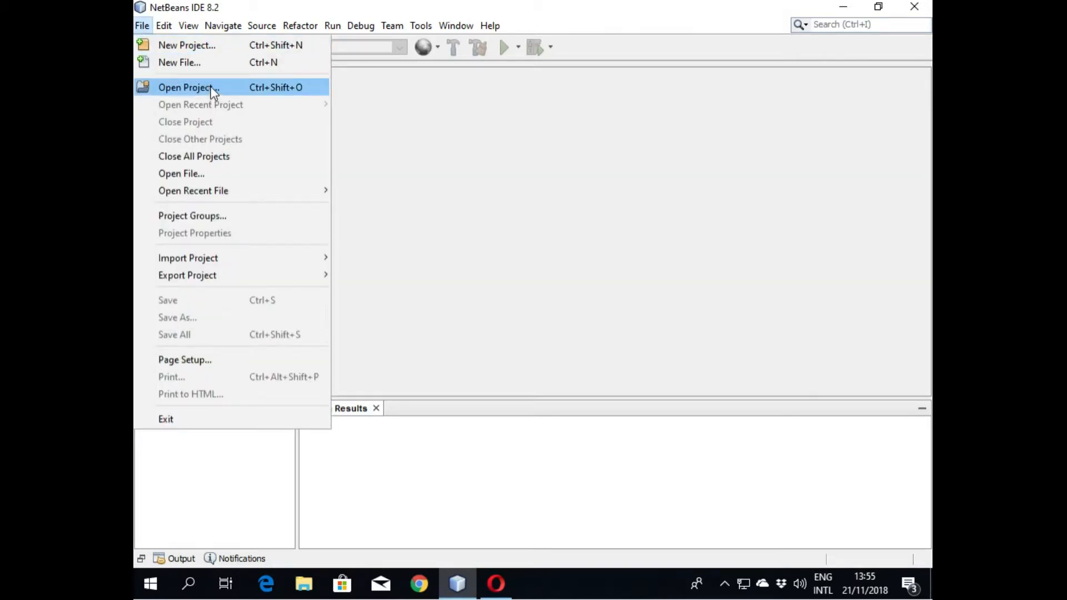
{"action": "mouse_move", "coordinate": [179, 62]}
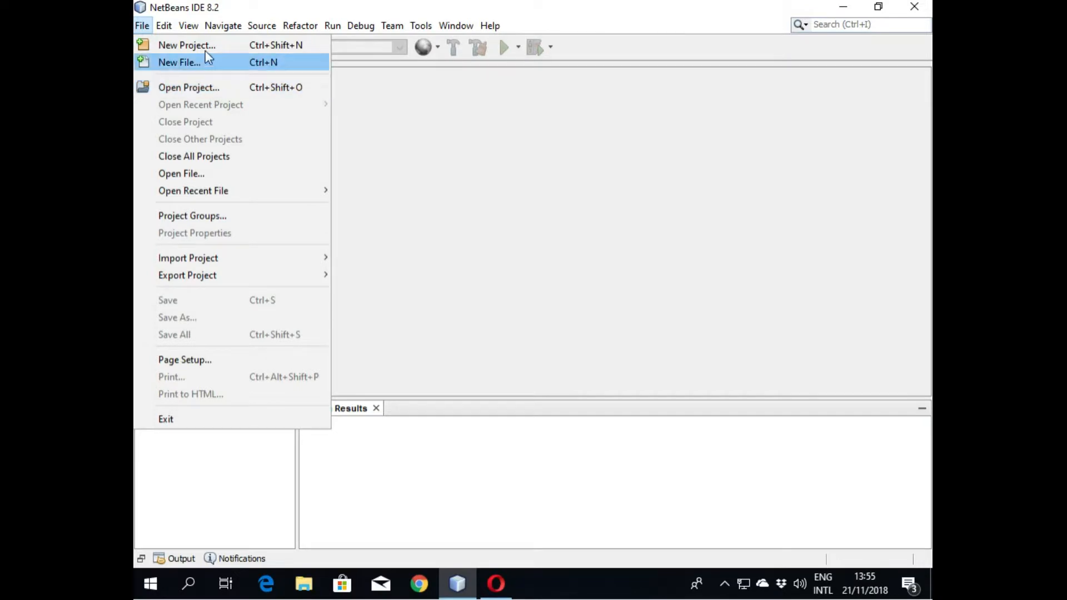
Step: Start a new PHP Application with Existing Sources project
{"action": "left_click", "coordinate": [187, 45]}
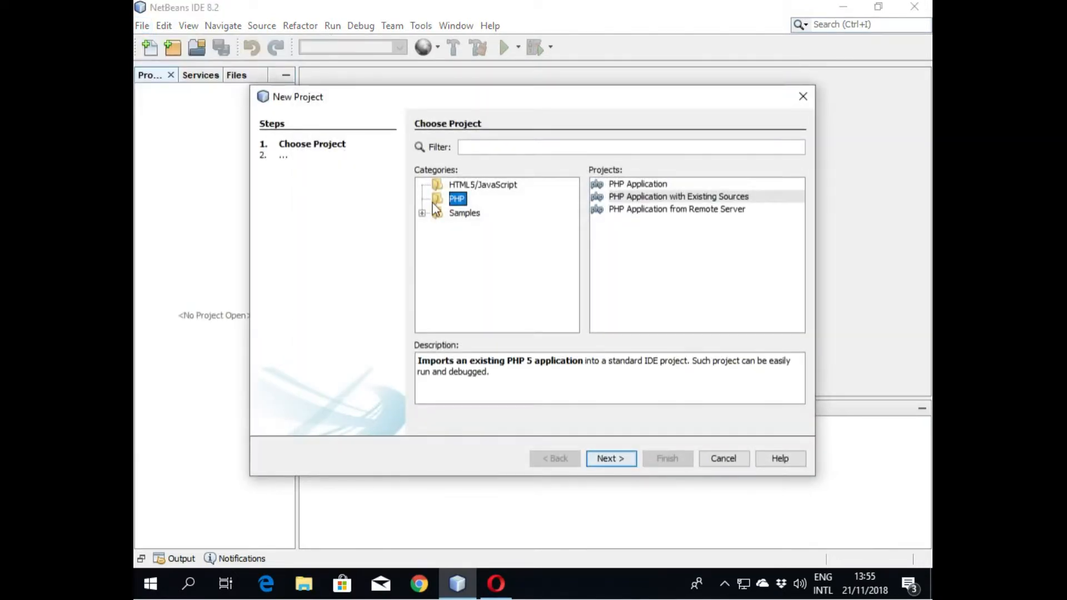
{"action": "left_click", "coordinate": [678, 196]}
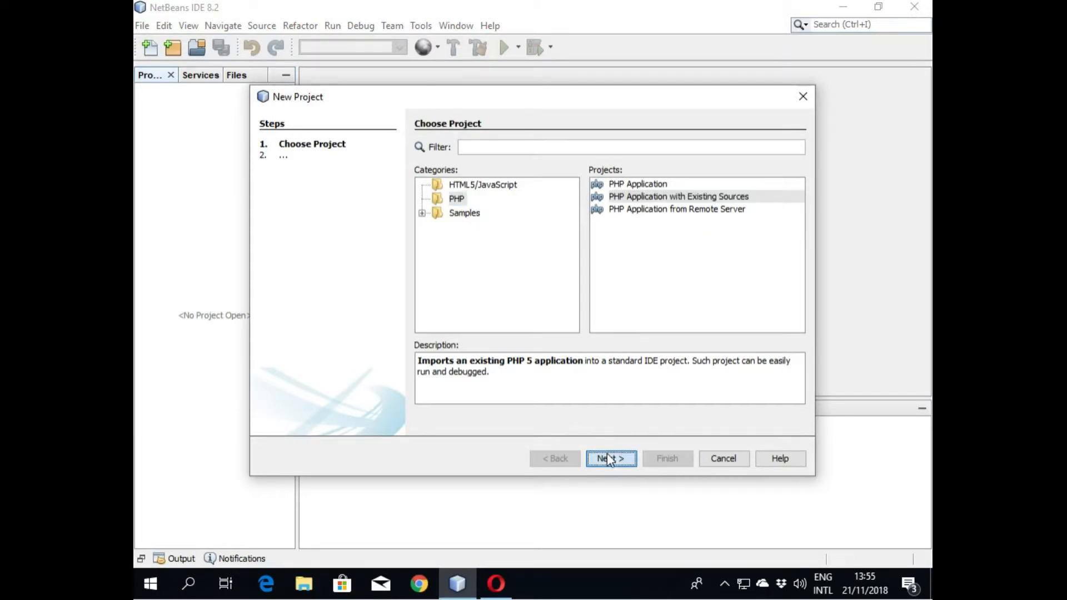
{"action": "left_click", "coordinate": [610, 458]}
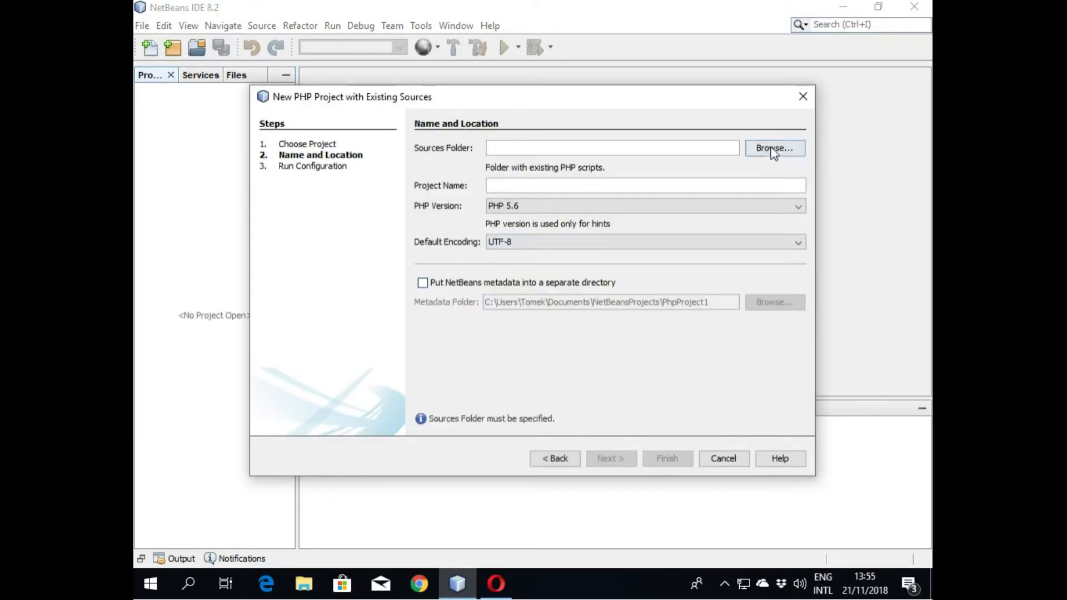
Step: Set the sources folder to C:\xampp\htdocs\gencake
{"action": "left_click", "coordinate": [774, 148]}
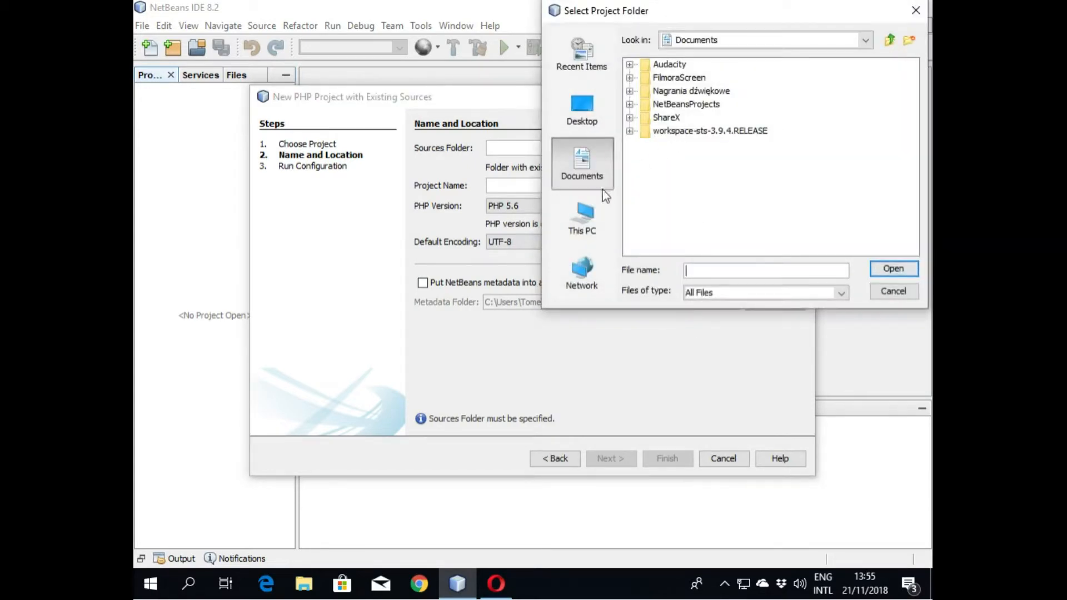
{"action": "left_click", "coordinate": [582, 218]}
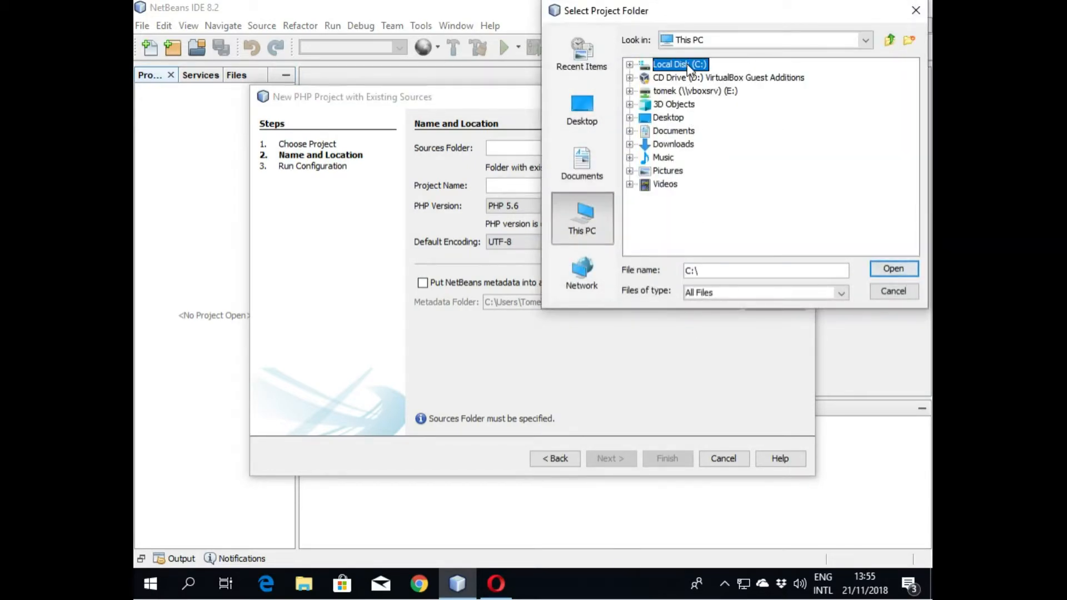
{"action": "double_click", "coordinate": [679, 64]}
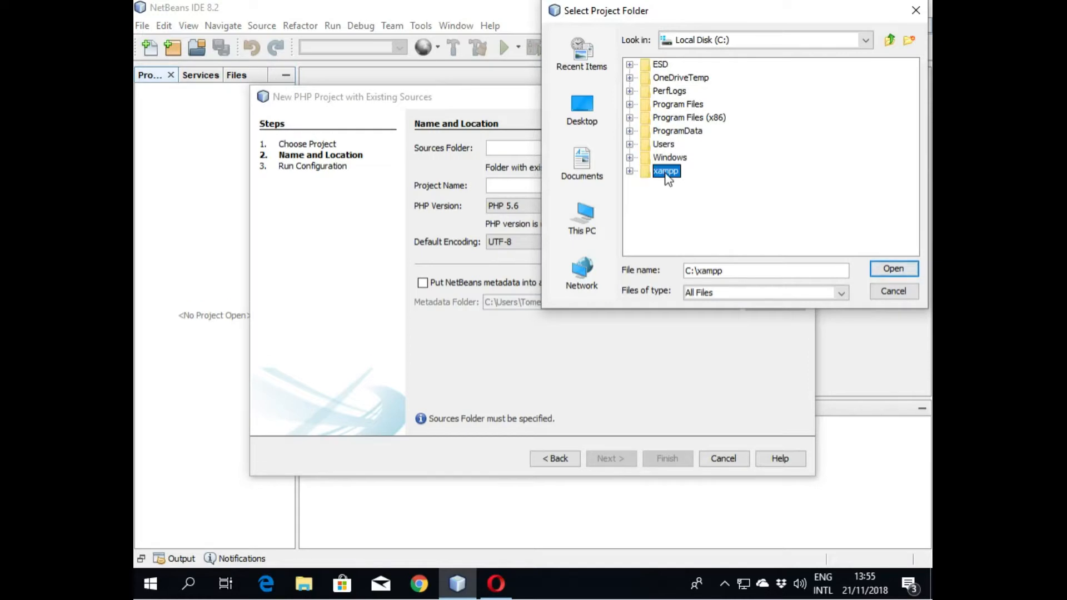
{"action": "double_click", "coordinate": [666, 171]}
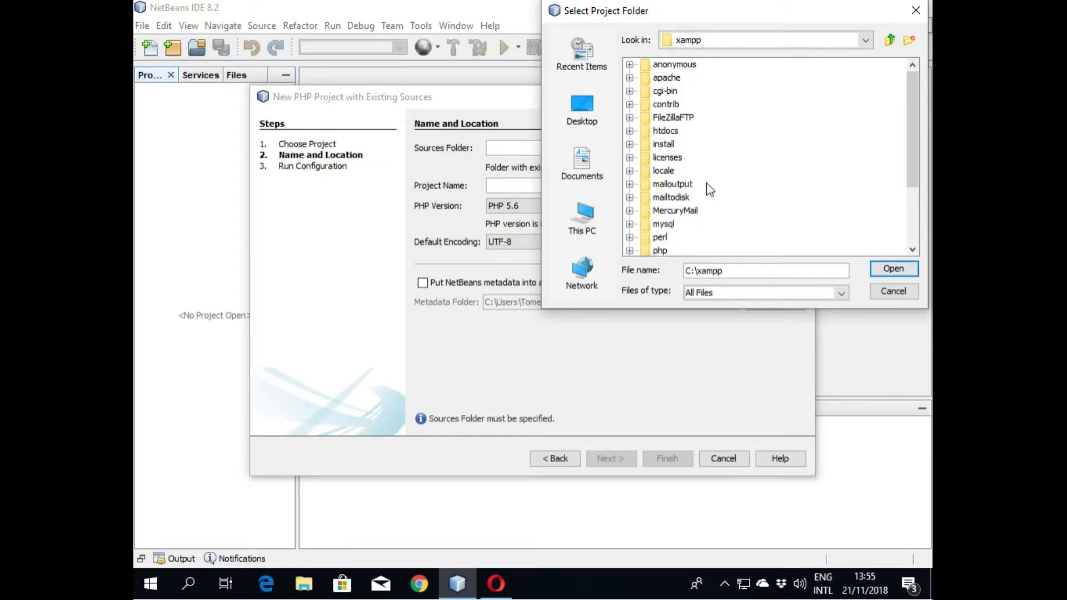
{"action": "left_click", "coordinate": [629, 131]}
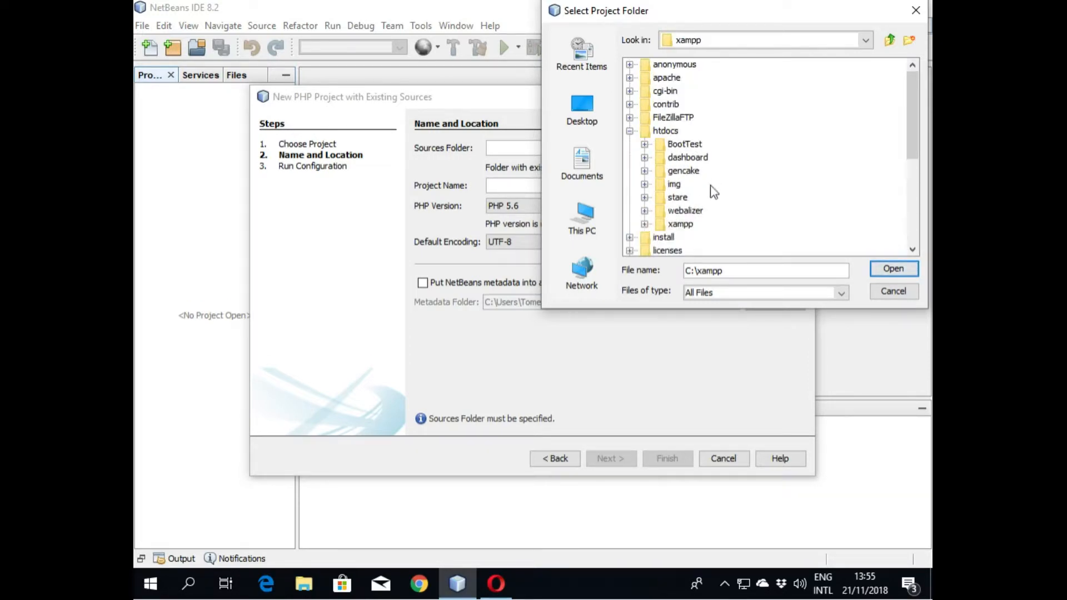
{"action": "left_click", "coordinate": [683, 170]}
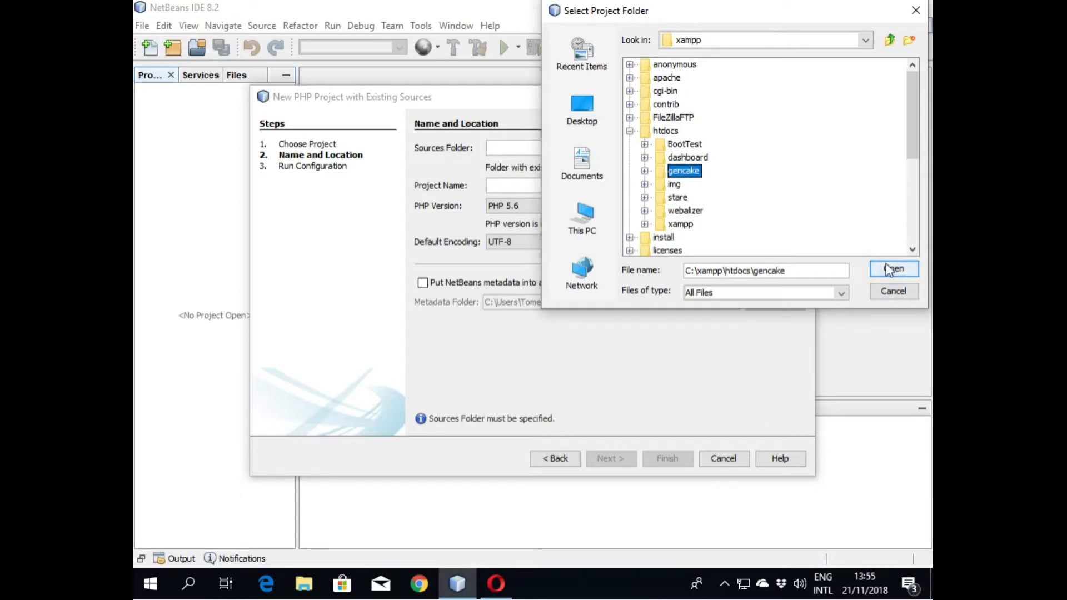
{"action": "left_click", "coordinate": [893, 269]}
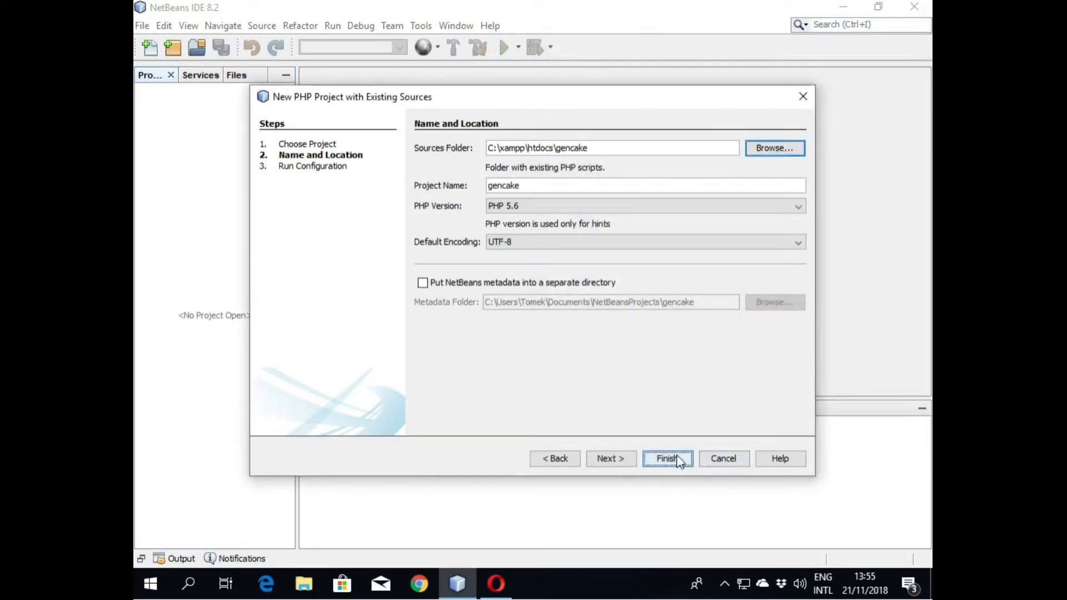
Step: Finish the wizard, expand the config folder, and open app.php in the editor
{"action": "left_click", "coordinate": [666, 458]}
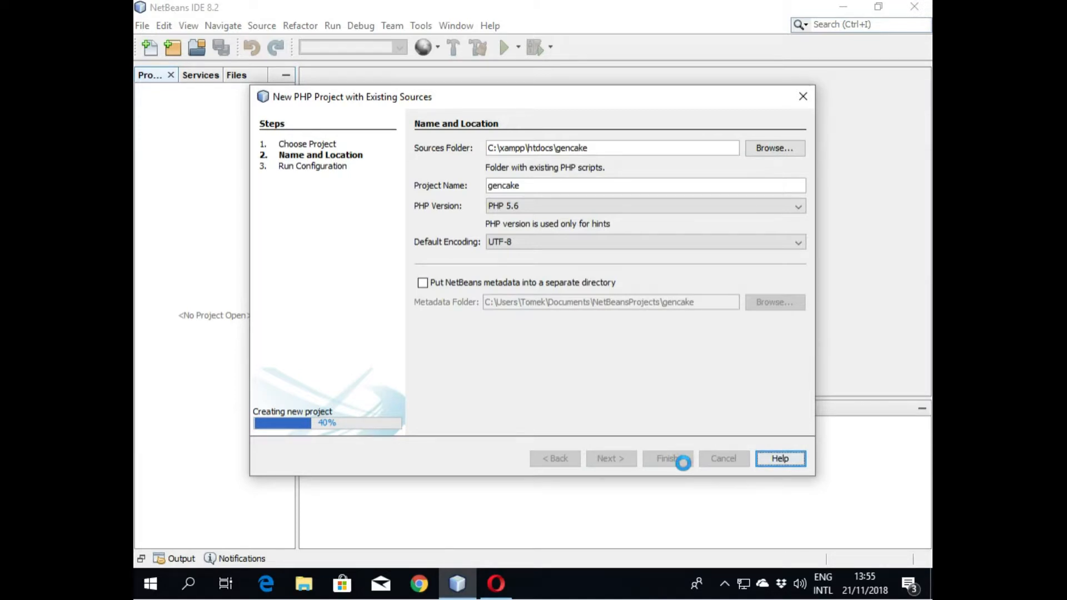
{"action": "left_click", "coordinate": [667, 458]}
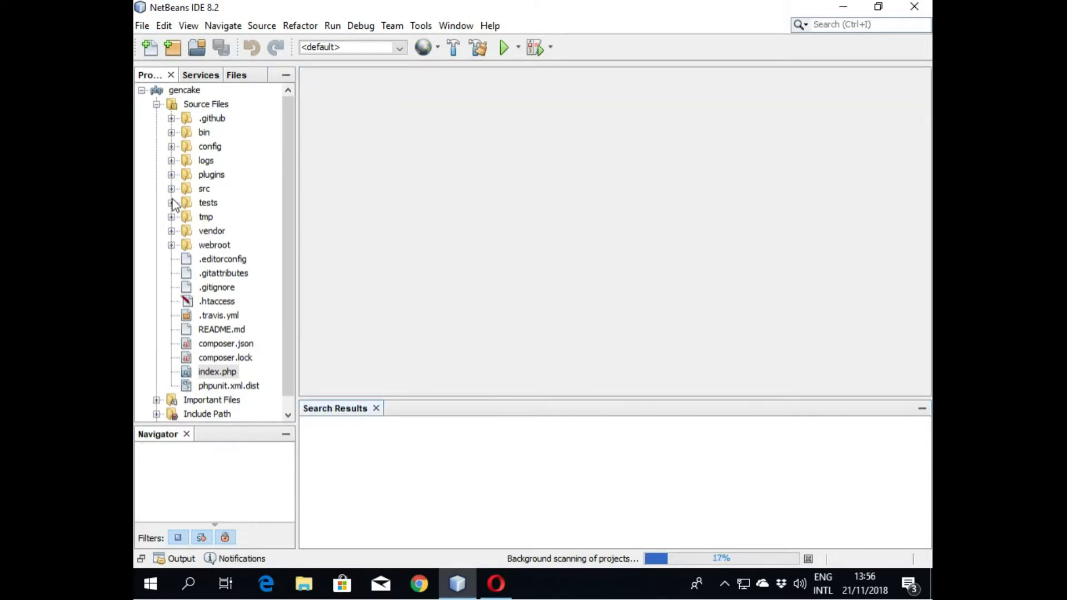
{"action": "left_click", "coordinate": [172, 189]}
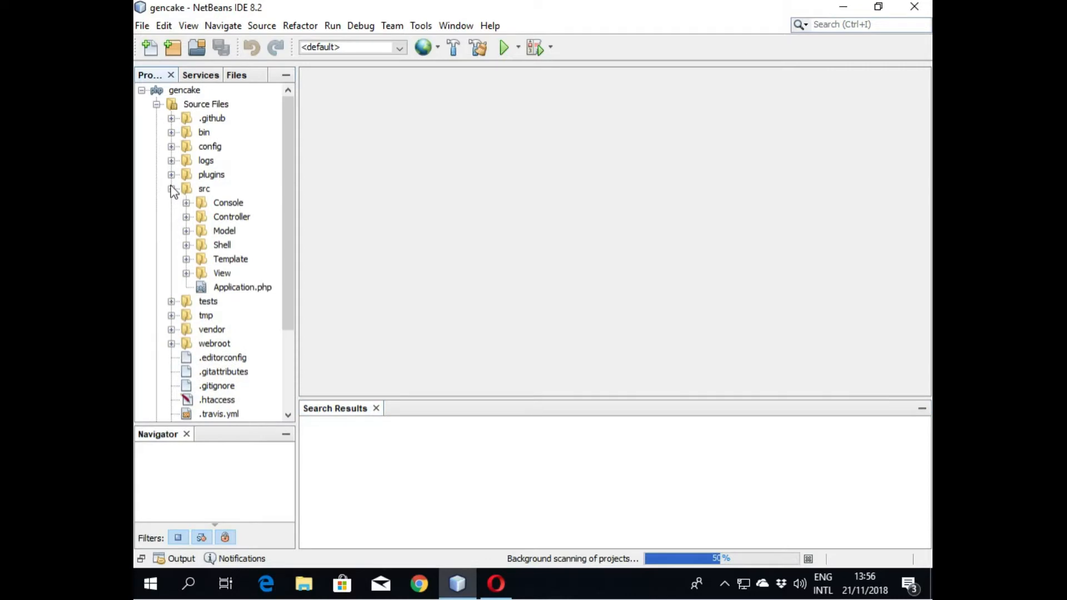
{"action": "left_click", "coordinate": [172, 146]}
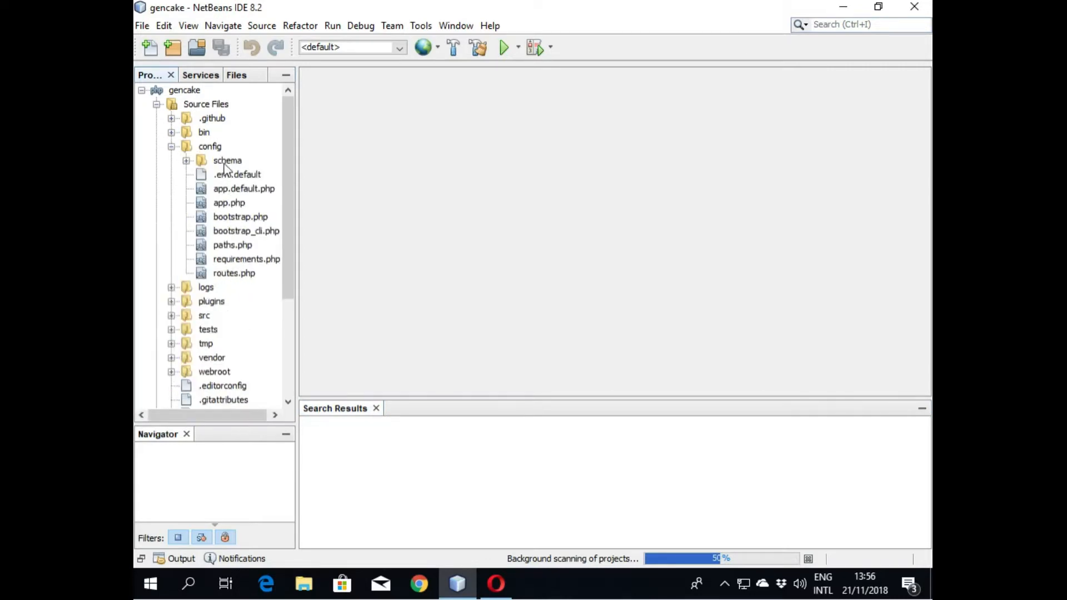
{"action": "double_click", "coordinate": [229, 202]}
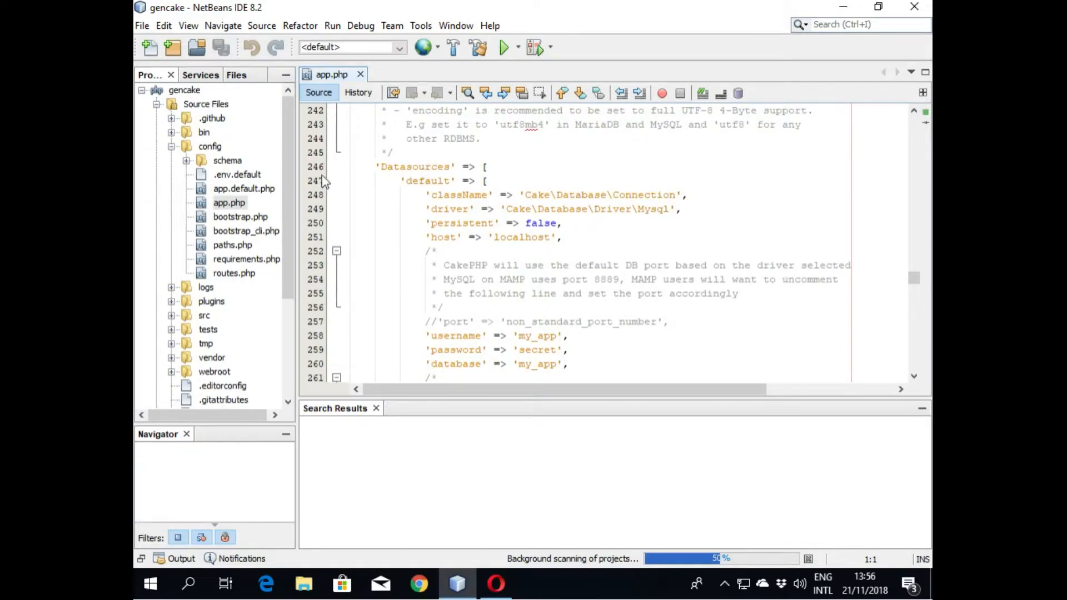
{"action": "mouse_move", "coordinate": [328, 182]}
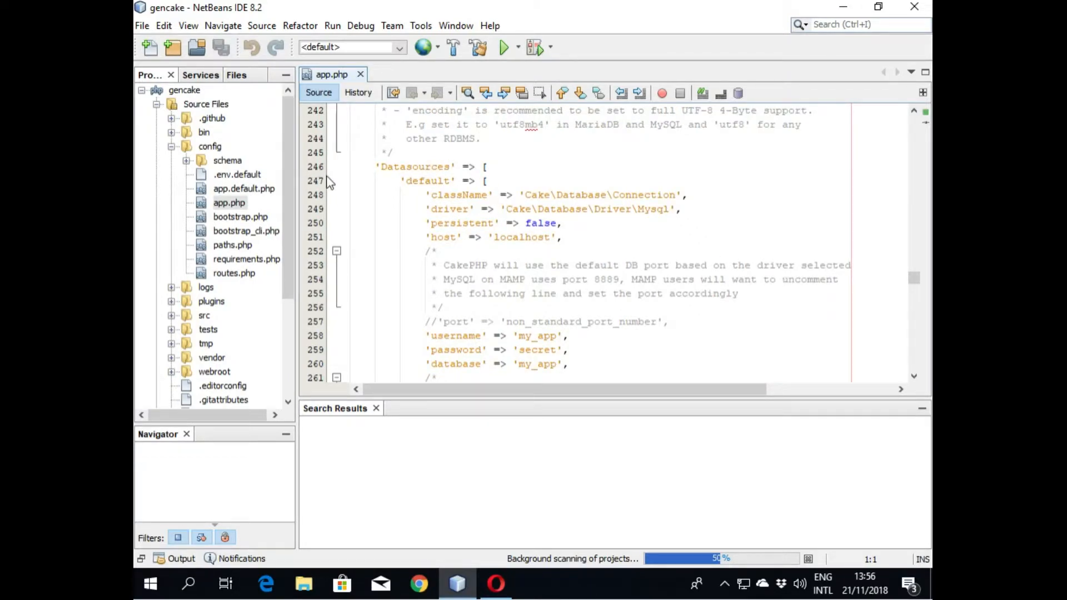
Step: Change the default datasource username in app.php to root
{"action": "scroll", "scroll_direction": "down", "scroll_amount": 3}
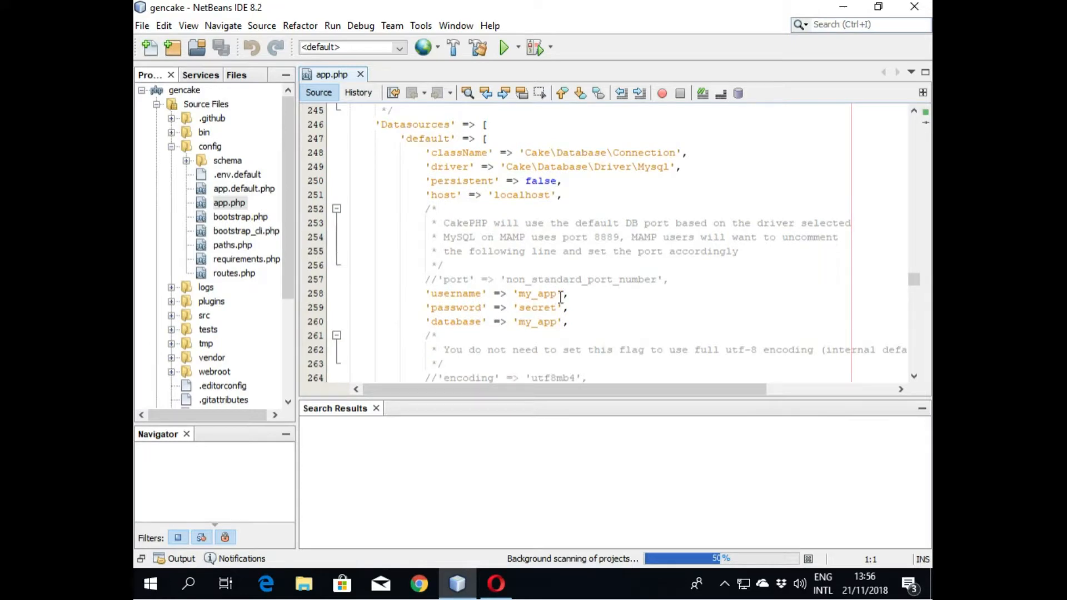
{"action": "left_click", "coordinate": [559, 294]}
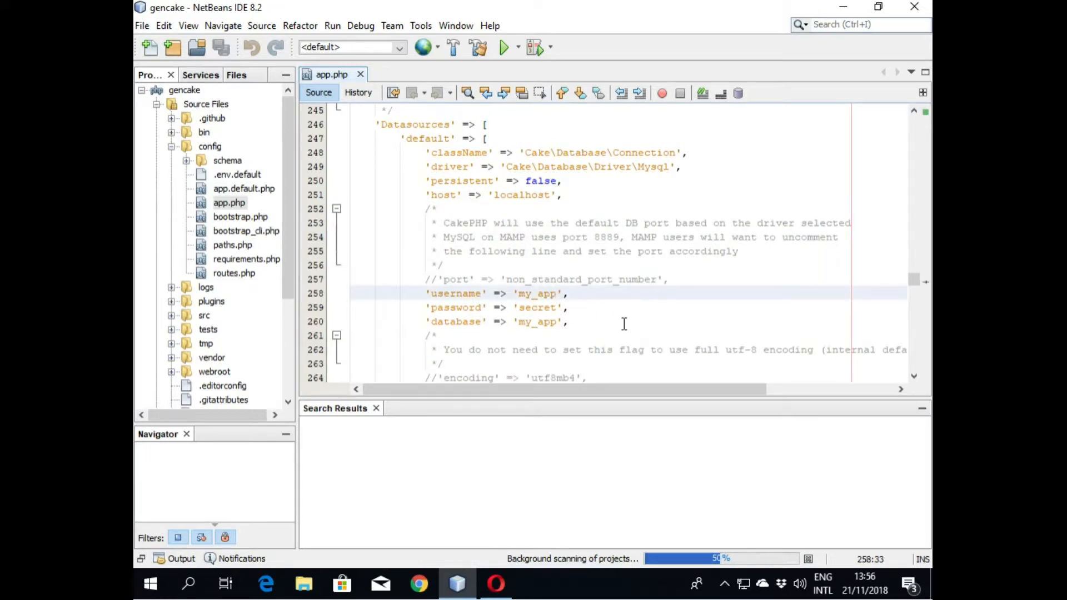
{"action": "key", "text": "Backspace"}
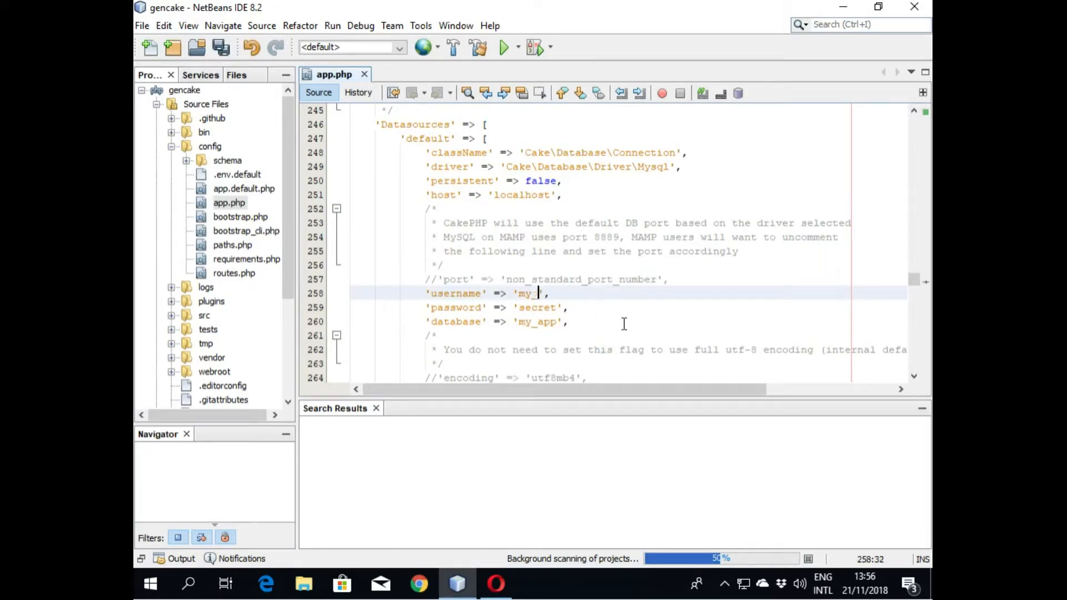
{"action": "key", "text": "Backspace"}
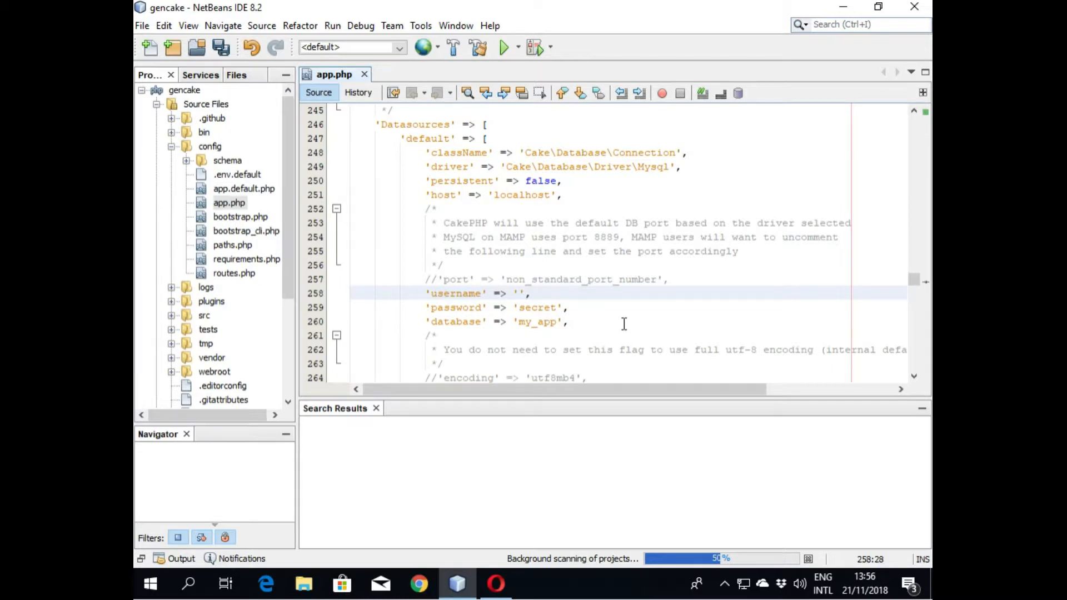
{"action": "type", "text": "root"}
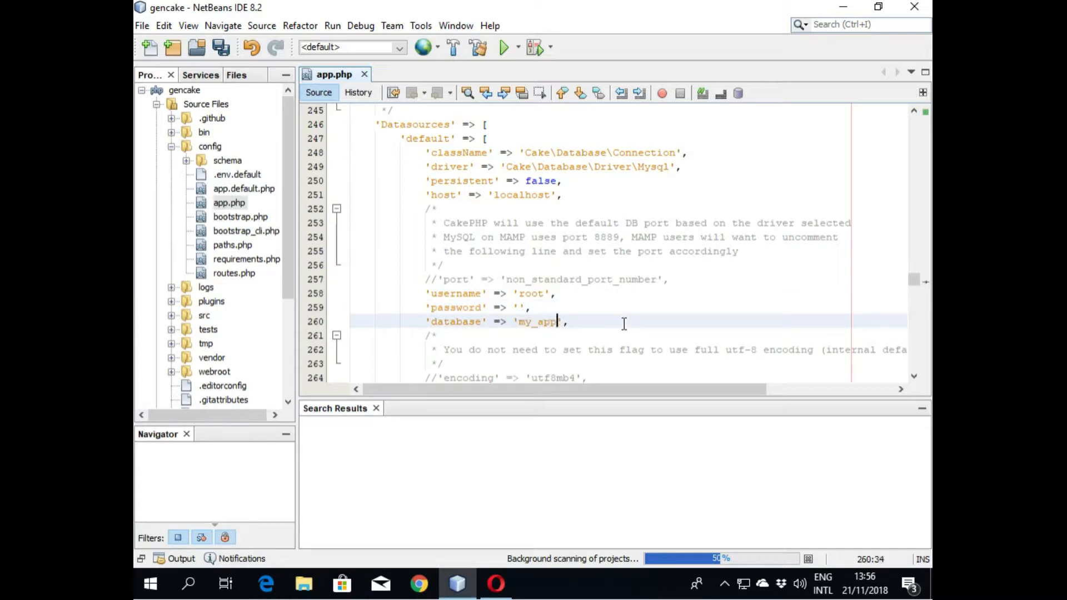
Step: Clear the database value, check phpMyAdmin, and set the database to gencake
{"action": "key", "text": "BackSpace"}
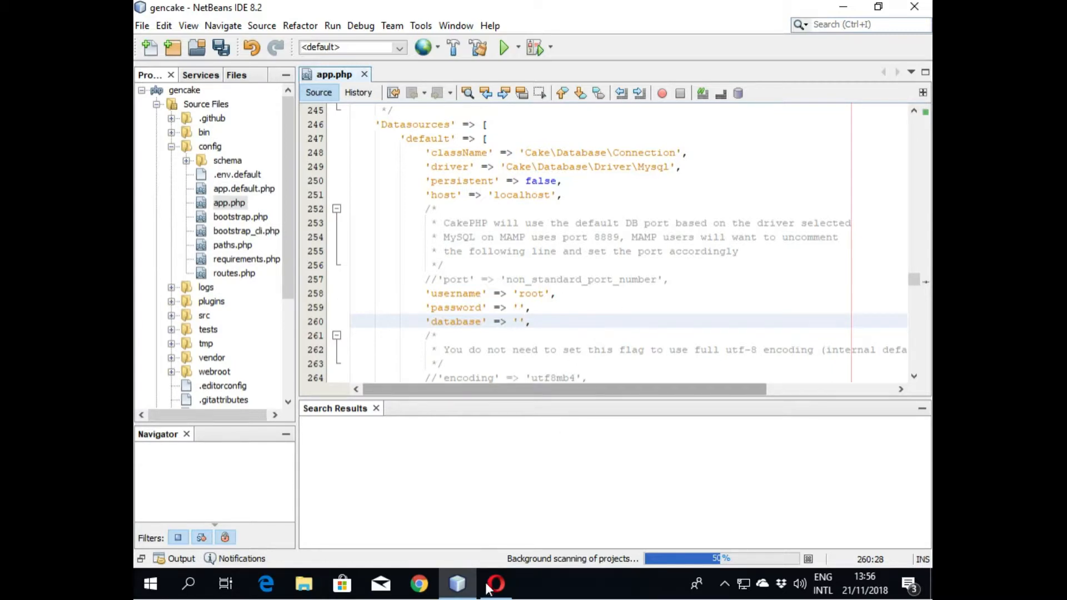
{"action": "left_click", "coordinate": [495, 584]}
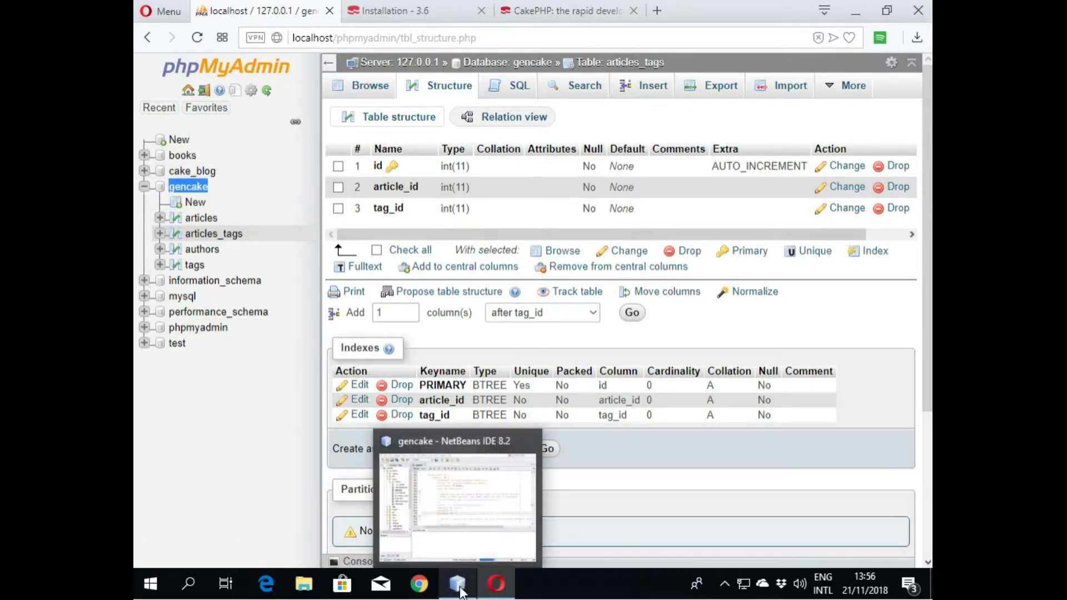
{"action": "left_click", "coordinate": [457, 583]}
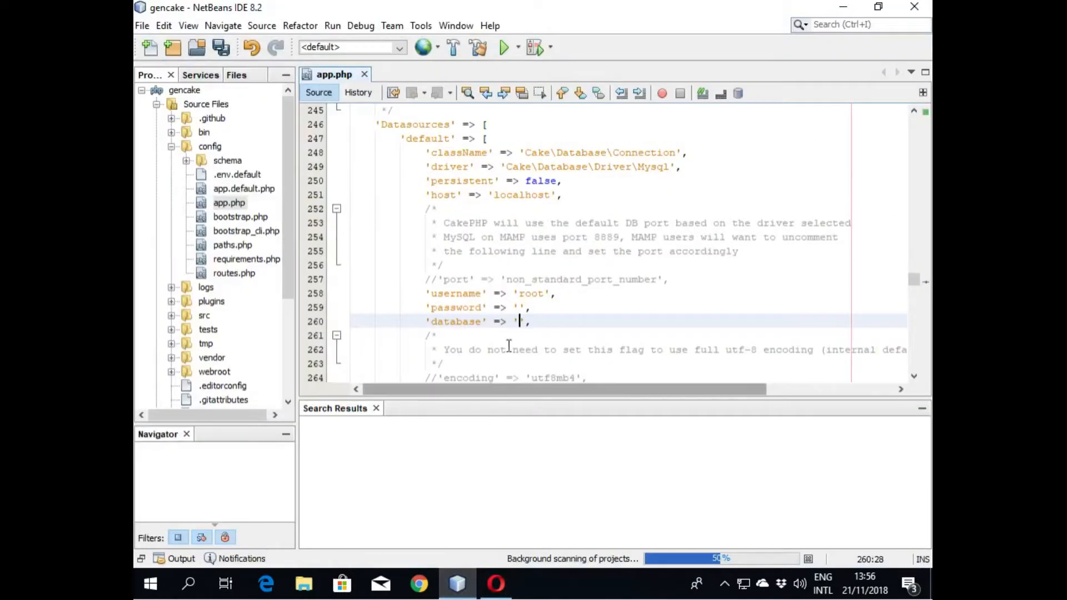
{"action": "type", "text": "gencake"}
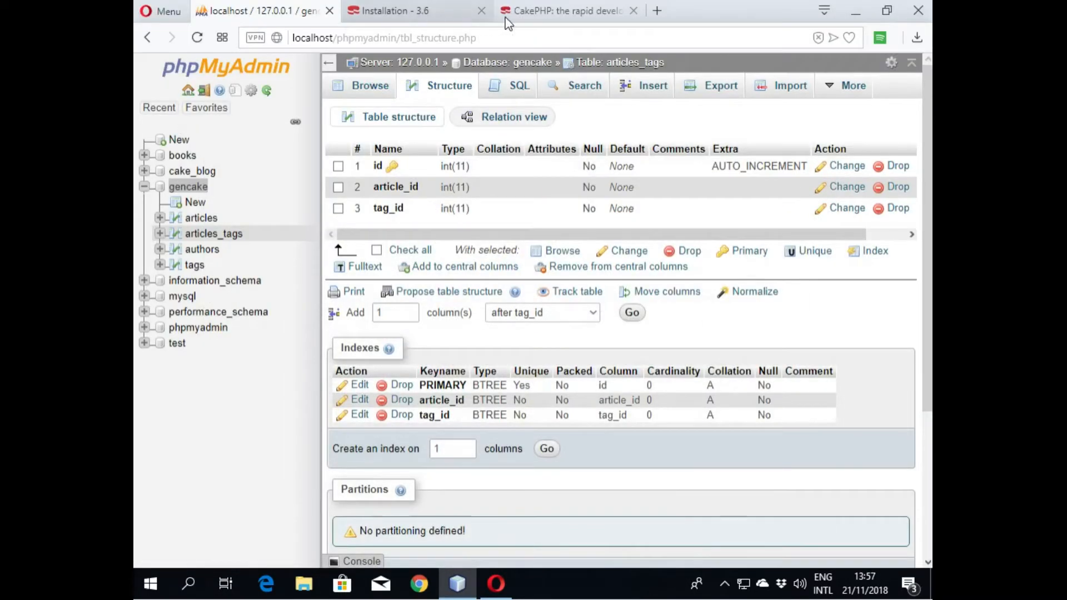
Step: Reload the localhost/gencake tab and select the database connection status message
{"action": "left_click", "coordinate": [568, 10]}
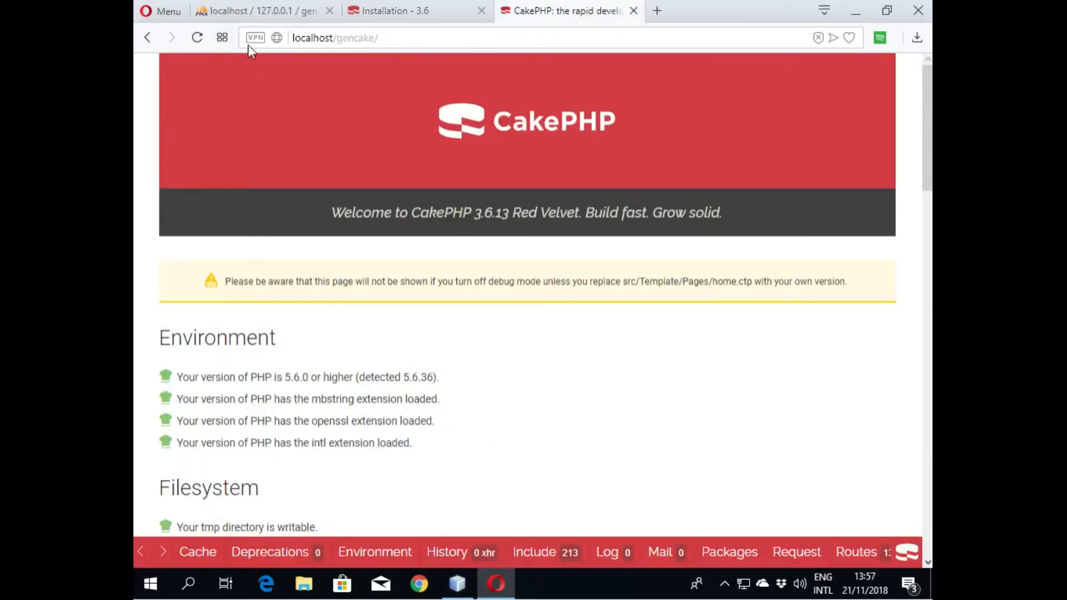
{"action": "left_click", "coordinate": [197, 37]}
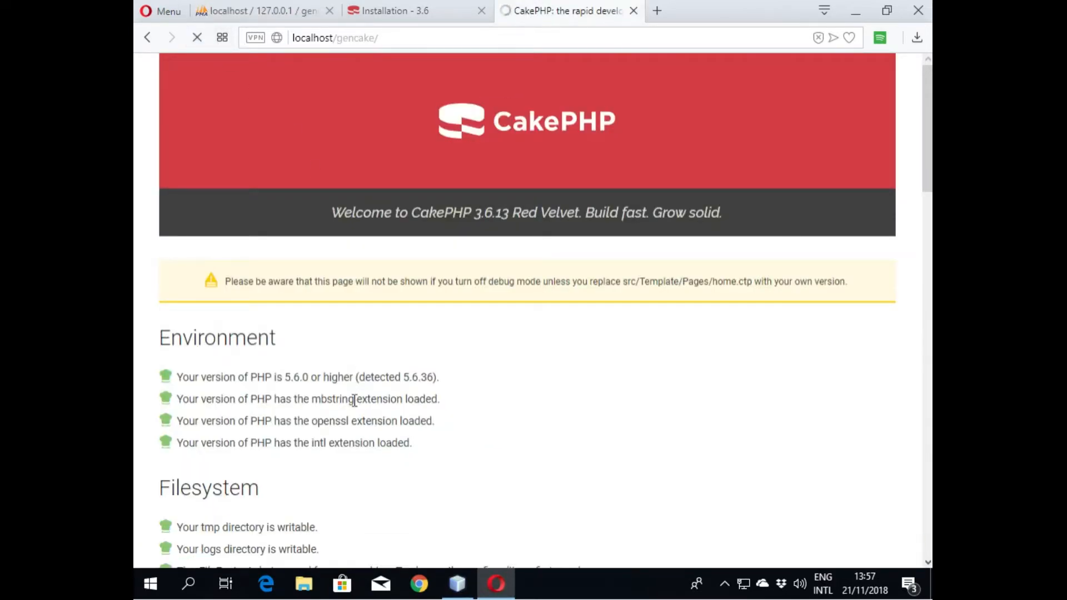
{"action": "scroll", "scroll_direction": "down", "scroll_amount": 3}
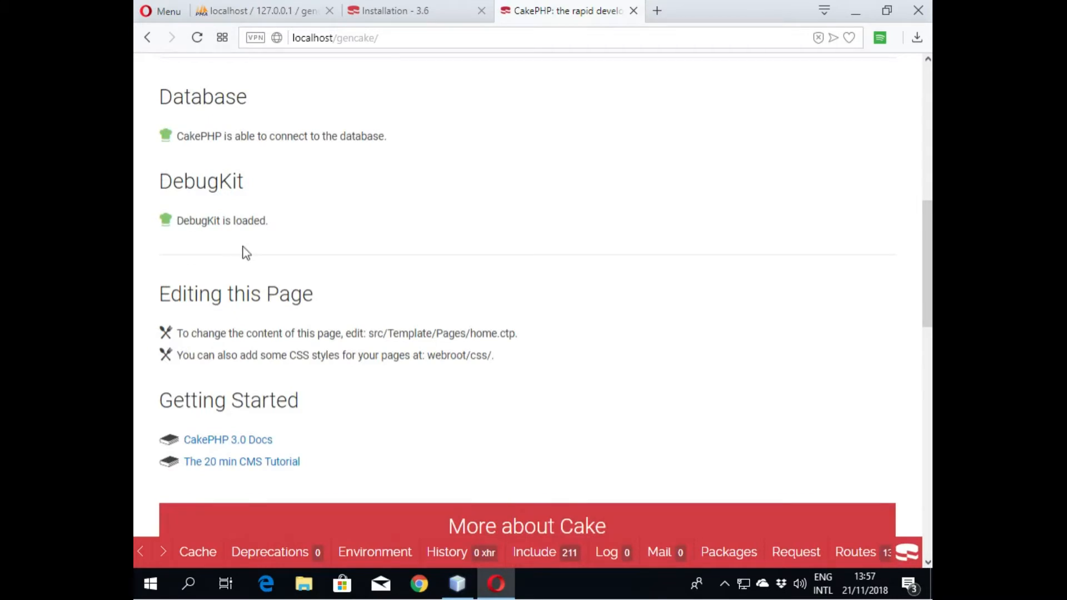
{"action": "scroll", "scroll_direction": "up", "scroll_amount": 3}
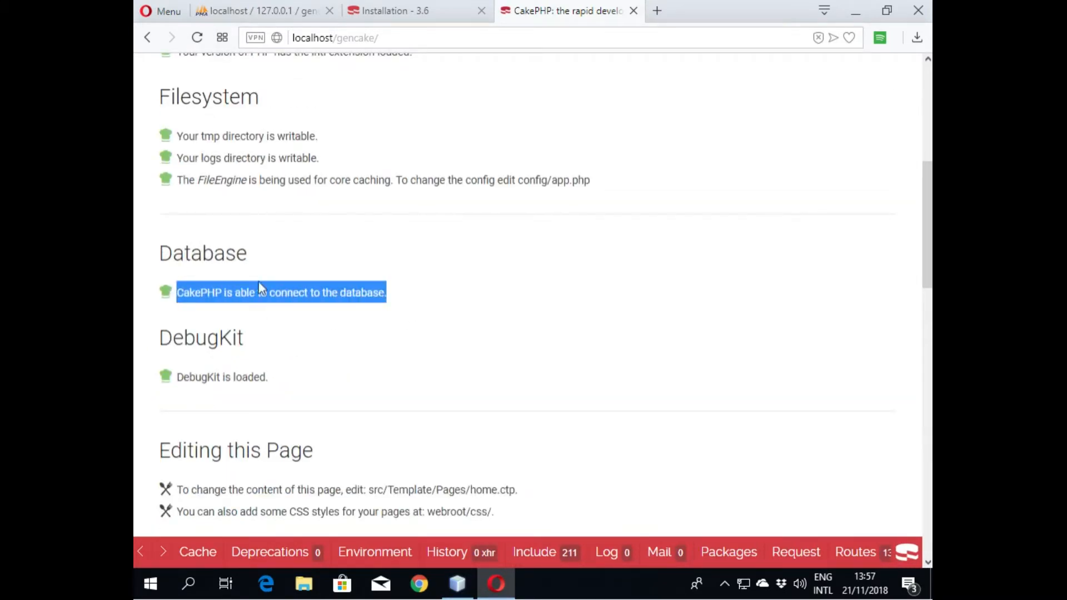
{"action": "right_click", "coordinate": [280, 292]}
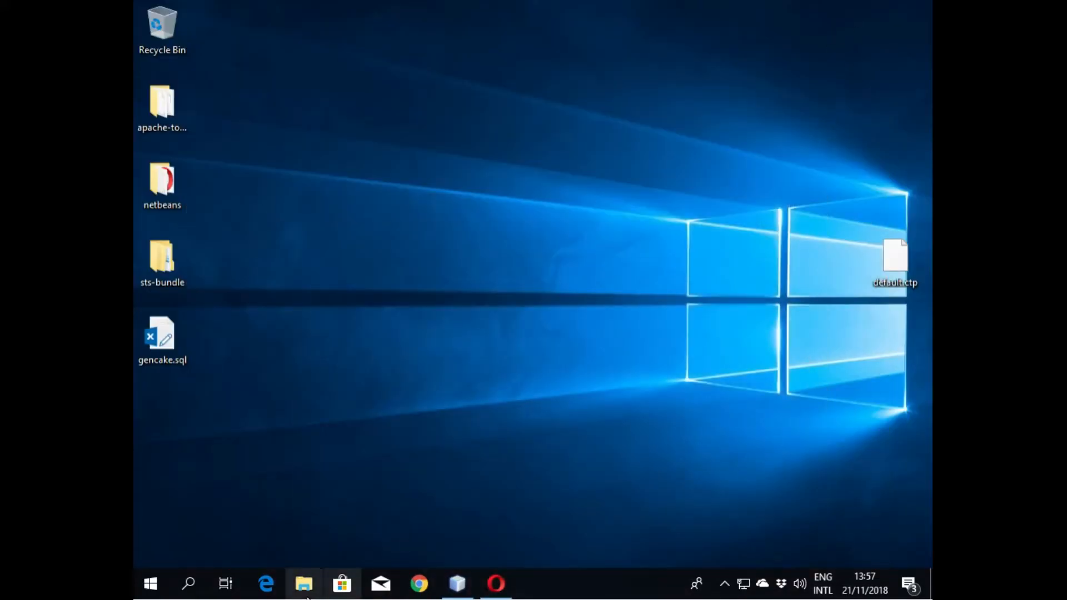
Step: Navigate File Explorer through This PC, C: and htdocs into the gencake folder
{"action": "left_click", "coordinate": [303, 584]}
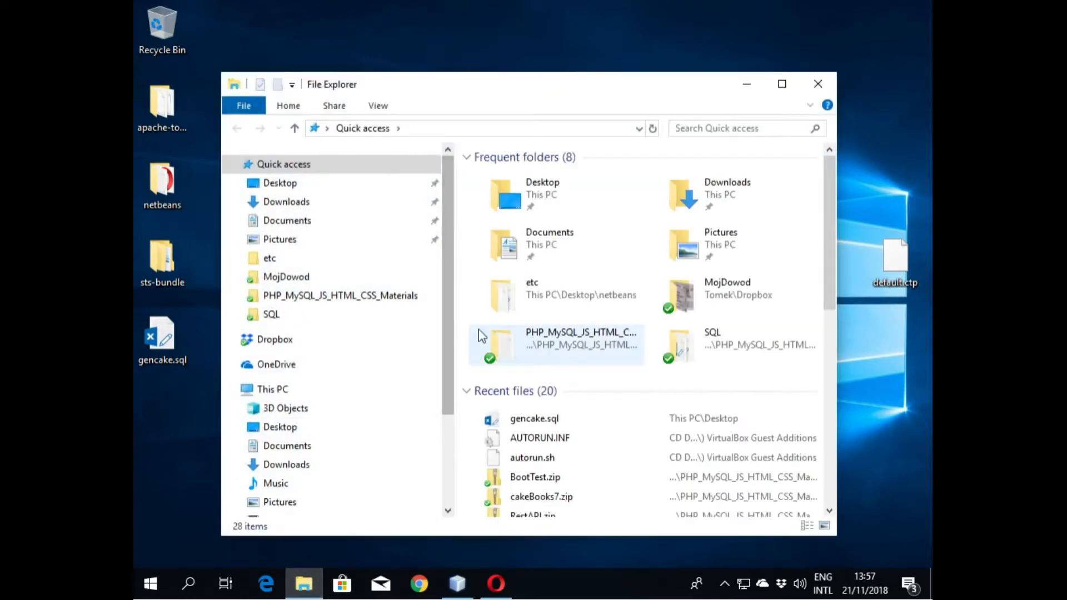
{"action": "left_click", "coordinate": [272, 388]}
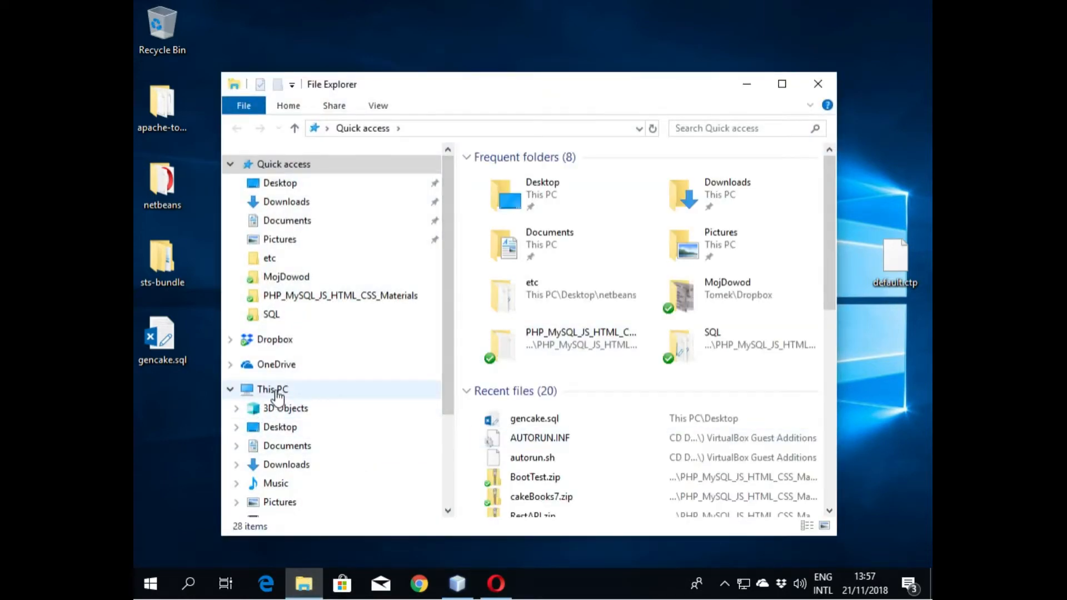
{"action": "left_click", "coordinate": [272, 388]}
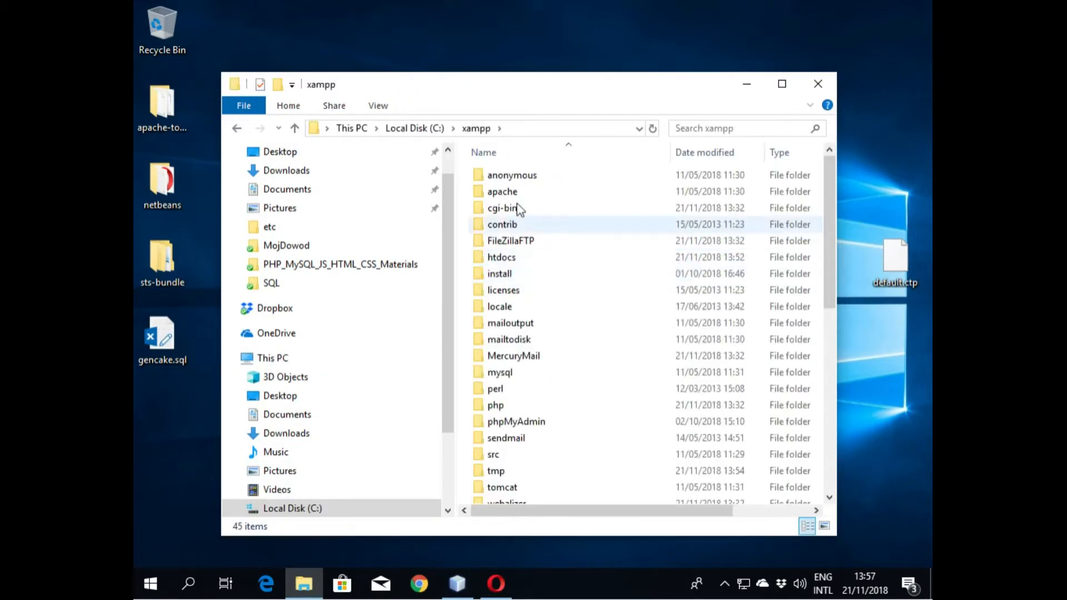
{"action": "double_click", "coordinate": [501, 257]}
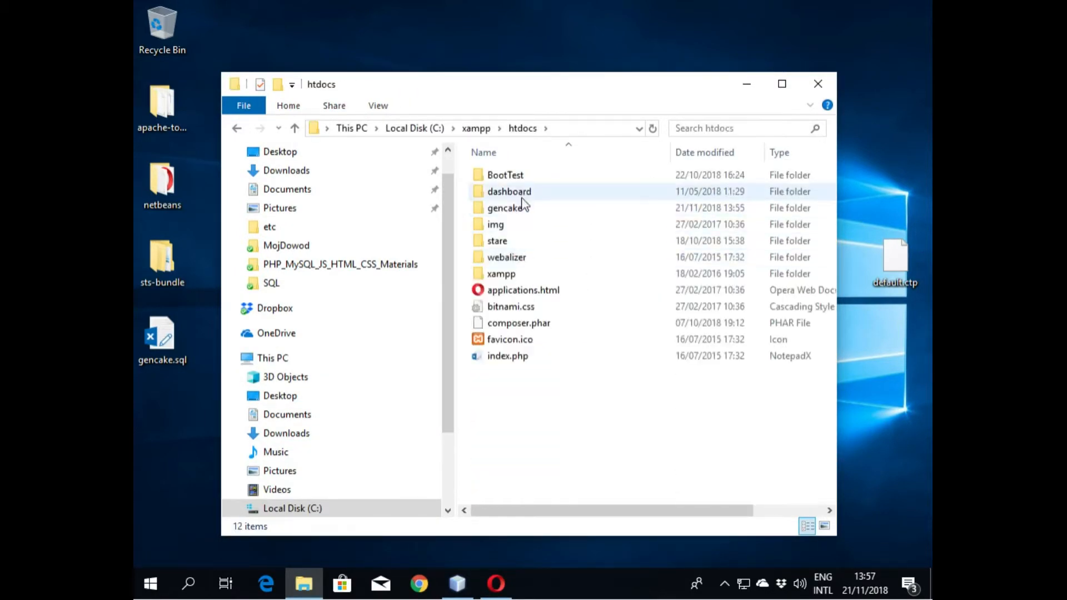
{"action": "double_click", "coordinate": [506, 207]}
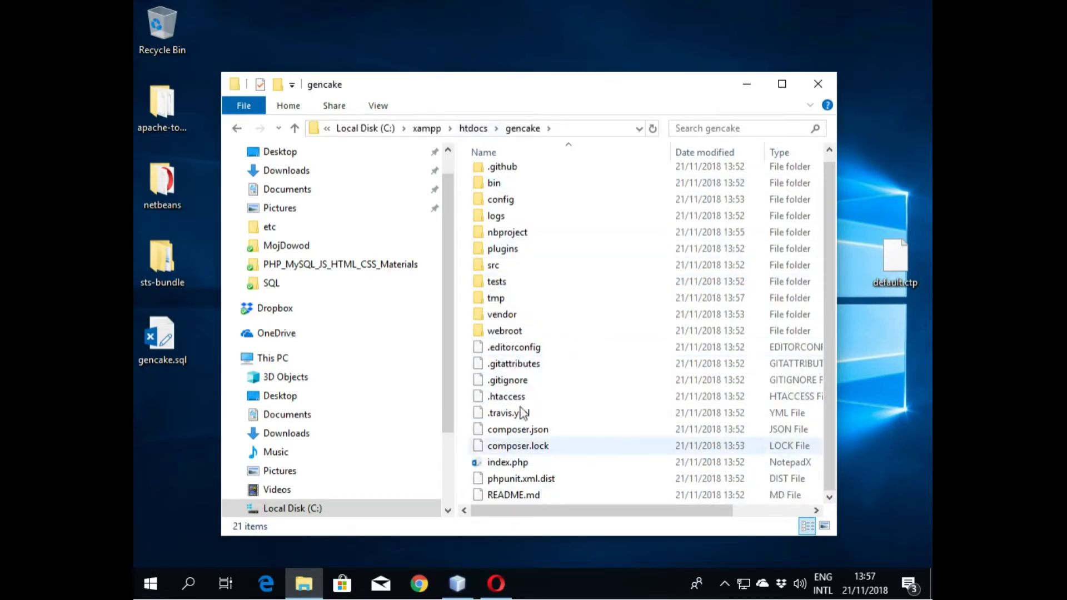
{"action": "mouse_move", "coordinate": [508, 413]}
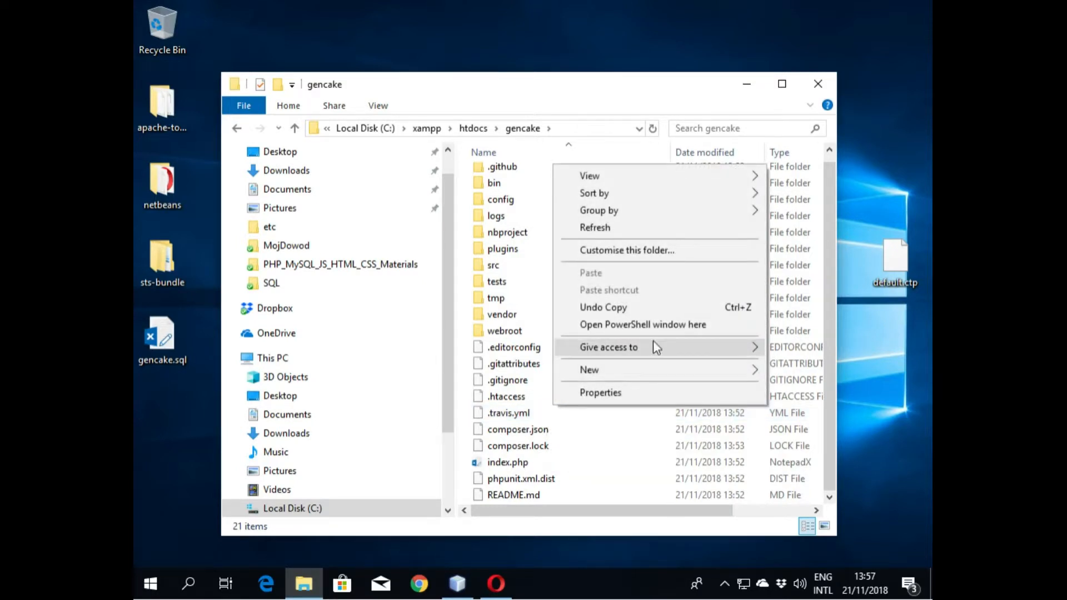
{"action": "mouse_move", "coordinate": [642, 325]}
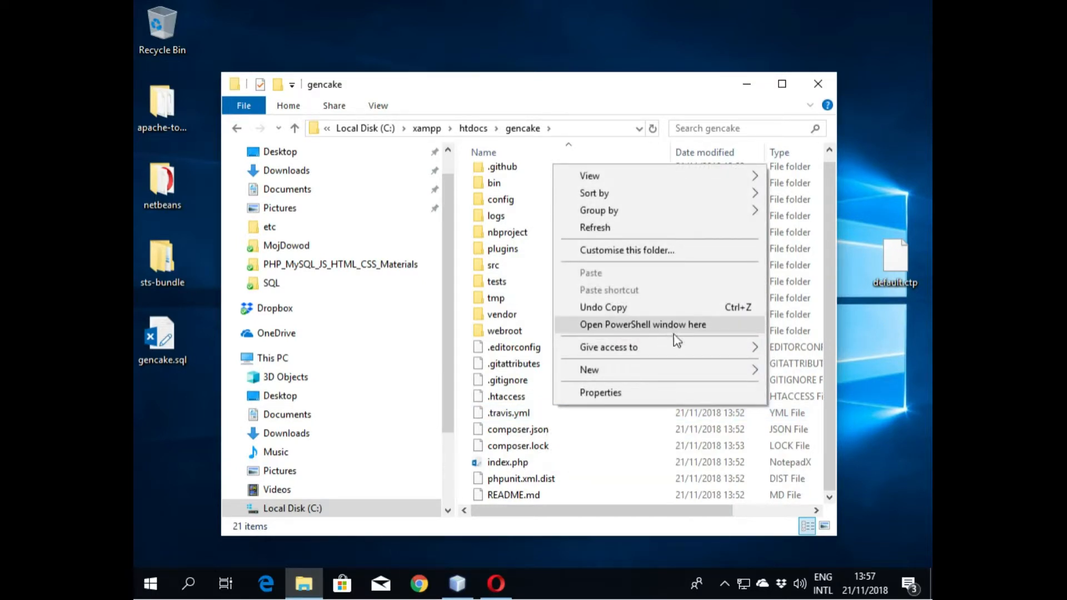
{"action": "left_click", "coordinate": [381, 128]}
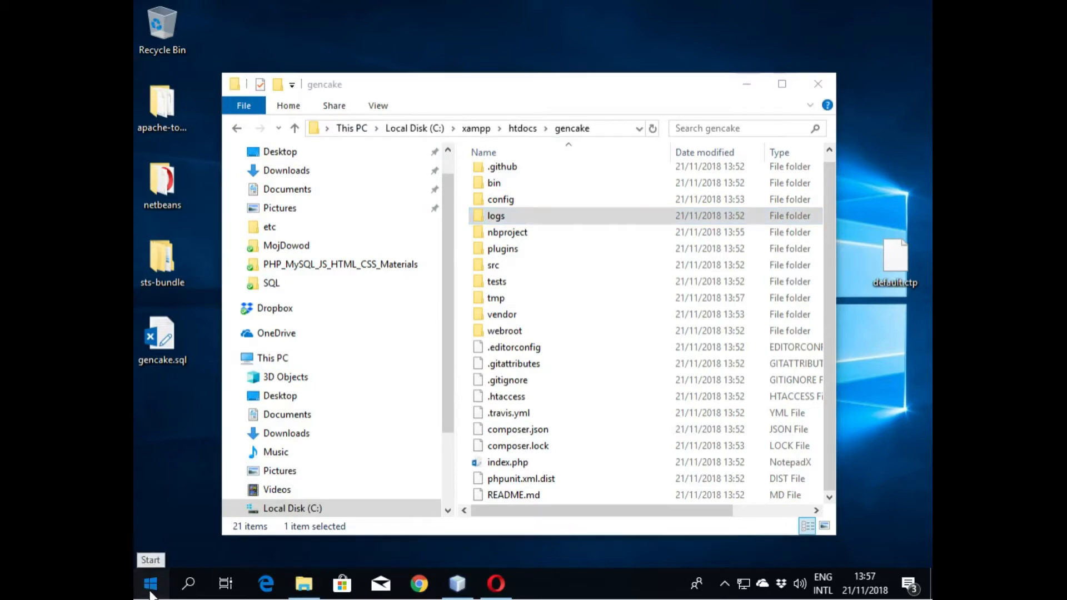
Step: Open Command Prompt from Start and cd to C:\xampp\htdocs\gencake
{"action": "type", "text": "cm"}
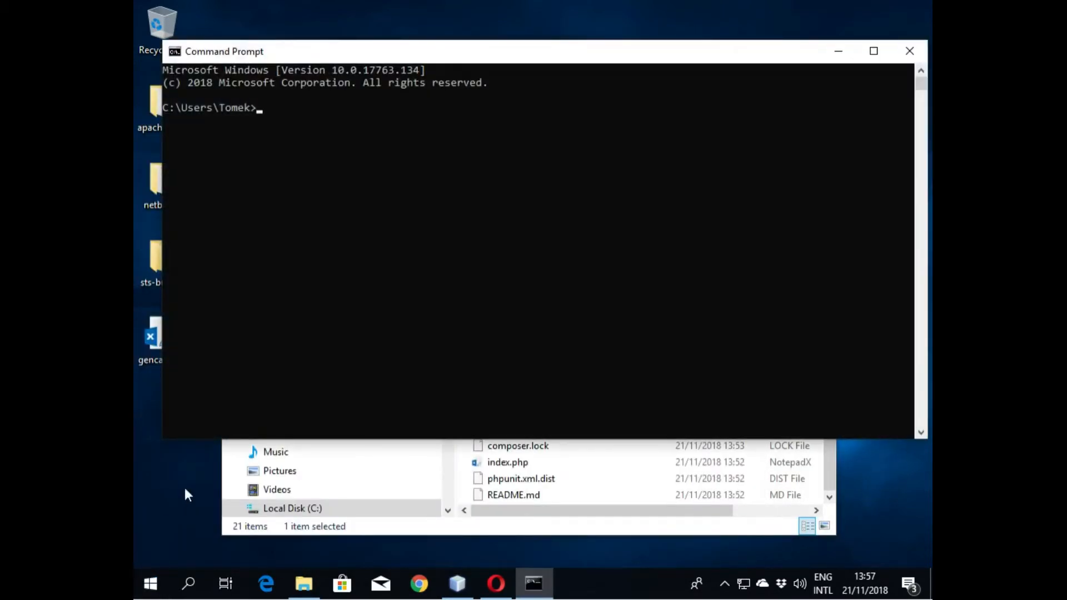
{"action": "type", "text": "cd C:\\xampp\\htdocs\\gencake"}
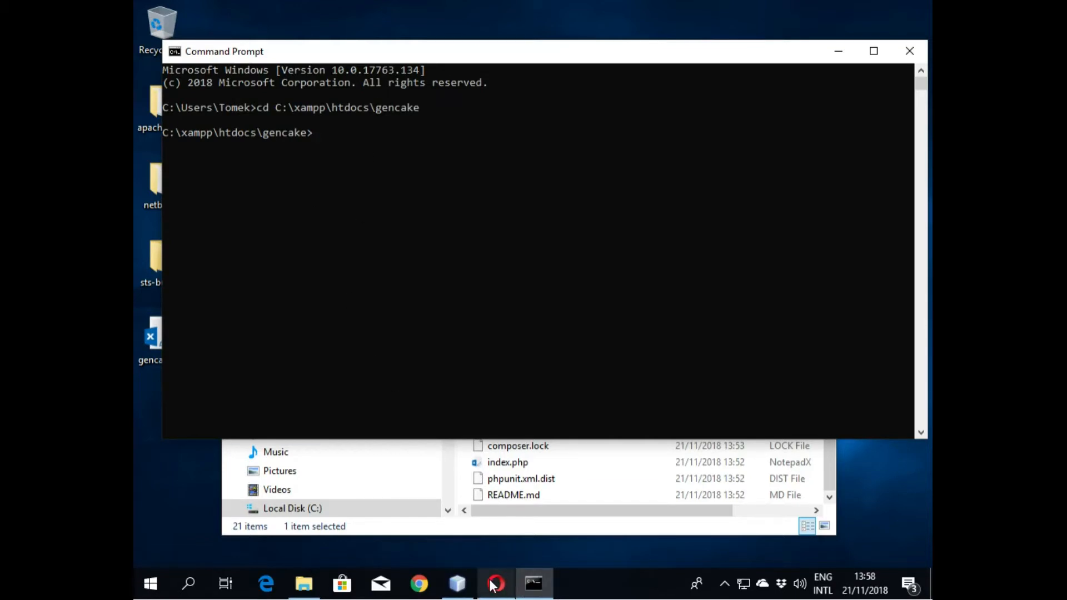
{"action": "mouse_move", "coordinate": [495, 583]}
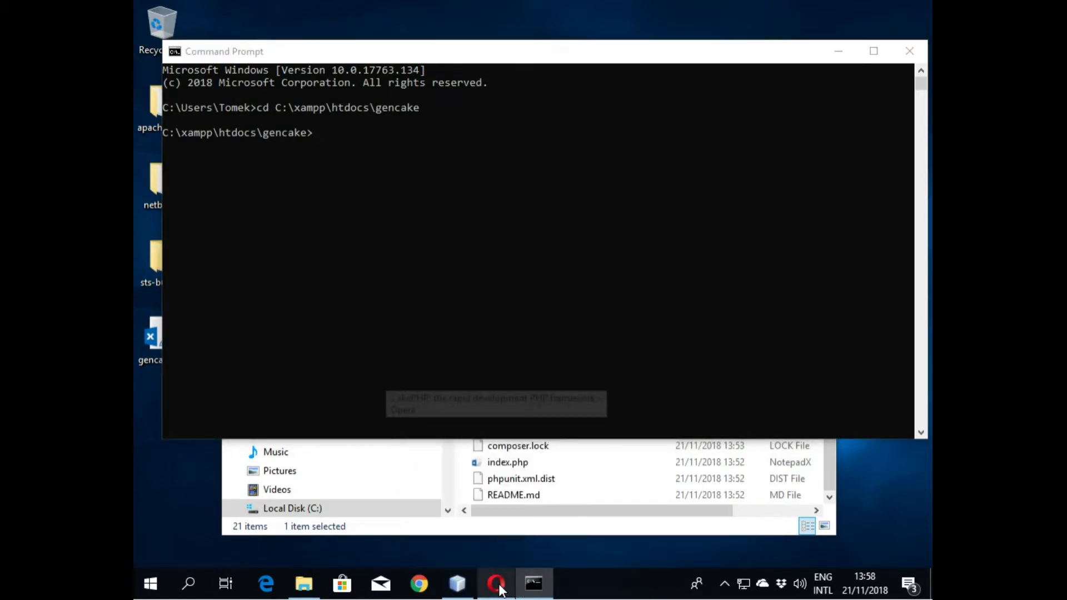
Step: Return to phpMyAdmin's gencake structure and select the 'articles' table name for copying
{"action": "left_click", "coordinate": [496, 584]}
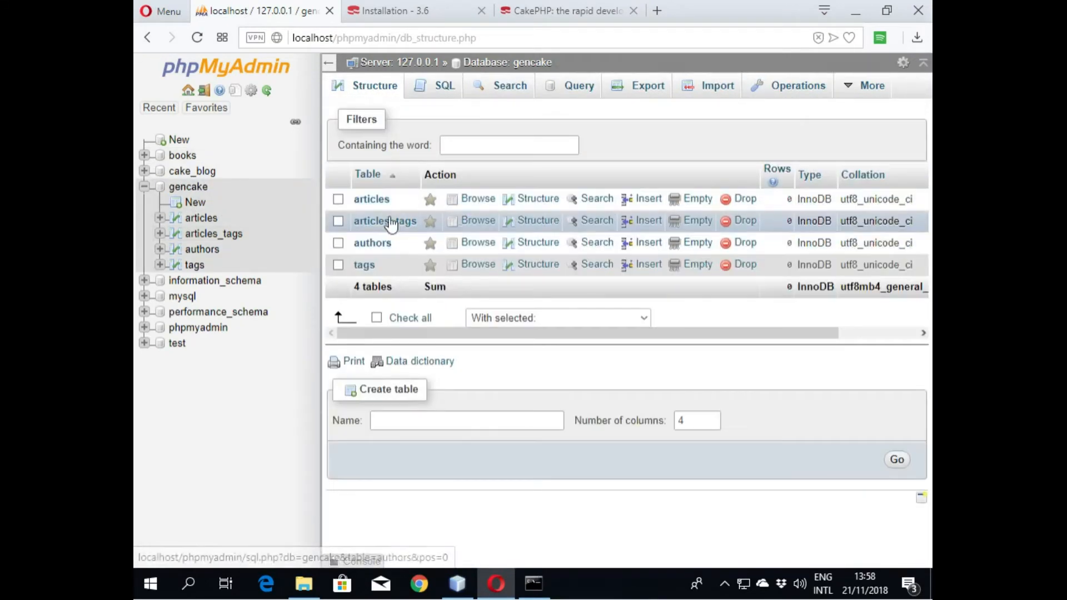
{"action": "mouse_move", "coordinate": [401, 243]}
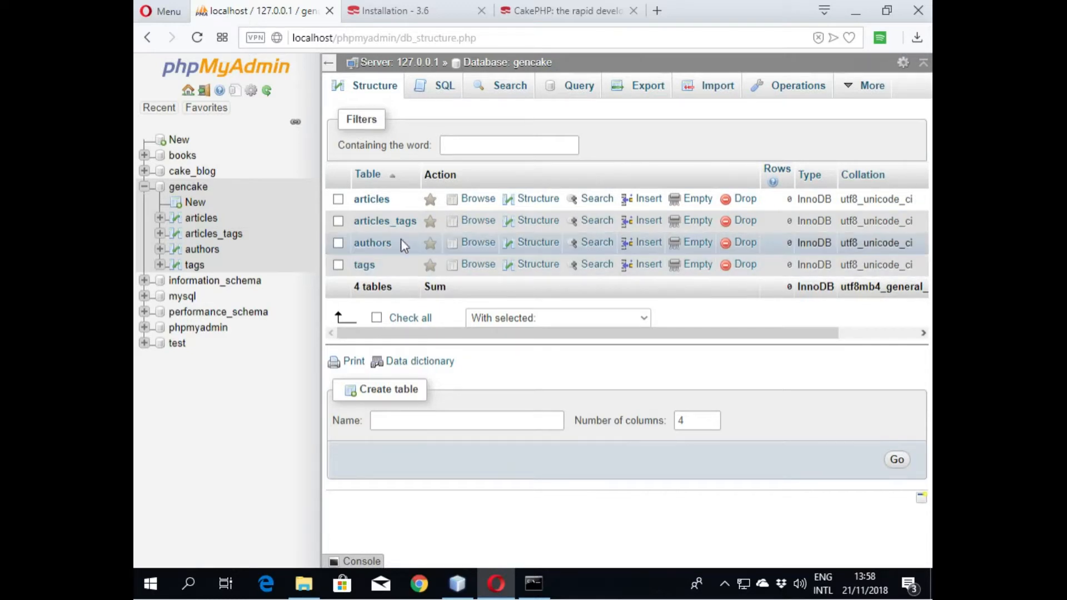
{"action": "double_click", "coordinate": [371, 199]}
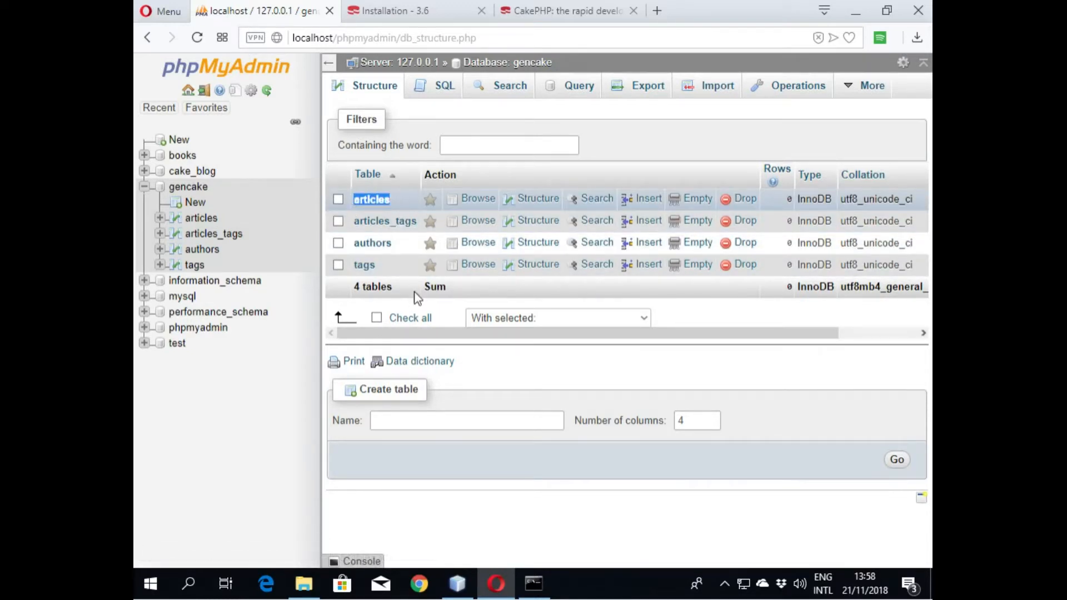
{"action": "right_click", "coordinate": [371, 198]}
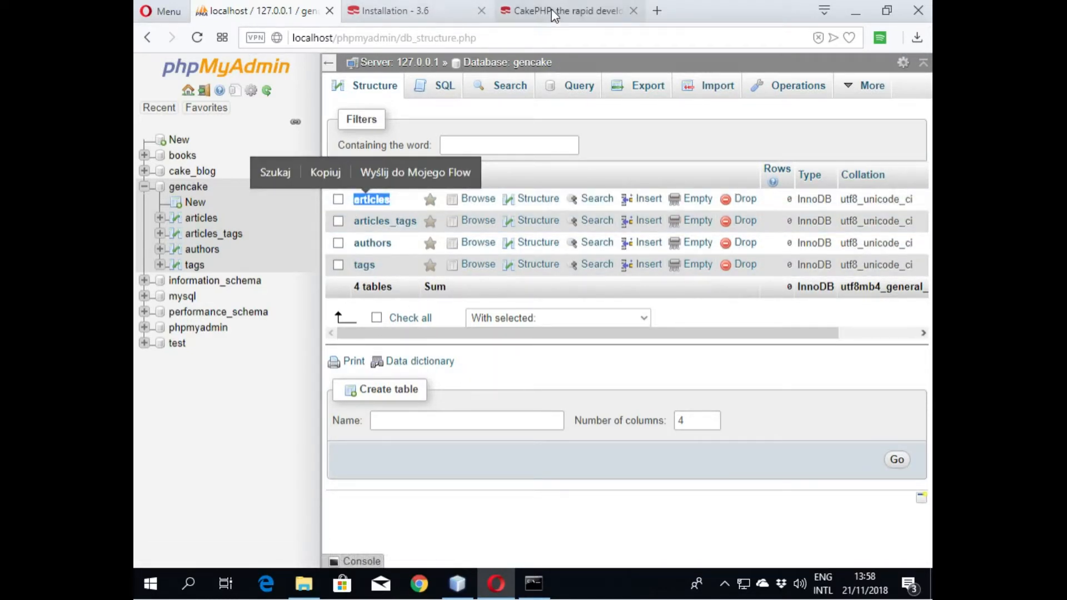
Step: Go to the CakePHP Cookbook's Tutorials & Examples section from the sidebar
{"action": "left_click", "coordinate": [391, 11]}
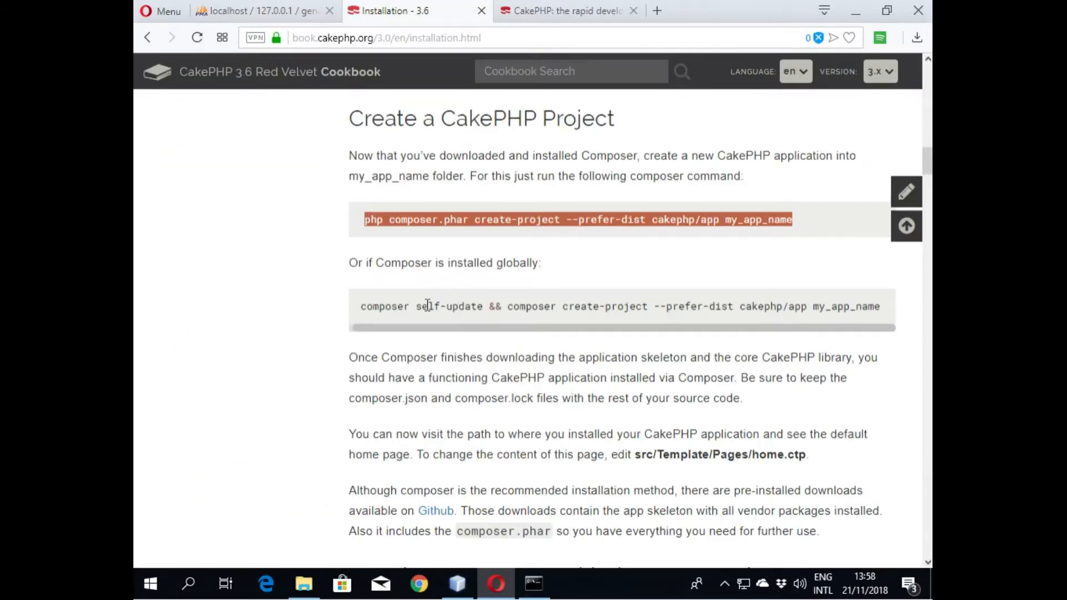
{"action": "scroll", "scroll_direction": "down", "scroll_amount": 3}
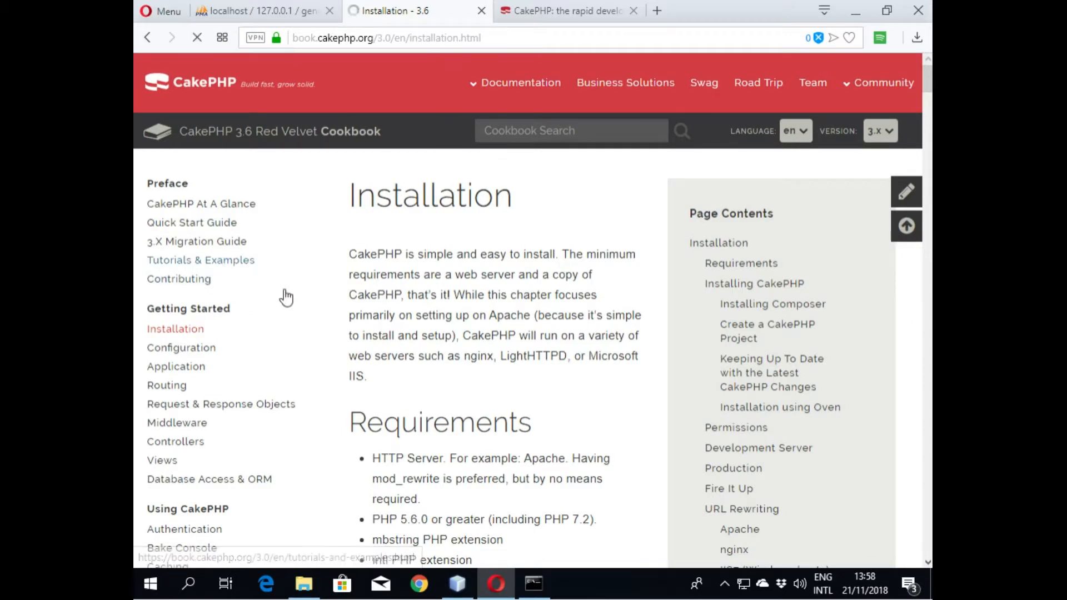
{"action": "left_click", "coordinate": [200, 260]}
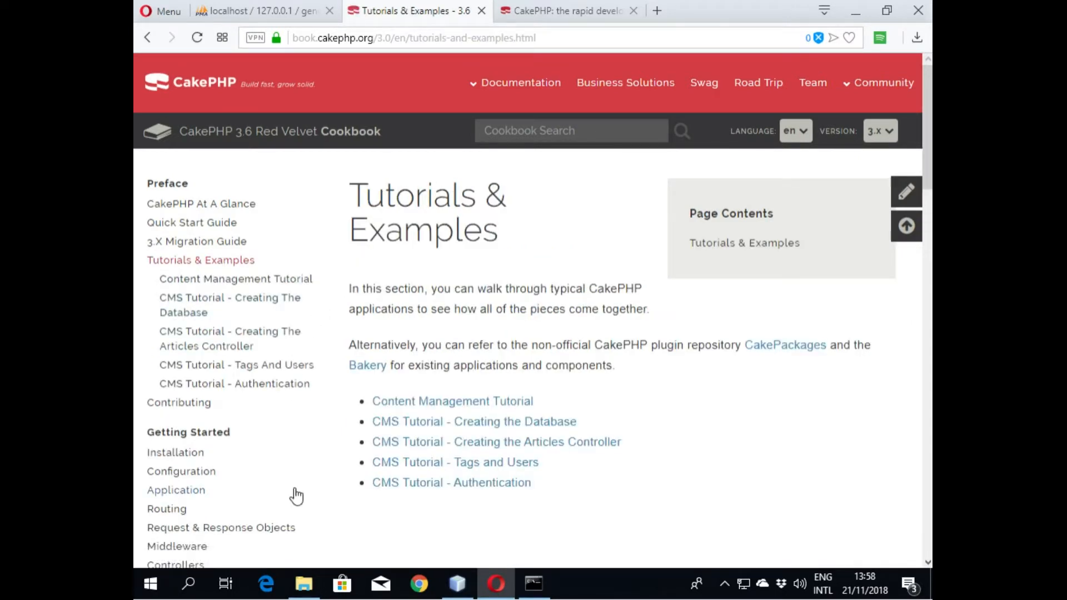
{"action": "mouse_move", "coordinate": [280, 474]}
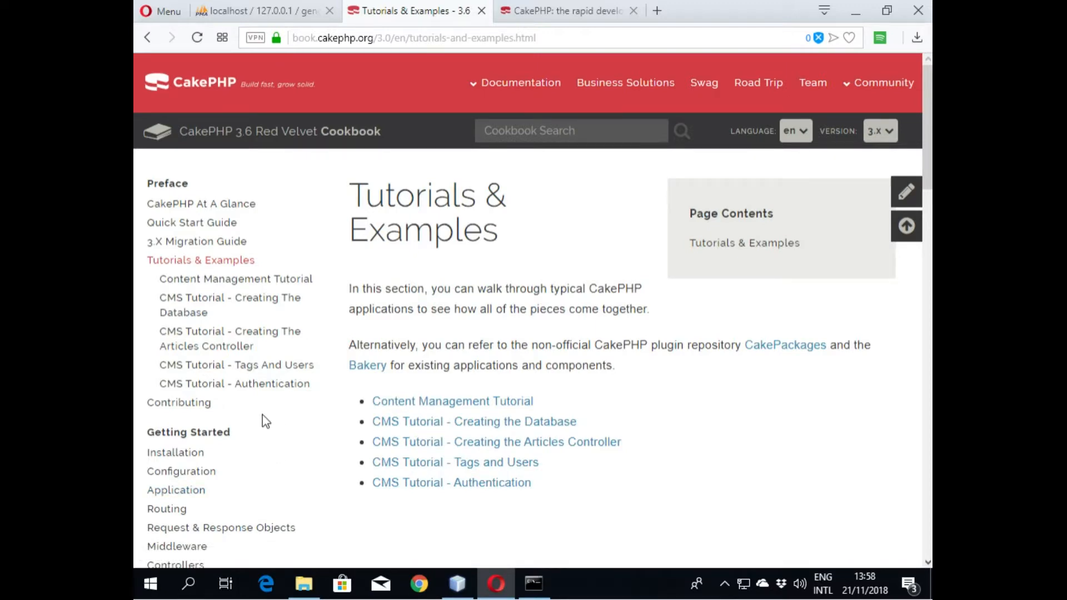
{"action": "mouse_move", "coordinate": [179, 402]}
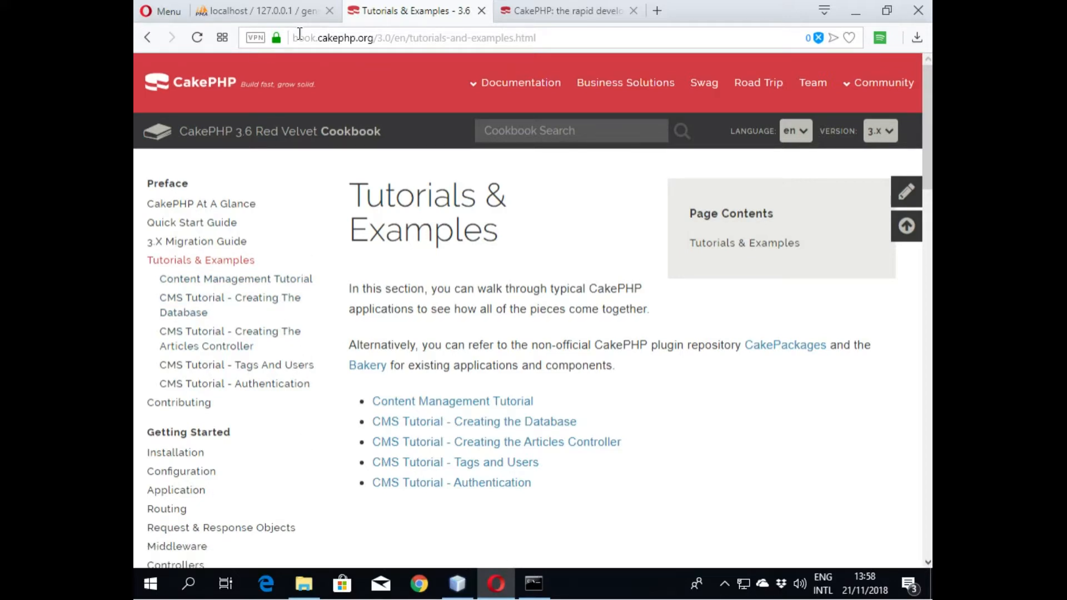
Step: Search Google from the address bar for 'cakephp tutorial blog'
{"action": "left_click", "coordinate": [414, 37]}
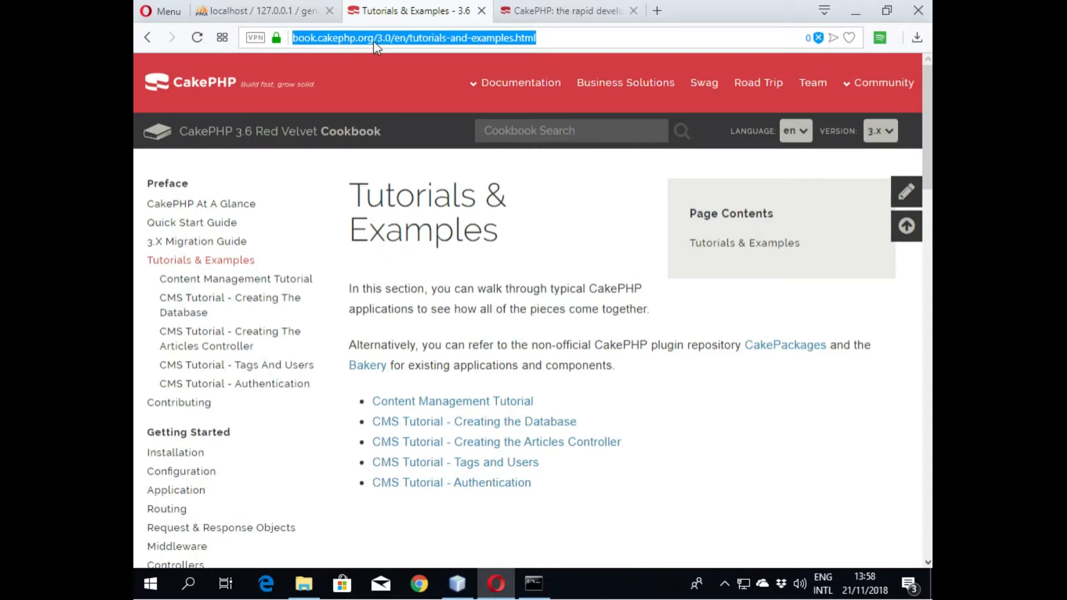
{"action": "type", "text": "cakephp.org"}
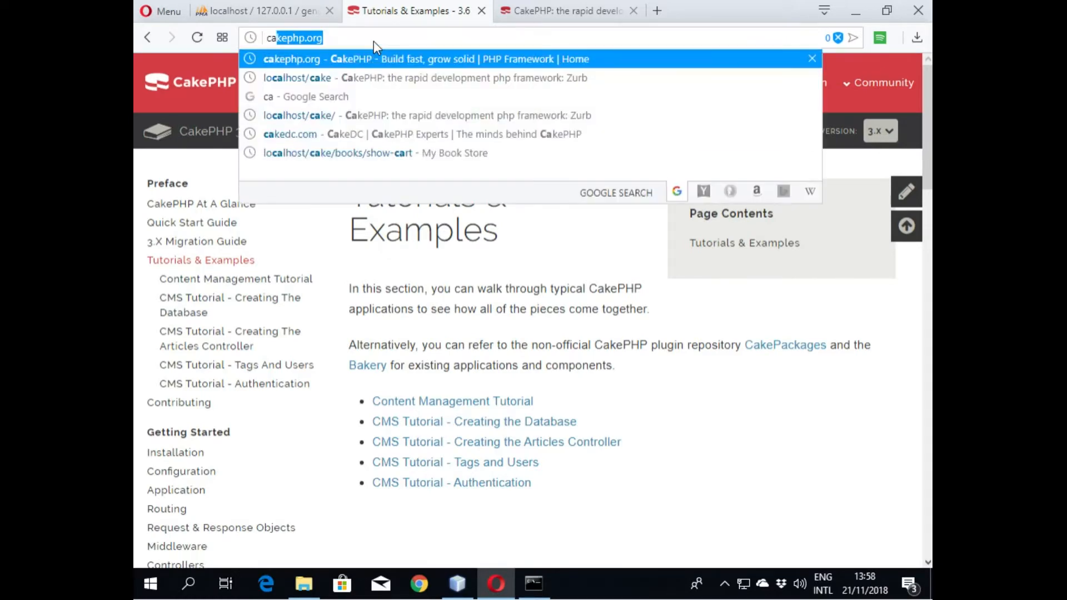
{"action": "type", "text": "cakephp"}
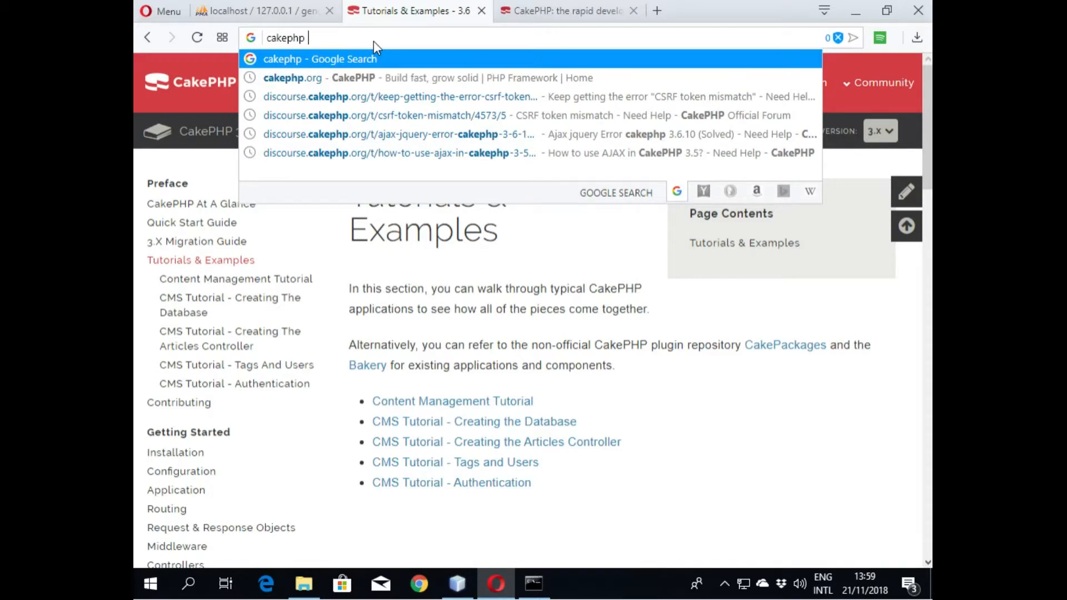
{"action": "type", "text": "tu"}
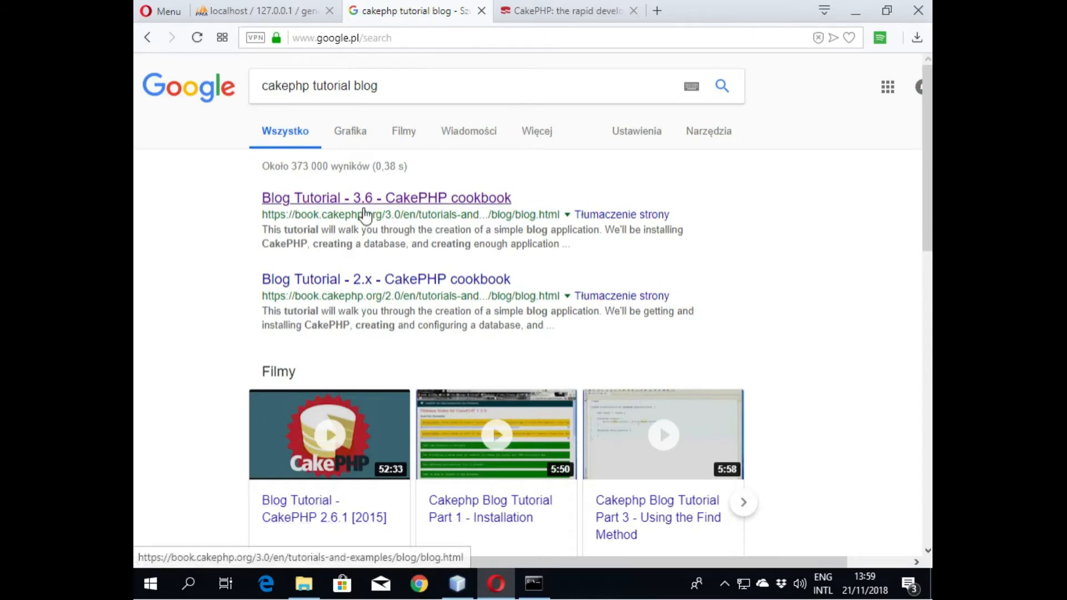
Step: Open the Blog Tutorial 3.6 result, then Part 2, scrolling to the bake model Articles command
{"action": "left_click", "coordinate": [386, 198]}
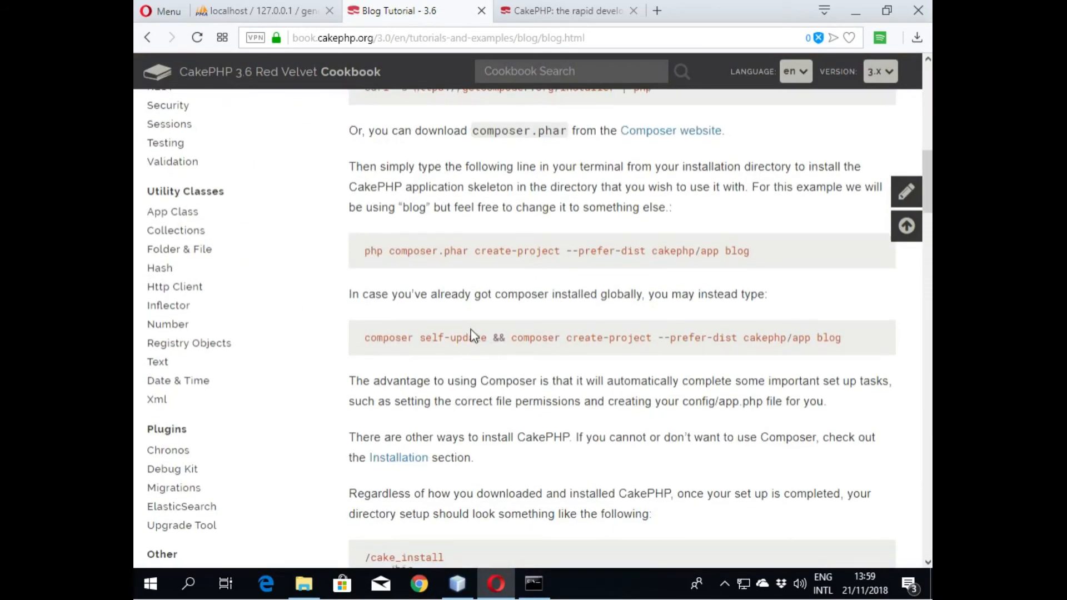
{"action": "scroll", "scroll_direction": "down", "scroll_amount": 3}
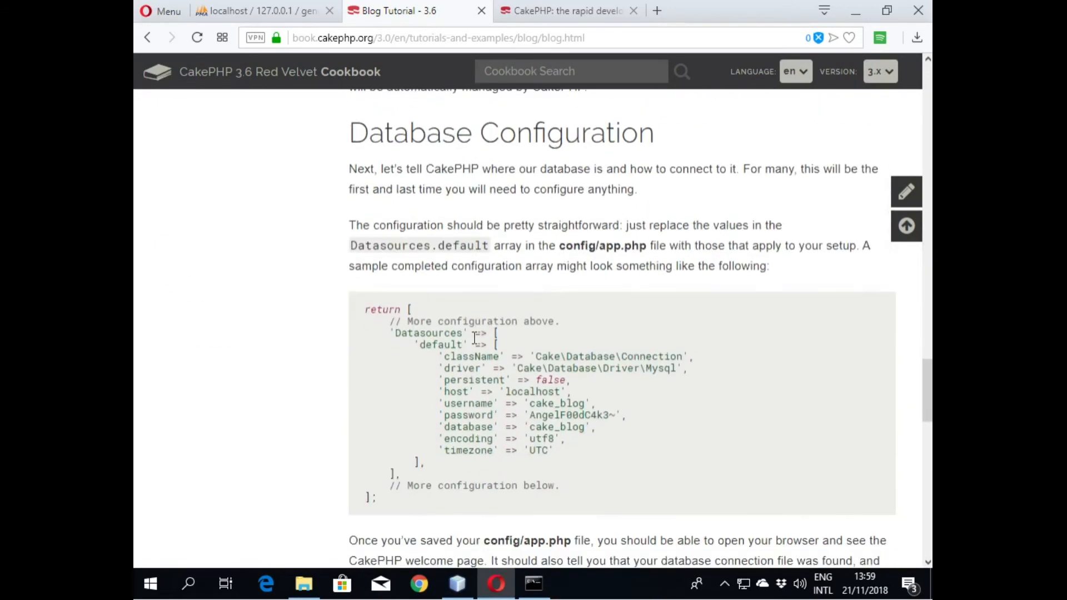
{"action": "scroll", "scroll_direction": "down", "scroll_amount": 3}
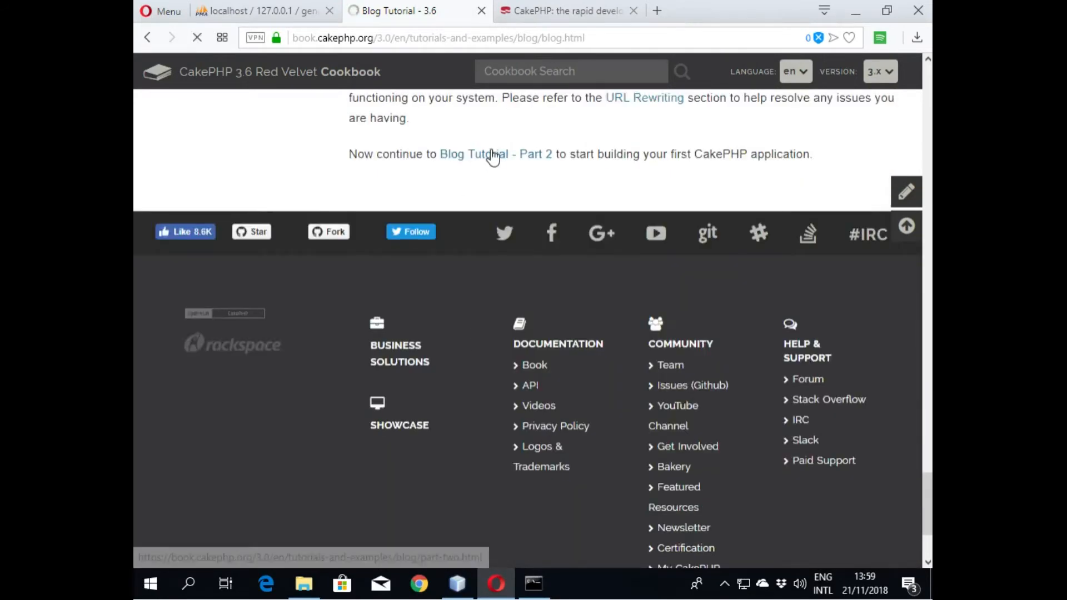
{"action": "left_click", "coordinate": [473, 154]}
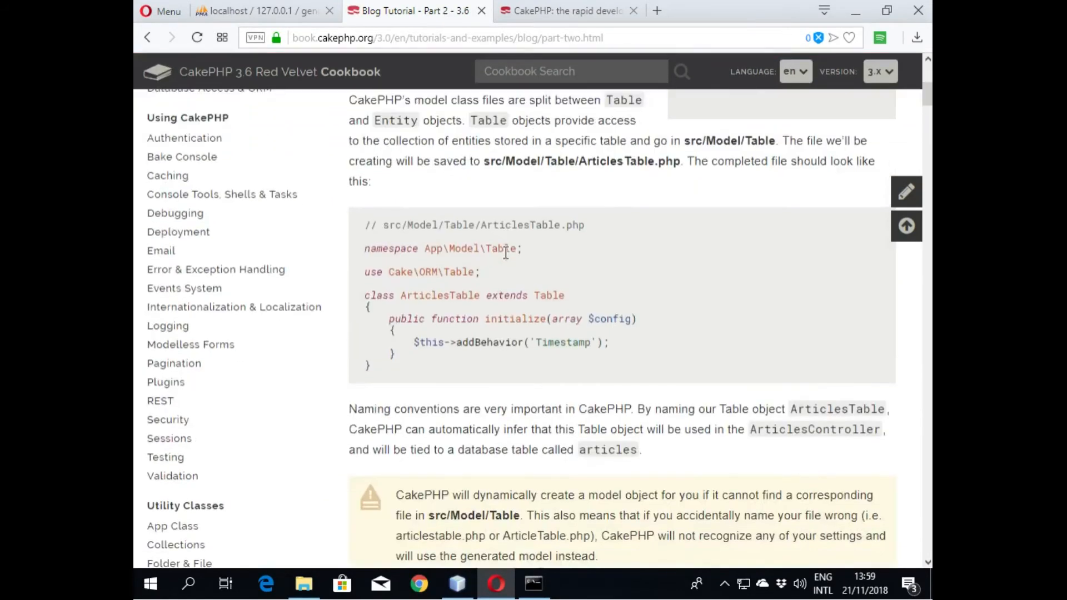
{"action": "scroll", "scroll_direction": "down", "scroll_amount": 3}
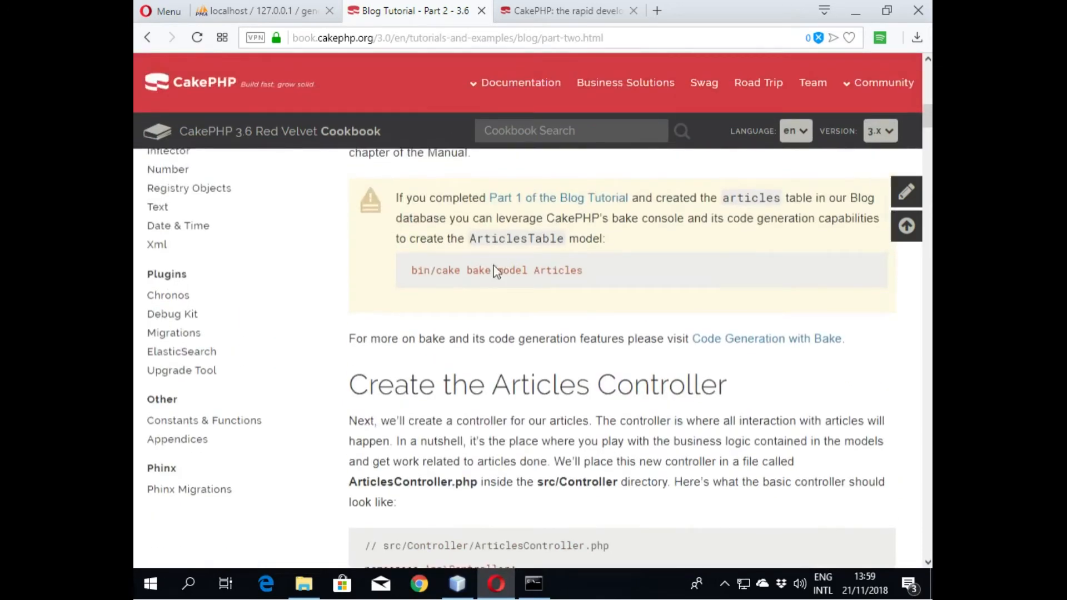
{"action": "mouse_move", "coordinate": [514, 282]}
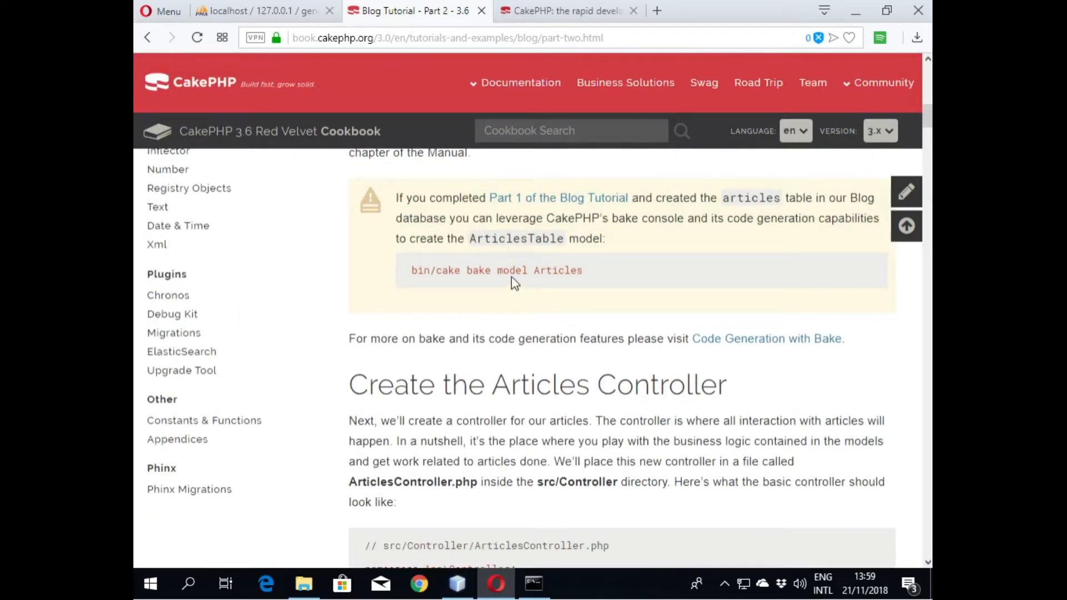
{"action": "scroll", "scroll_direction": "down", "scroll_amount": 3}
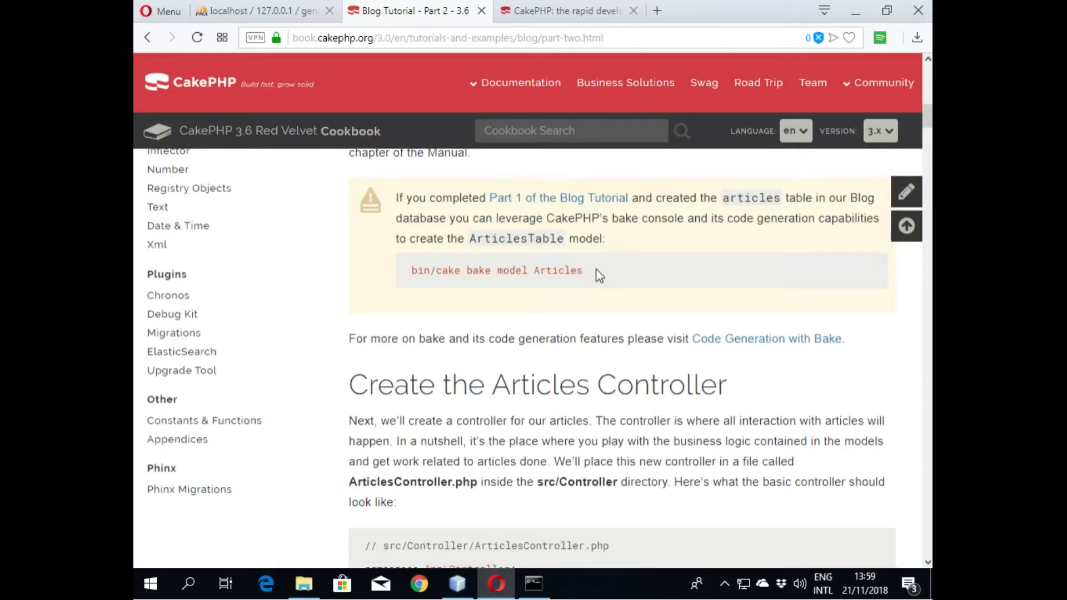
{"action": "mouse_move", "coordinate": [509, 270]}
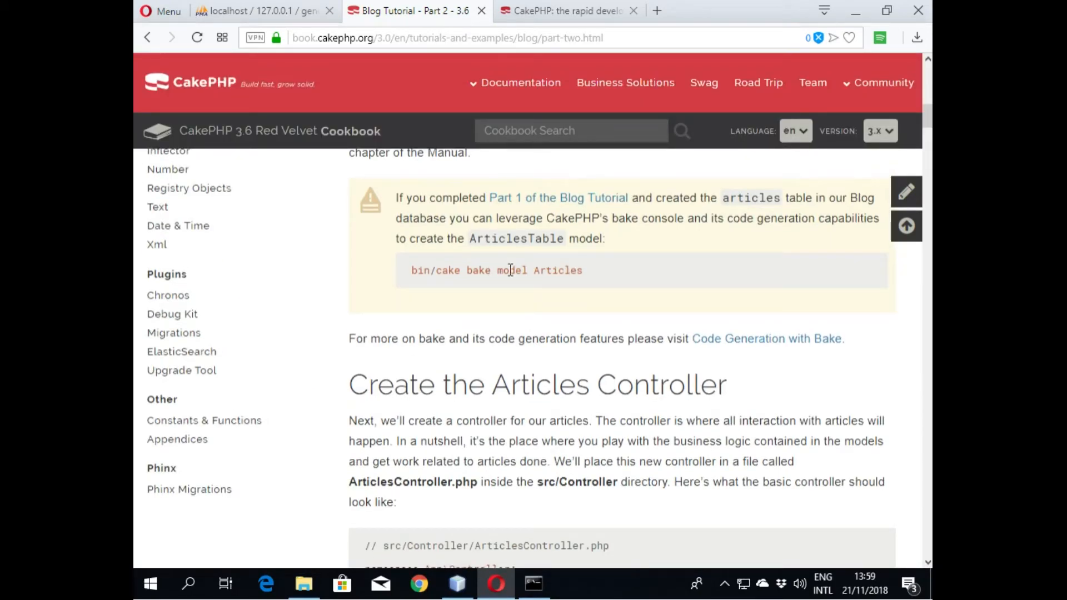
Step: Reposition the Command Prompt window below the bake note and start typing 'php'
{"action": "left_click", "coordinate": [533, 584]}
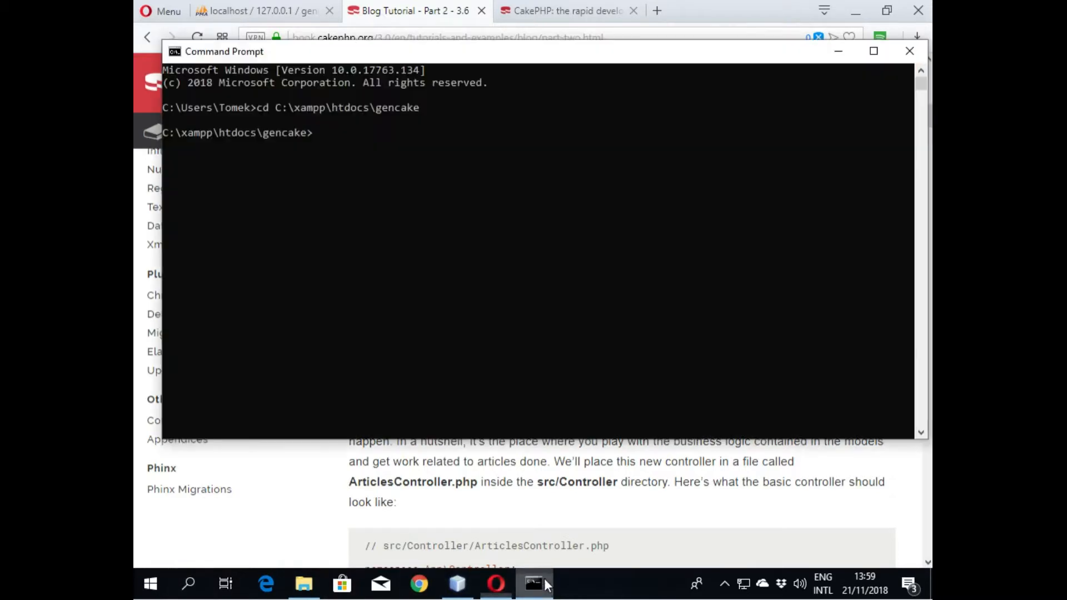
{"action": "left_click_drag", "start_coordinate": [223, 52], "coordinate": [264, 310]}
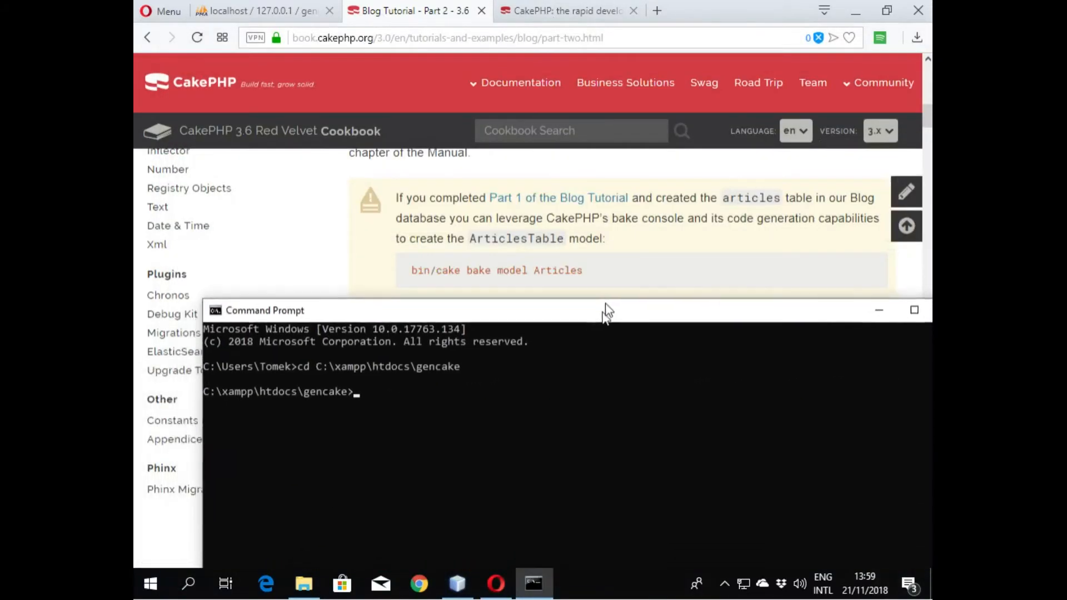
{"action": "left_click_drag", "start_coordinate": [606, 310], "coordinate": [426, 302]}
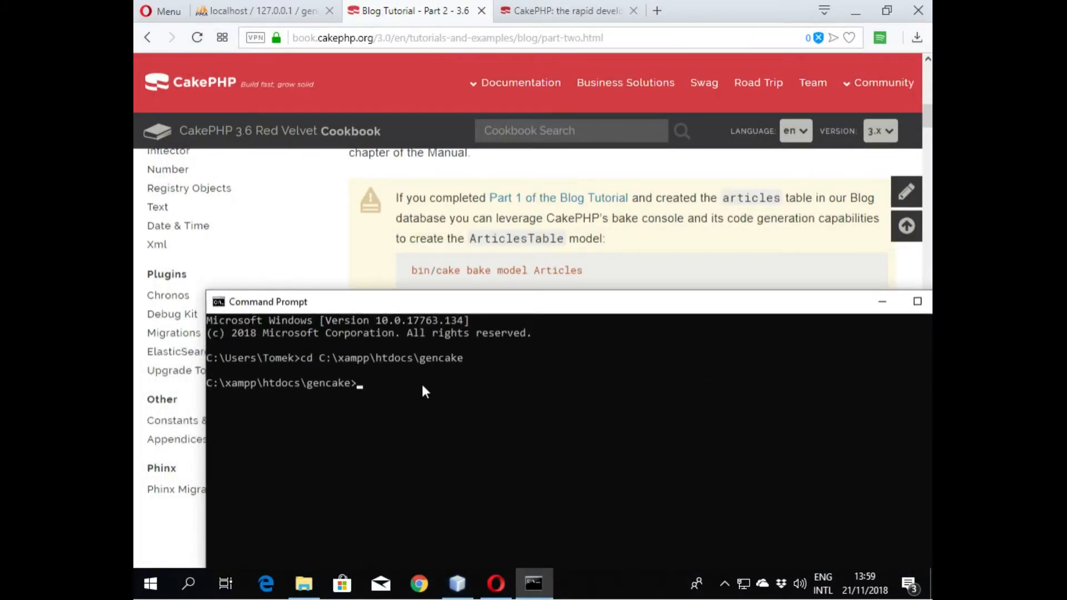
{"action": "type", "text": "php"}
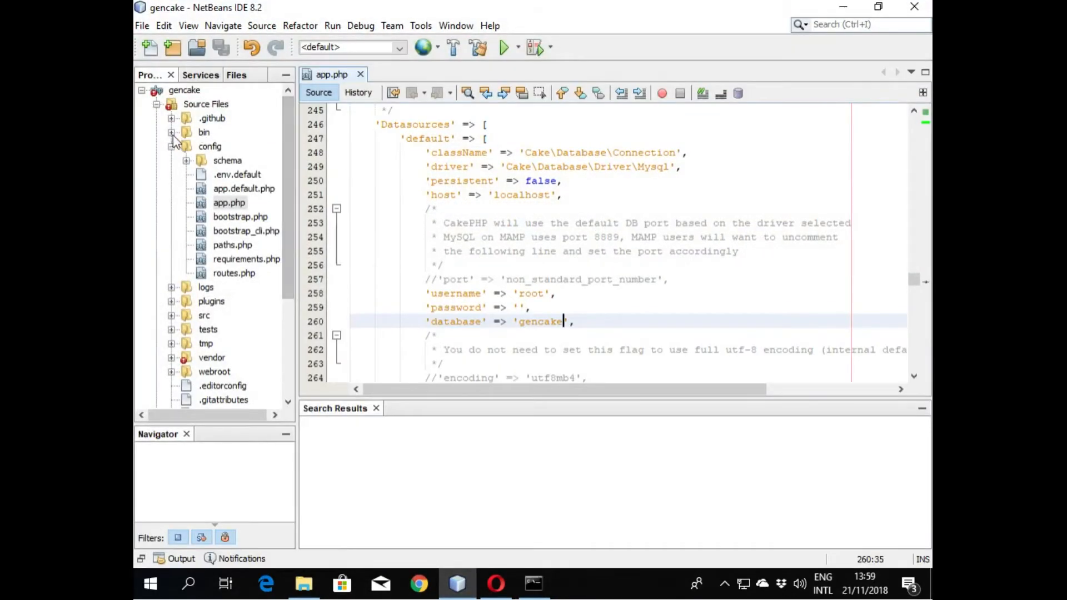
Step: Check the project's bin folder, then complete the command as 'php bin\cake.php'
{"action": "left_click", "coordinate": [170, 132]}
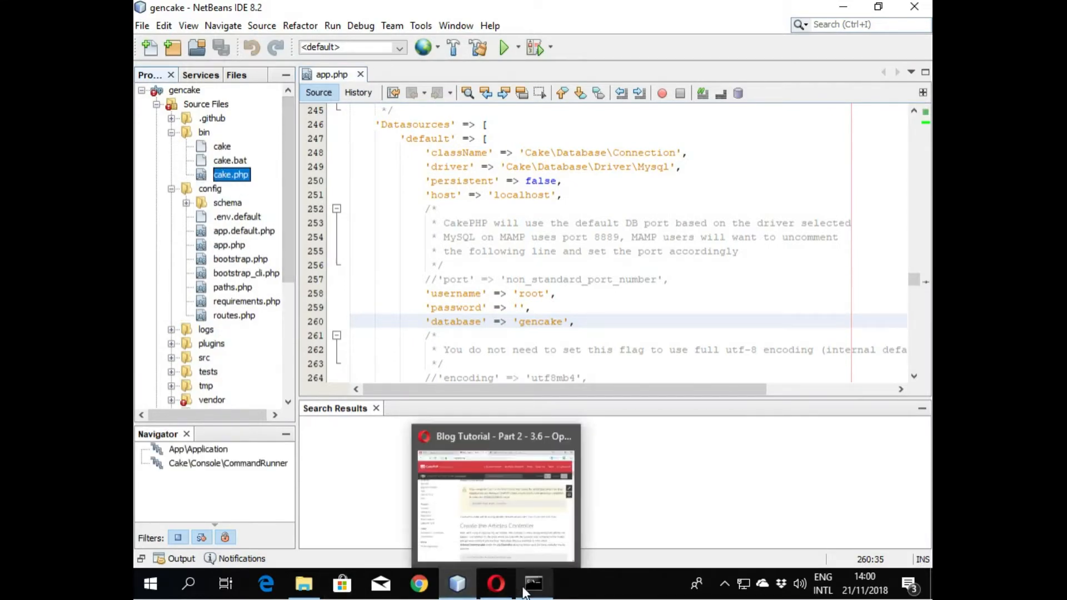
{"action": "left_click", "coordinate": [534, 583]}
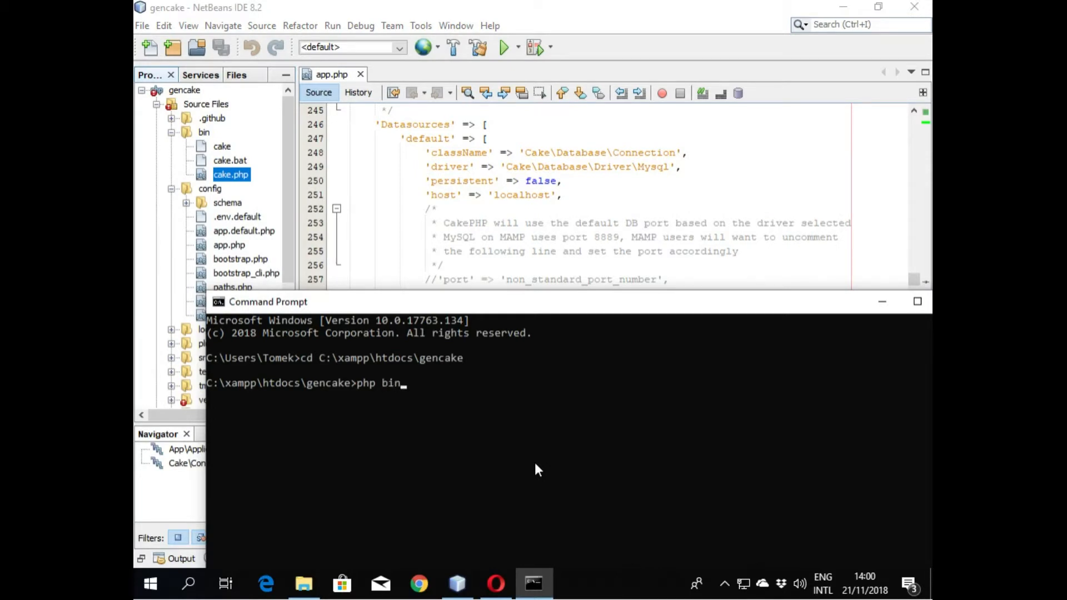
{"action": "type", "text": "/.editorconfig"}
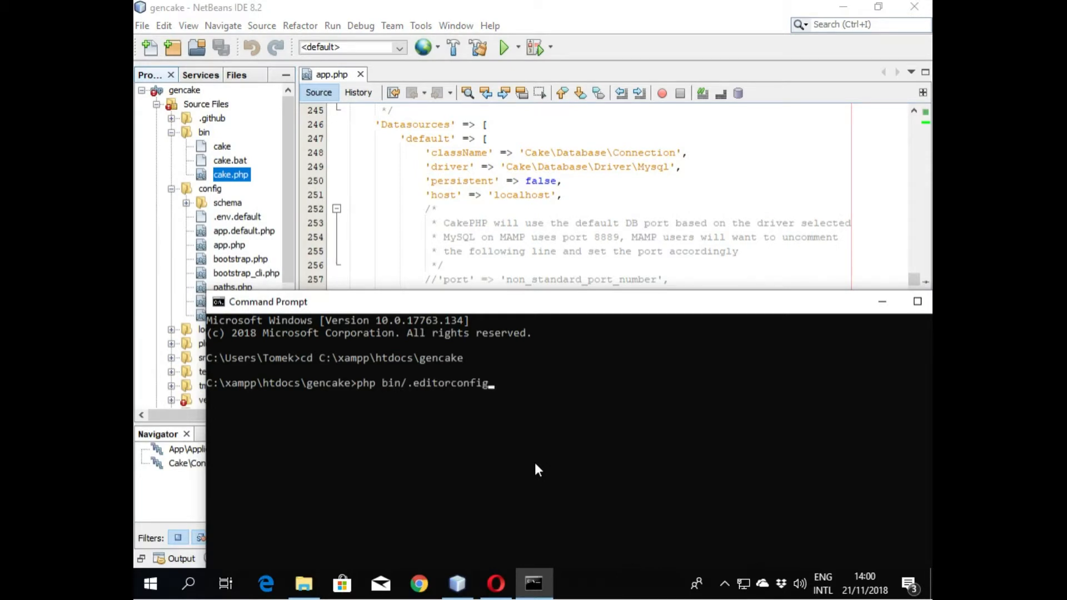
{"action": "type", "text": "giti"}
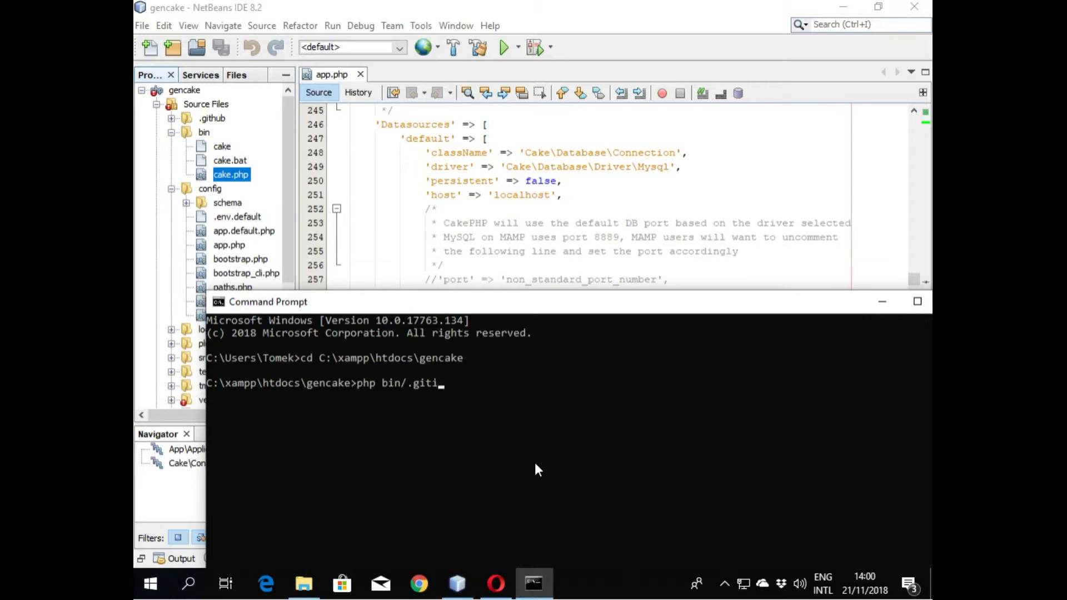
{"action": "key", "text": "backspace"}
{"action": "type", "text": "\\"}
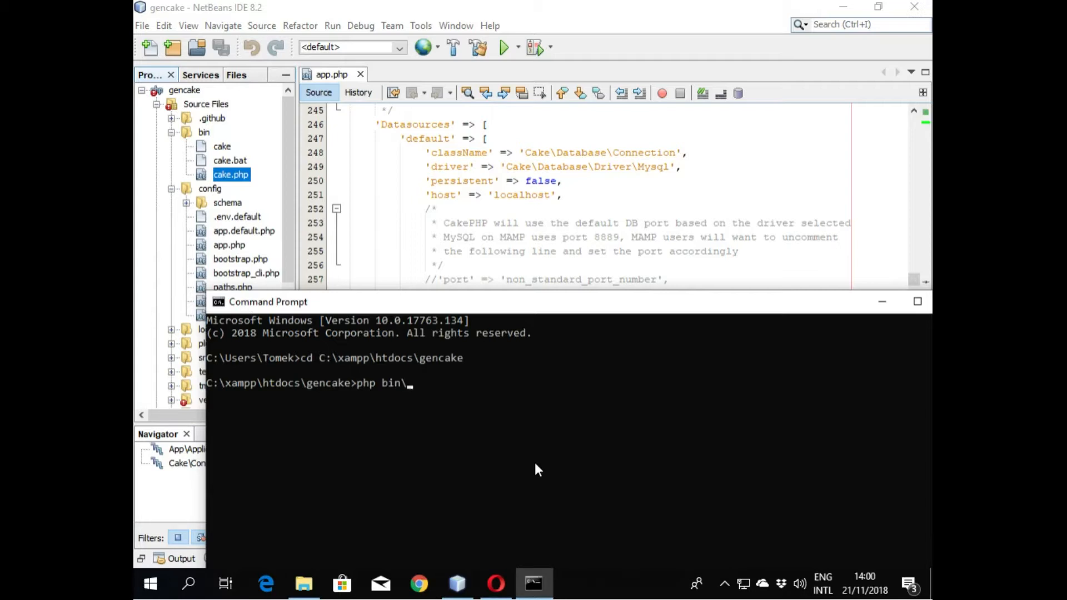
{"action": "type", "text": "cake"}
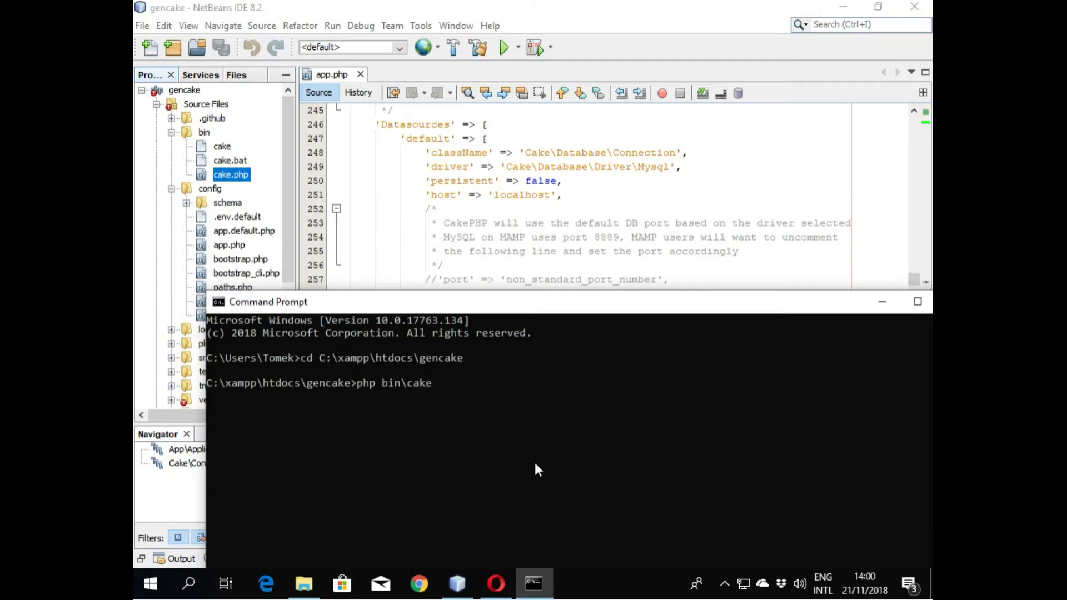
{"action": "type", "text": ".php"}
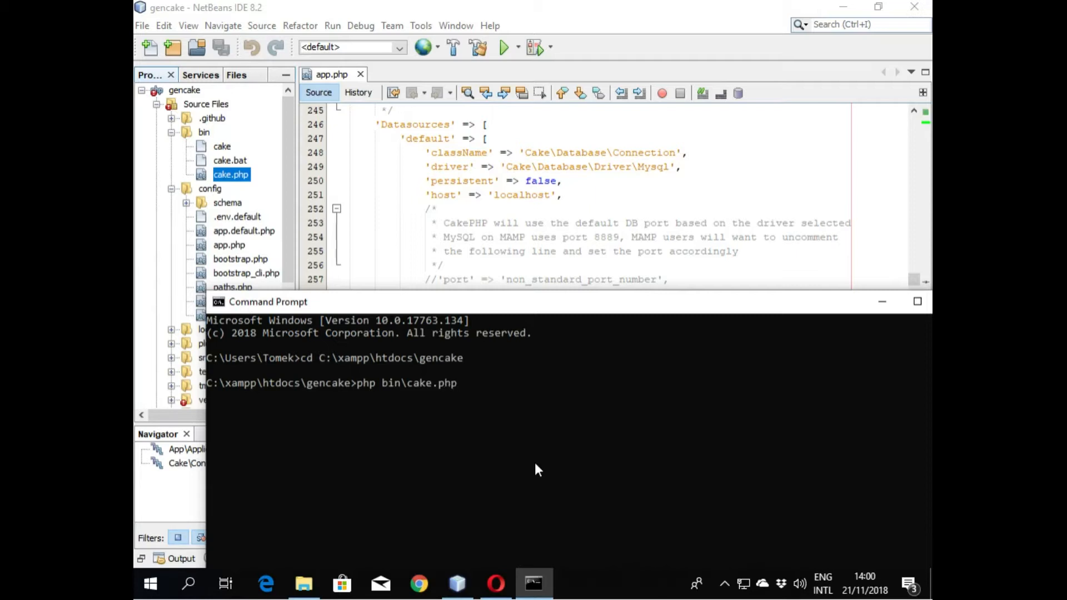
Step: Extend the command to 'php bin\cake.php bake all' and check gencake's table names in phpMyAdmin
{"action": "left_click", "coordinate": [495, 583]}
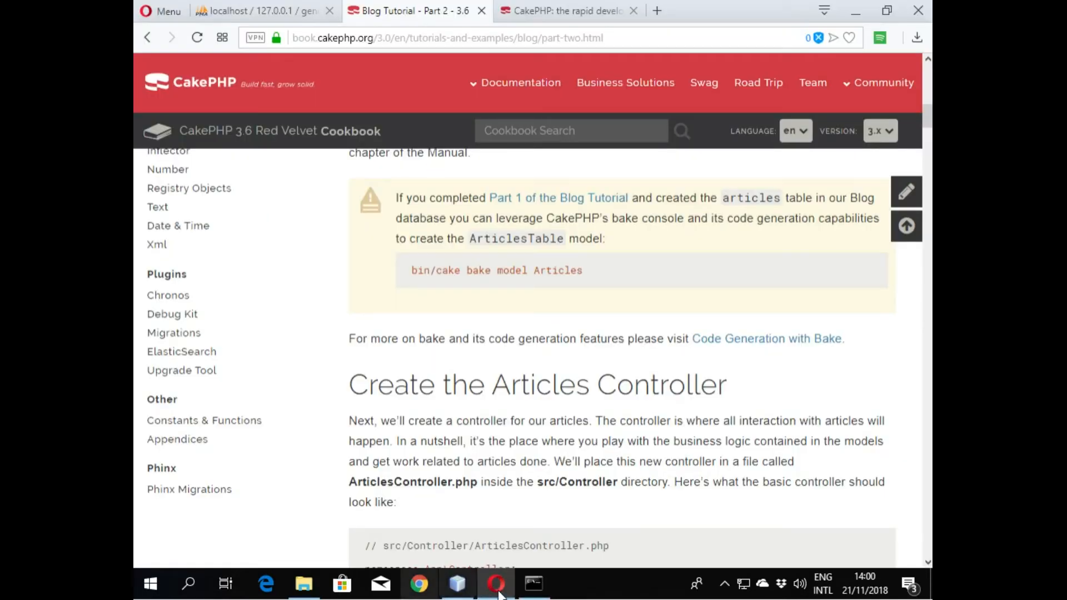
{"action": "left_click", "coordinate": [533, 584]}
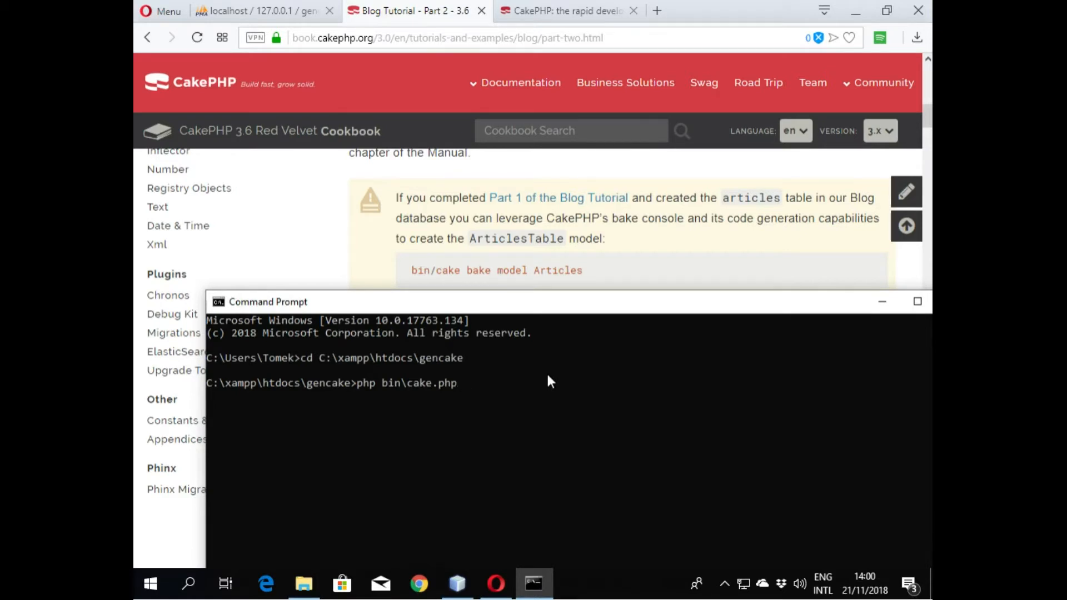
{"action": "type", "text": "bake"}
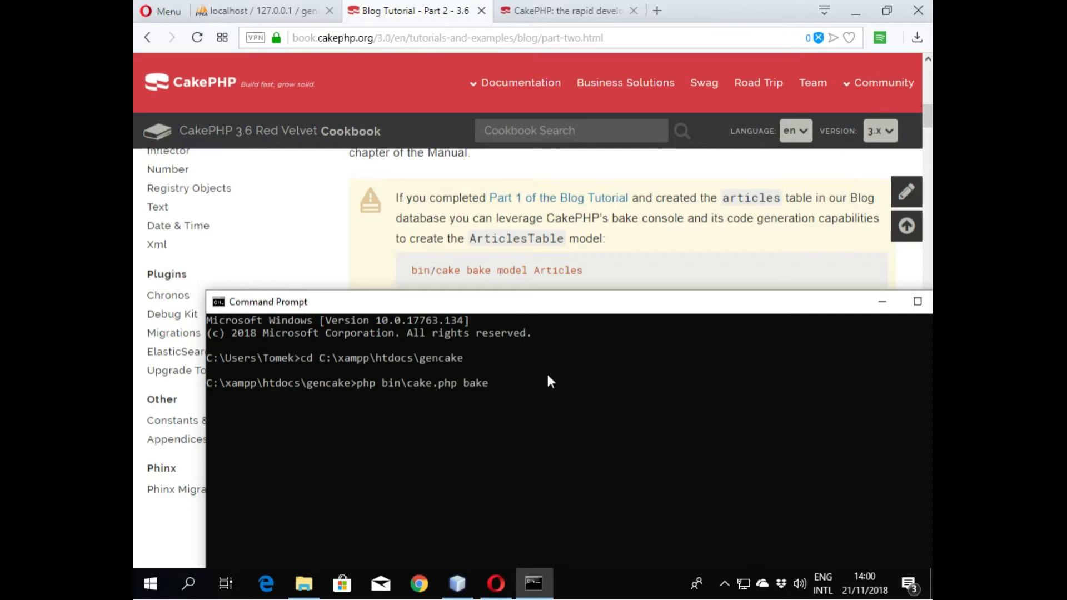
{"action": "type", "text": "all"}
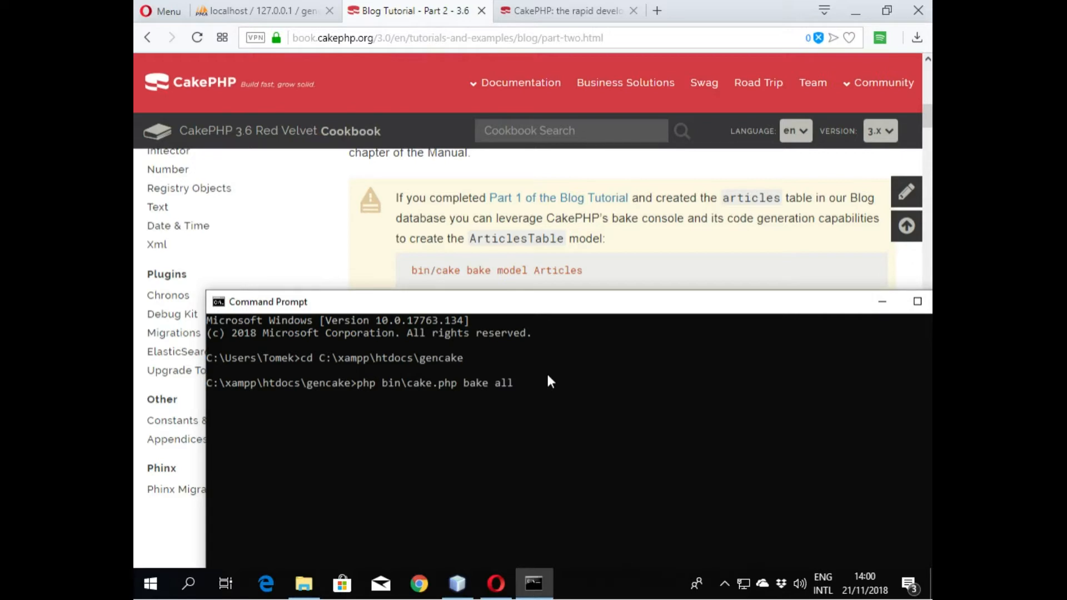
{"action": "mouse_move", "coordinate": [421, 178]}
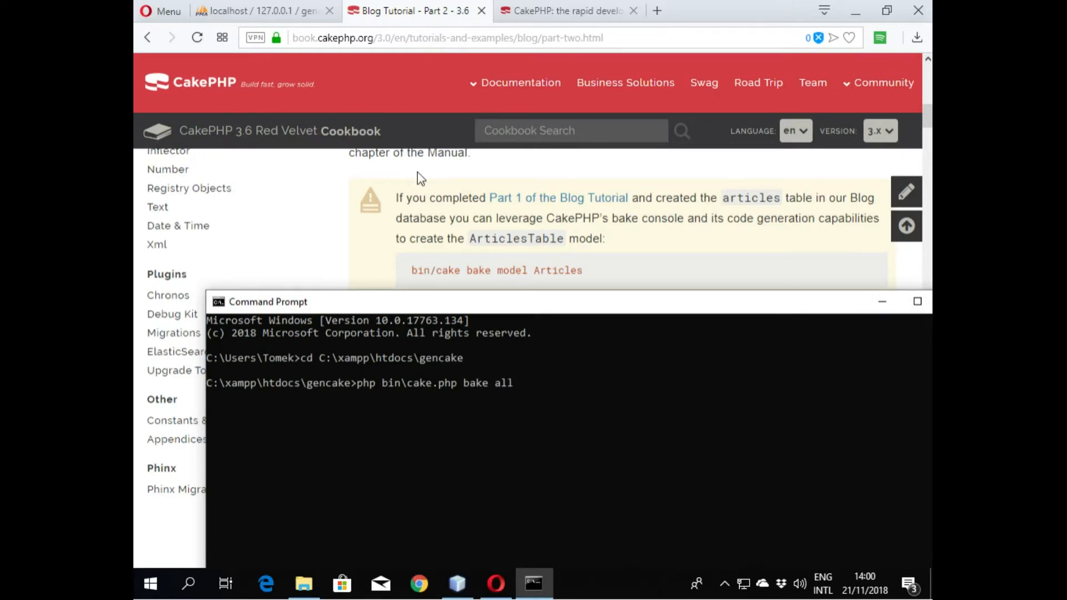
{"action": "left_click", "coordinate": [262, 12]}
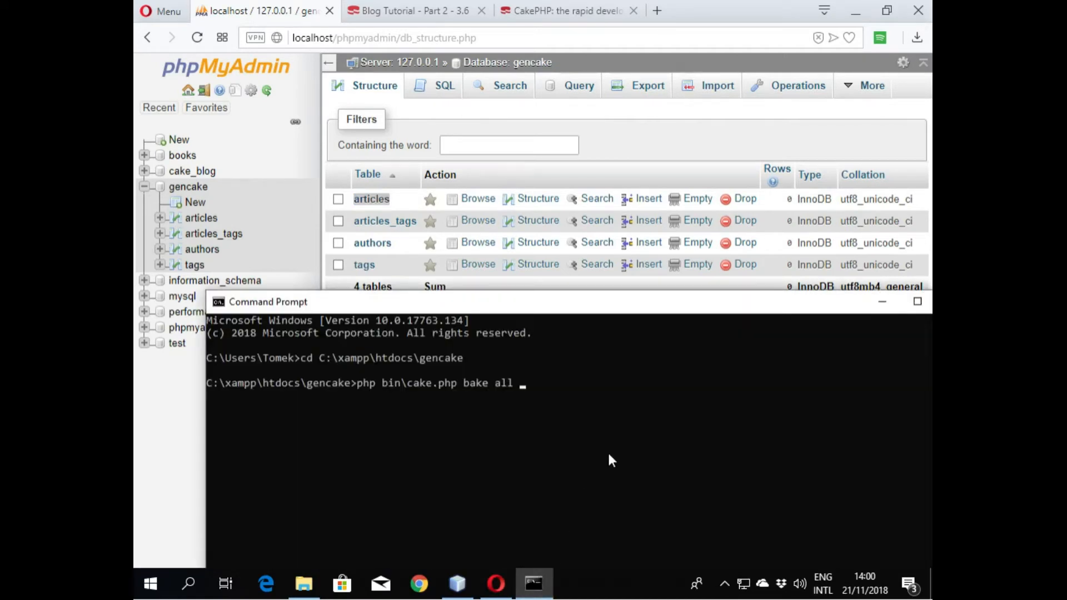
Step: Run 'php bin\cake.php bake all articles', correcting the misspelled table name first
{"action": "type", "text": "art"}
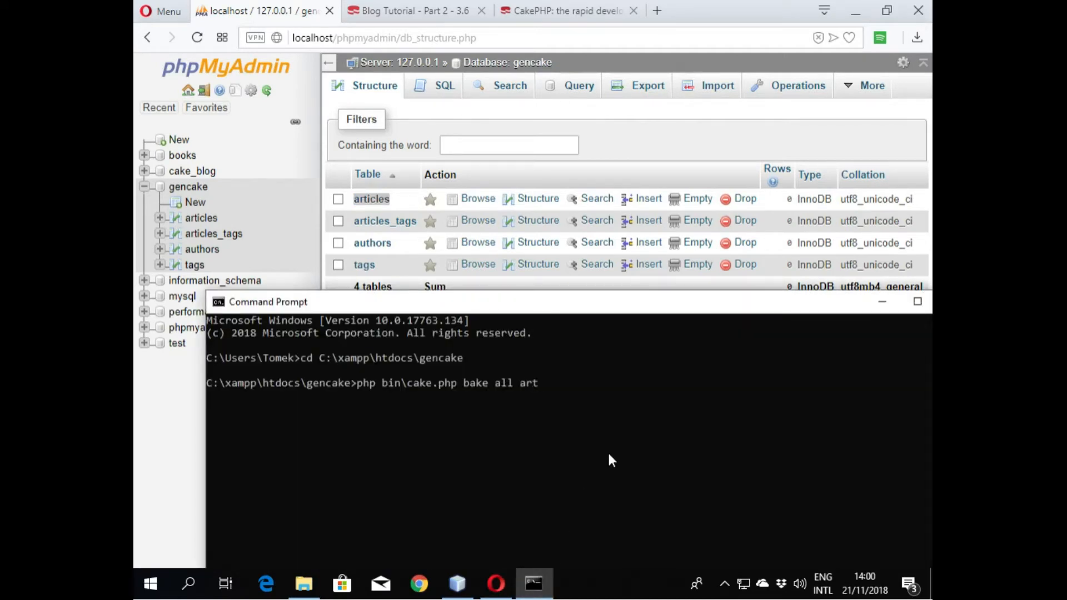
{"action": "type", "text": "icel"}
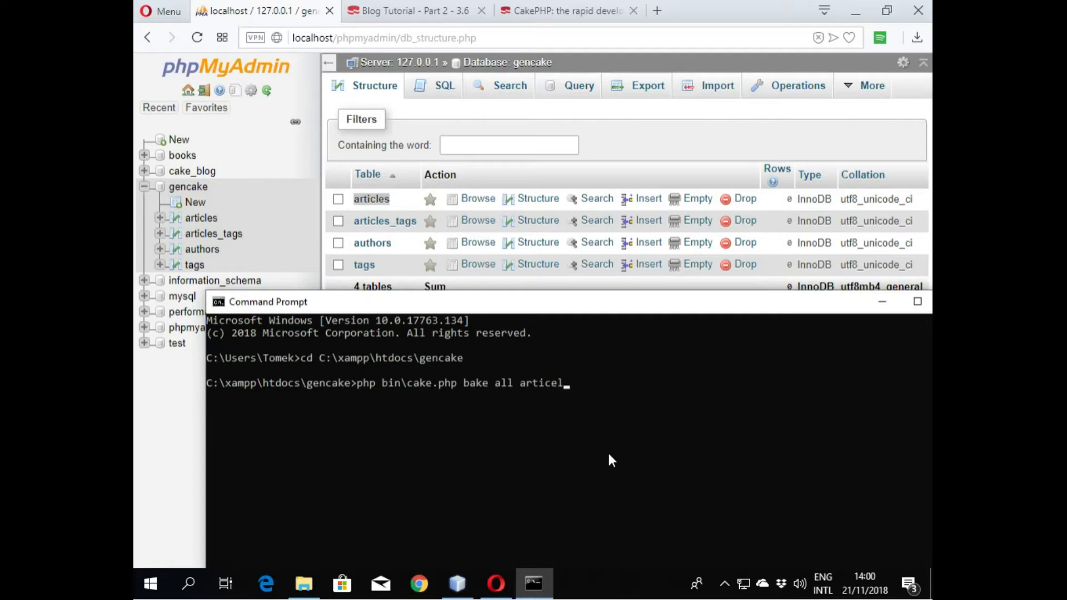
{"action": "type", "text": "s"}
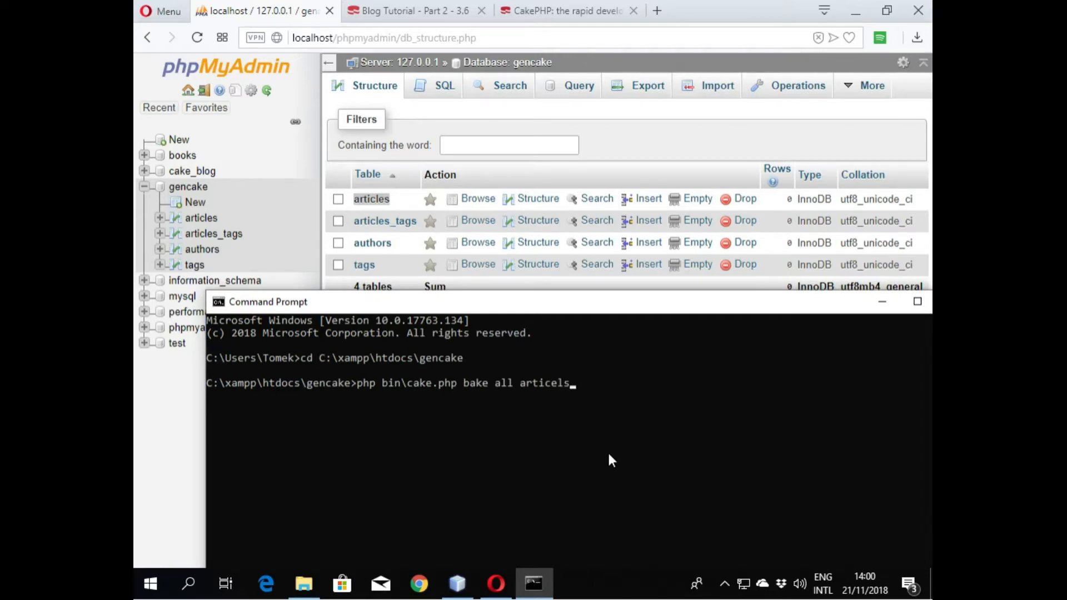
{"action": "key", "text": "Backspace"}
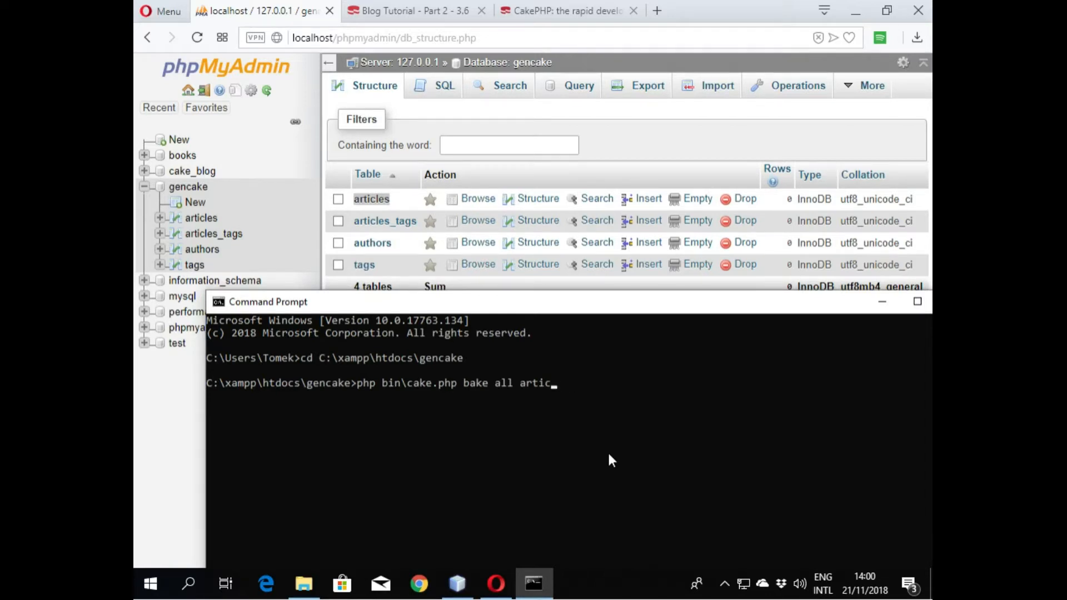
{"action": "type", "text": "les"}
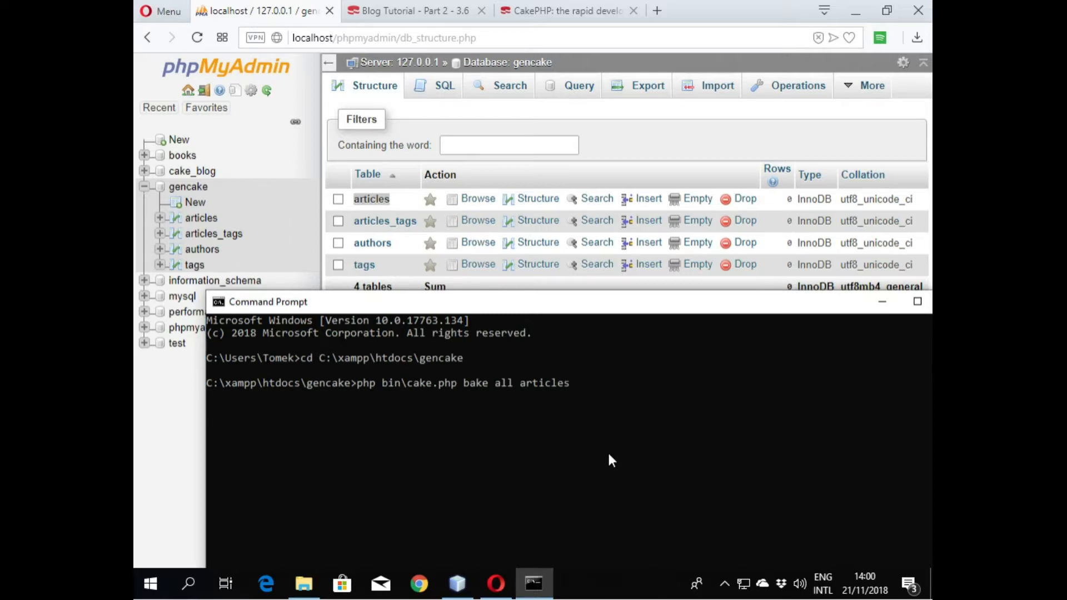
{"action": "key", "text": "enter"}
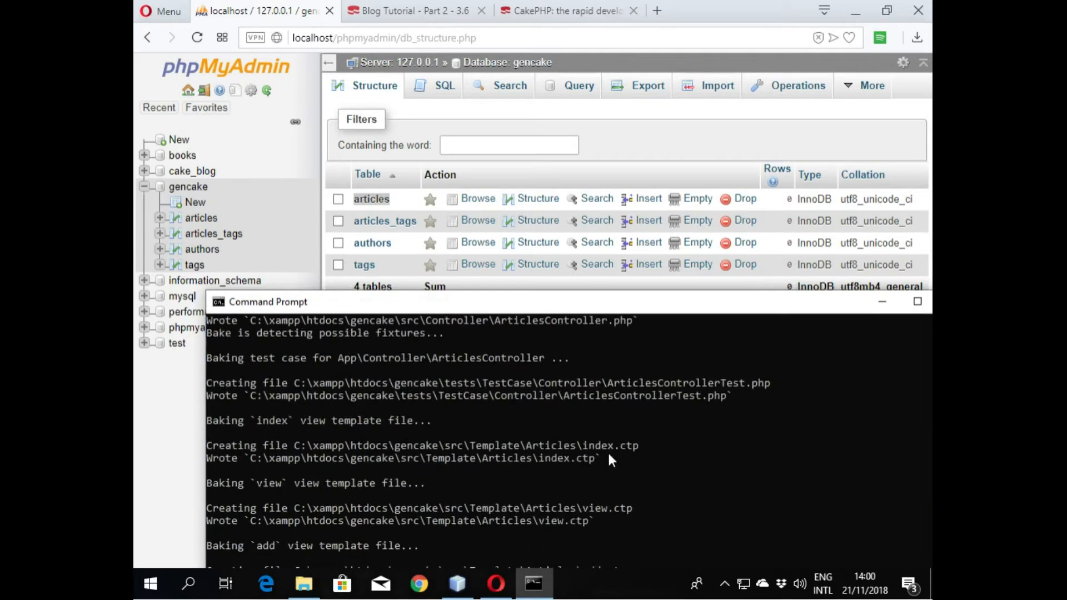
{"action": "mouse_move", "coordinate": [679, 312]}
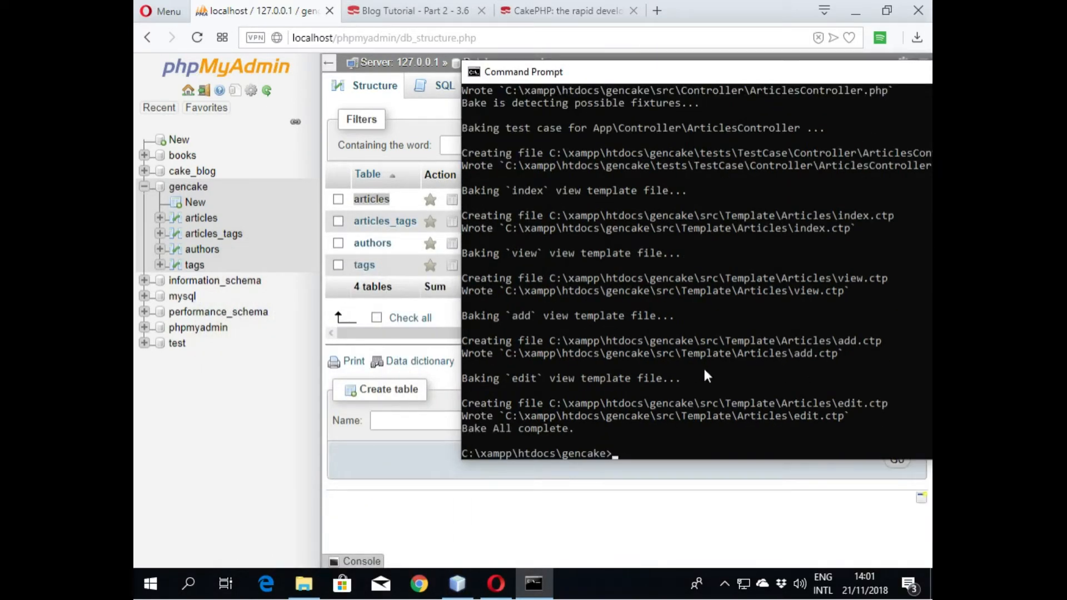
Step: Enter 'php bin\cake.php bake all author' as the next bake command
{"action": "type", "text": "php bin\\cake.php bake all art"}
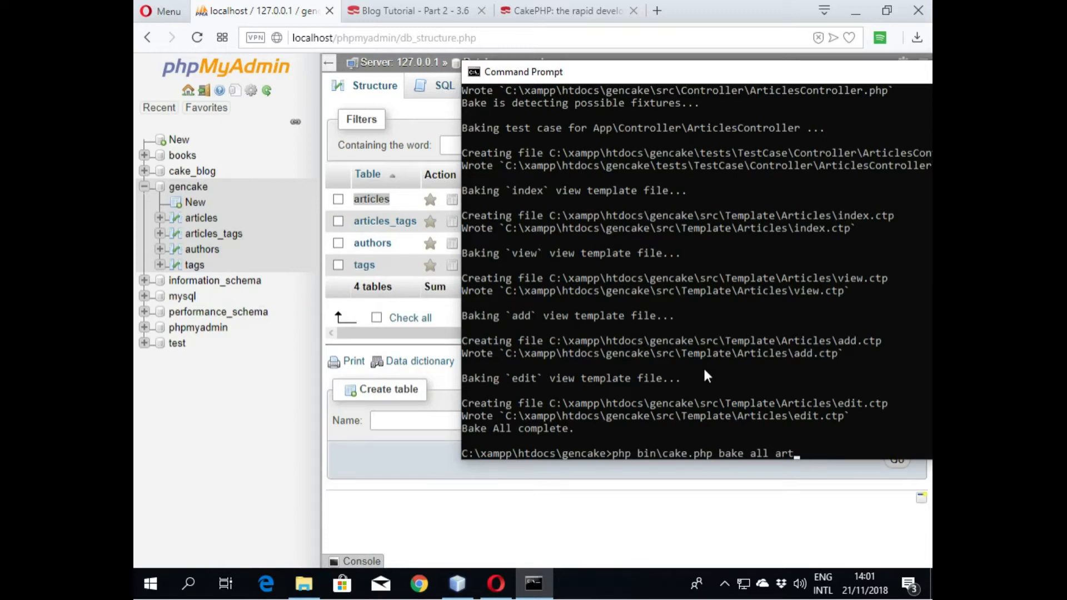
{"action": "key", "text": "BackSpace"}
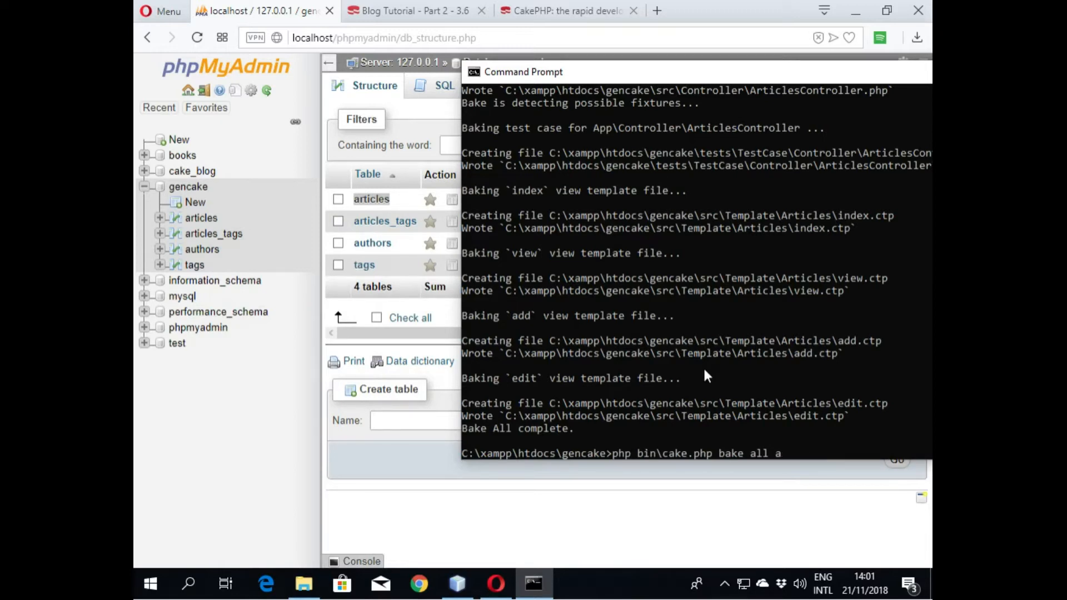
{"action": "type", "text": "uthor"}
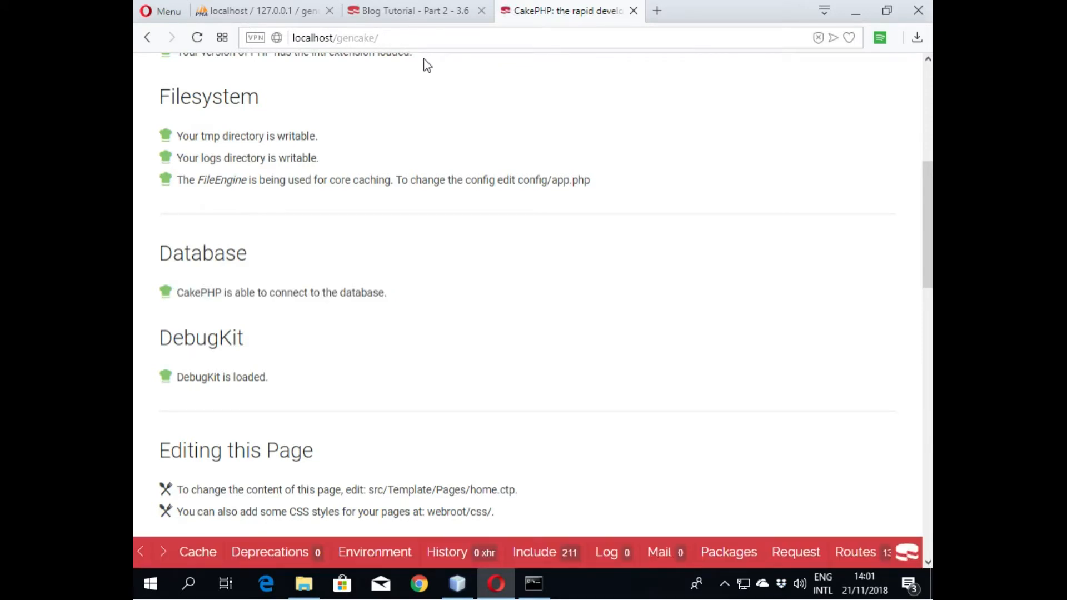
Step: Load localhost/gencake/articles in Opera from the gencake home page
{"action": "scroll", "scroll_direction": "up", "scroll_amount": 3}
{"action": "type", "text": "ar"}
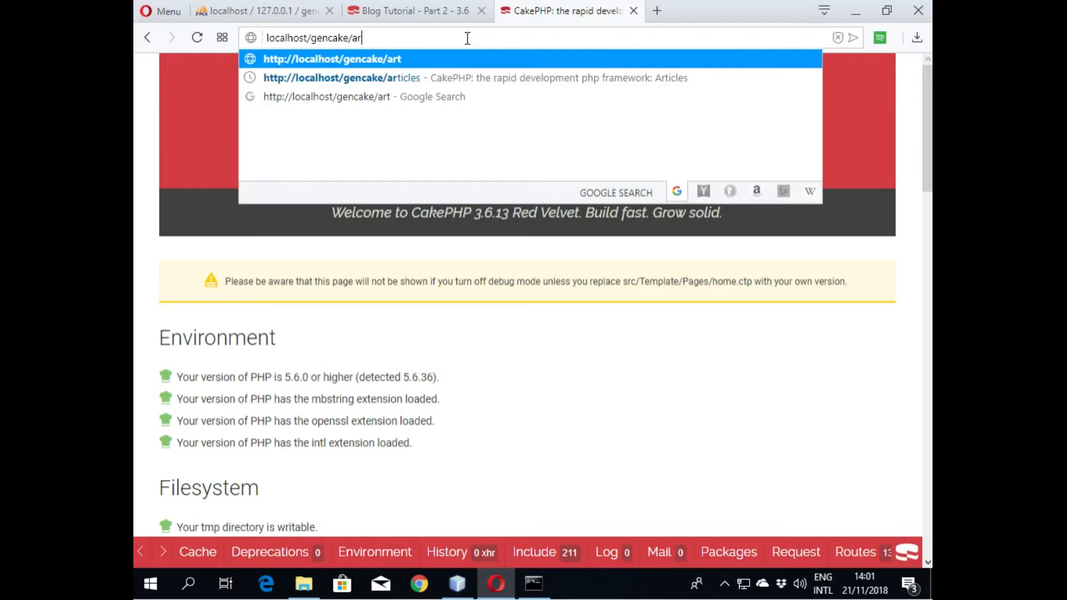
{"action": "type", "text": "icles"}
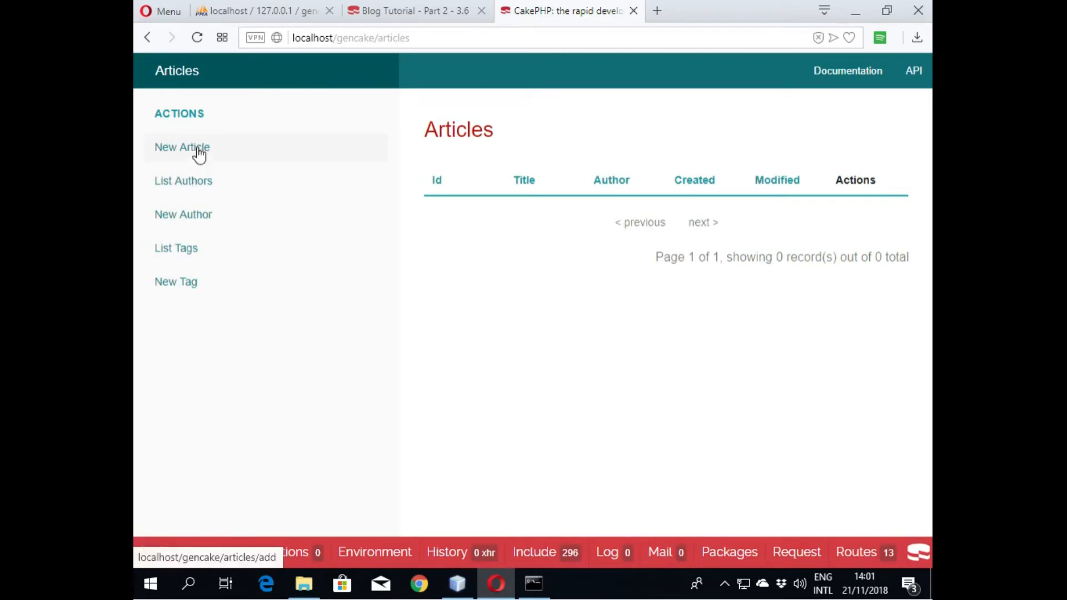
Step: Add a new author named John in the gencake app
{"action": "left_click", "coordinate": [182, 146]}
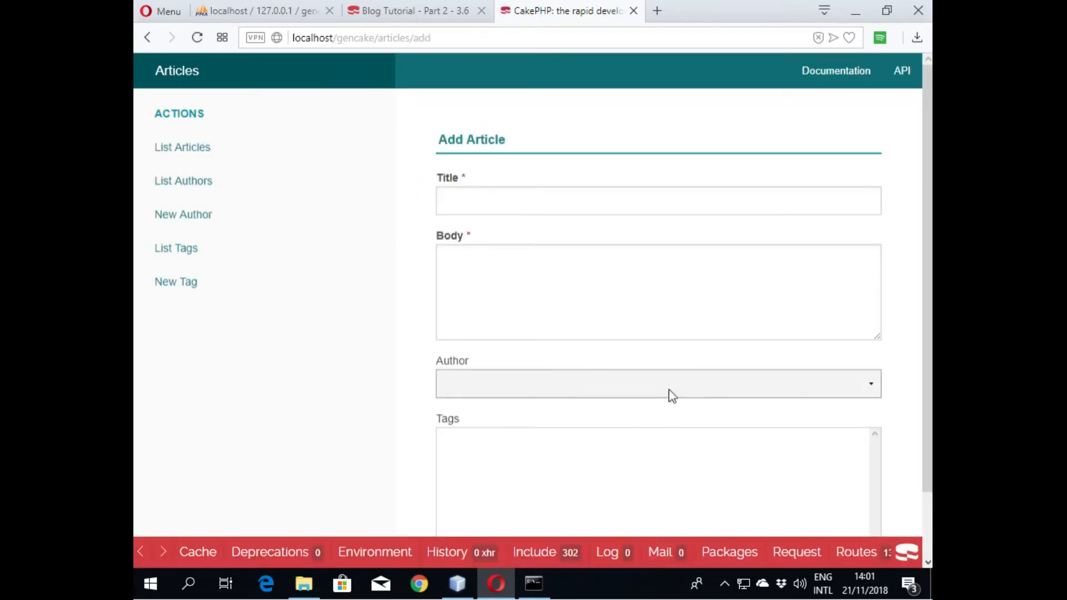
{"action": "scroll", "scroll_direction": "down", "scroll_amount": 3}
{"action": "type", "text": "John"}
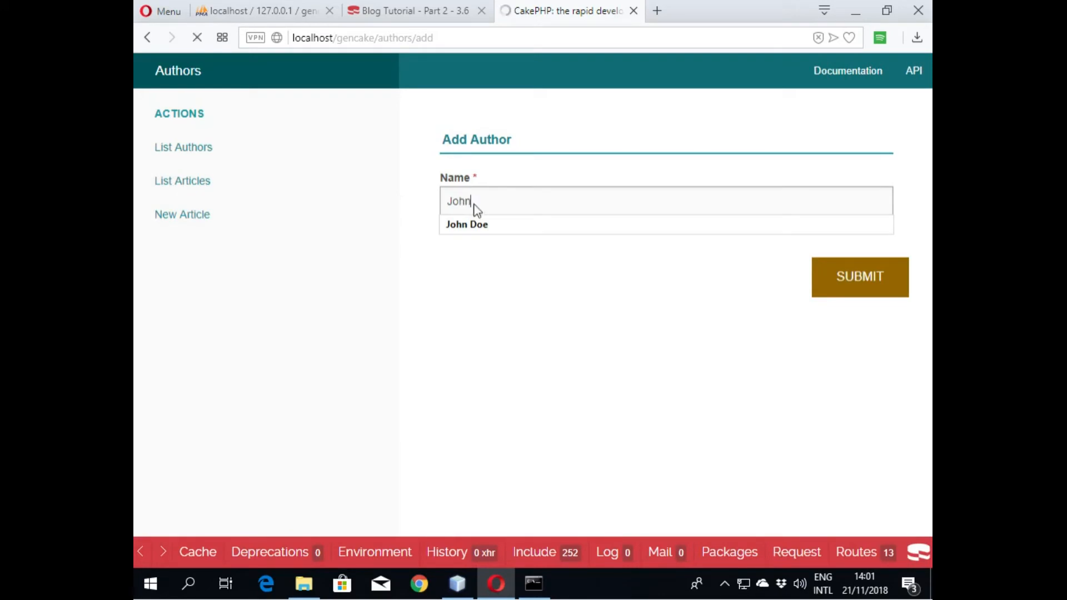
{"action": "left_click", "coordinate": [860, 276]}
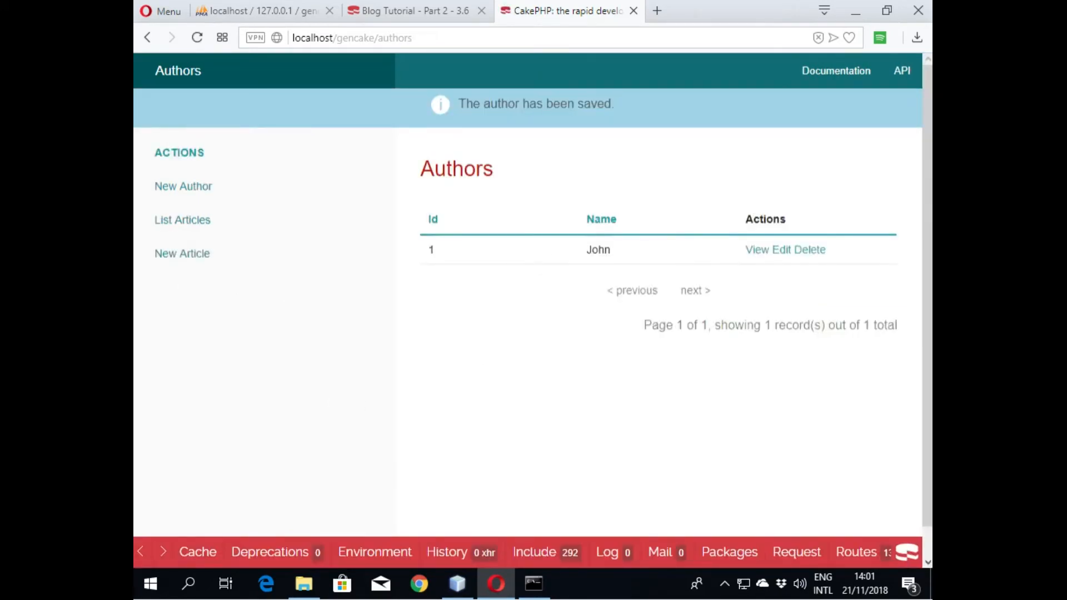
{"action": "mouse_move", "coordinate": [183, 186]}
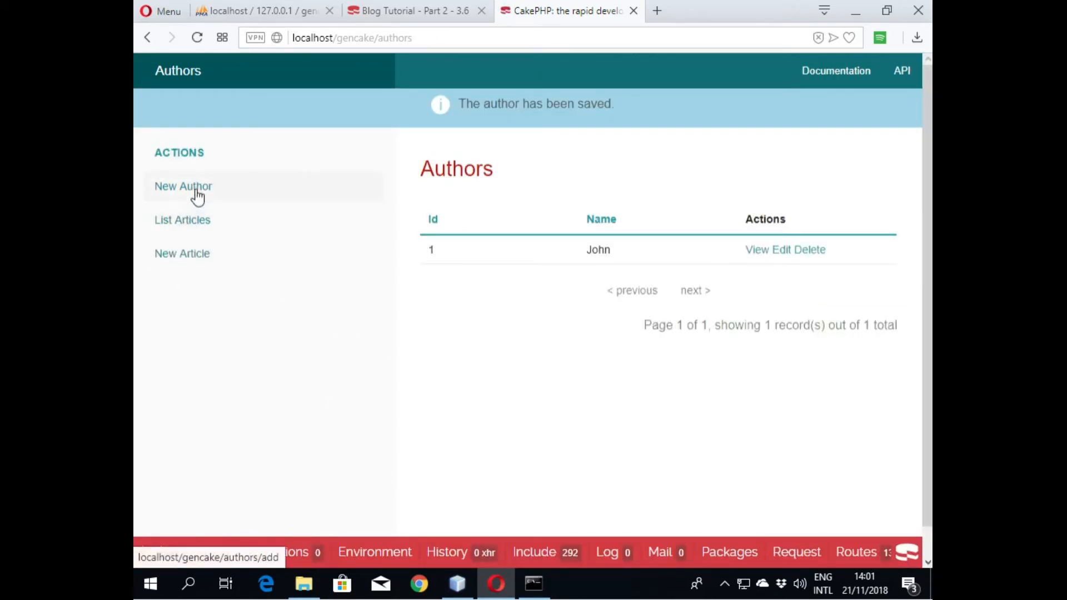
Step: From the Articles list, add a tag named php, then begin a new article
{"action": "left_click", "coordinate": [182, 219]}
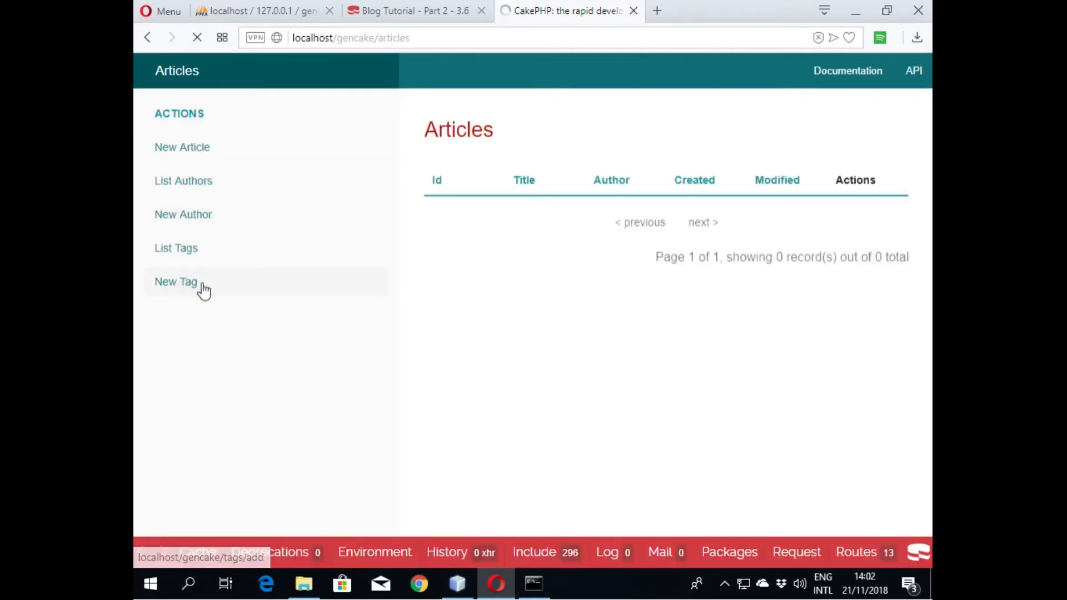
{"action": "left_click", "coordinate": [175, 281]}
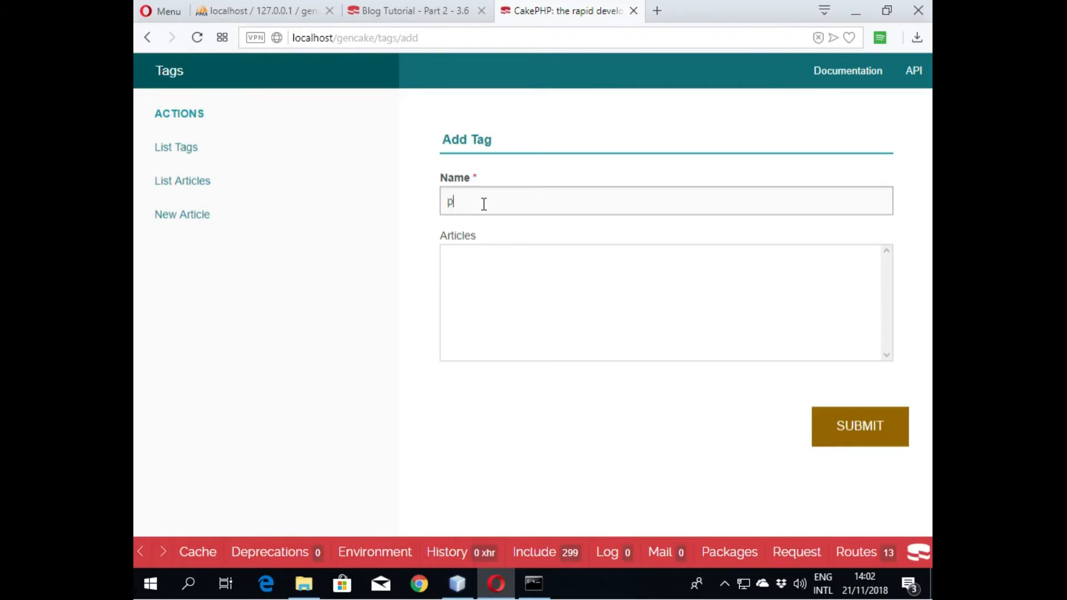
{"action": "left_click", "coordinate": [860, 426]}
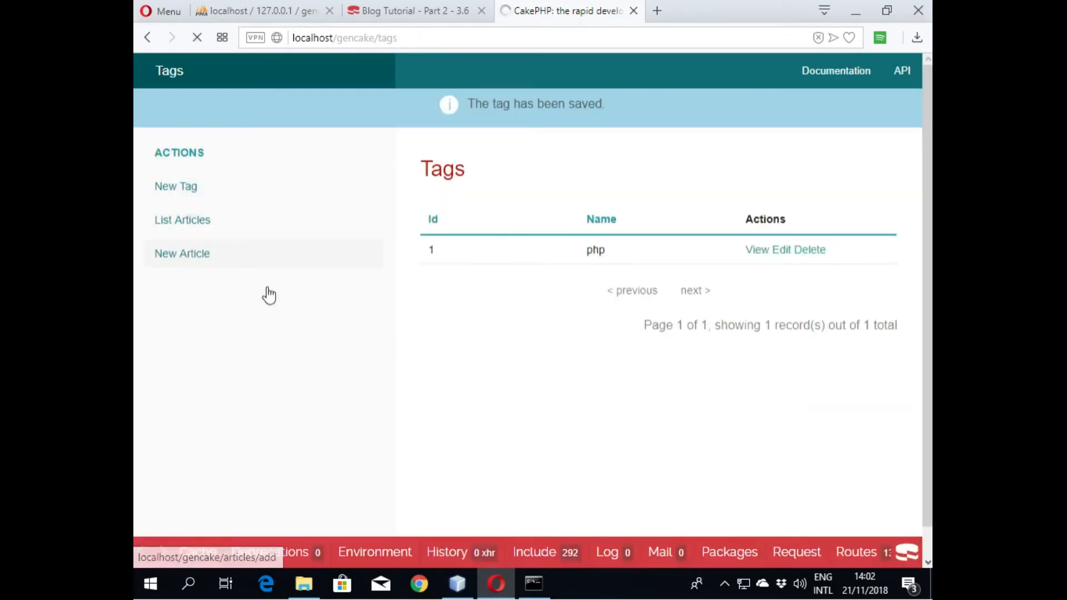
{"action": "left_click", "coordinate": [182, 254]}
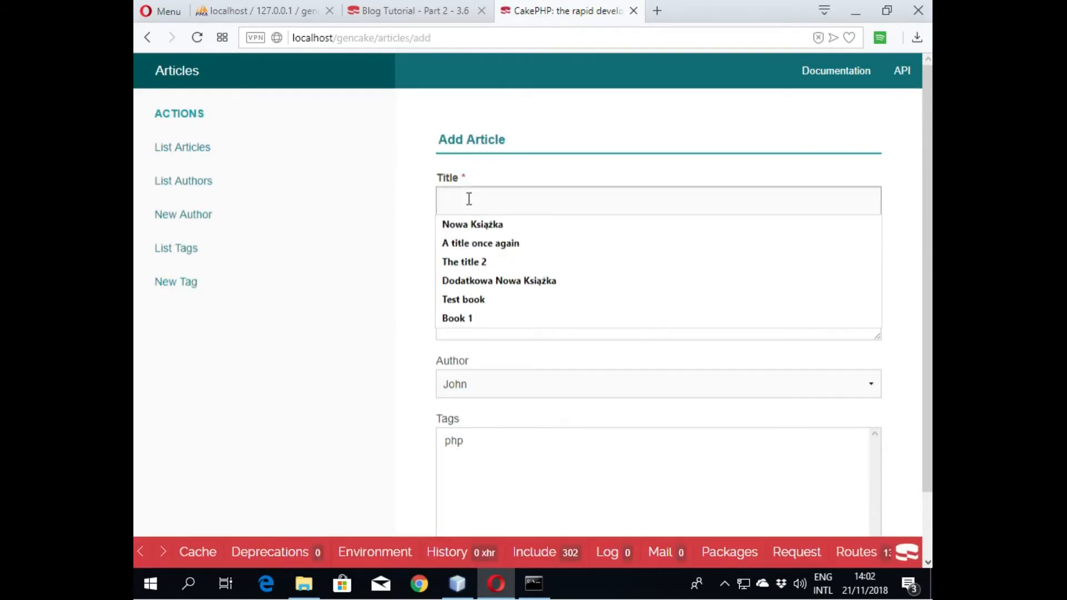
Step: Save article 'A title once again' with body 'Hello world' and view its details
{"action": "left_click", "coordinate": [472, 224]}
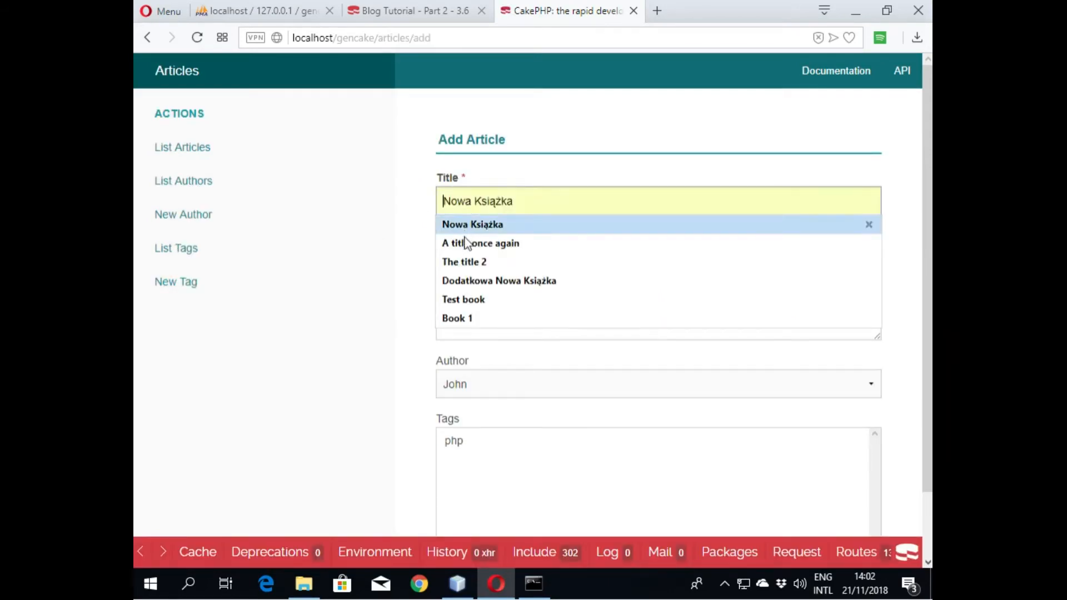
{"action": "left_click", "coordinate": [479, 242]}
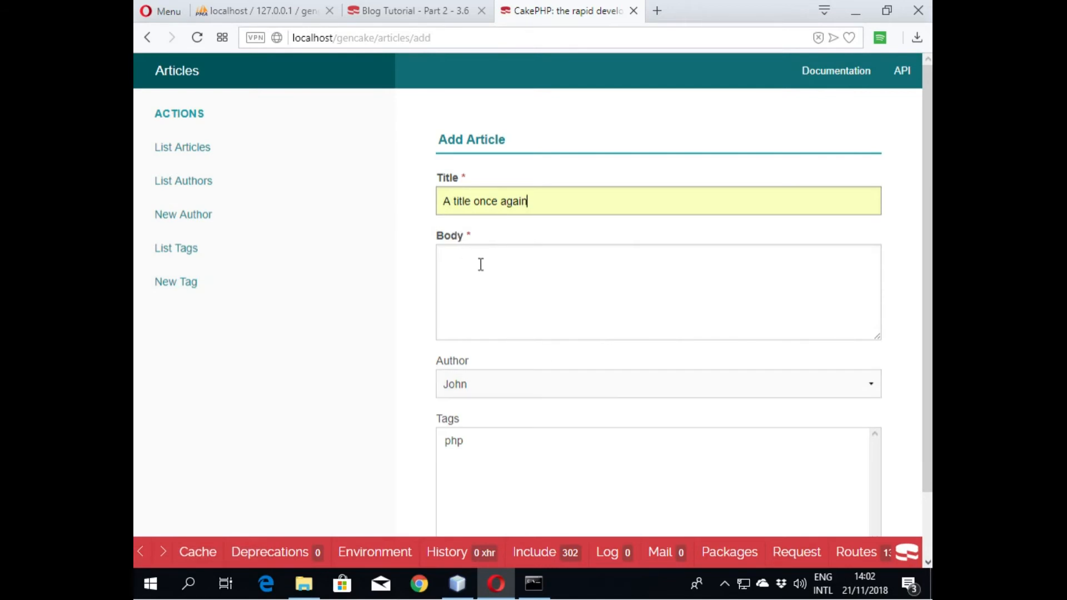
{"action": "type", "text": "He"}
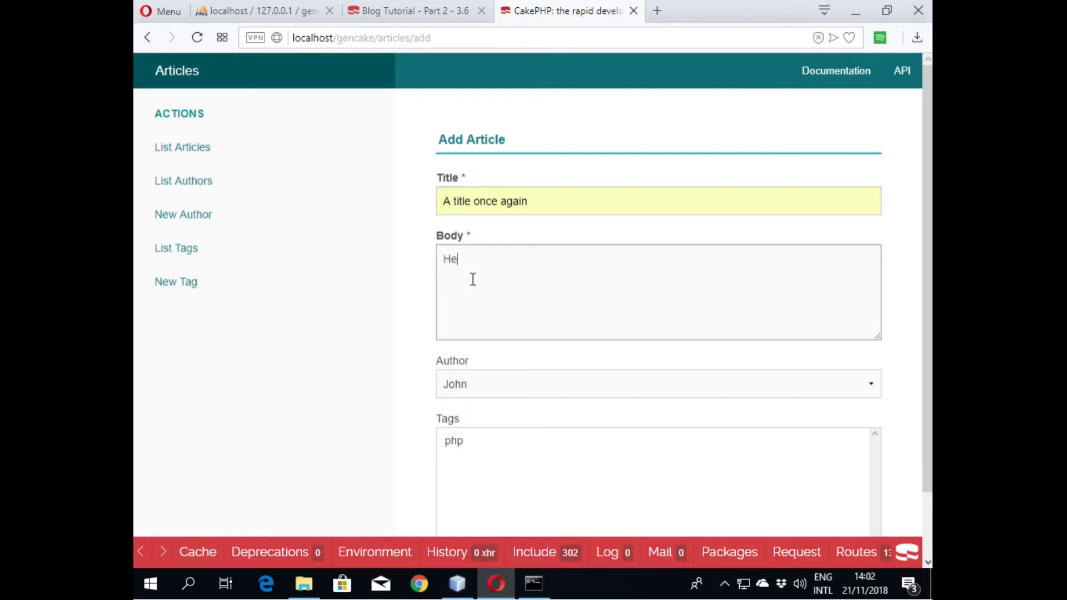
{"action": "type", "text": "llo world"}
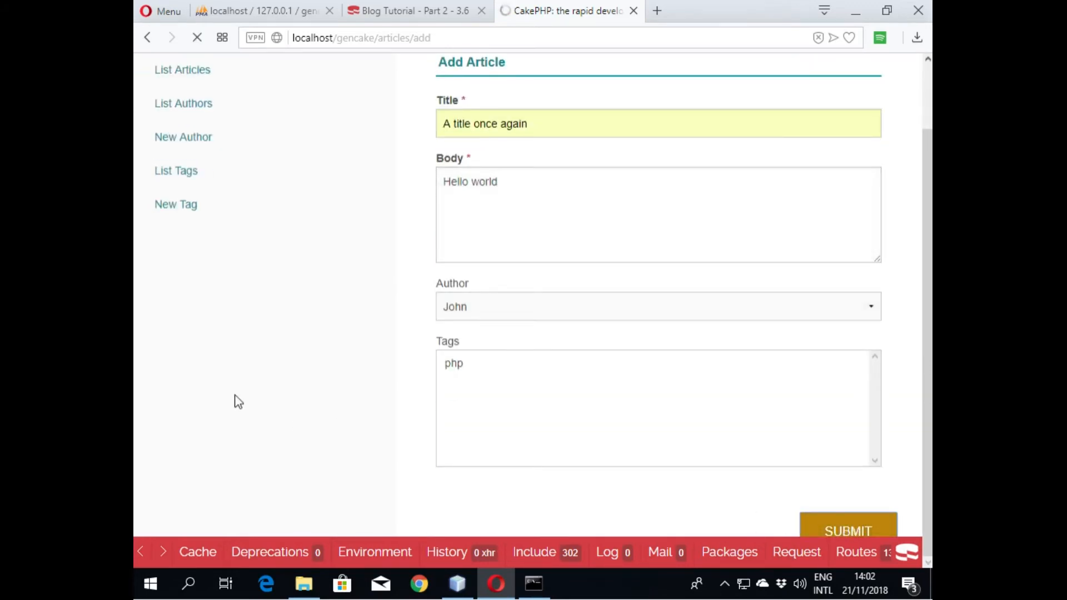
{"action": "left_click", "coordinate": [848, 530]}
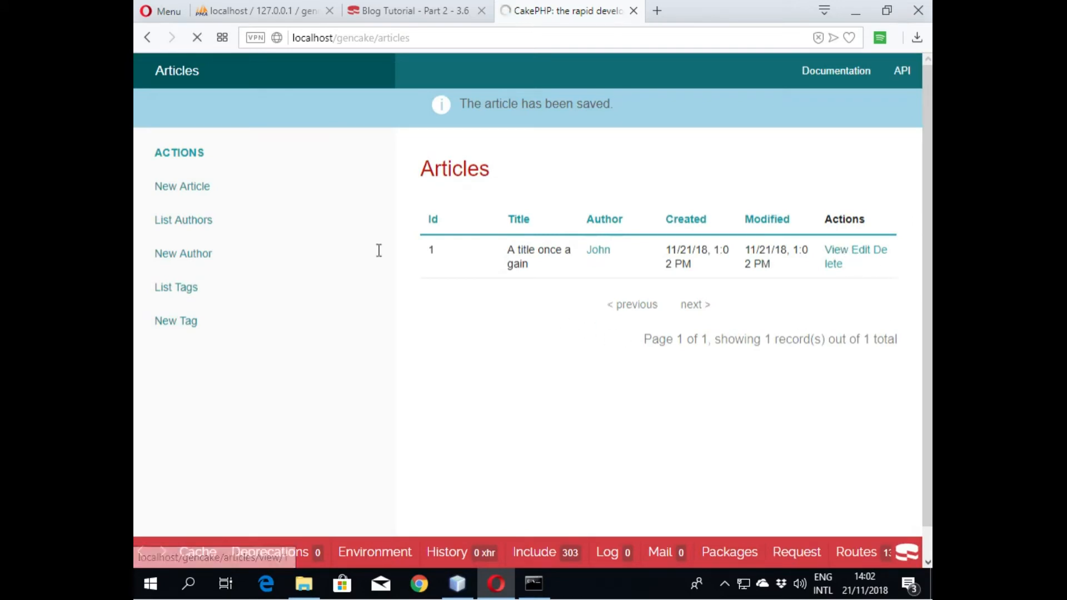
{"action": "left_click", "coordinate": [829, 249]}
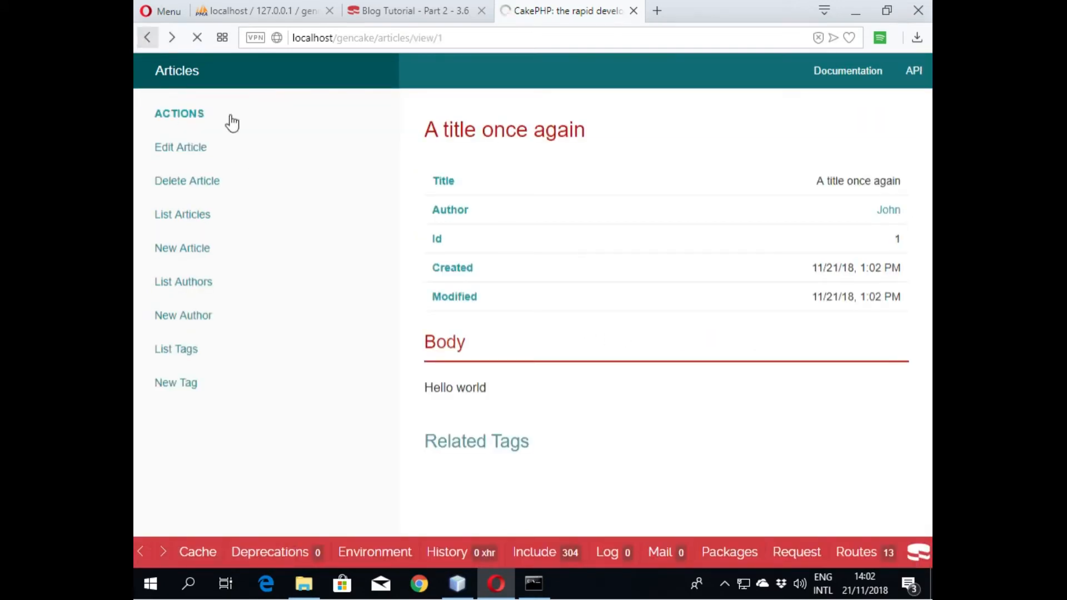
Step: Return to the Articles list, cancel deleting article 1, and switch to NetBeans
{"action": "left_click", "coordinate": [182, 215]}
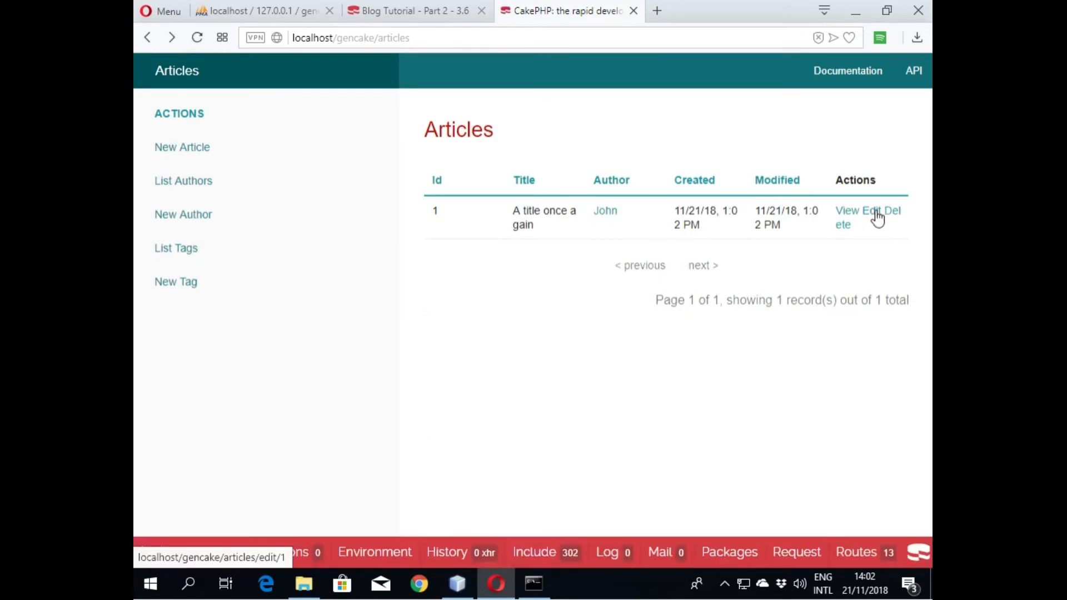
{"action": "left_click", "coordinate": [864, 210]}
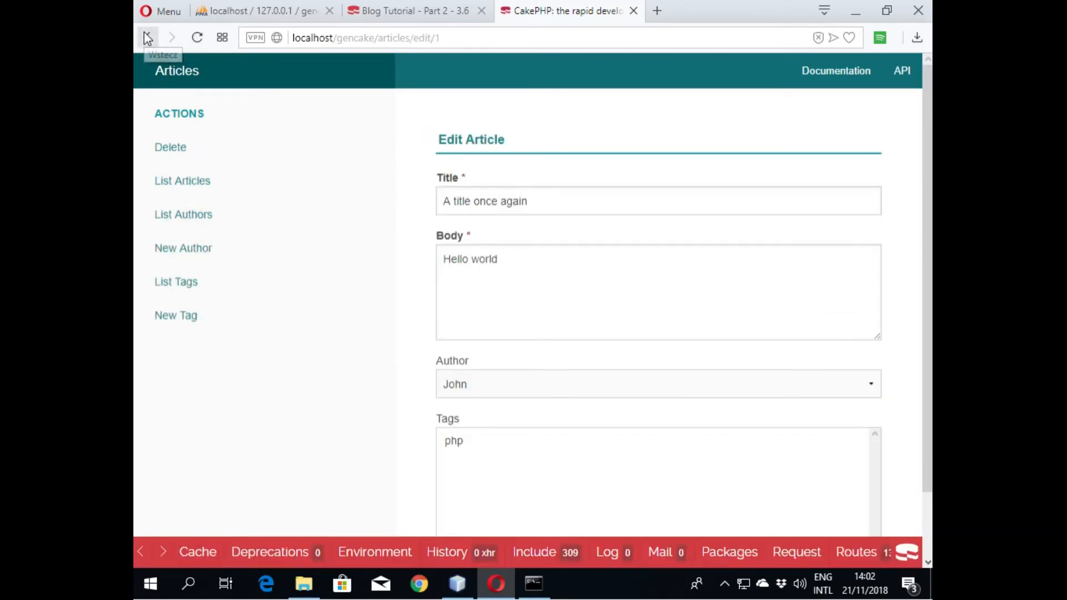
{"action": "left_click", "coordinate": [147, 37]}
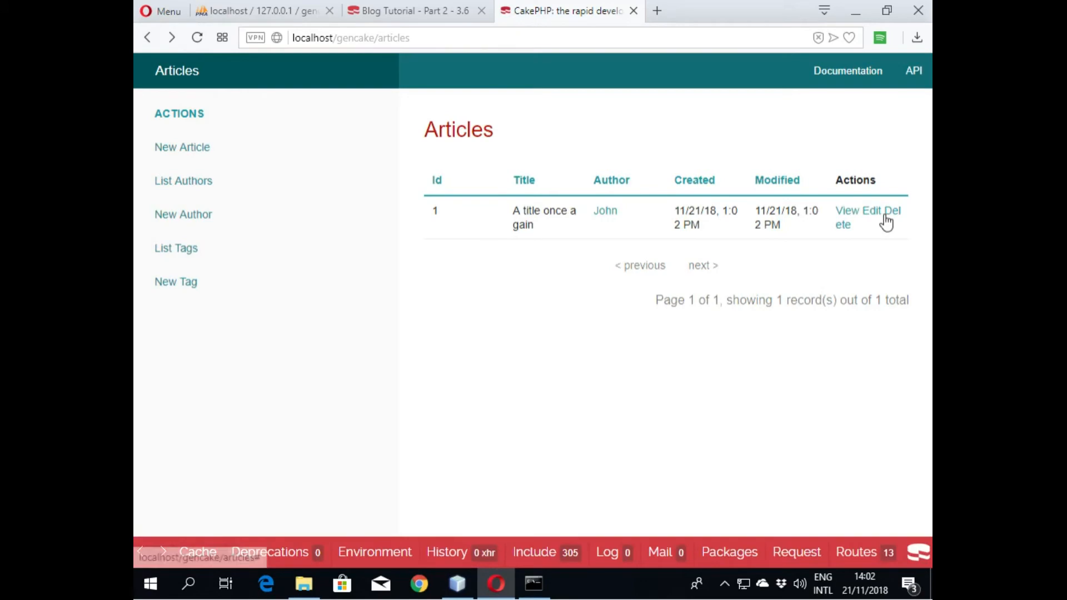
{"action": "left_click", "coordinate": [844, 217]}
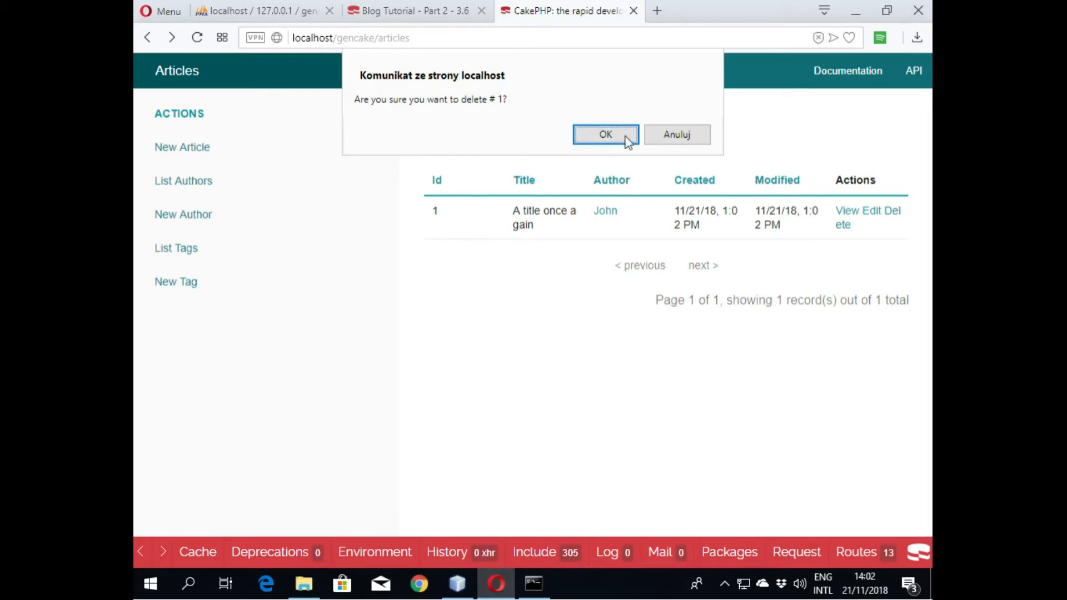
{"action": "mouse_move", "coordinate": [677, 134]}
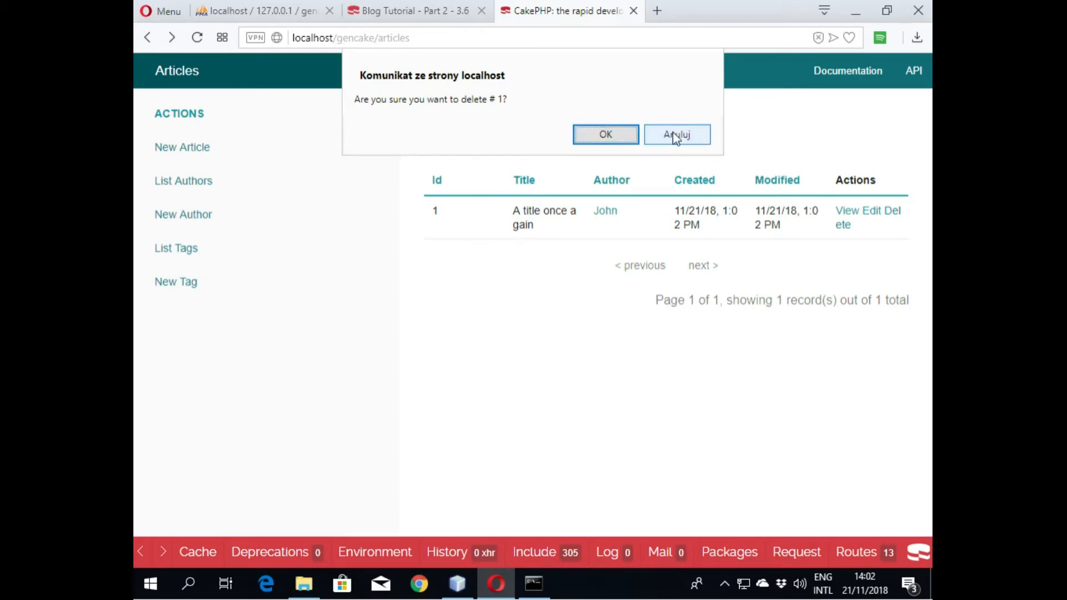
{"action": "left_click", "coordinate": [677, 134]}
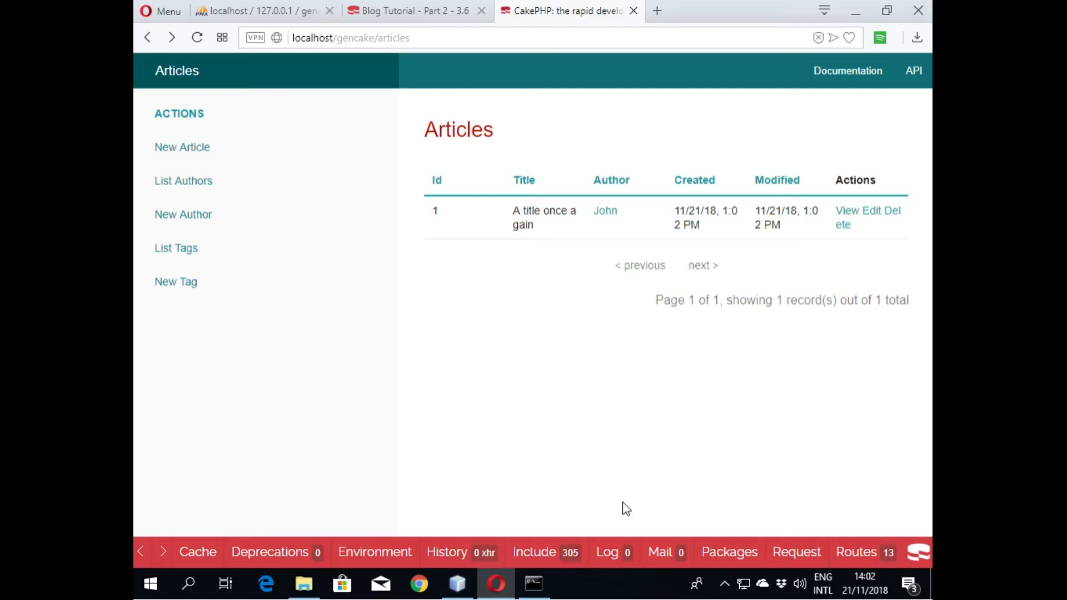
{"action": "mouse_move", "coordinate": [440, 575]}
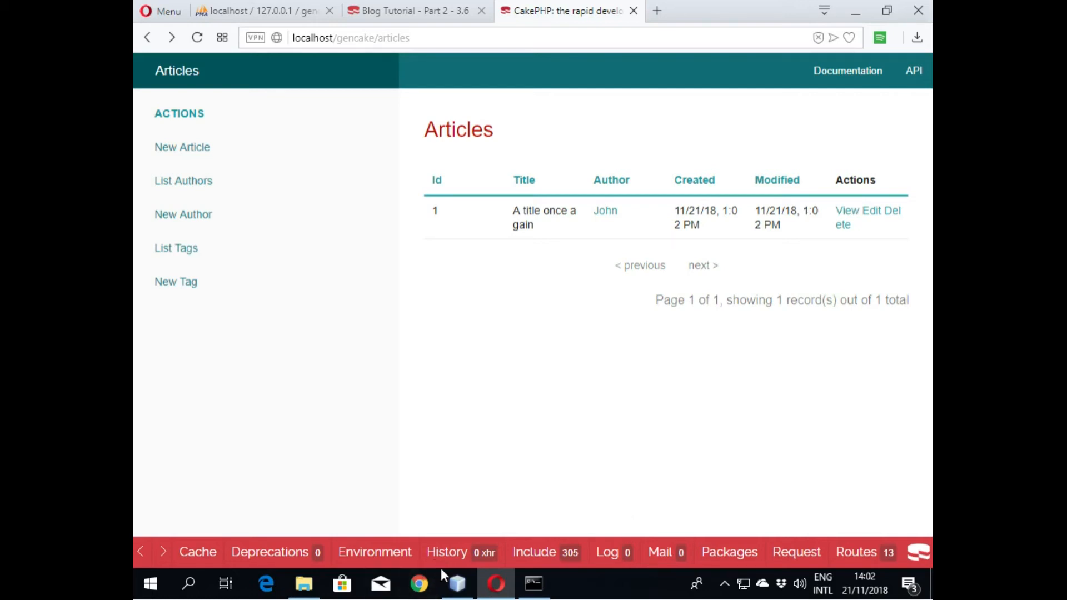
{"action": "left_click", "coordinate": [457, 583]}
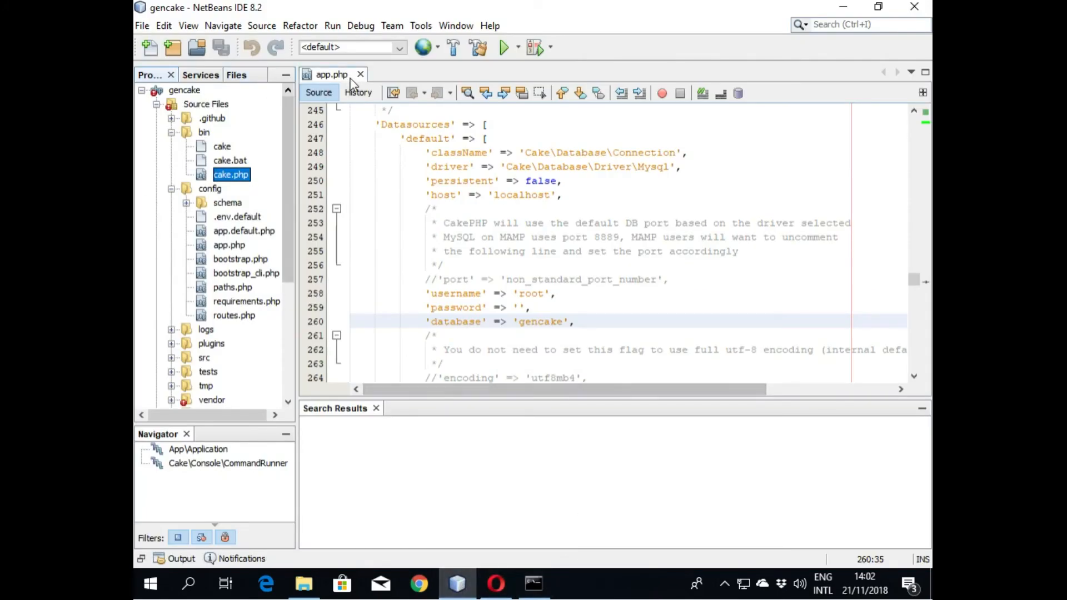
Step: Close app.php and open ArticlesController.php from src > Controller
{"action": "left_click", "coordinate": [360, 74]}
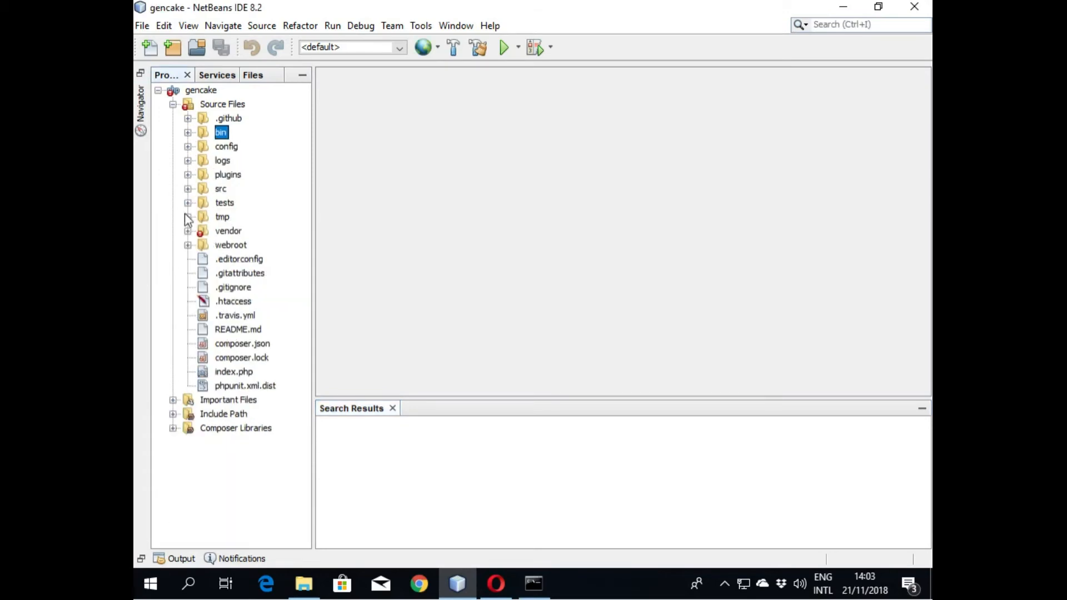
{"action": "mouse_move", "coordinate": [188, 193]}
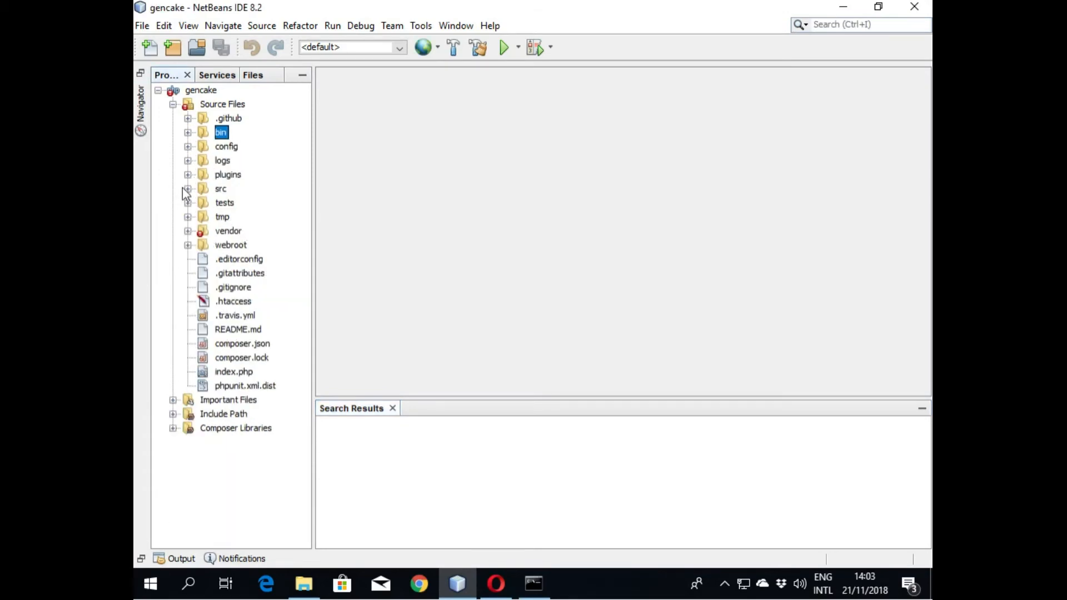
{"action": "left_click", "coordinate": [188, 188]}
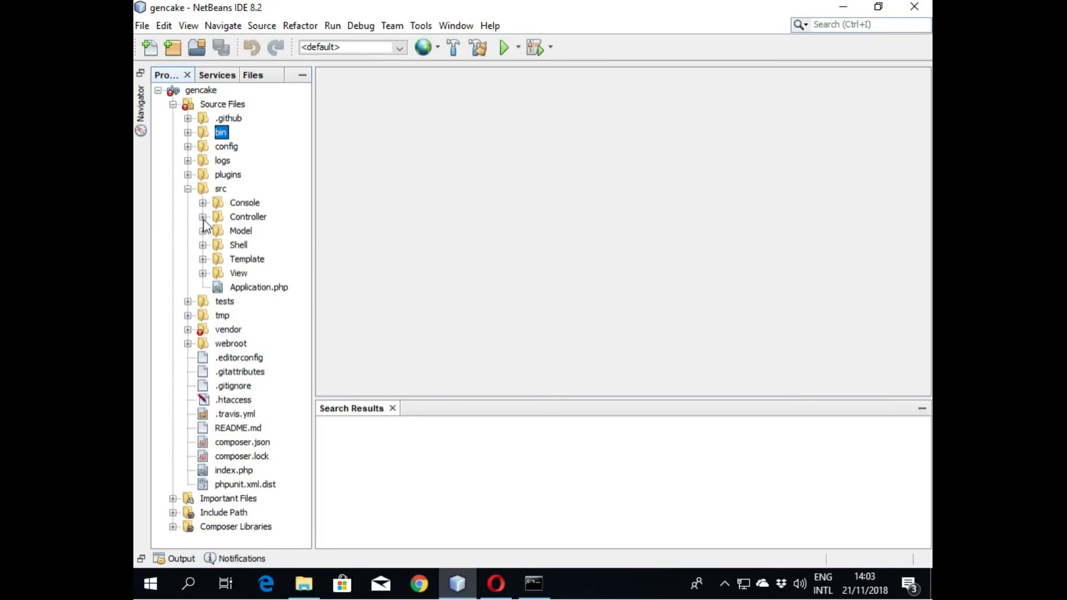
{"action": "left_click", "coordinate": [203, 216]}
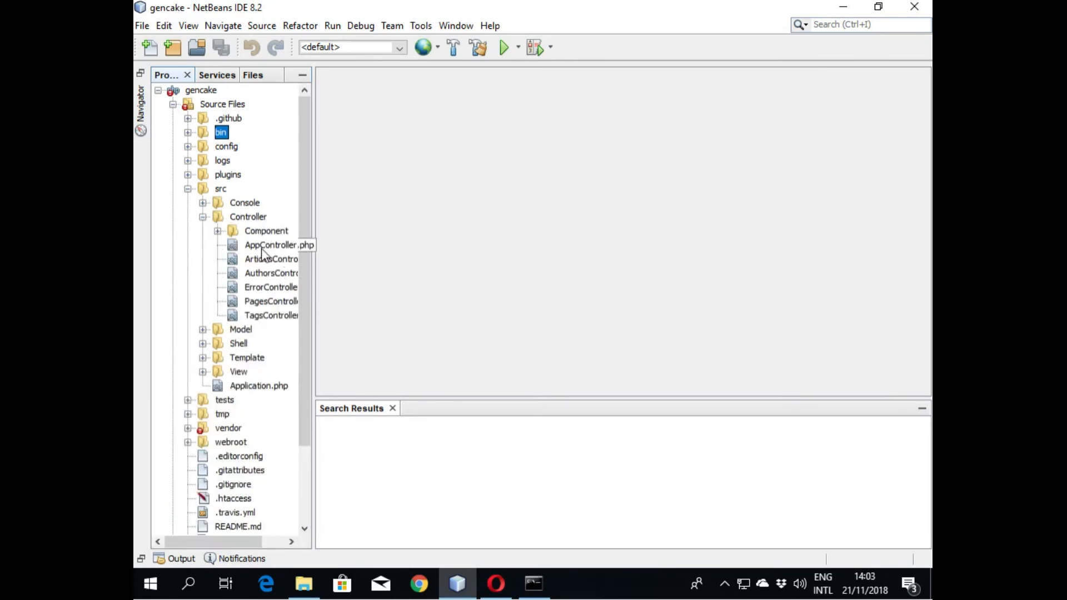
{"action": "double_click", "coordinate": [270, 259]}
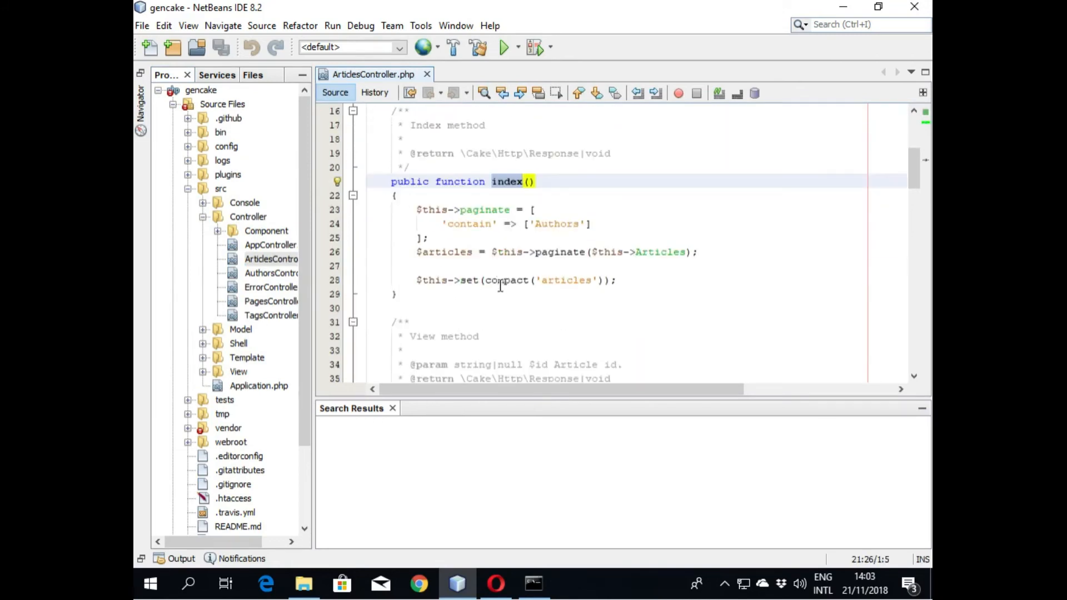
Step: Collapse the Controller folder and expand Template > Articles to list its templates
{"action": "left_click_drag", "start_coordinate": [418, 210], "coordinate": [615, 280]}
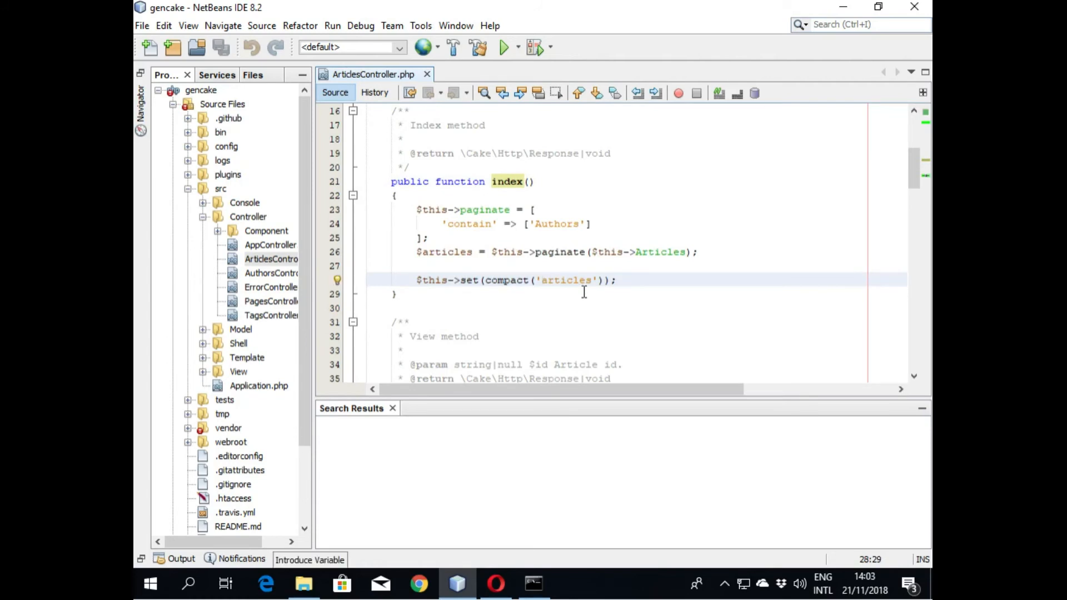
{"action": "left_click", "coordinate": [541, 280]}
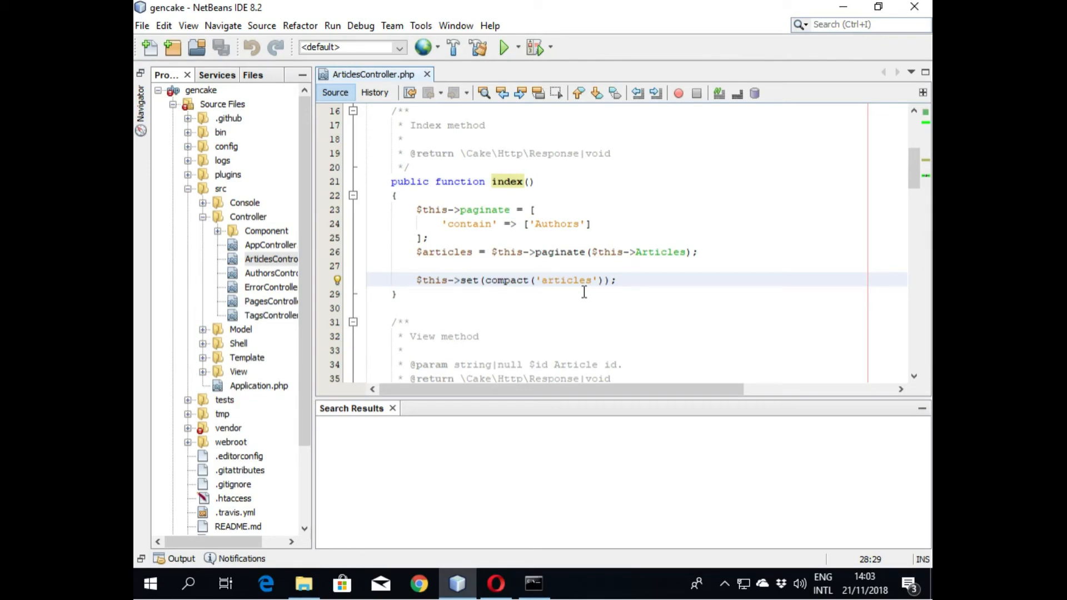
{"action": "left_click", "coordinate": [542, 280]}
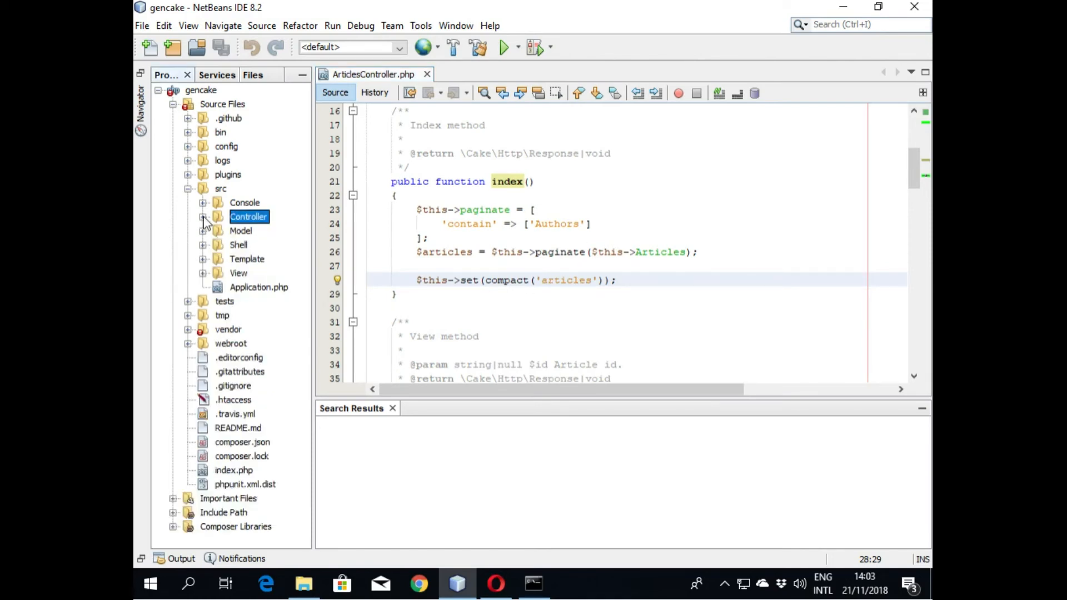
{"action": "left_click", "coordinate": [203, 258]}
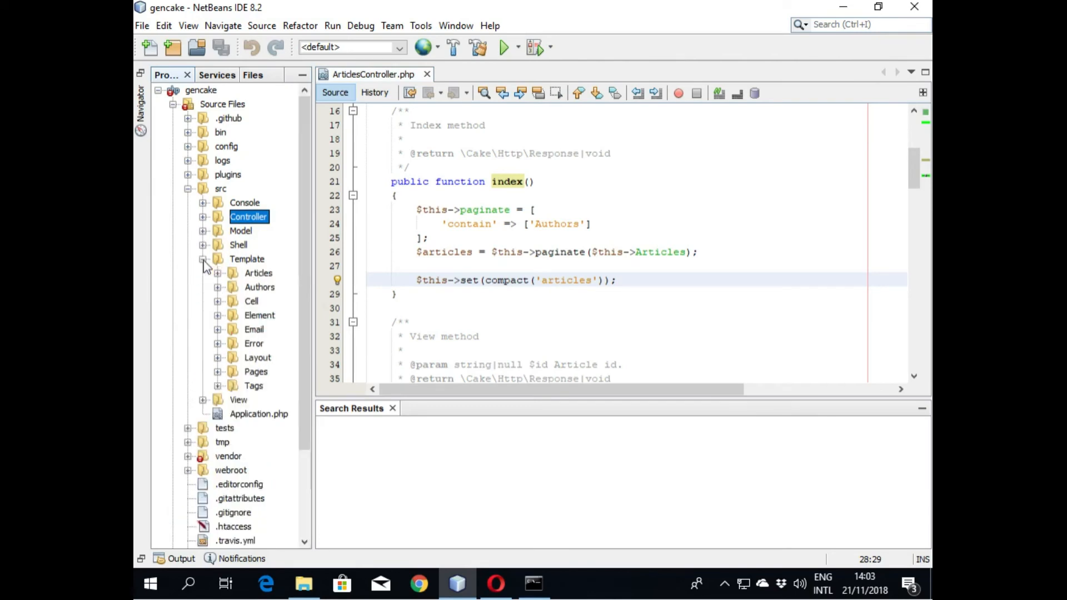
{"action": "left_click", "coordinate": [218, 272]}
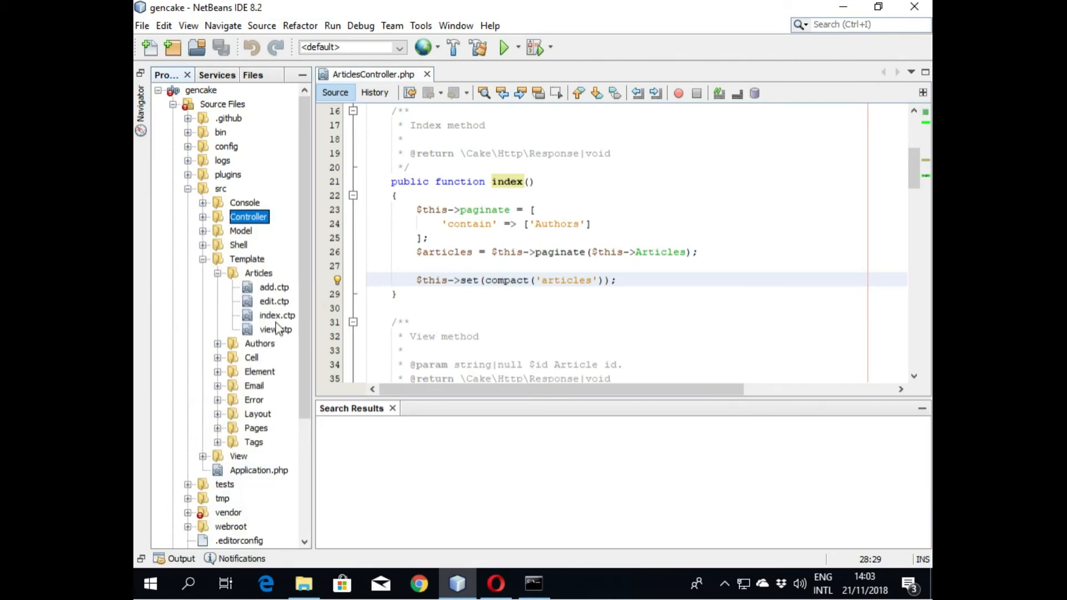
Step: Open Articles index.ctp, remove the actions nav sidebar, and save it
{"action": "double_click", "coordinate": [277, 315]}
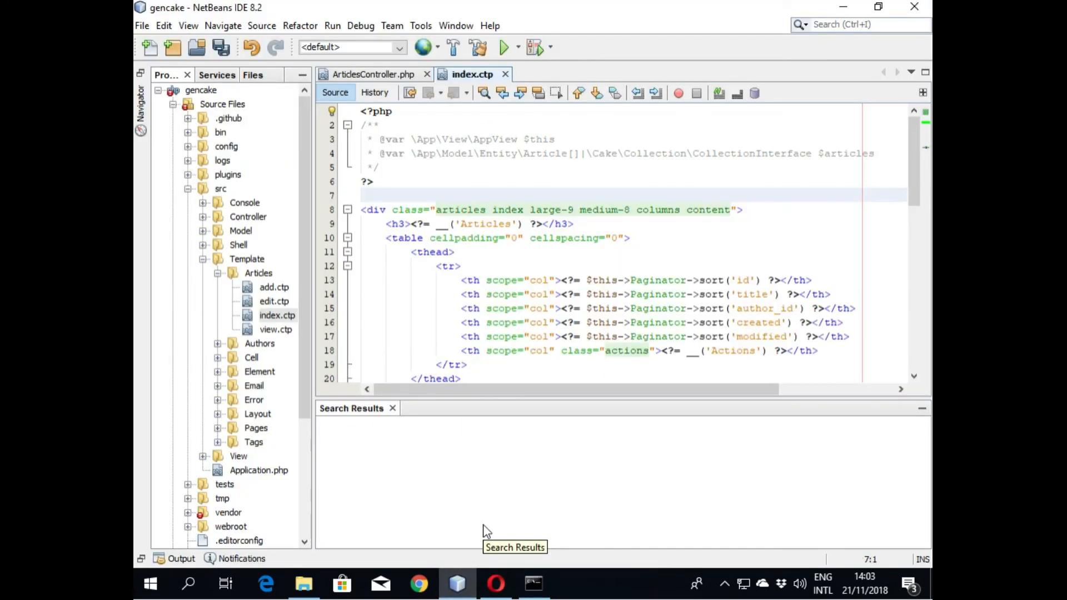
{"action": "key", "text": "ctrl+s"}
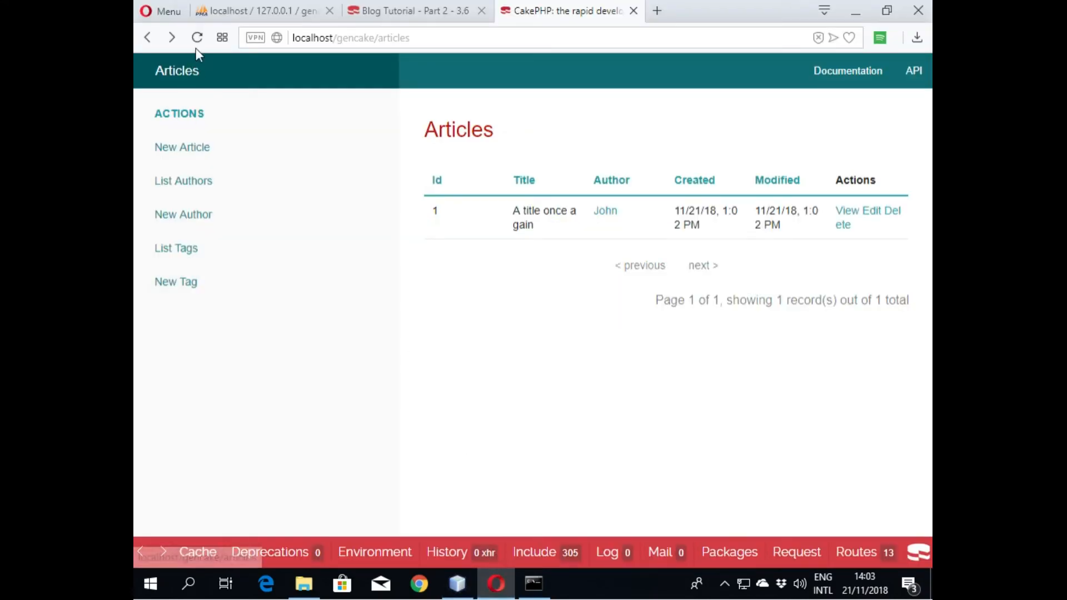
Step: Reload the Articles page in Opera to confirm the sidebar is gone
{"action": "left_click", "coordinate": [196, 37]}
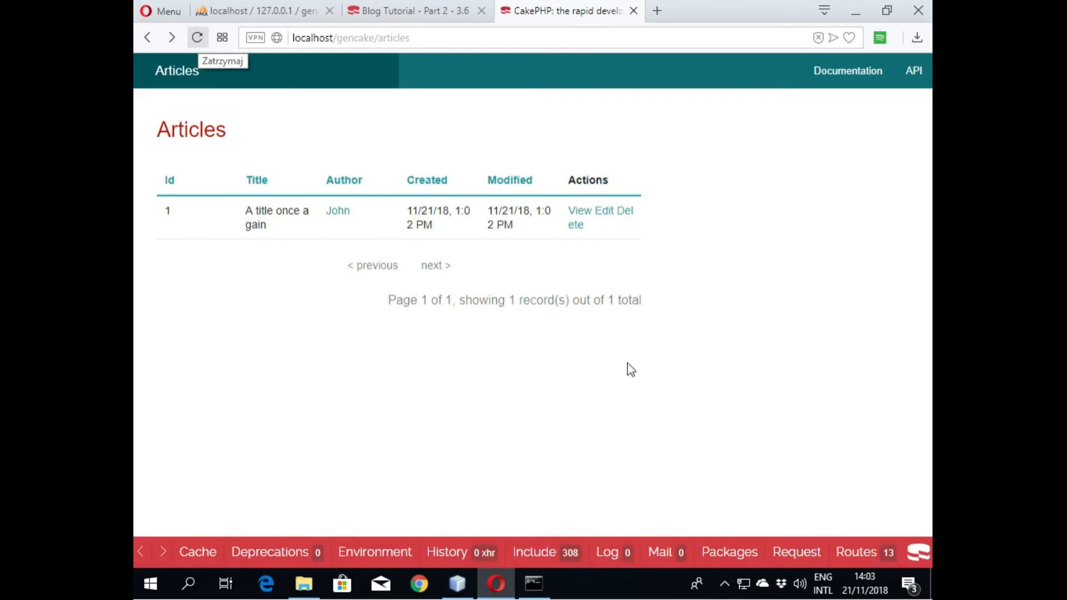
{"action": "mouse_move", "coordinate": [695, 404]}
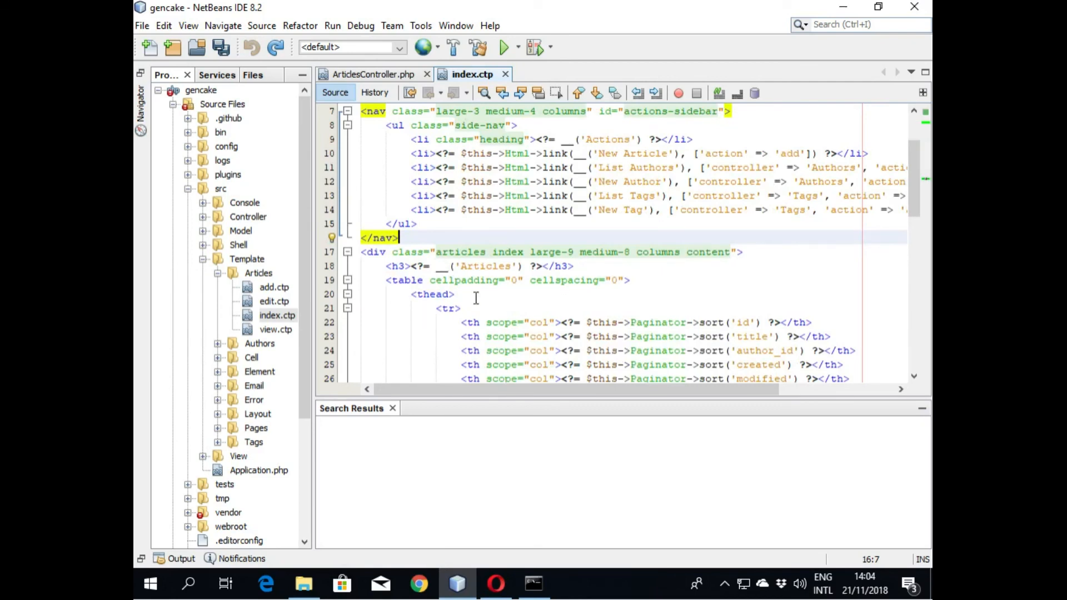
Step: Compare the Articles page in Opera with index.ctp, then scroll down to the foreach loop
{"action": "scroll", "scroll_direction": "down", "scroll_amount": 3}
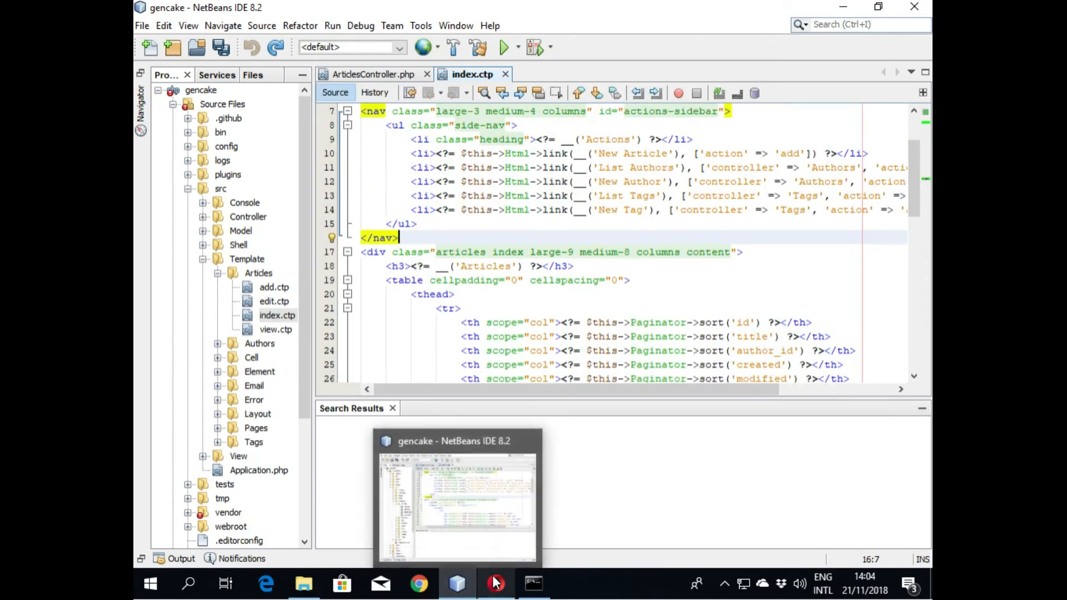
{"action": "left_click", "coordinate": [495, 583]}
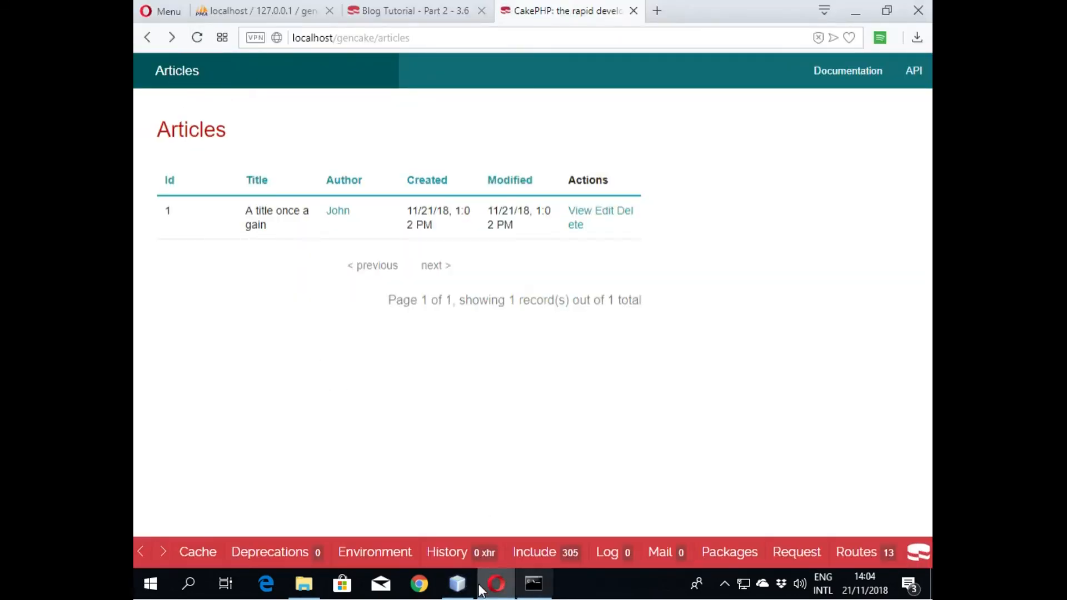
{"action": "left_click", "coordinate": [457, 584]}
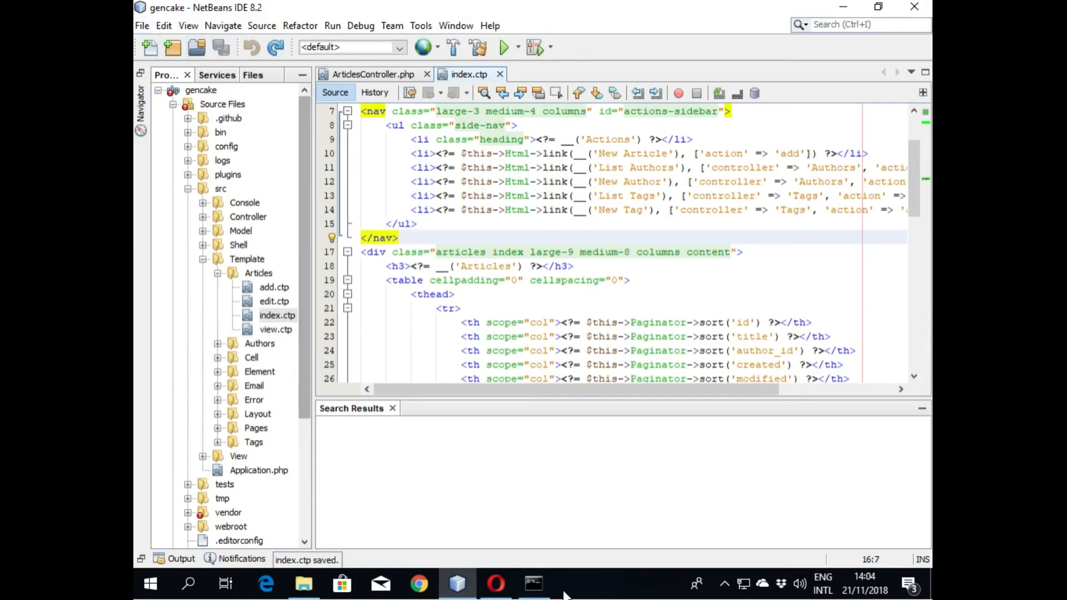
{"action": "left_click", "coordinate": [495, 583]}
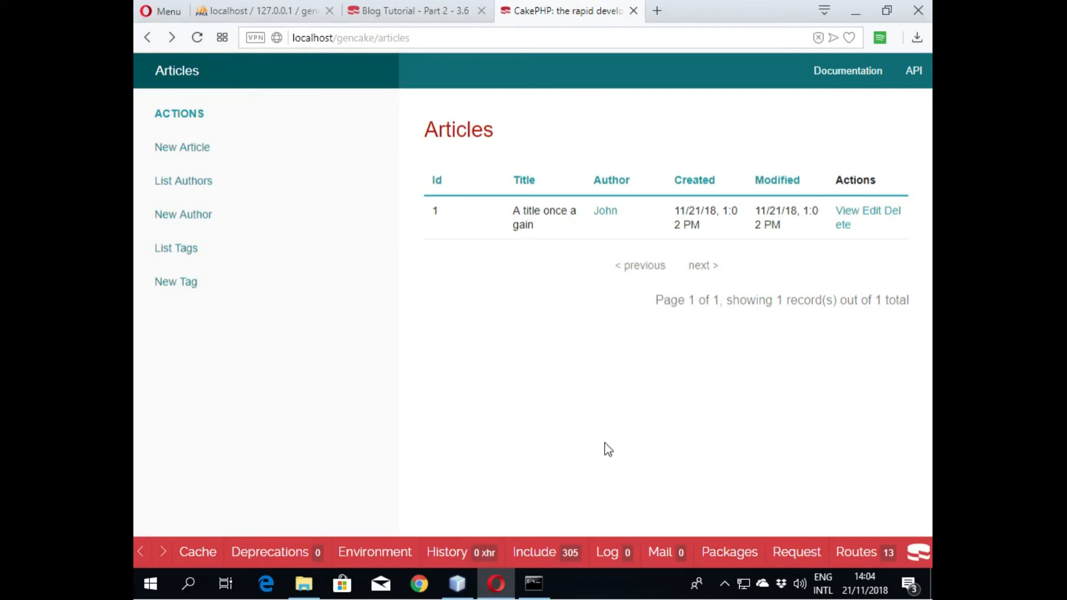
{"action": "mouse_move", "coordinate": [495, 583]}
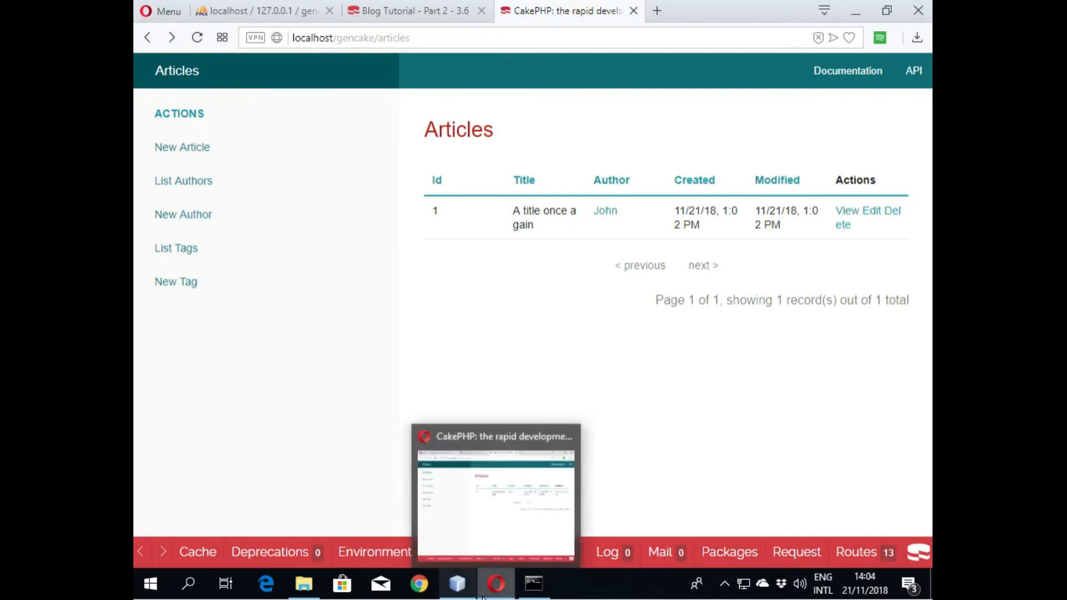
{"action": "left_click", "coordinate": [457, 583]}
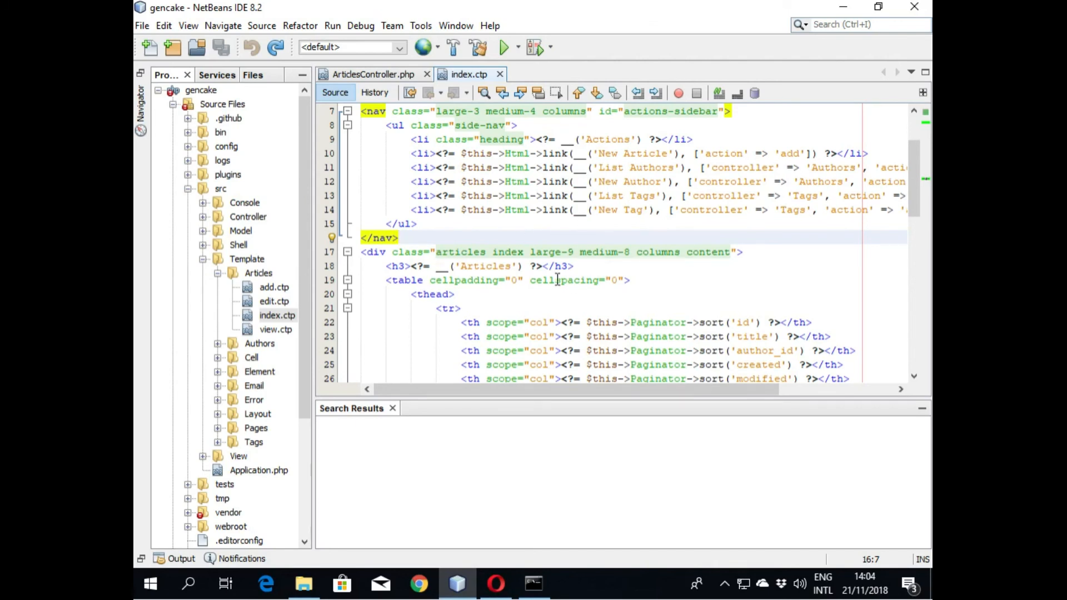
{"action": "scroll", "scroll_direction": "down", "scroll_amount": 3}
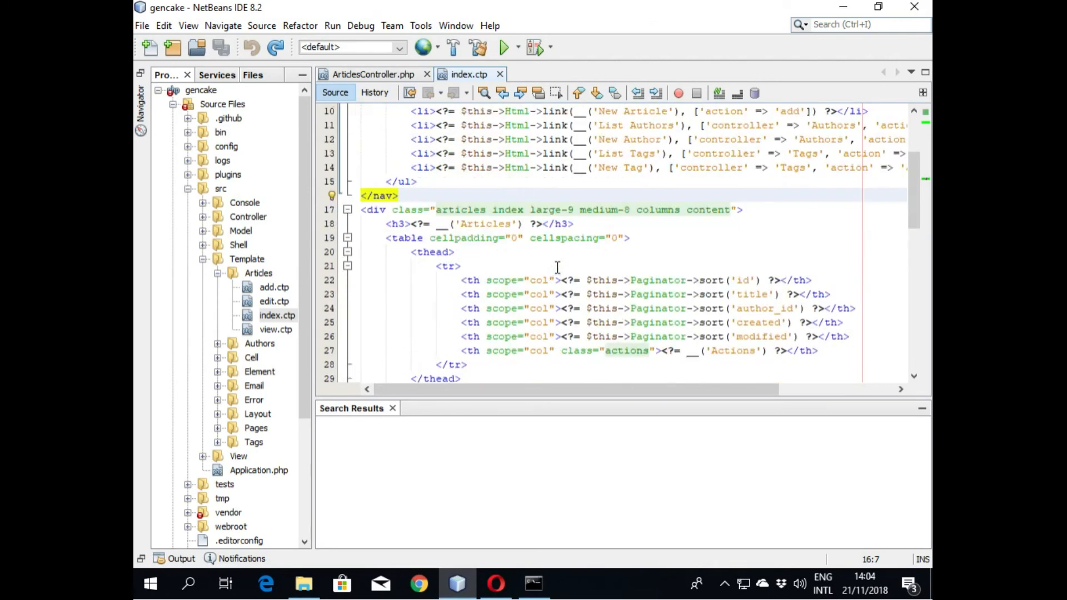
{"action": "scroll", "scroll_direction": "down", "scroll_amount": 3}
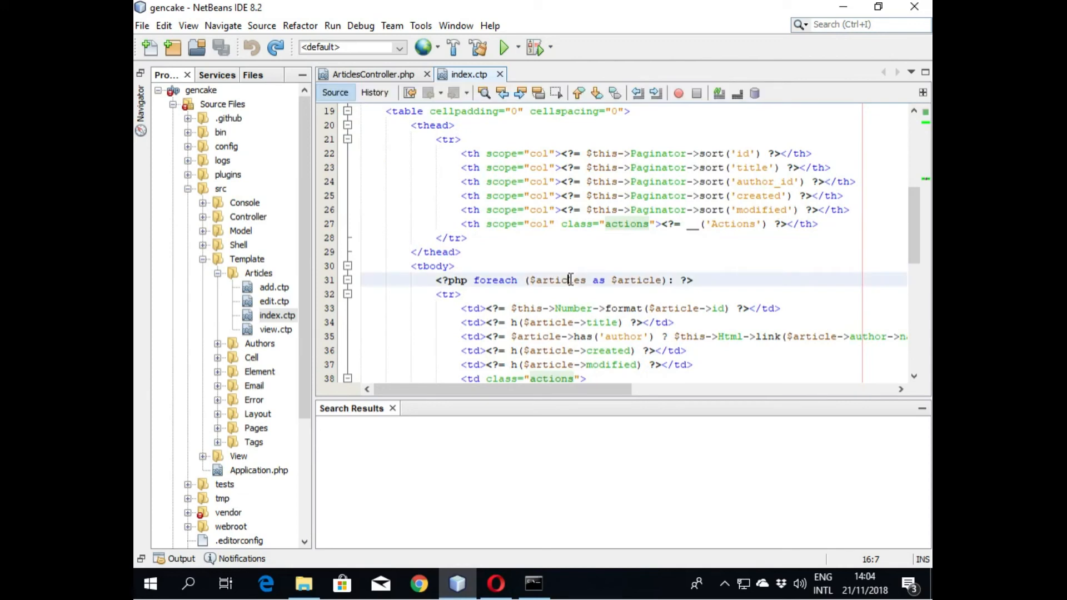